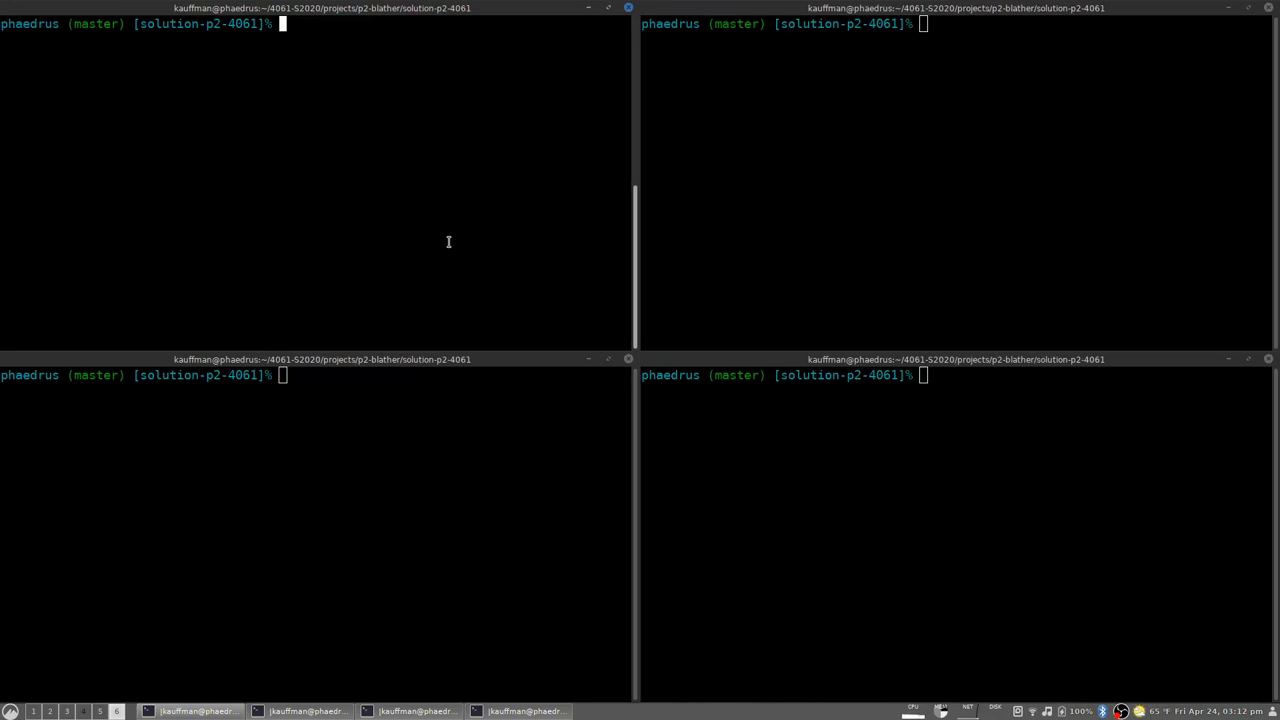
Run make to build bl_server, bl_client, showlog and the test programs
text(make)
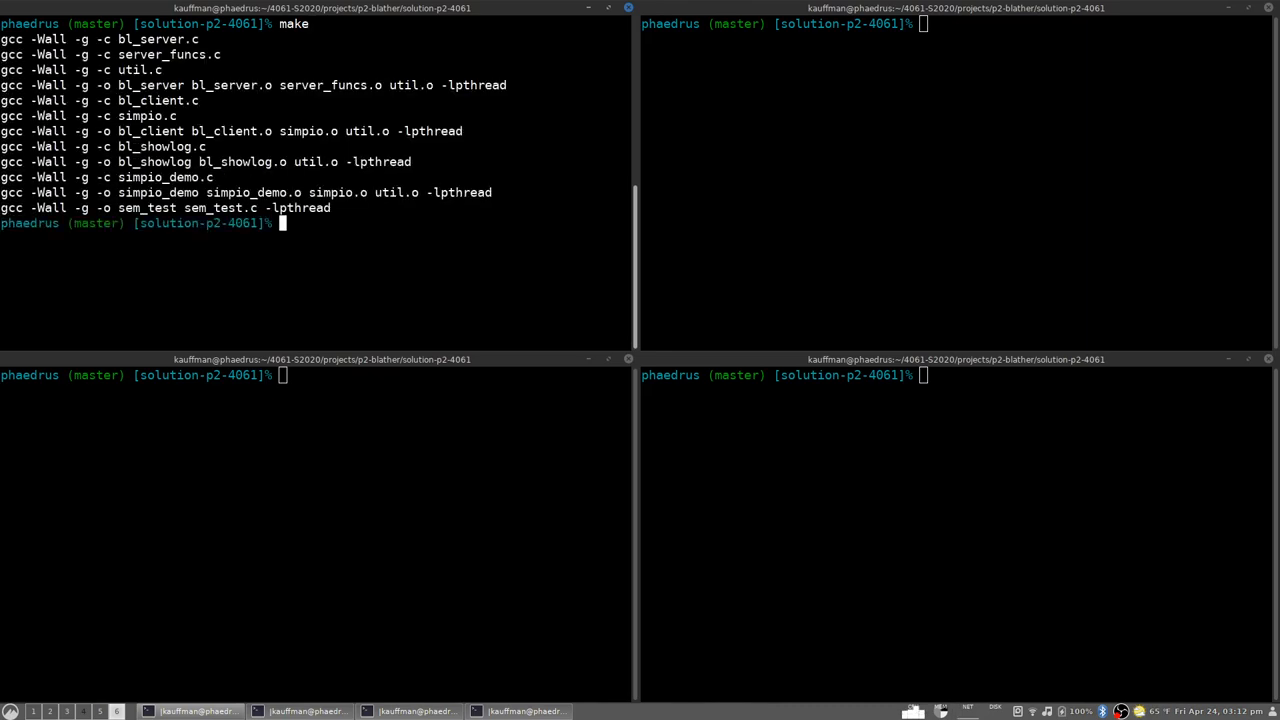
mouse_move(436, 248)
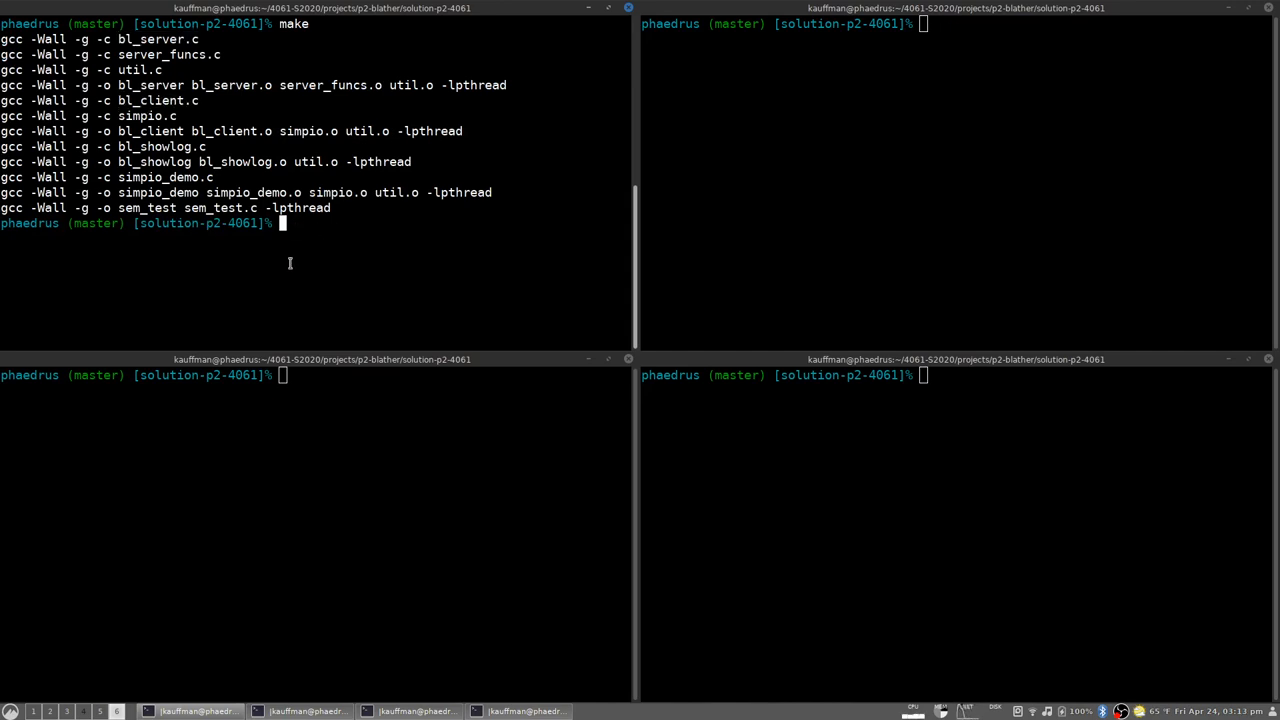
mouse_move(364, 272)
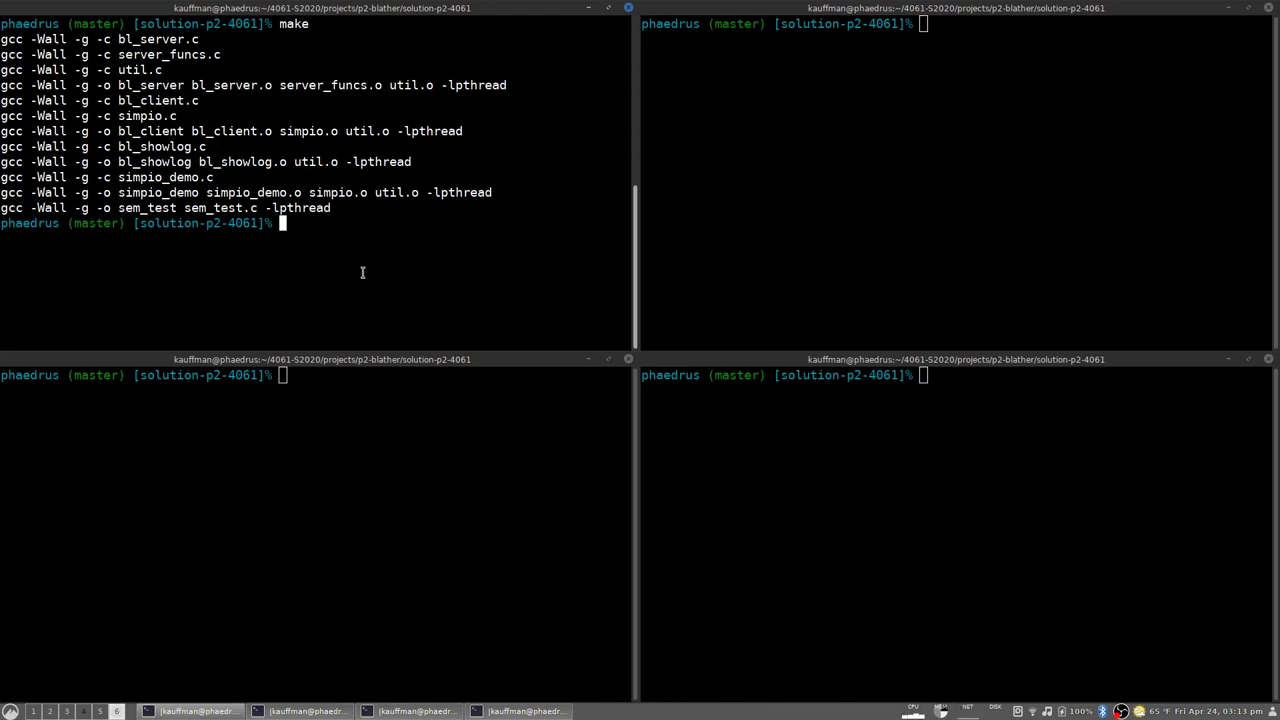
mouse_move(352, 284)
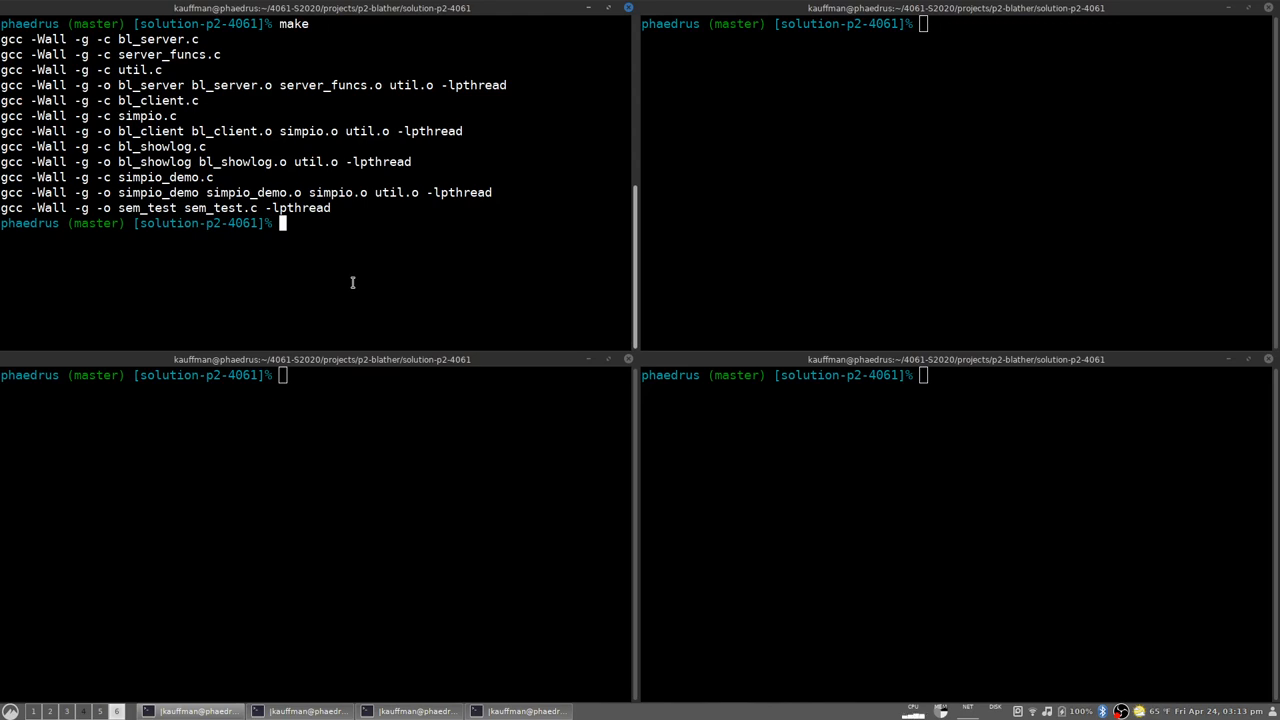
Run ./bl_server server1 so the server reports server_start()
text(./)
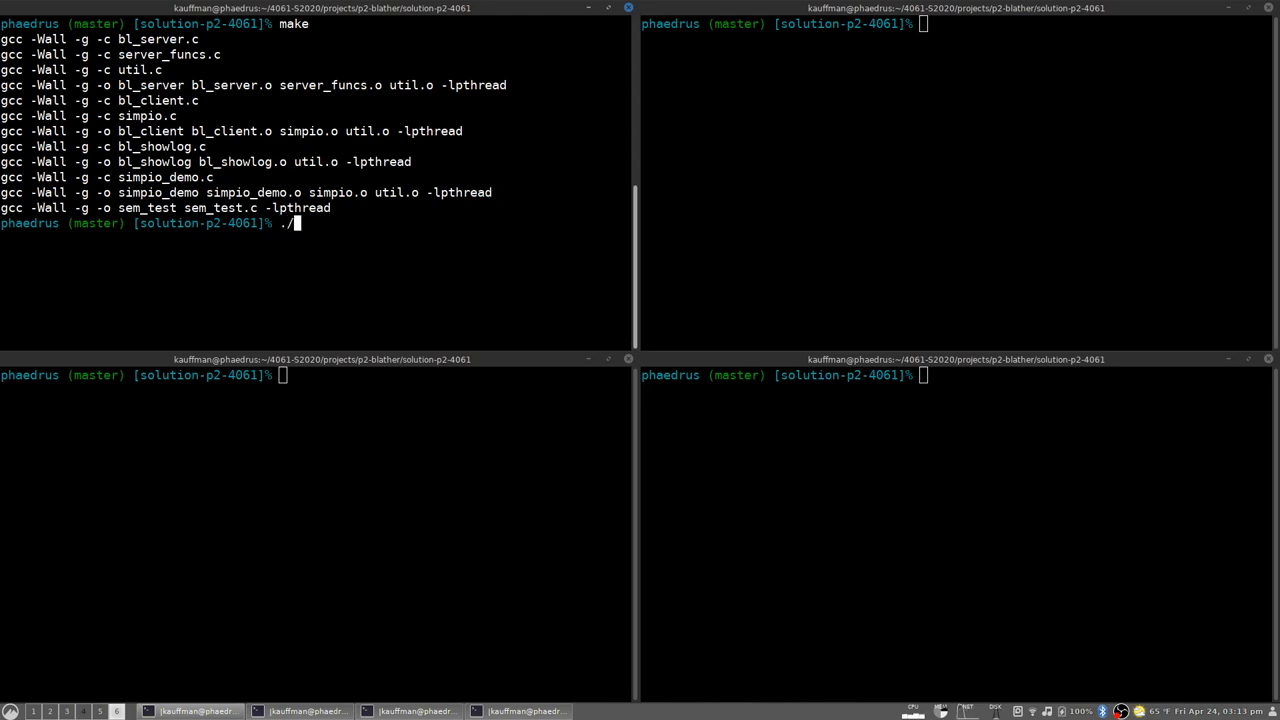
text(b)
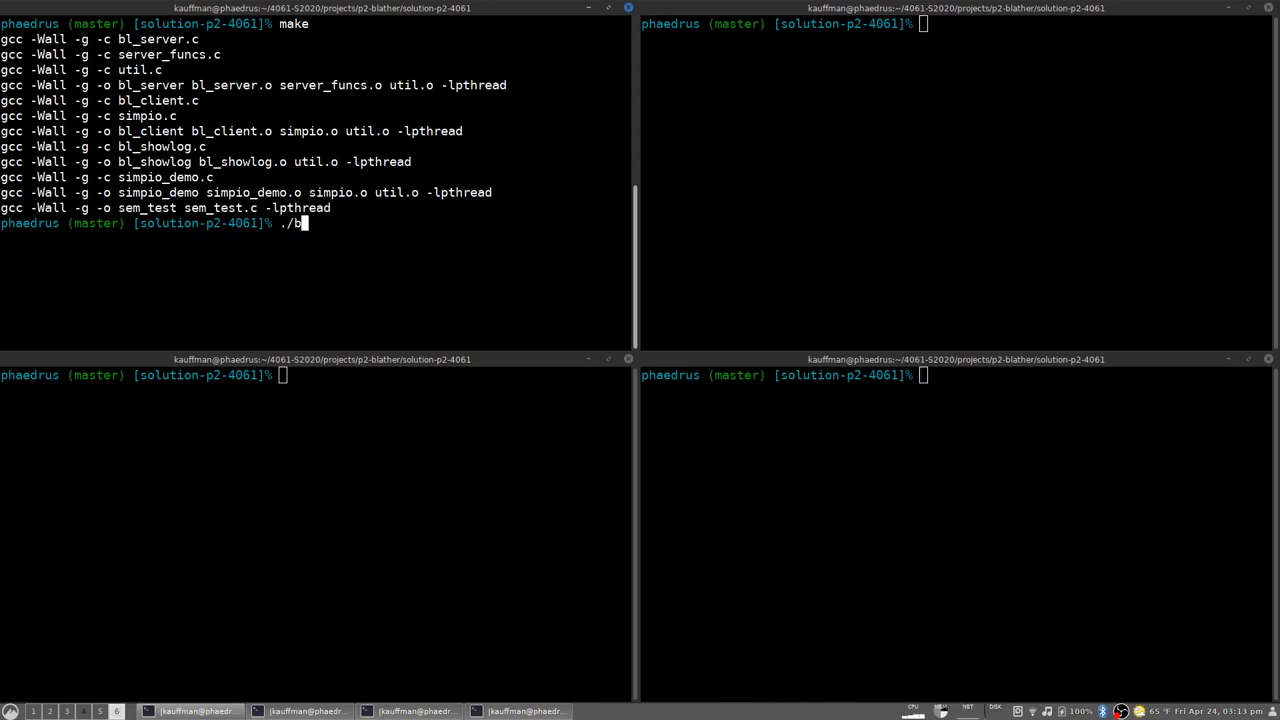
text(l_server)
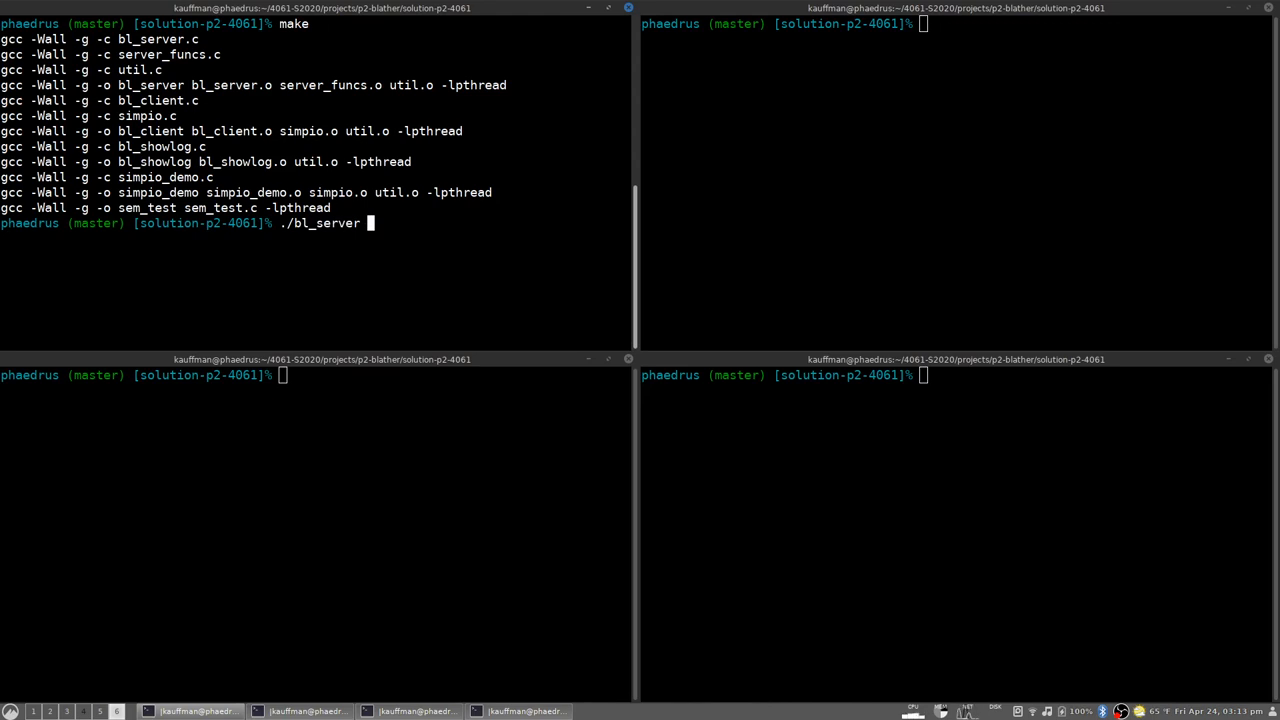
text(server1)
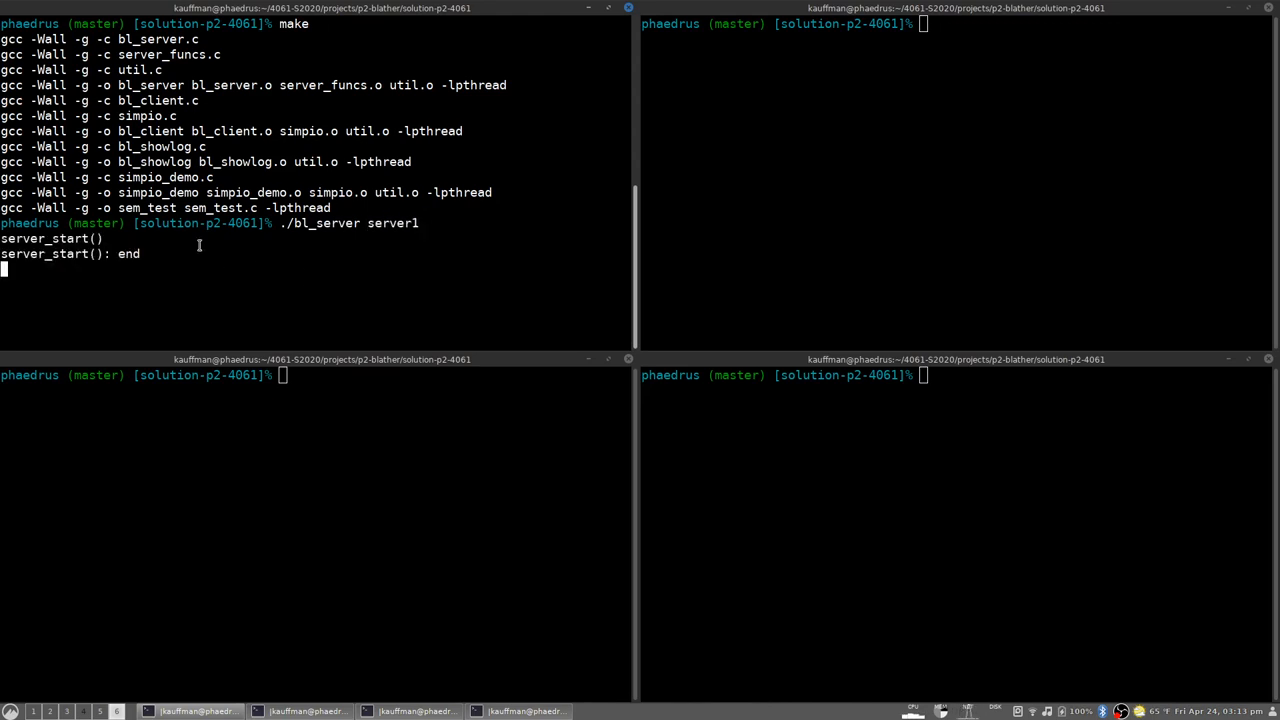
mouse_move(96, 264)
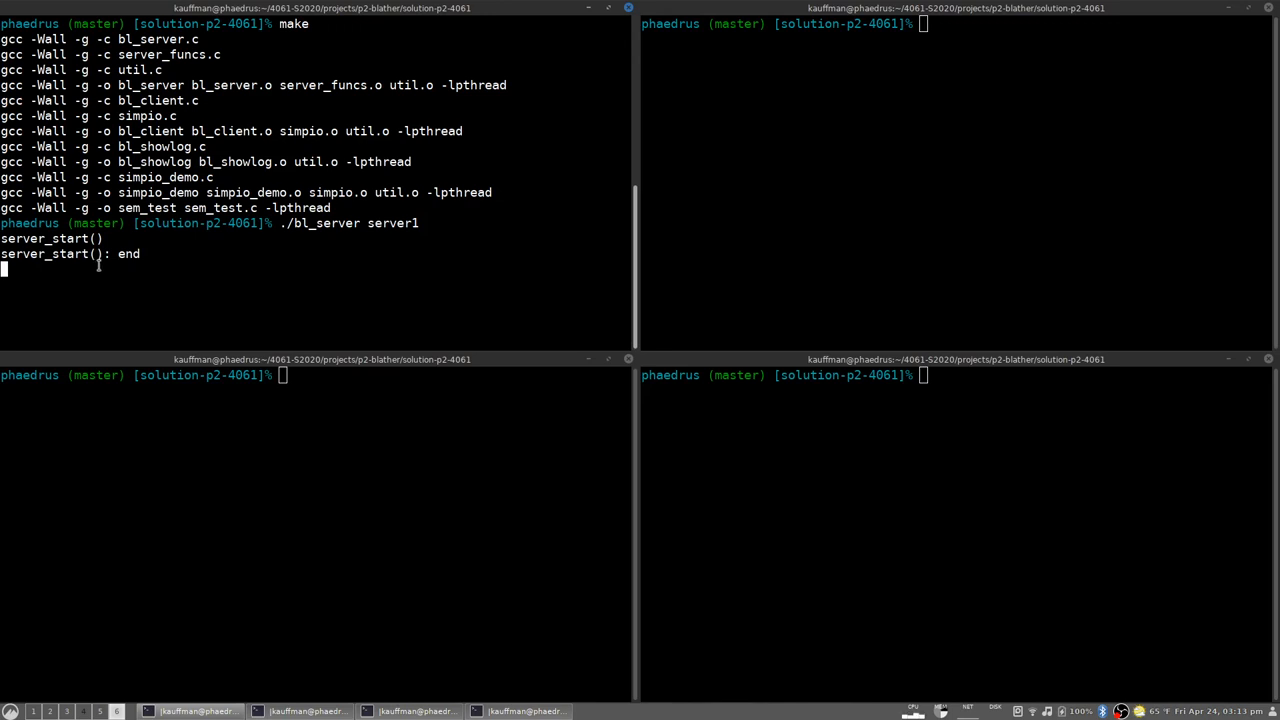
mouse_move(230, 264)
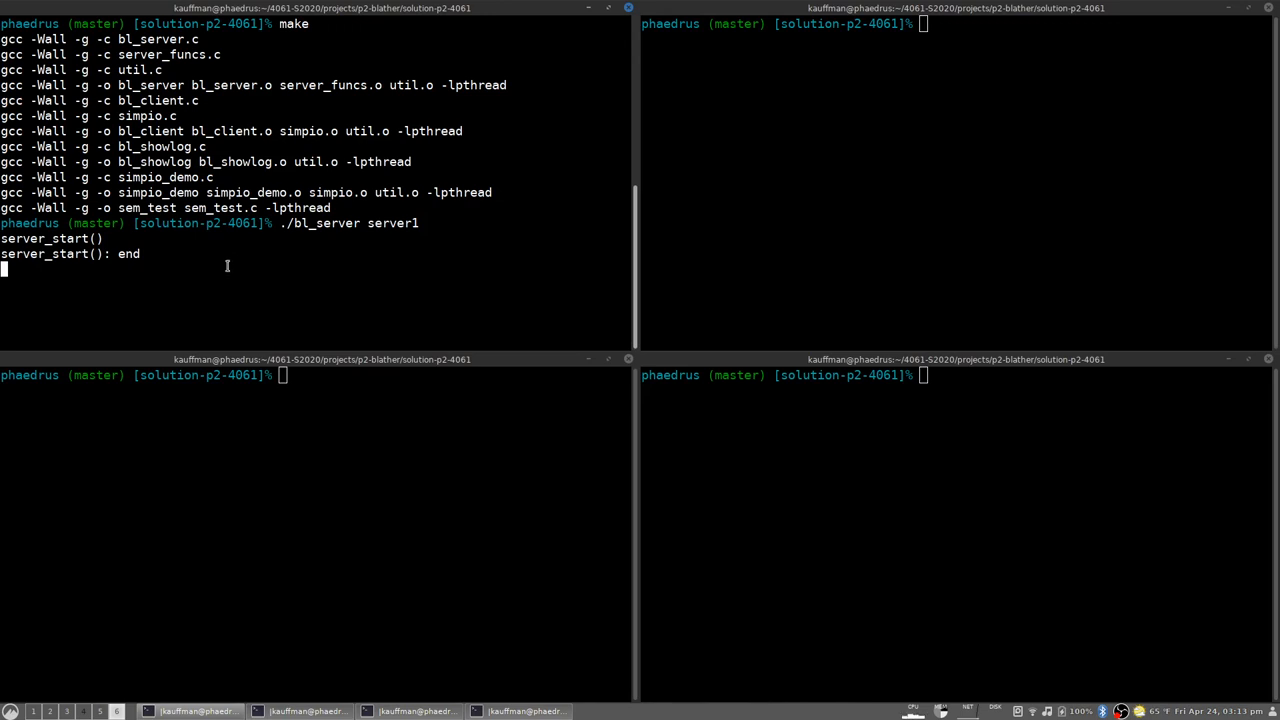
mouse_move(252, 280)
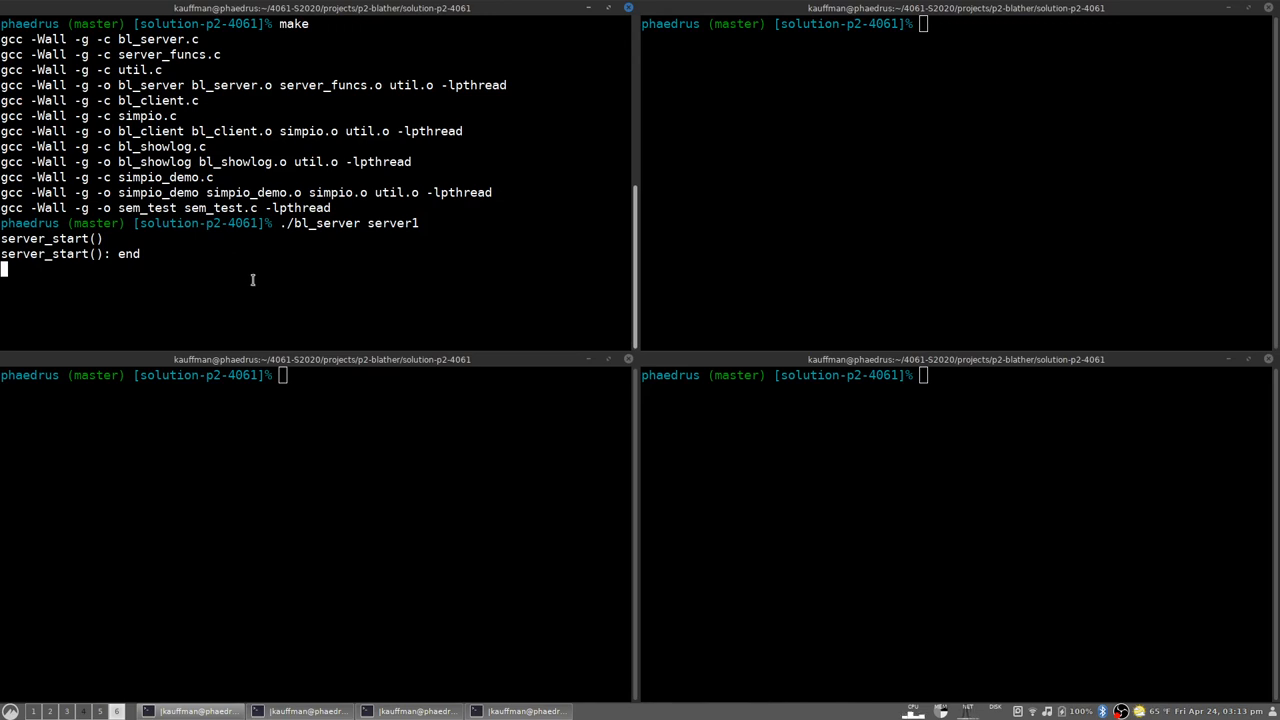
mouse_move(488, 268)
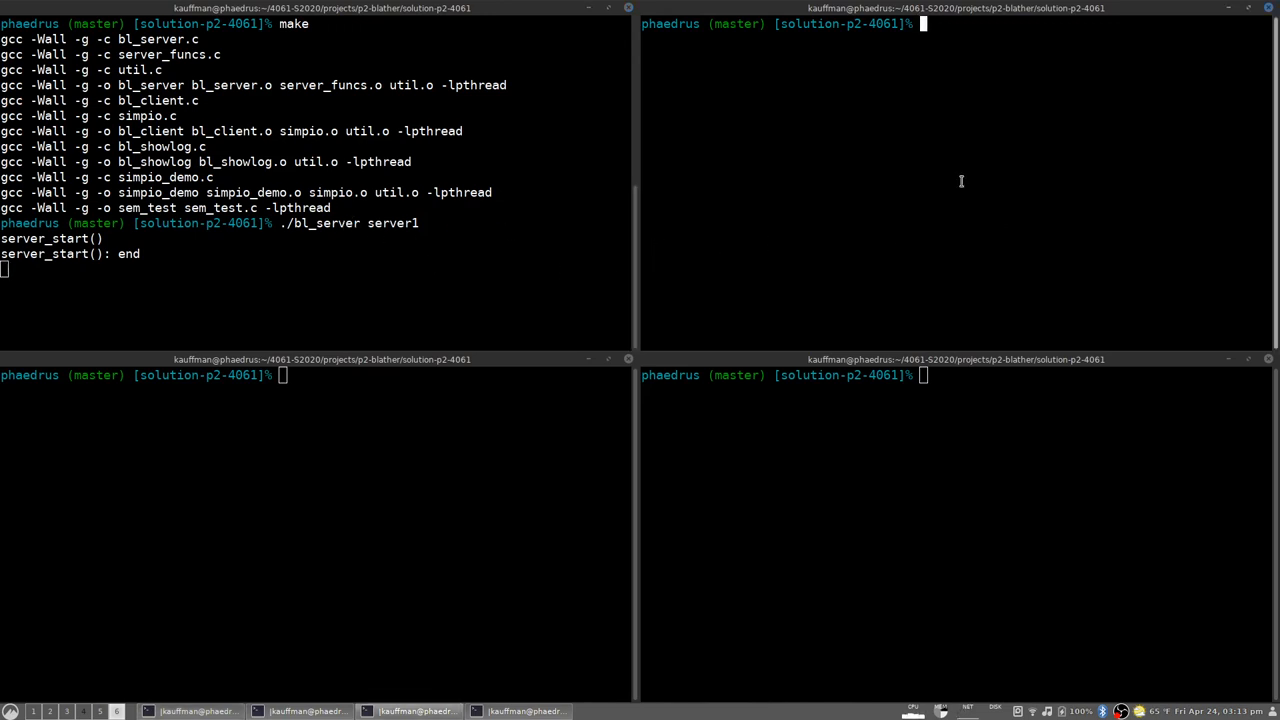
List *.fifo files to confirm server1.fifo was created
text(ls *.fifo)
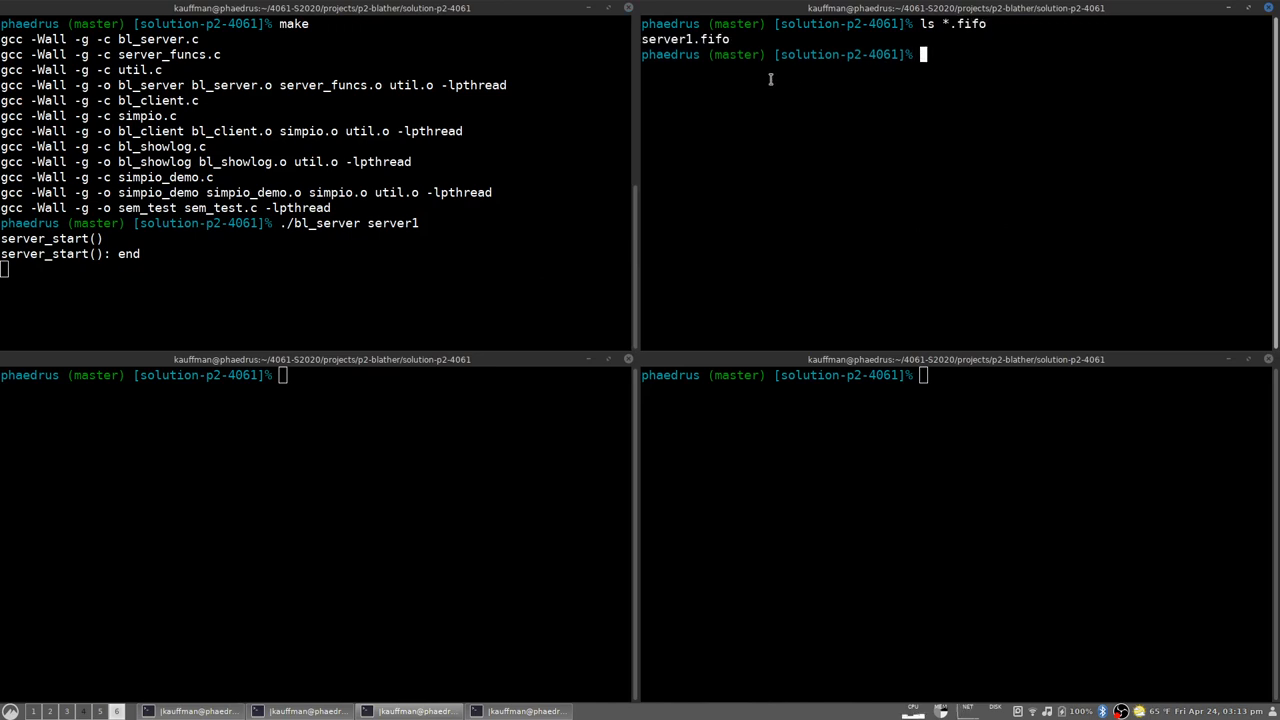
mouse_move(796, 132)
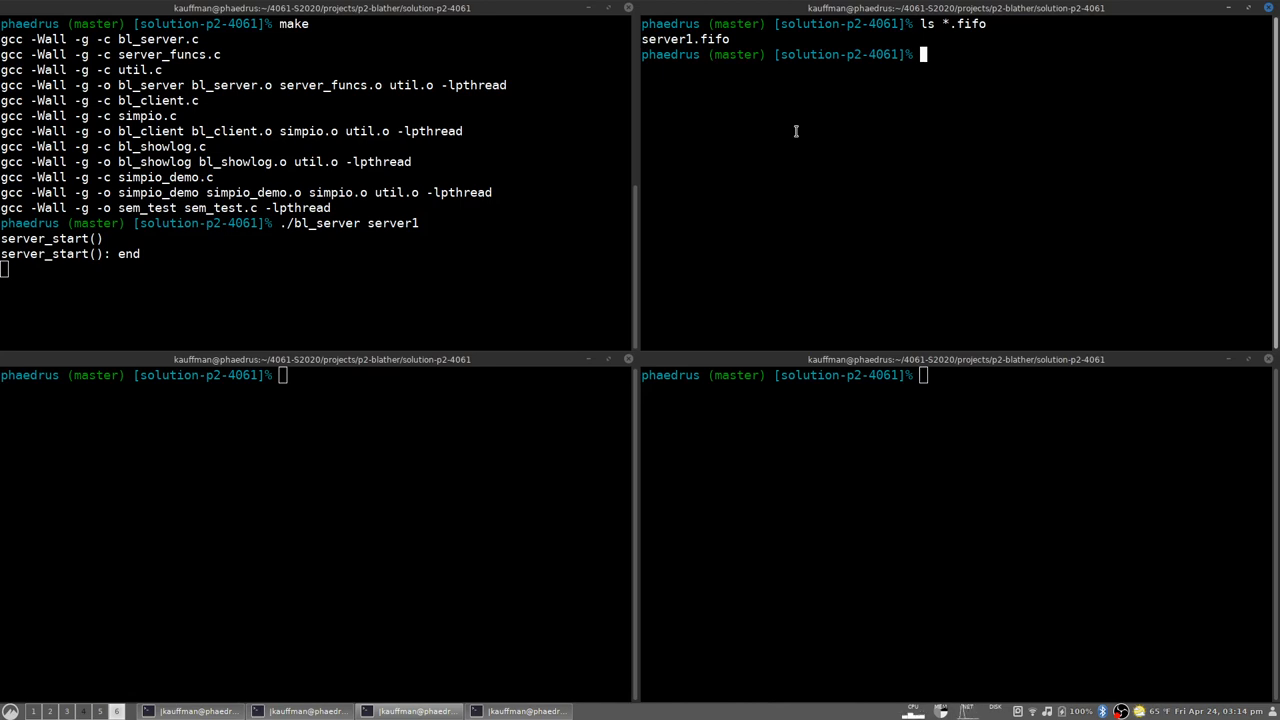
mouse_move(524, 244)
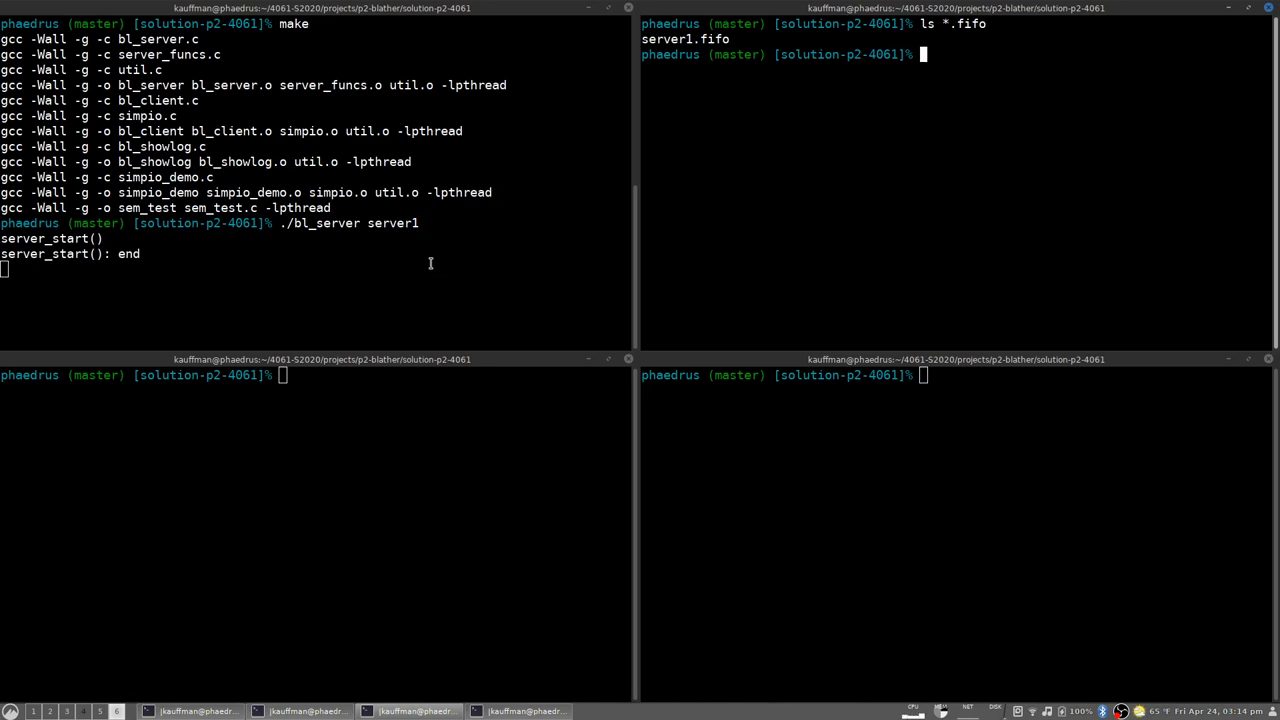
mouse_move(428, 264)
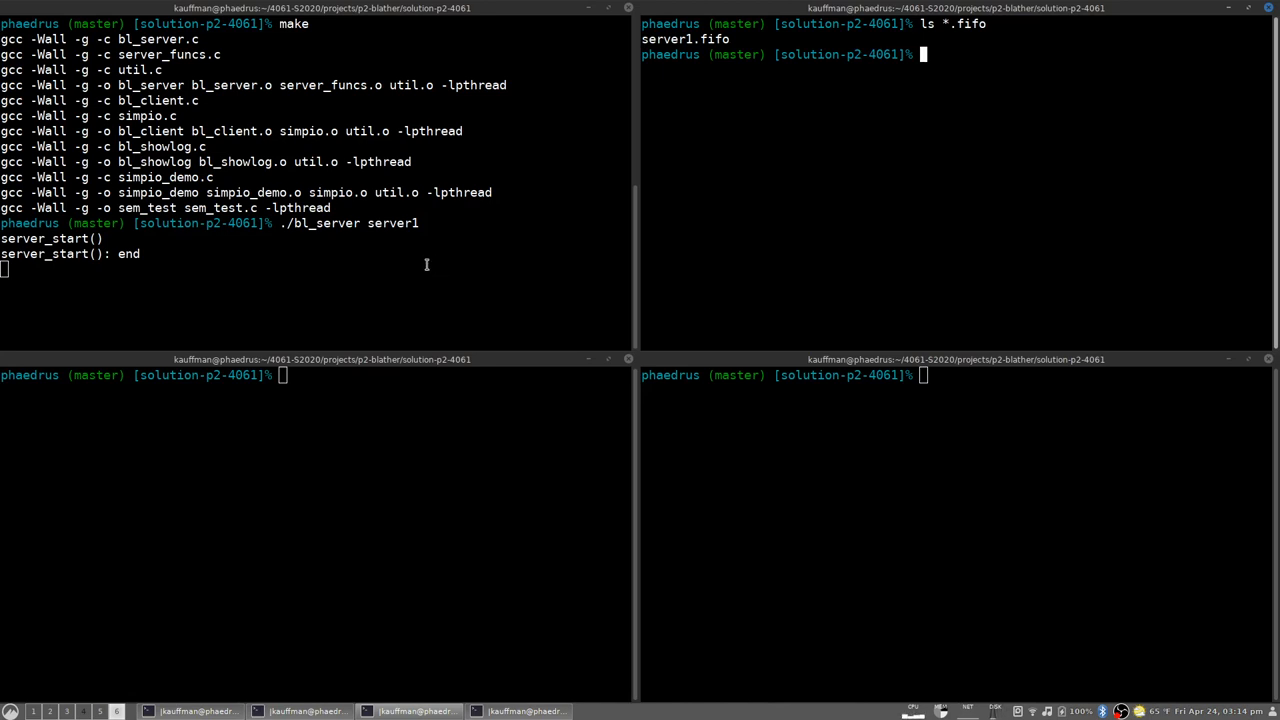
mouse_move(1008, 196)
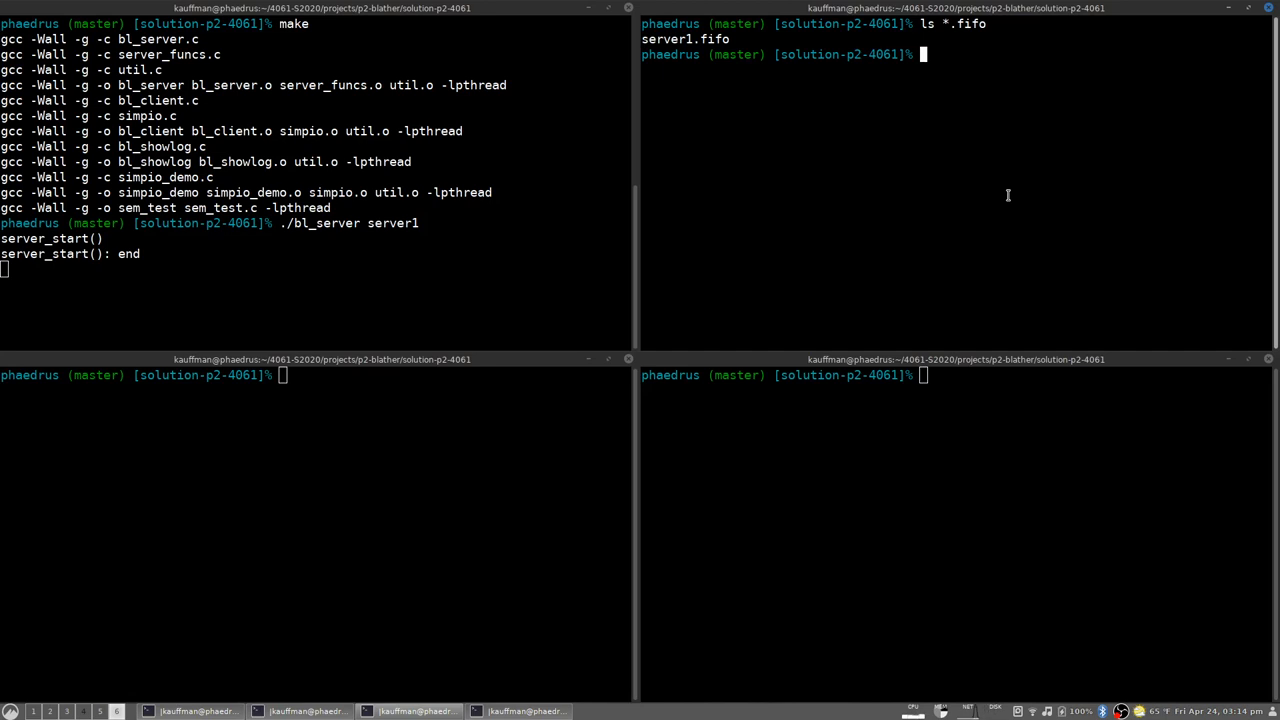
Run ./bl_client server1 Chris and highlight the server fifo name in the join log
text(./)
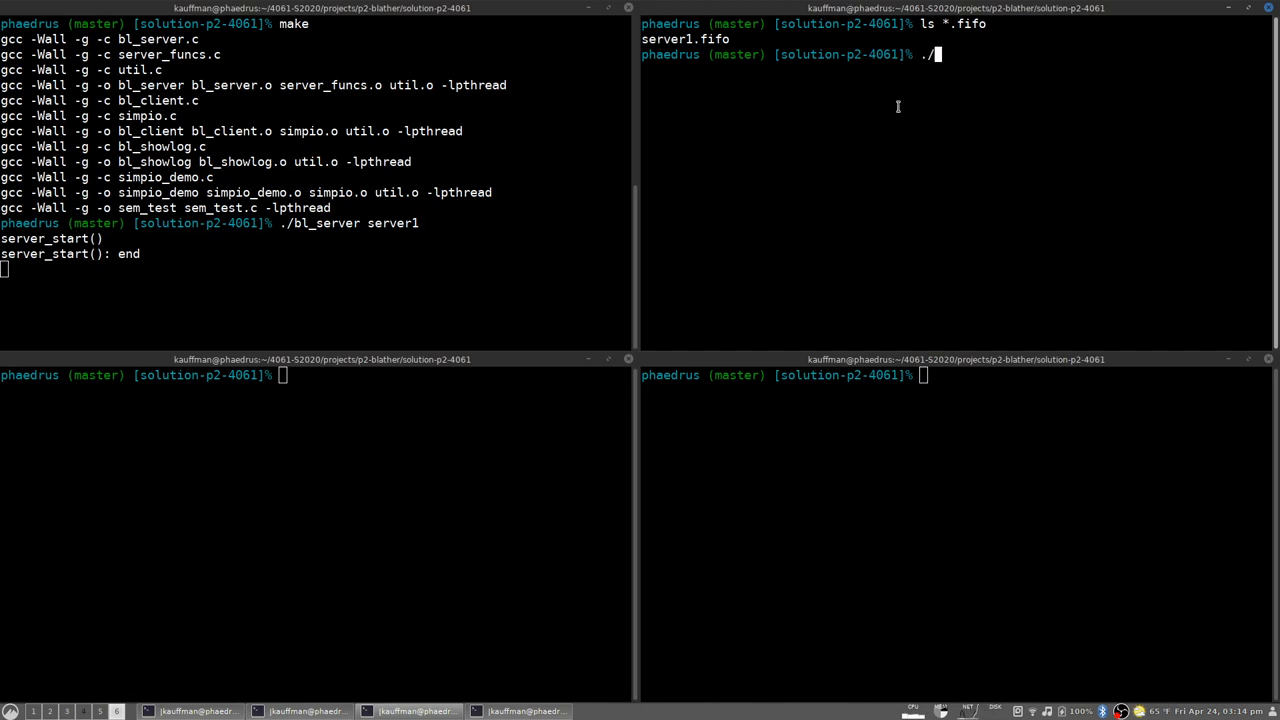
text(bl_client)
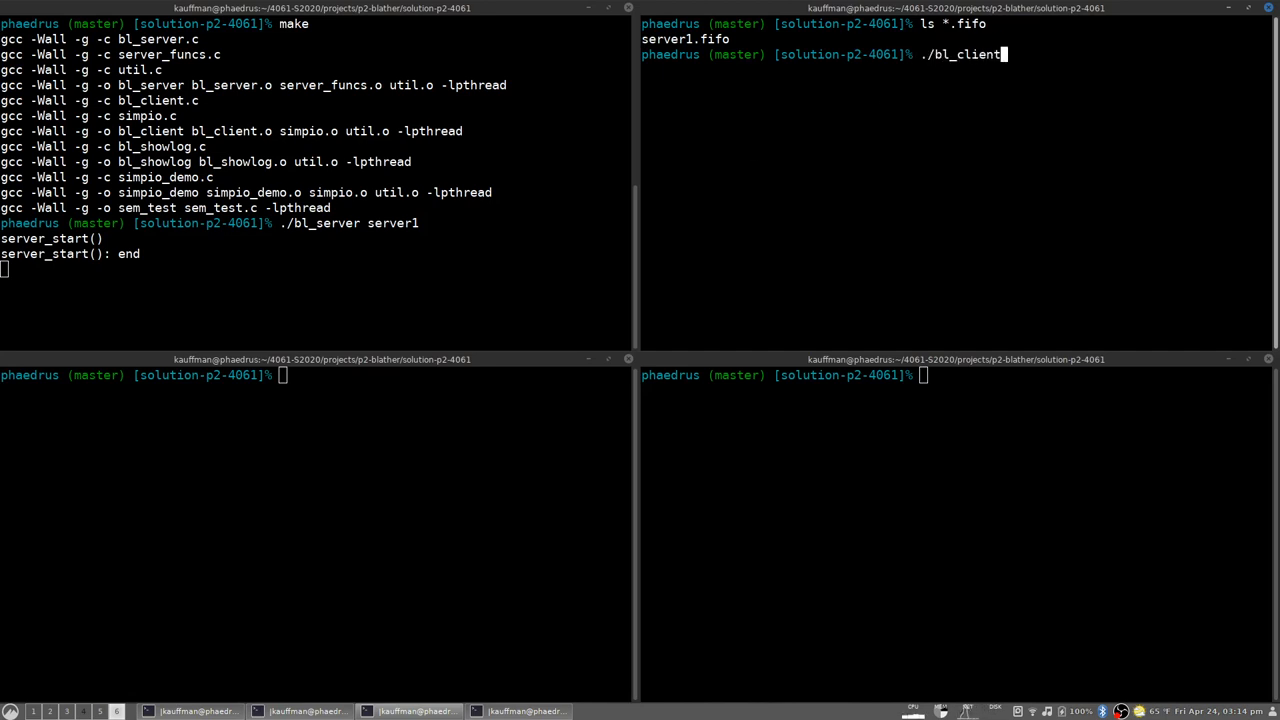
text(server1)
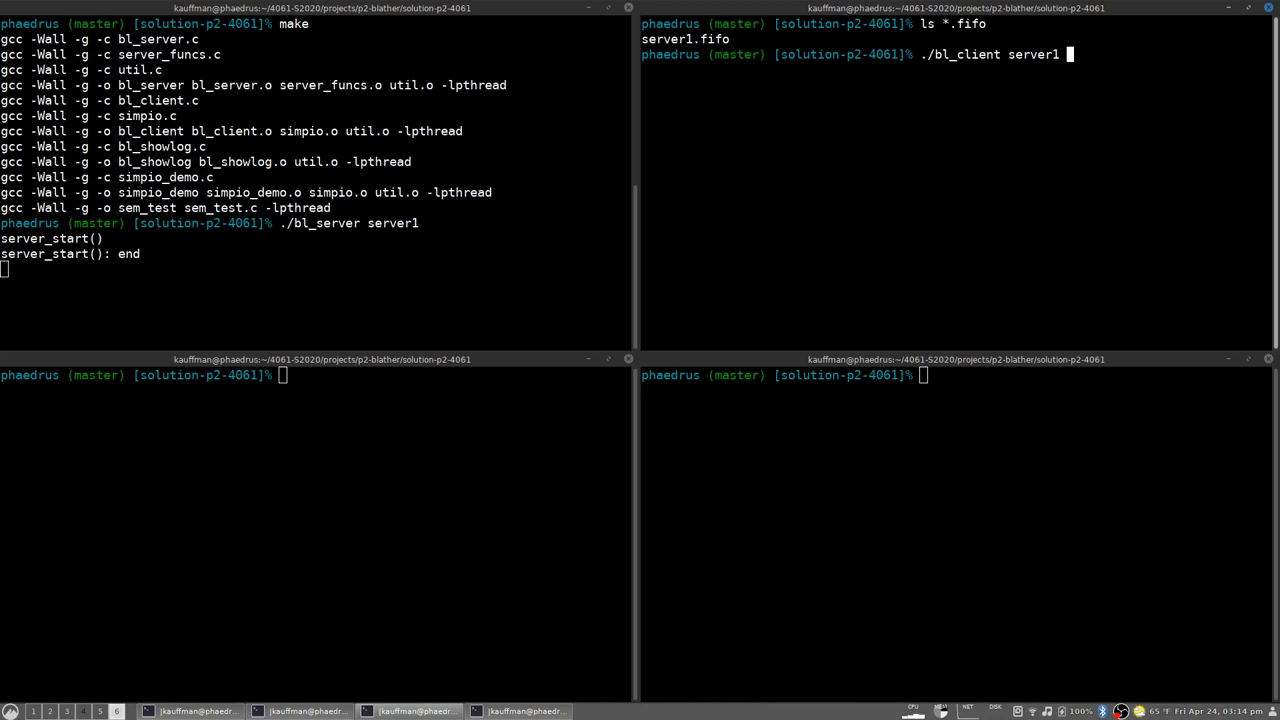
text(Chr)
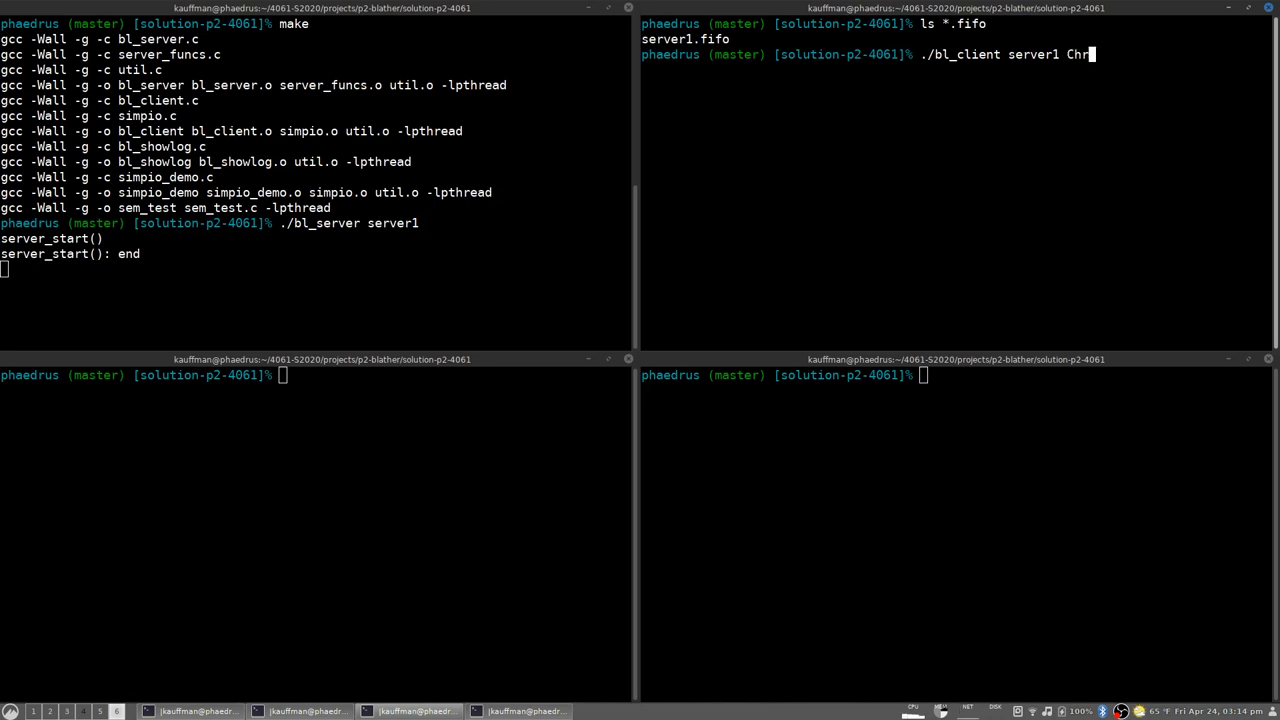
text(is)
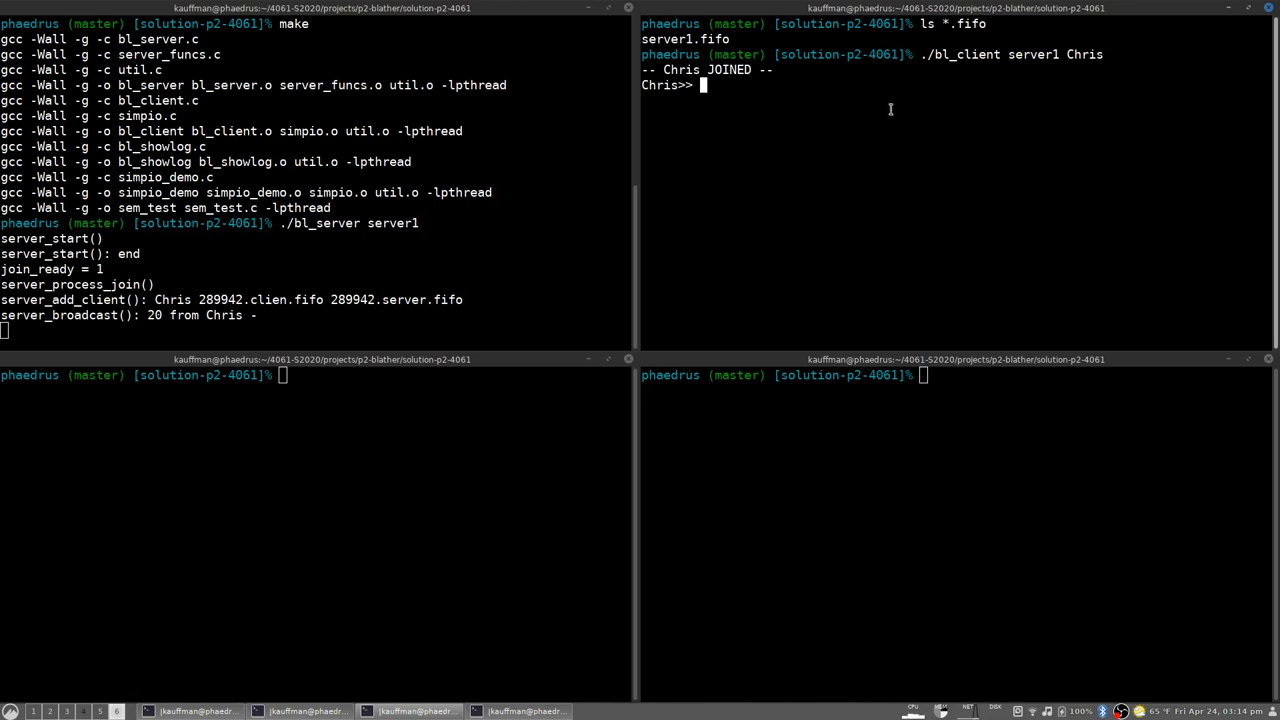
mouse_move(204, 288)
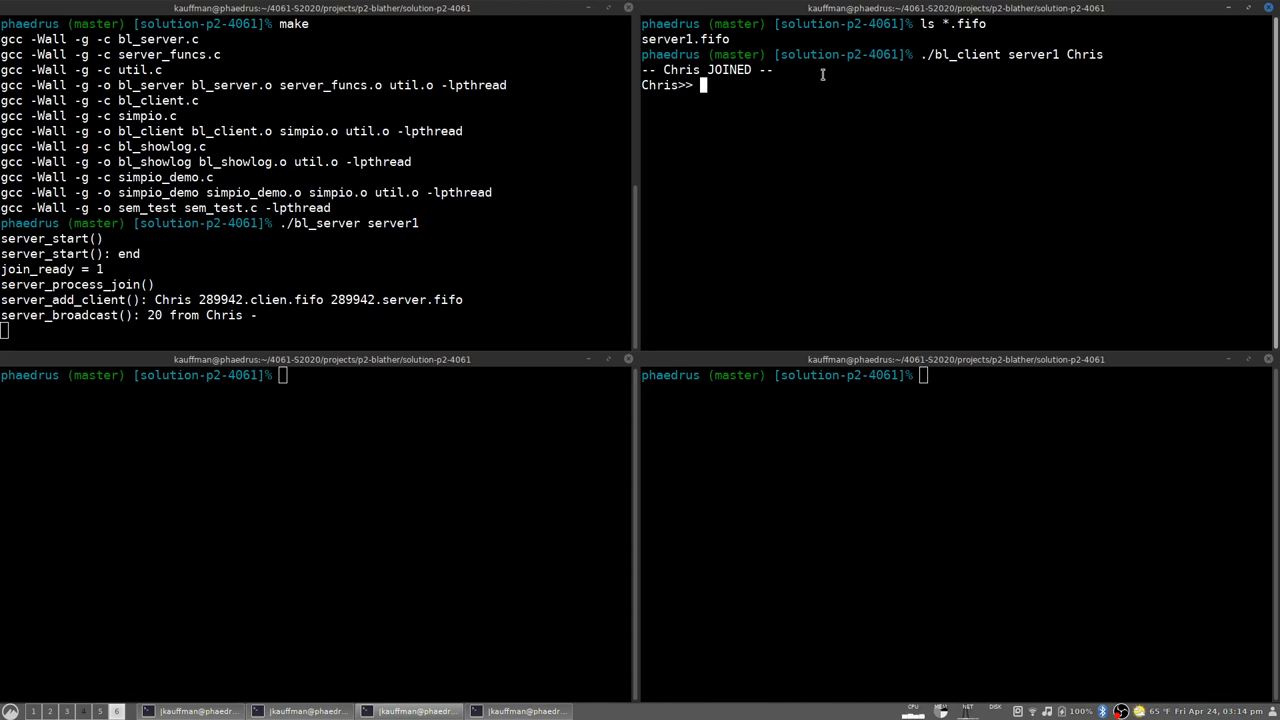
mouse_move(202, 300)
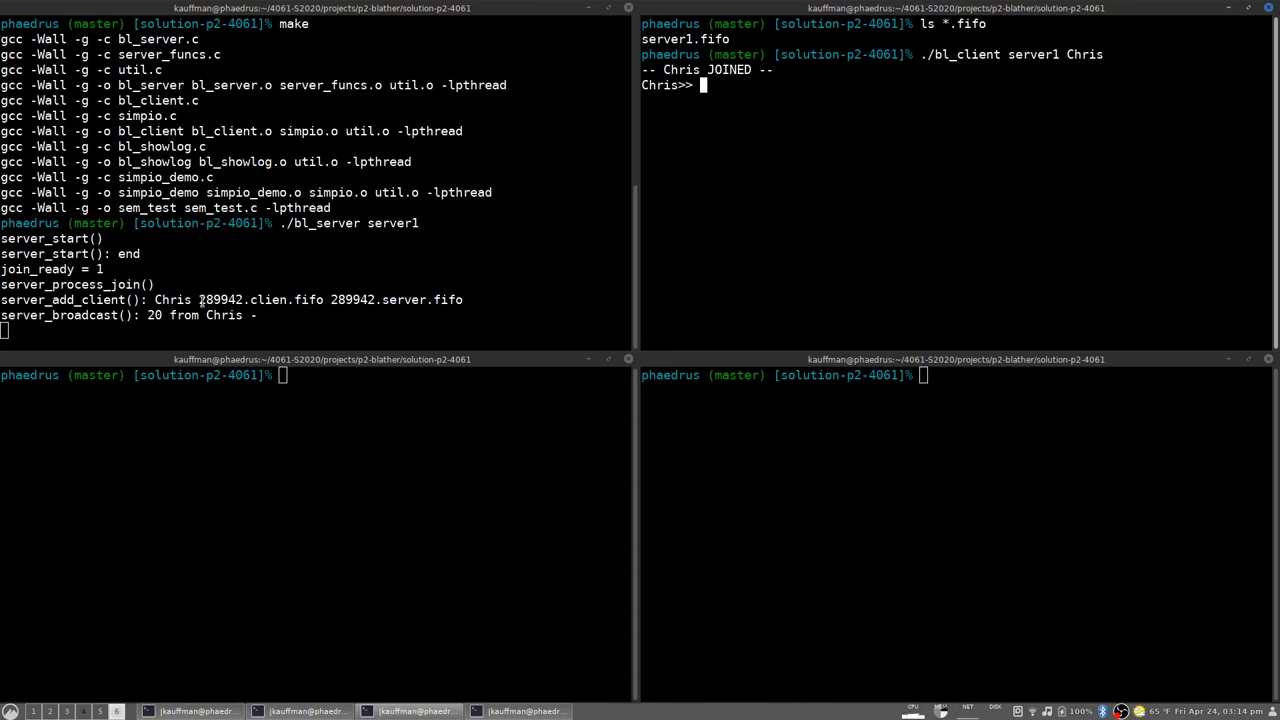
double_click(222, 300)
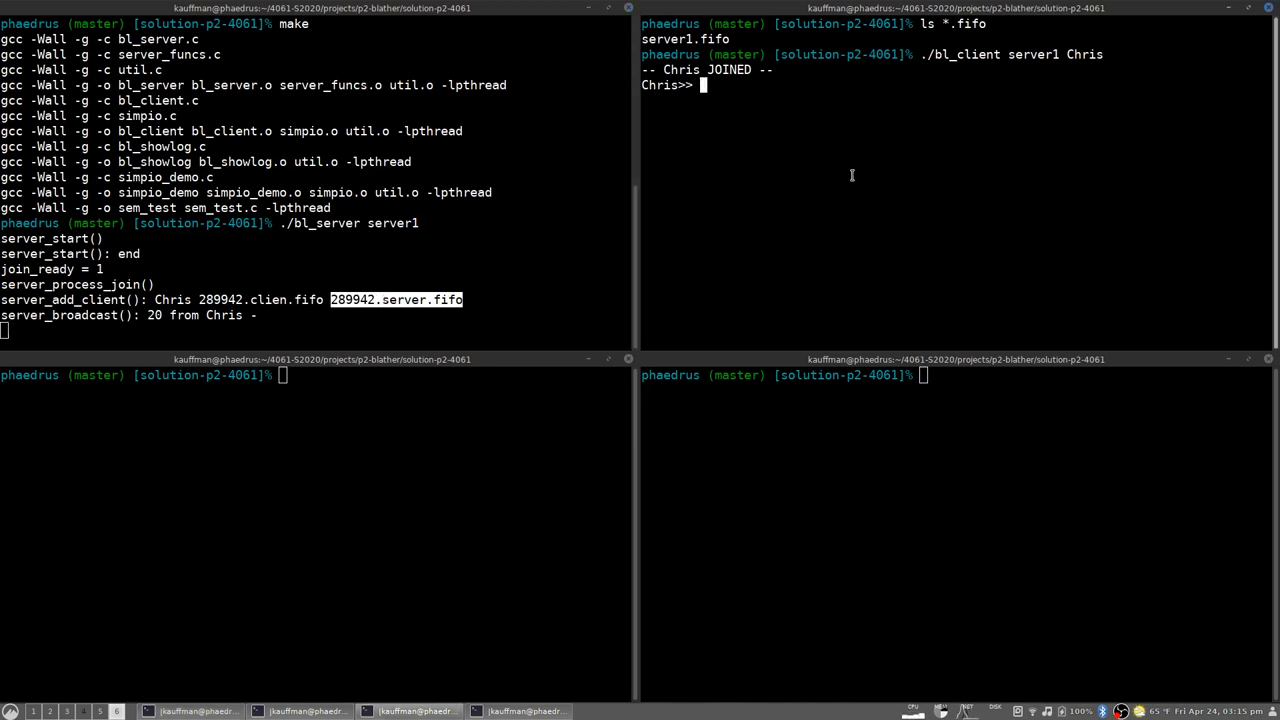
Send "Hello world" from Chris's client so the server broadcasts it back
text(Hello world)
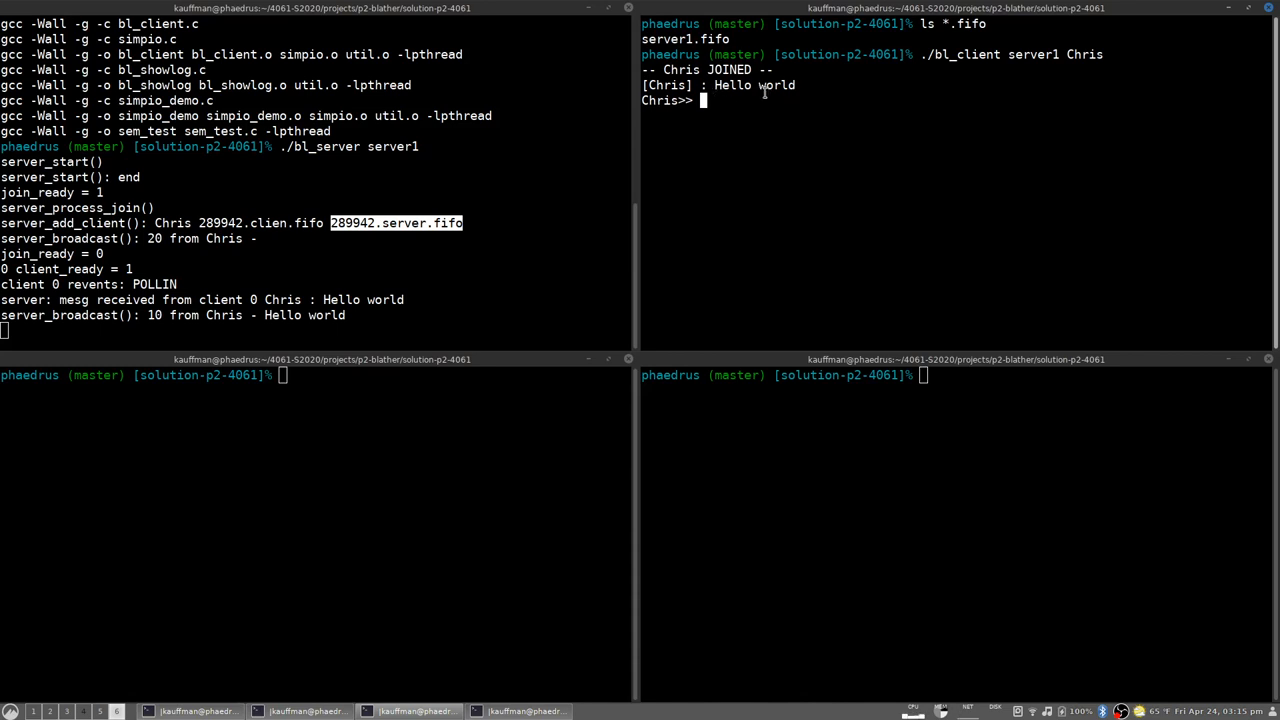
mouse_move(756, 100)
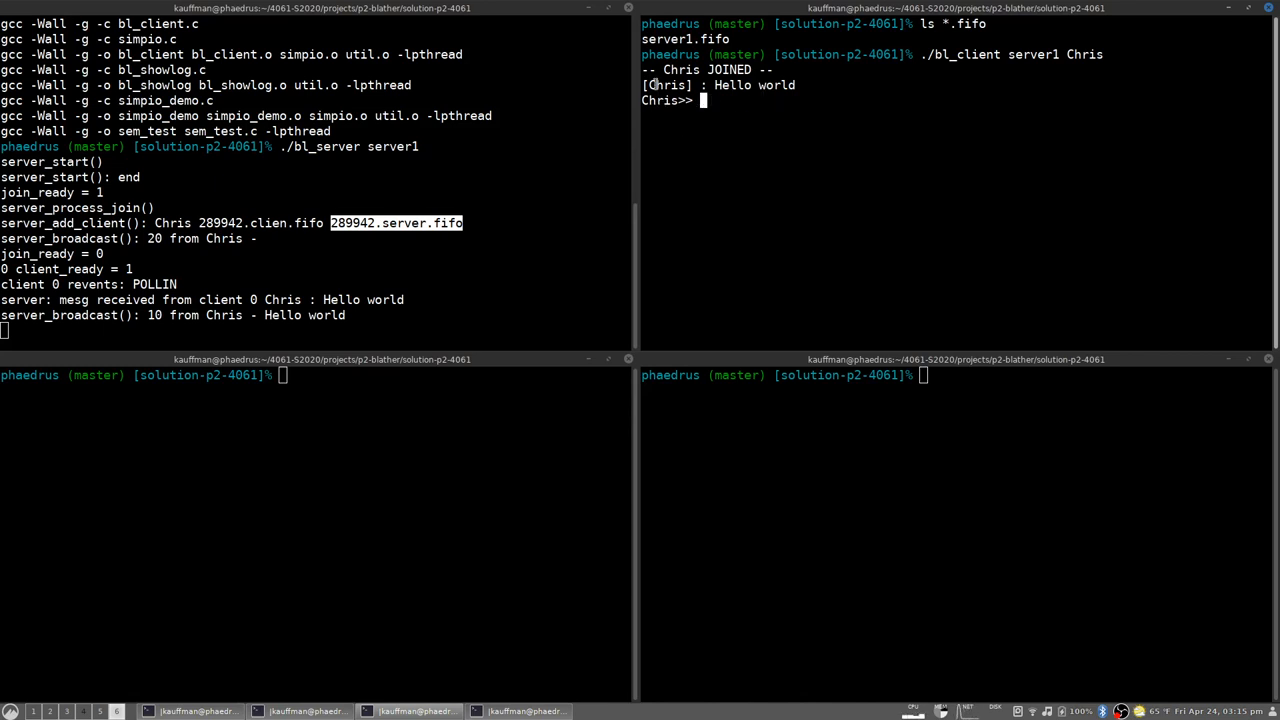
mouse_move(744, 124)
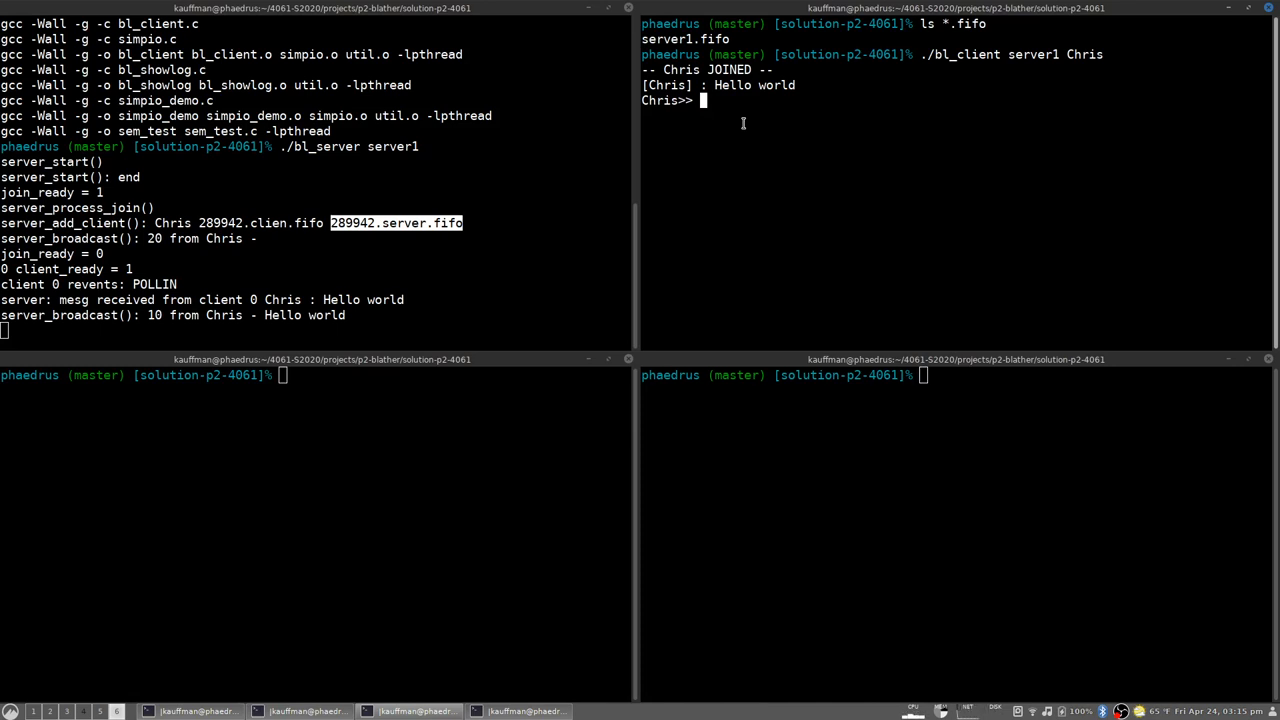
mouse_move(668, 640)
text(./)
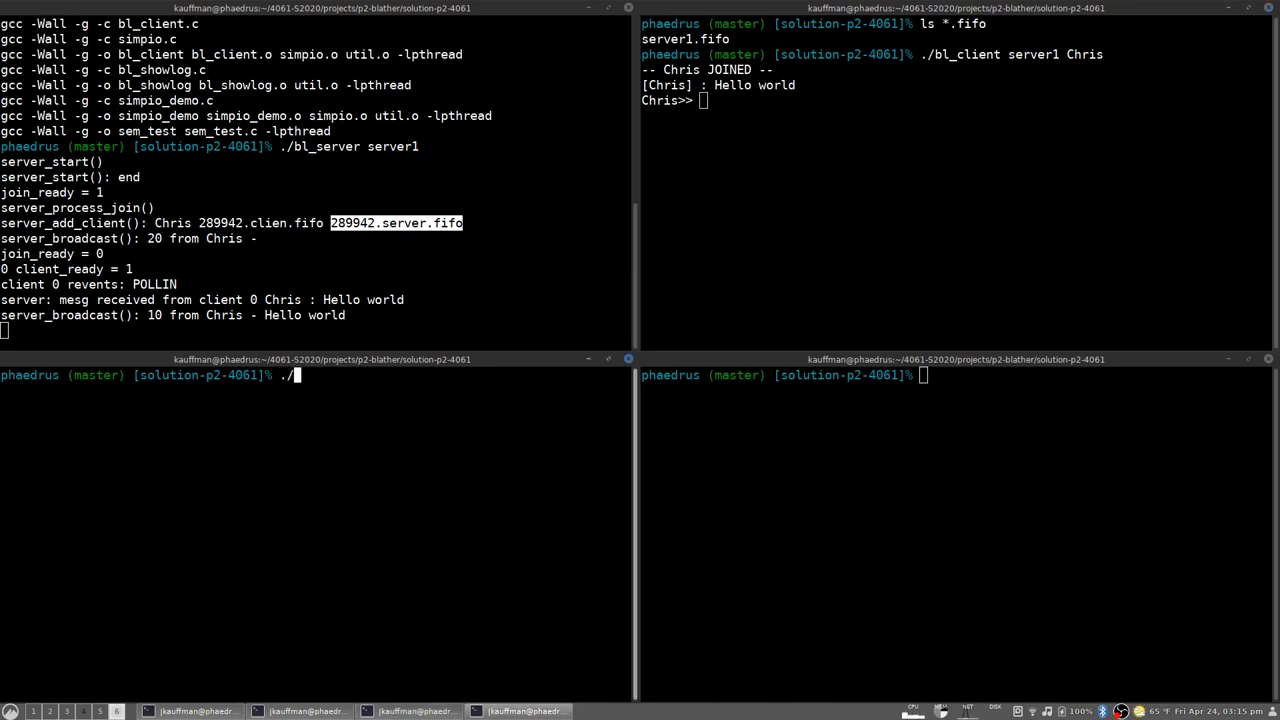
Run ./bl_client server1 Ryan in the bottom-left window to join as Ryan
text(bl_client)
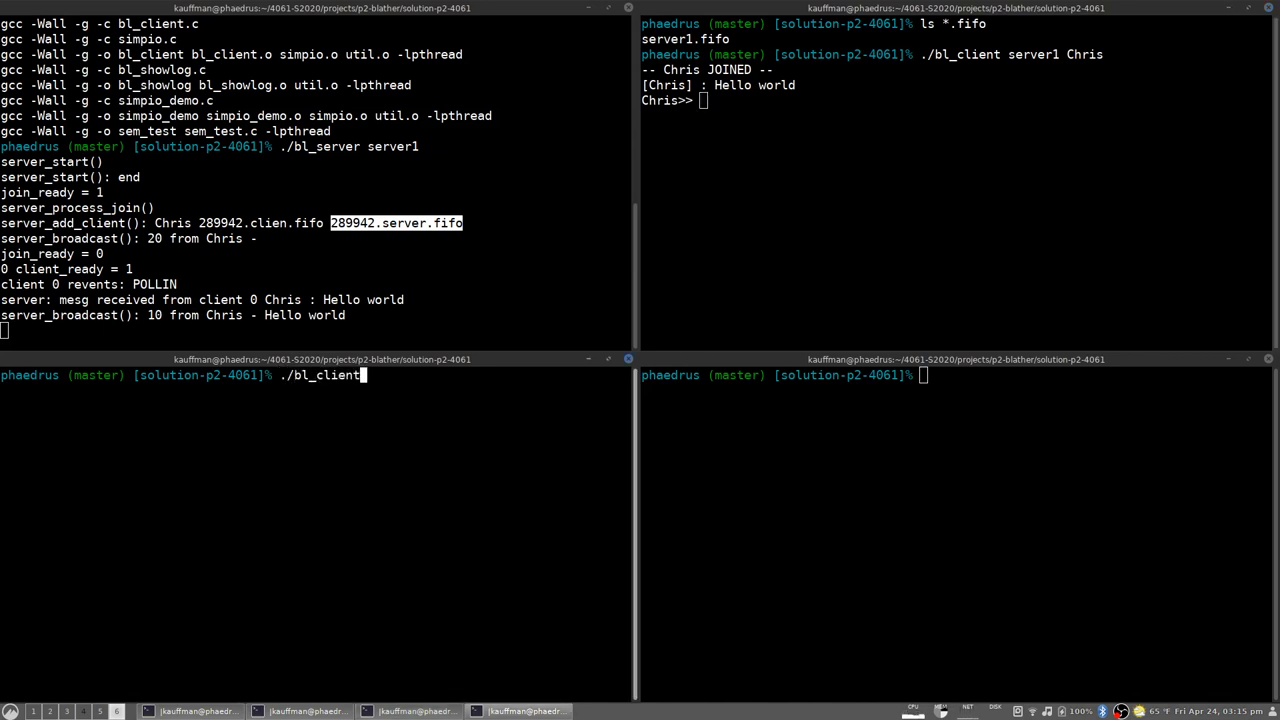
text(ser)
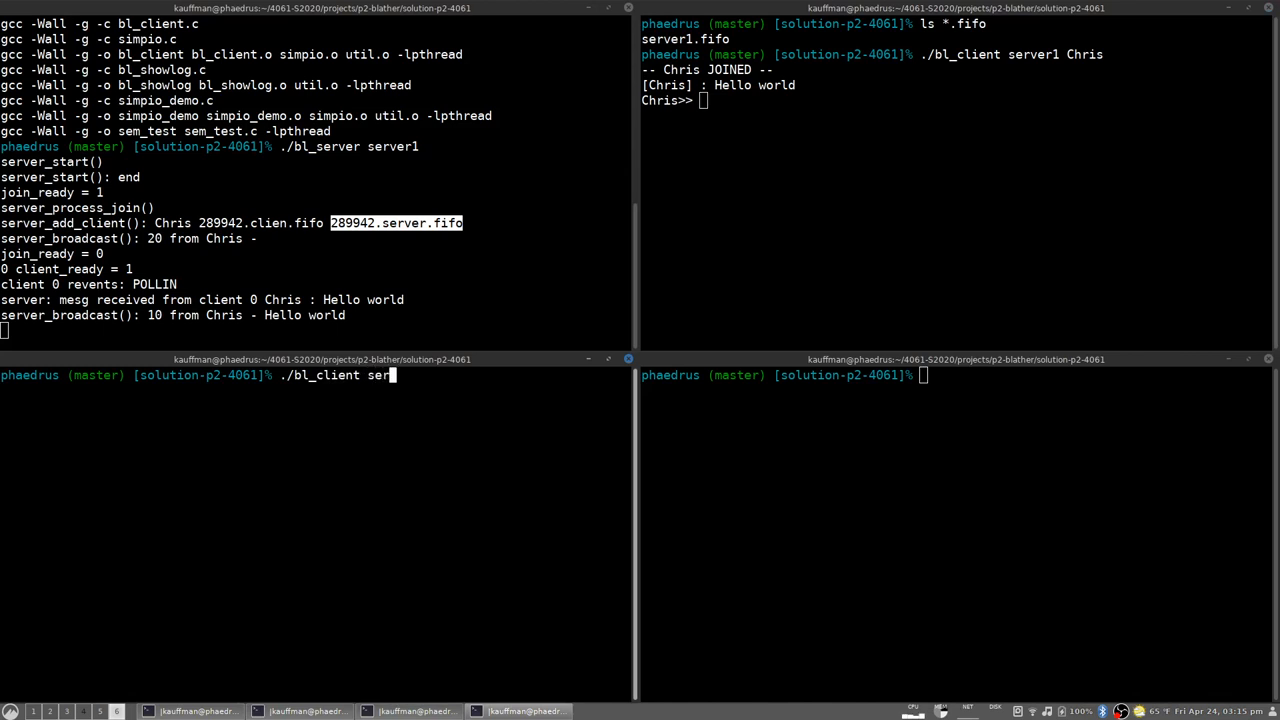
text(ver1 Ryan)
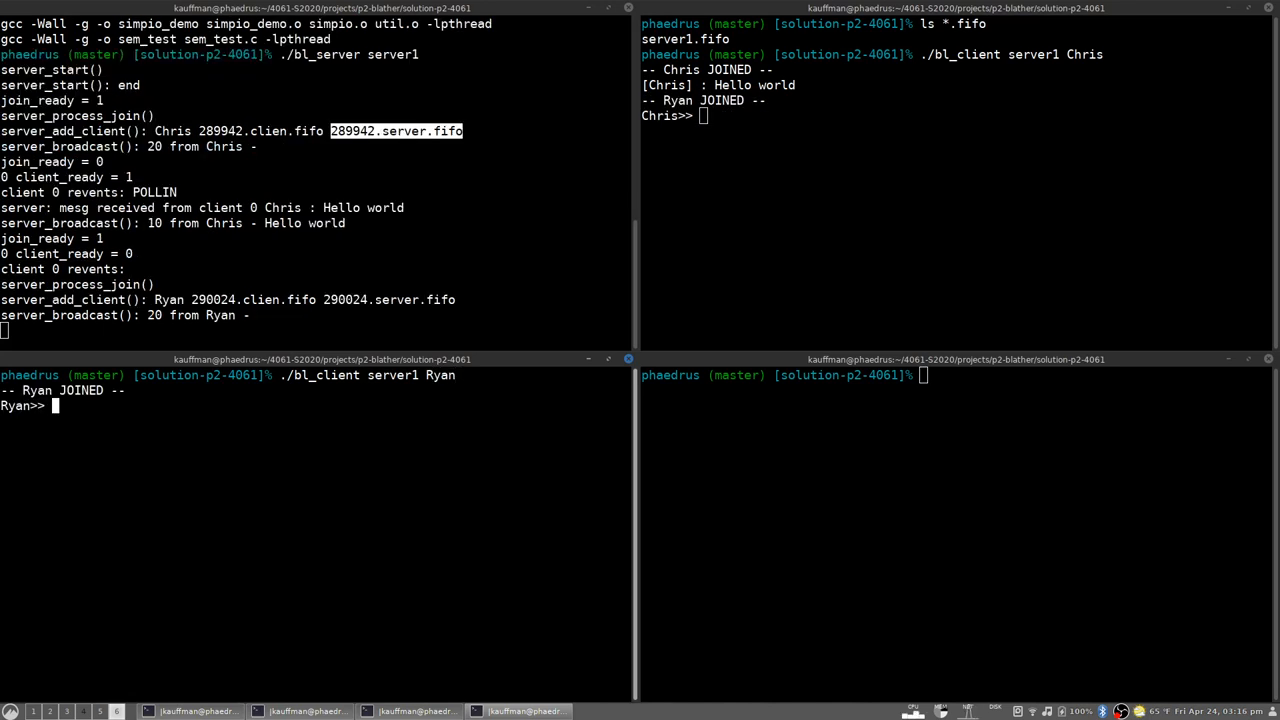
mouse_move(380, 488)
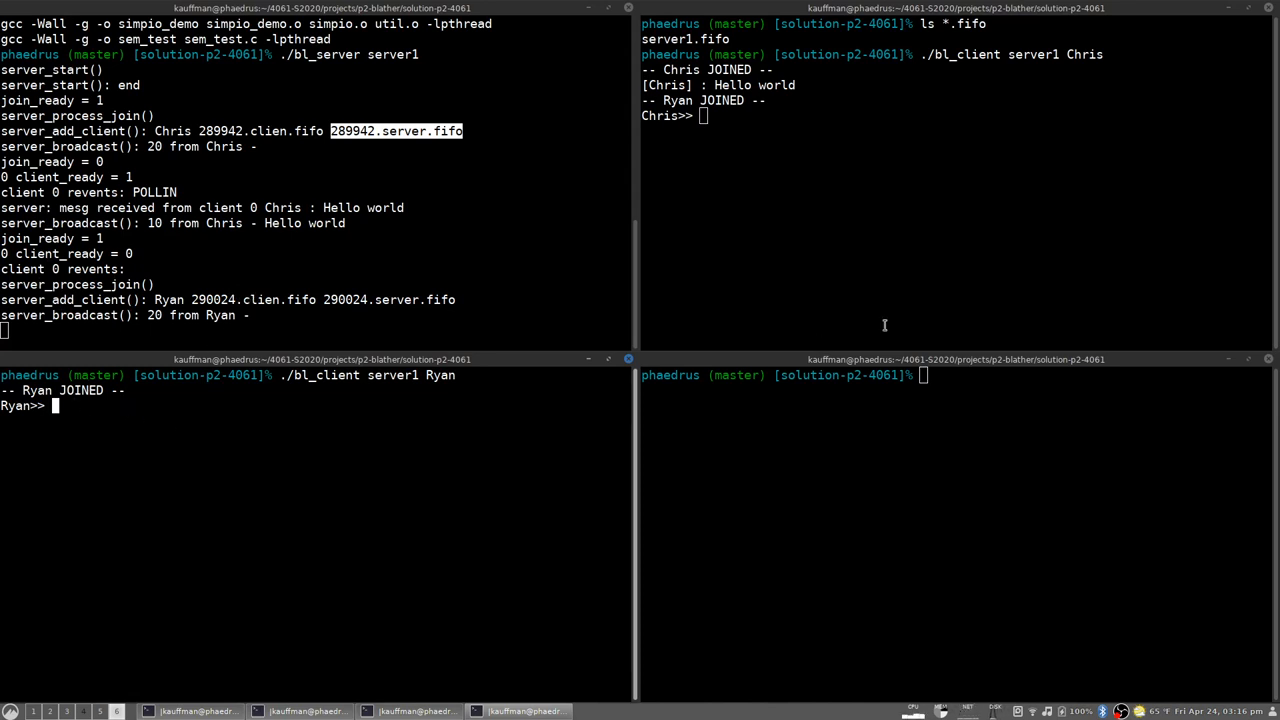
mouse_move(816, 100)
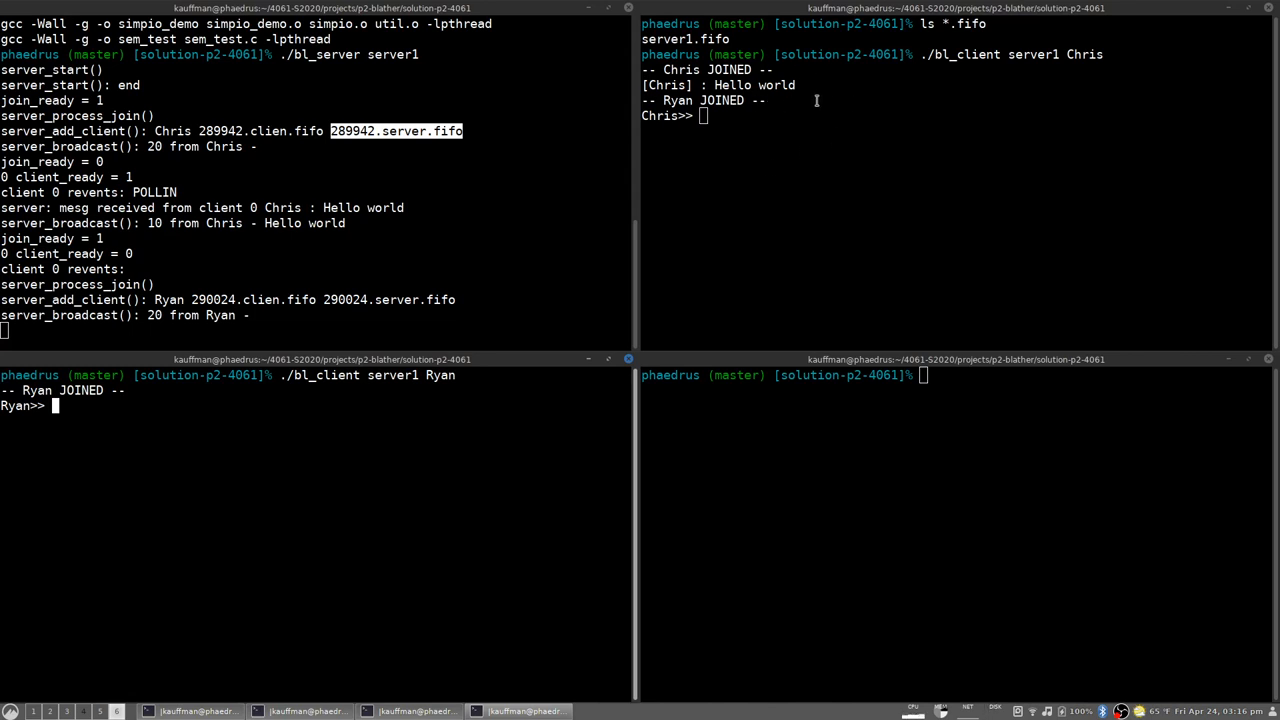
mouse_move(716, 108)
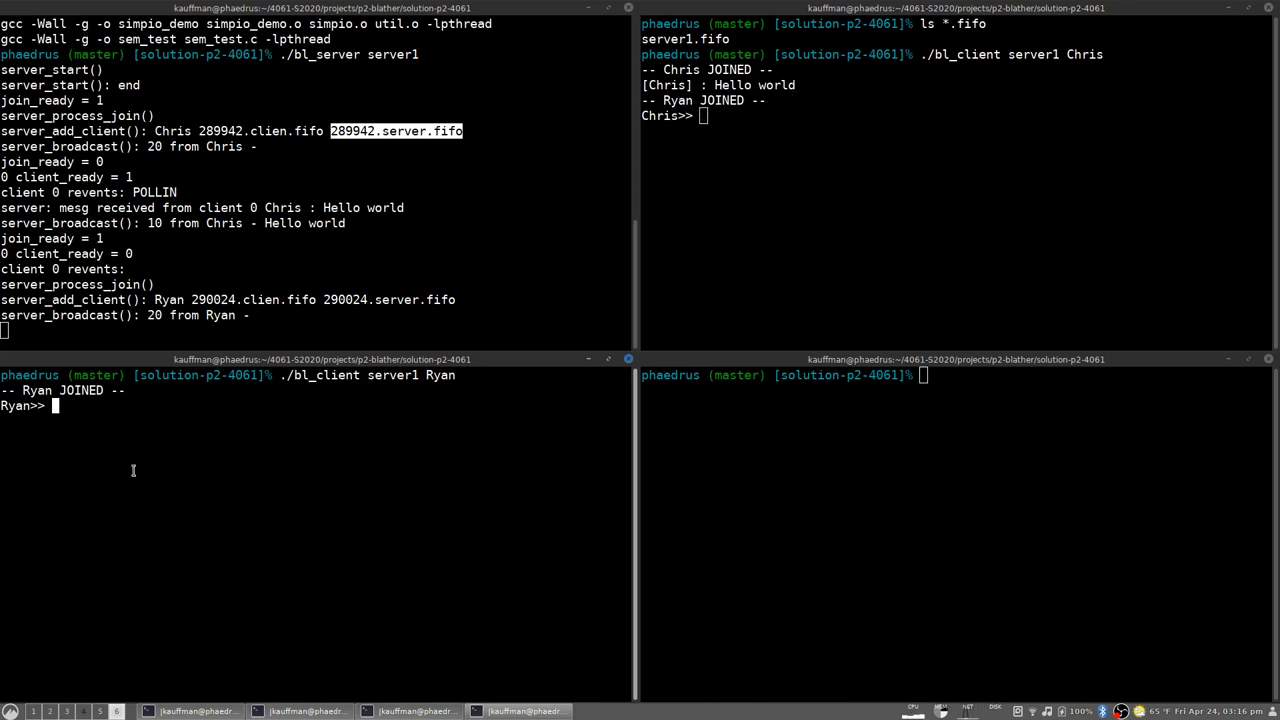
Send "Hey how's it going?" from Ryan and "Good to hear from you!" from Chris
text(HE)
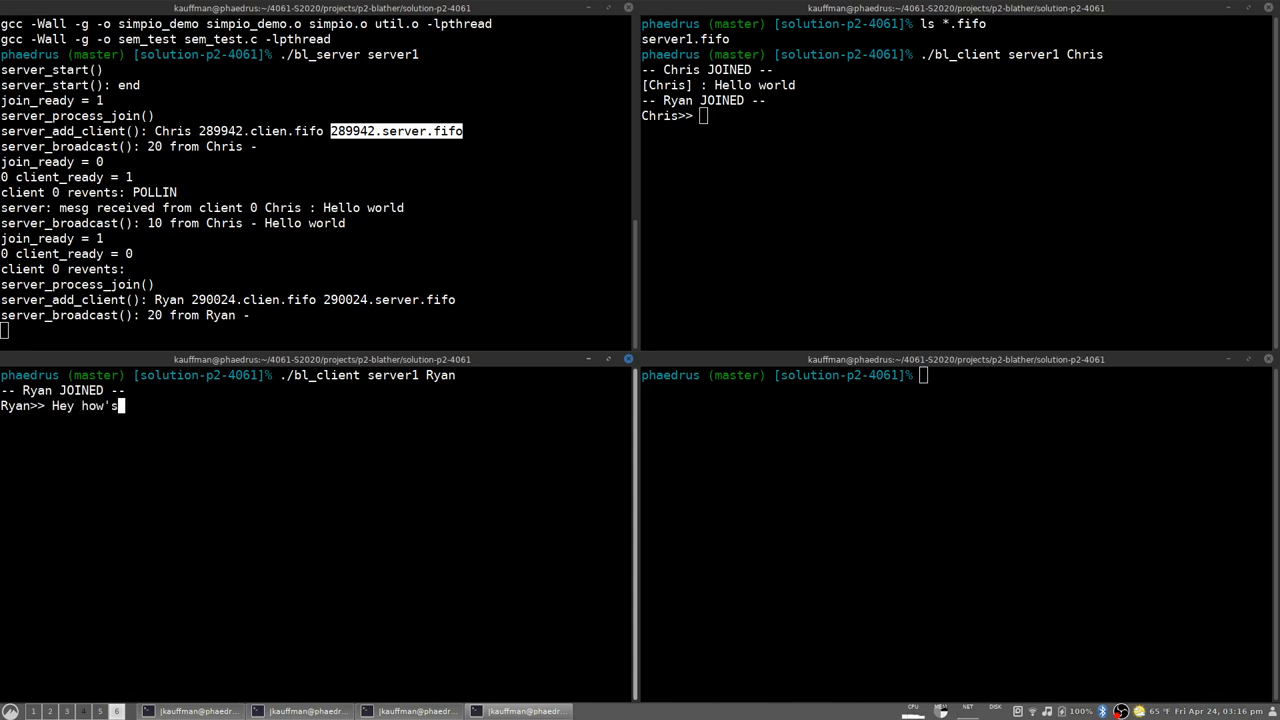
text(it going?)
click(958, 116)
text(Good to)
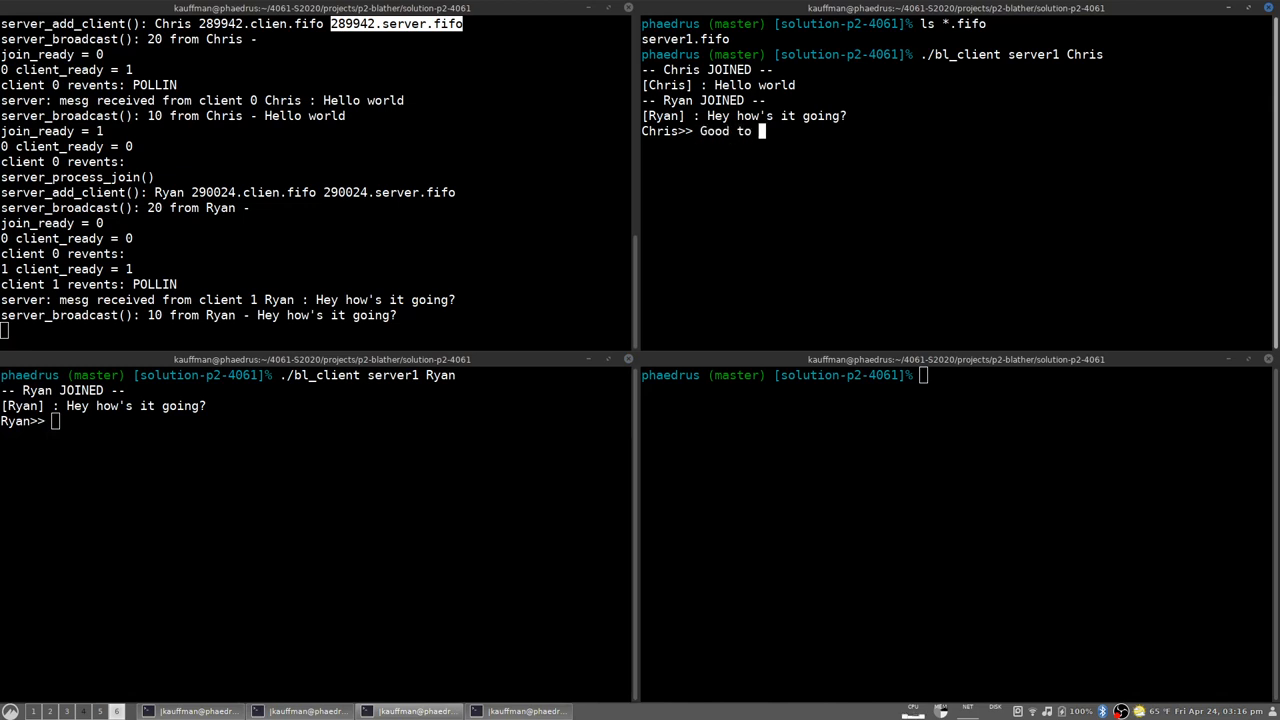
text(hear from you?)
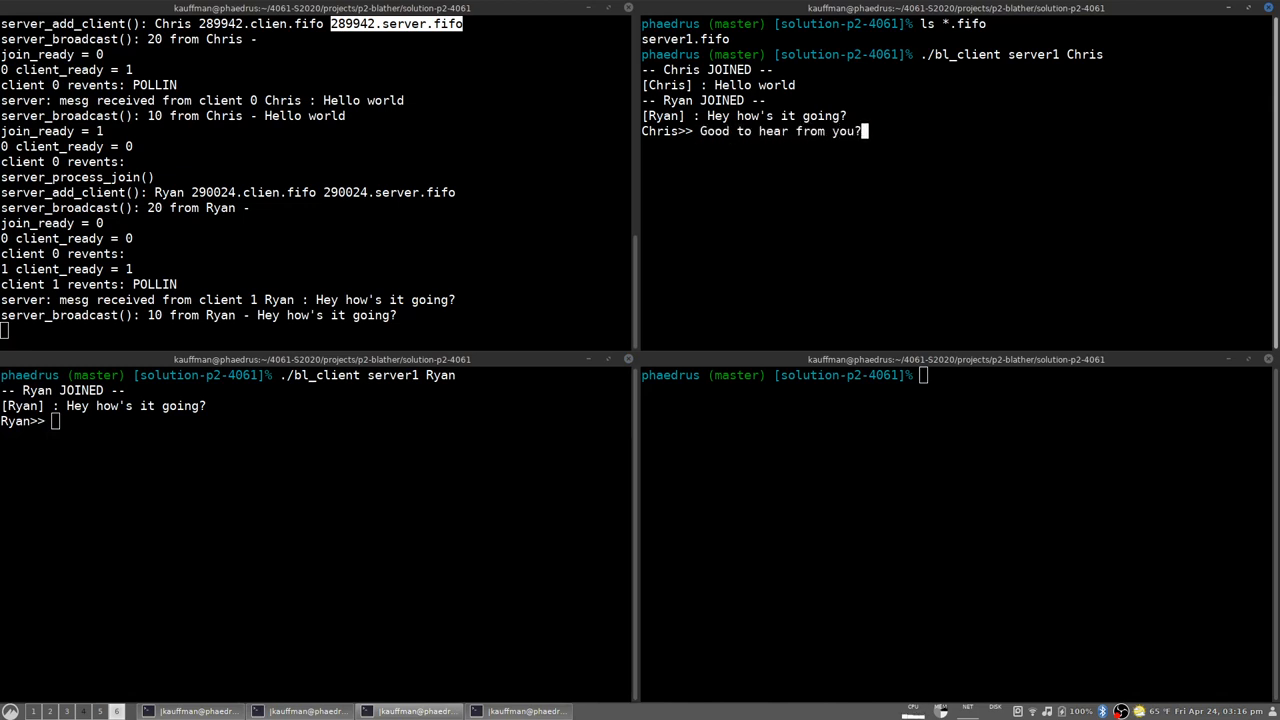
key(Return)
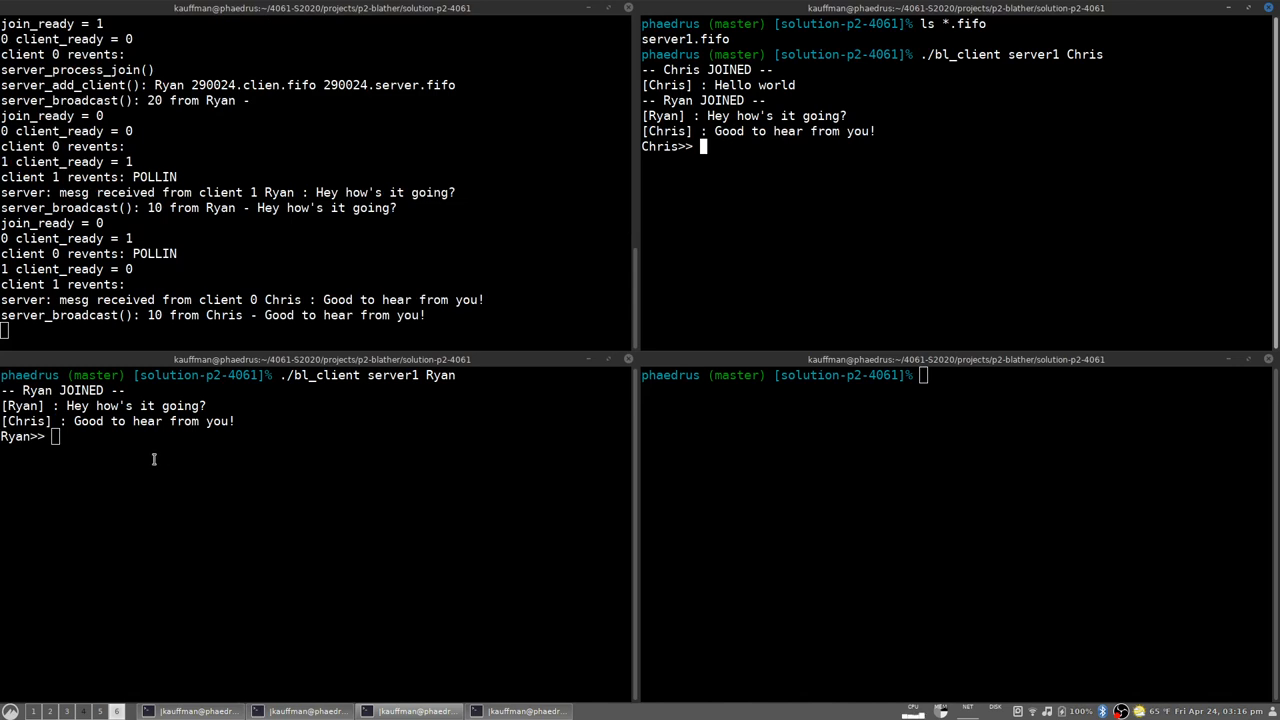
mouse_move(854, 160)
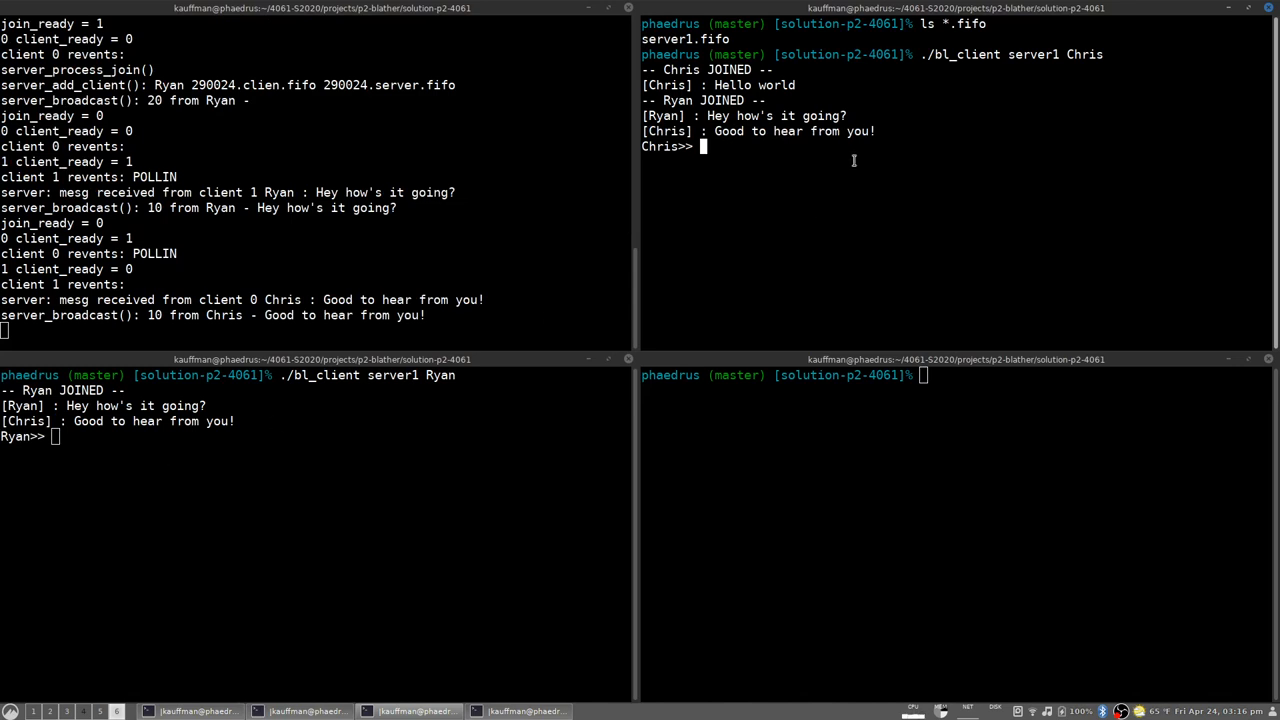
mouse_move(238, 460)
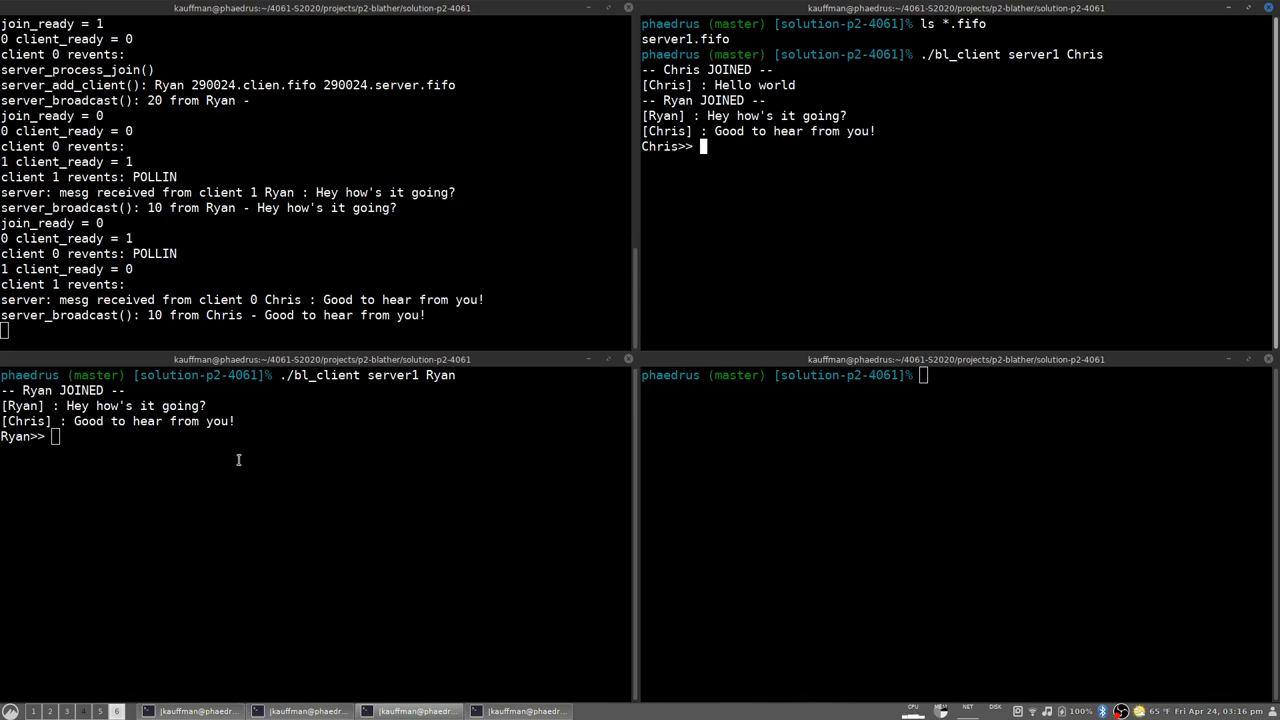
mouse_move(248, 456)
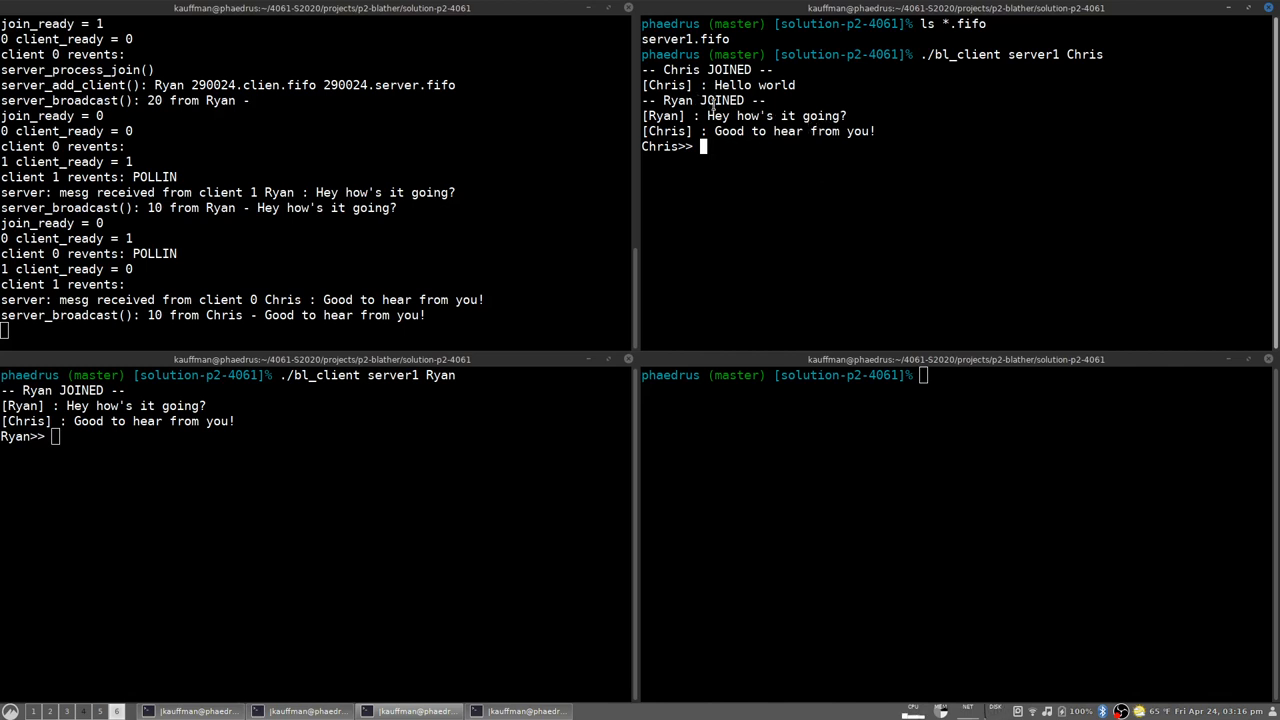
mouse_move(736, 146)
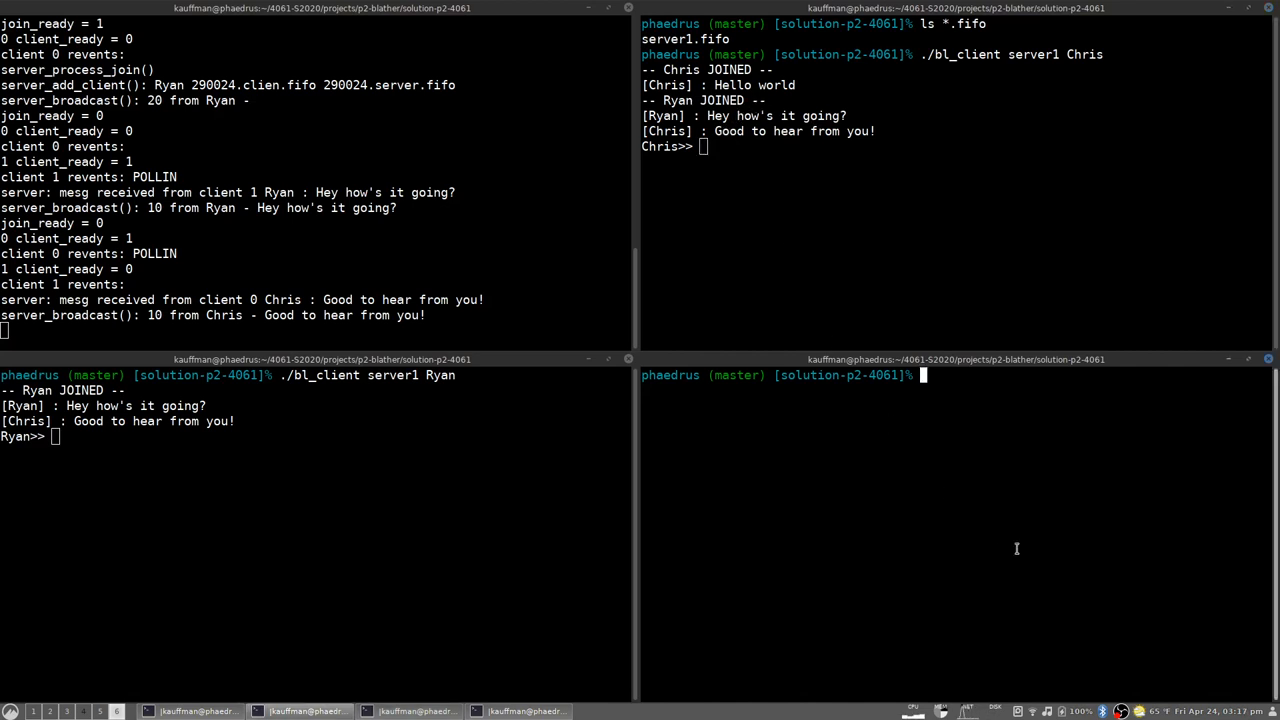
Join as Sarah with ./bl_client server1 Sarah, then send Ryan's "What's up everyone!"
text(./bl_)
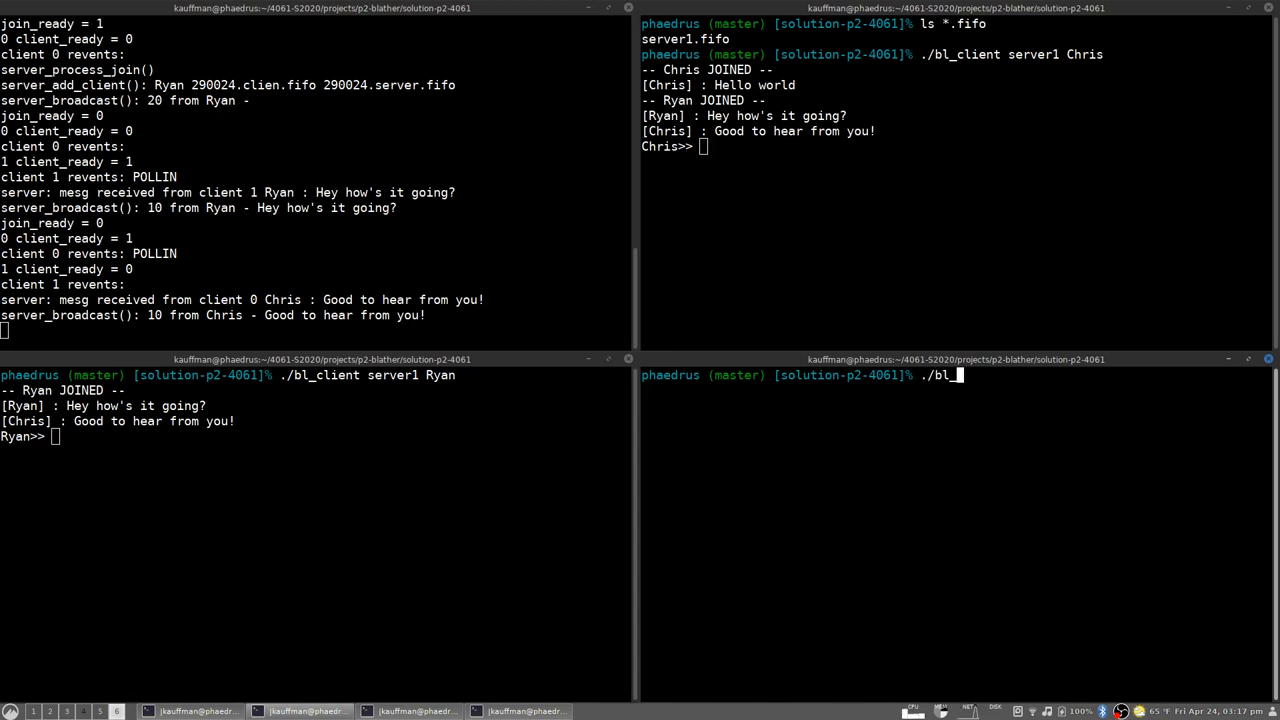
text(client)
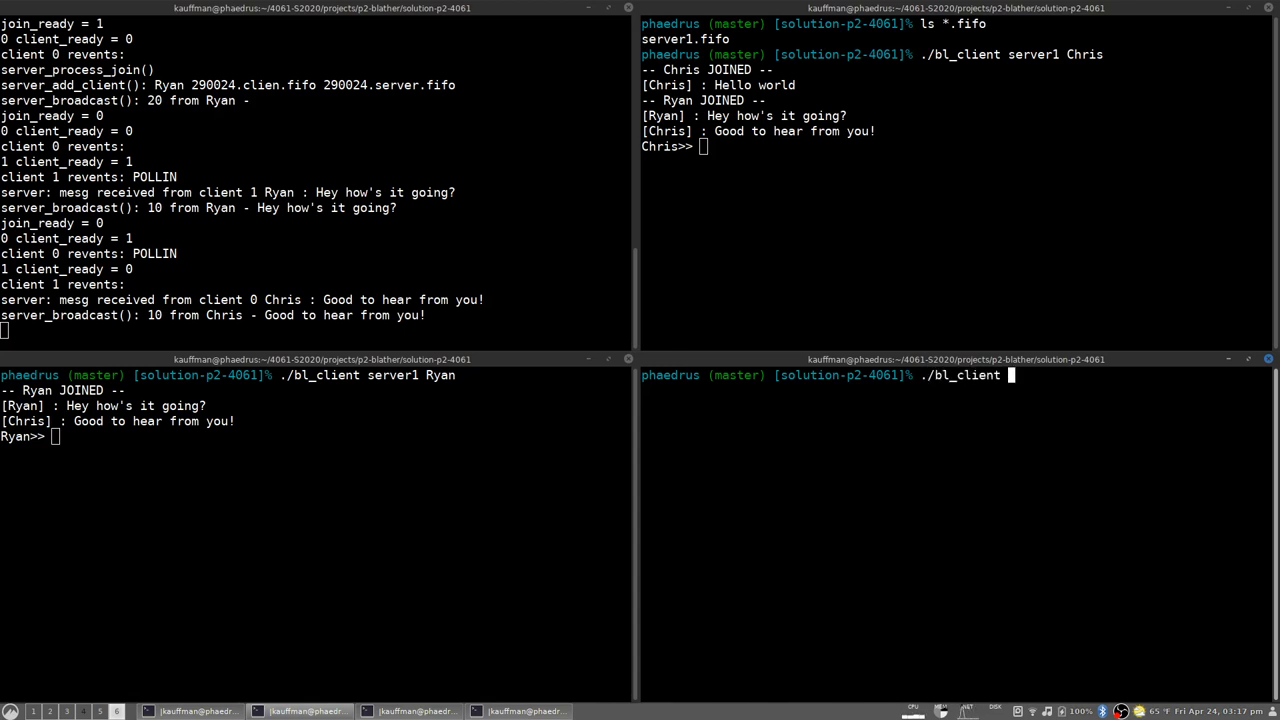
text(server)
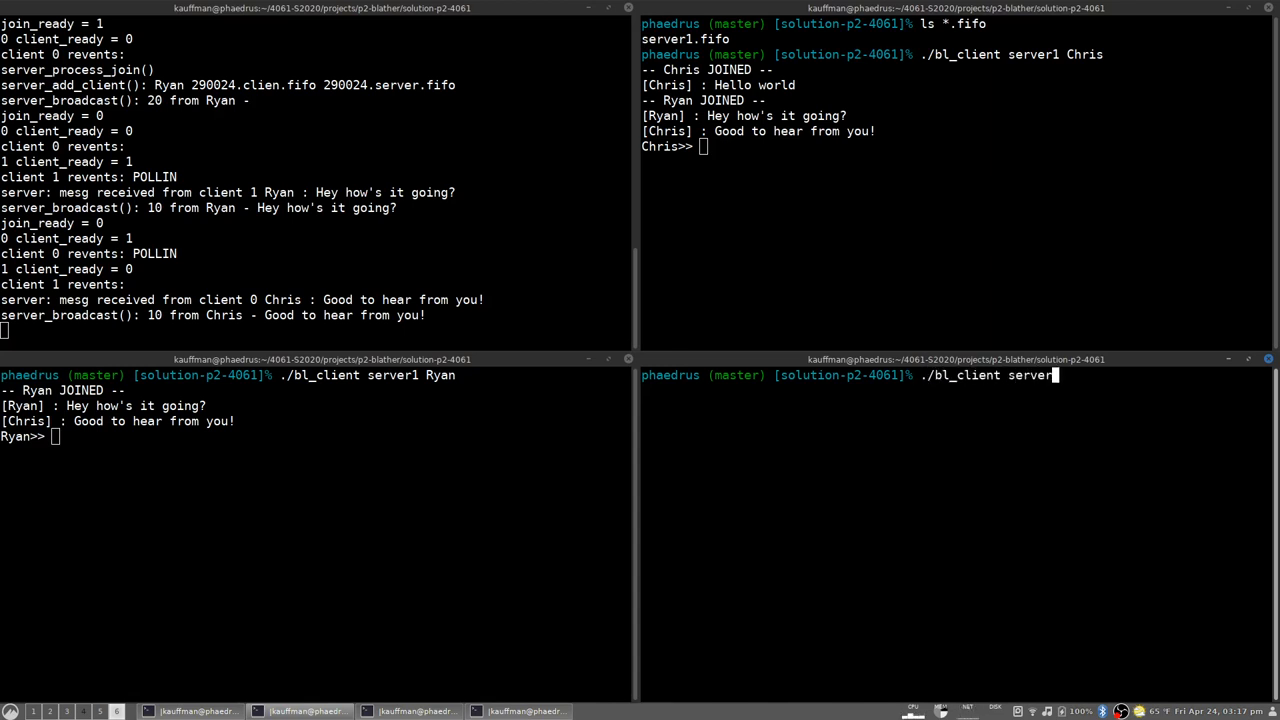
text(Sarah)
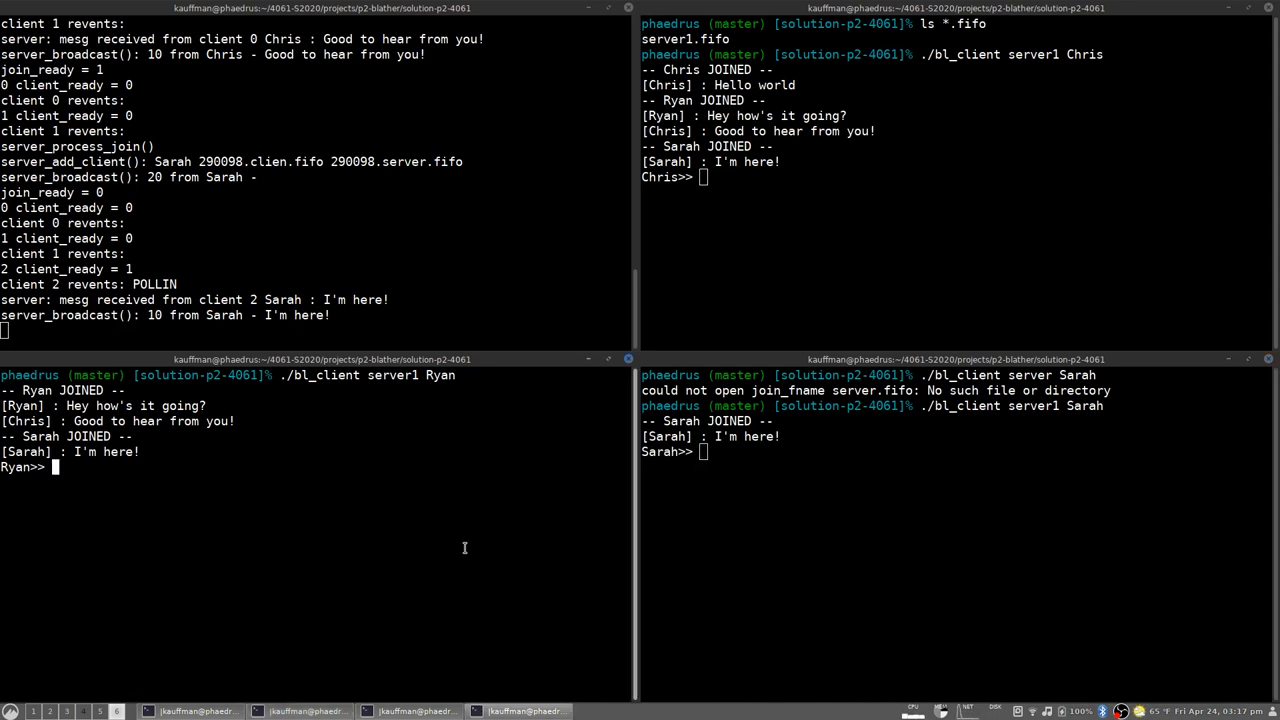
text(What's)
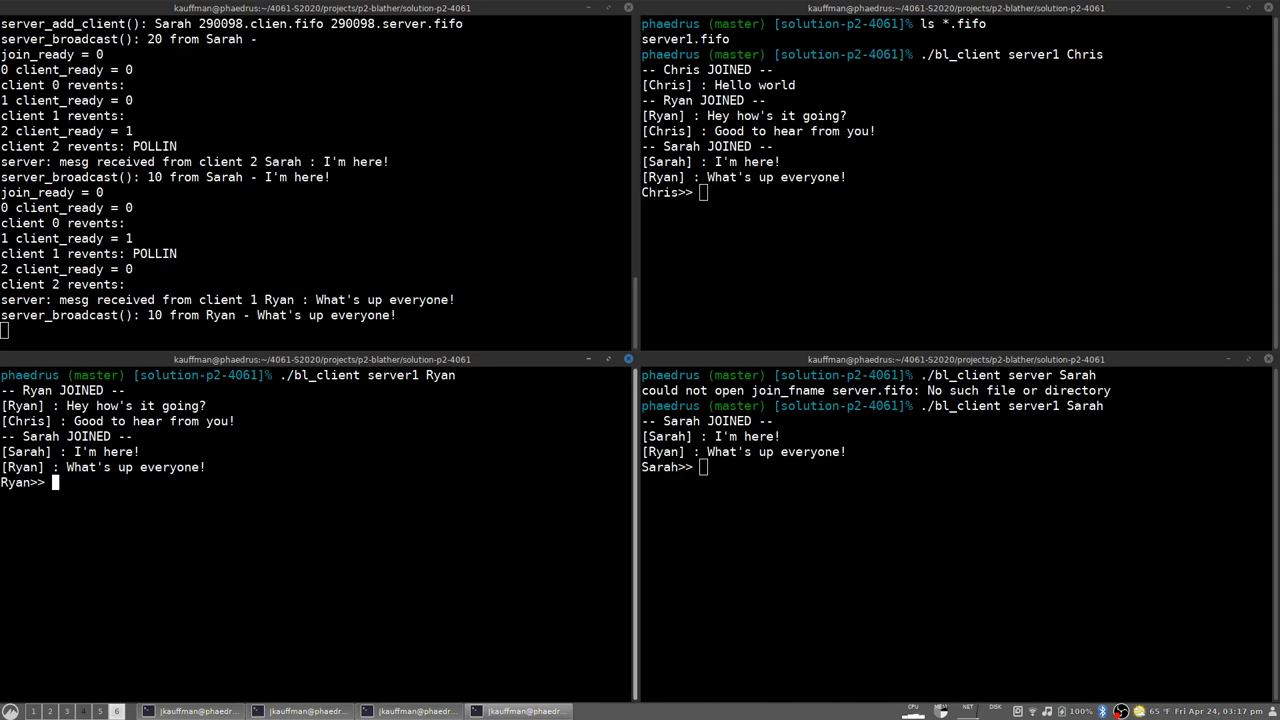
mouse_move(440, 596)
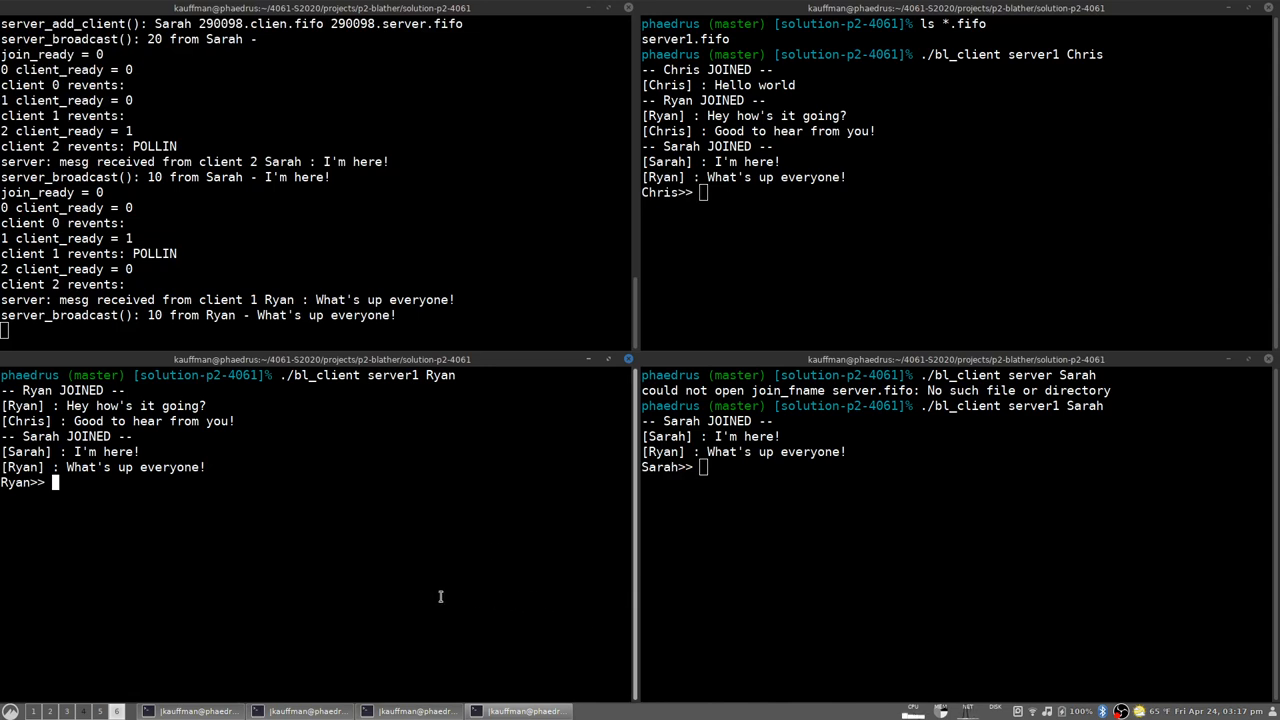
mouse_move(670, 246)
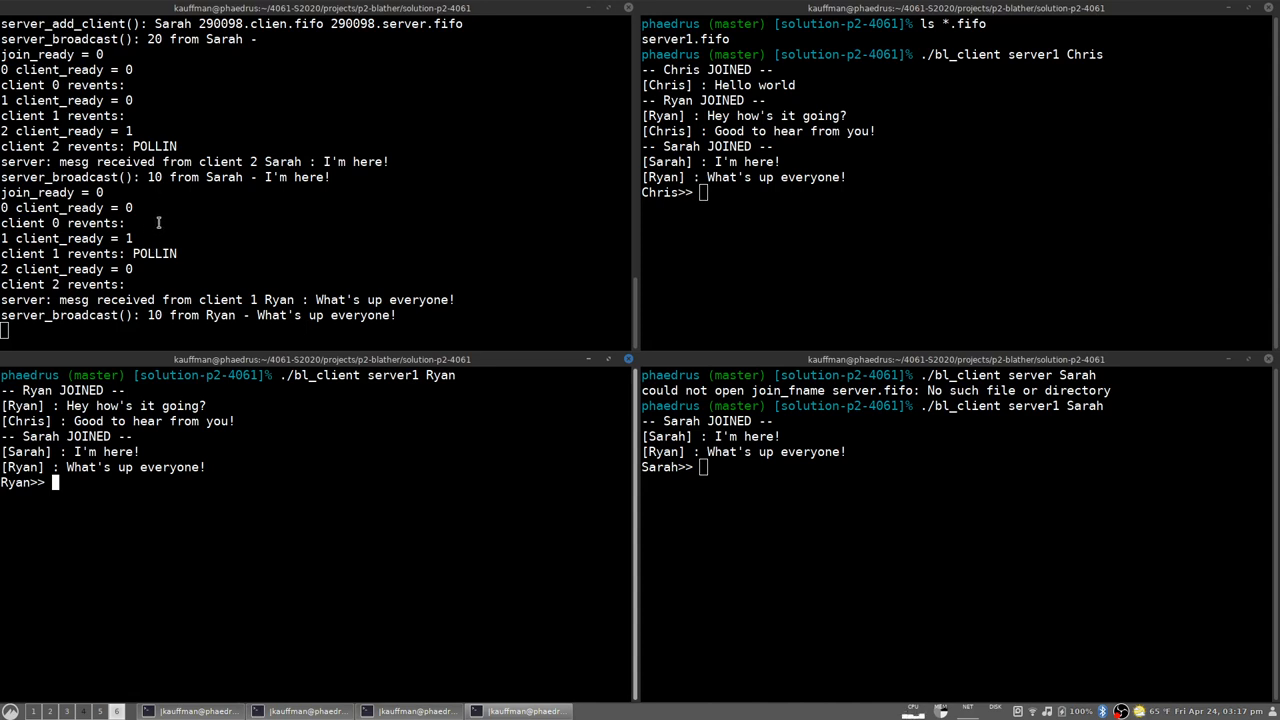
mouse_move(364, 532)
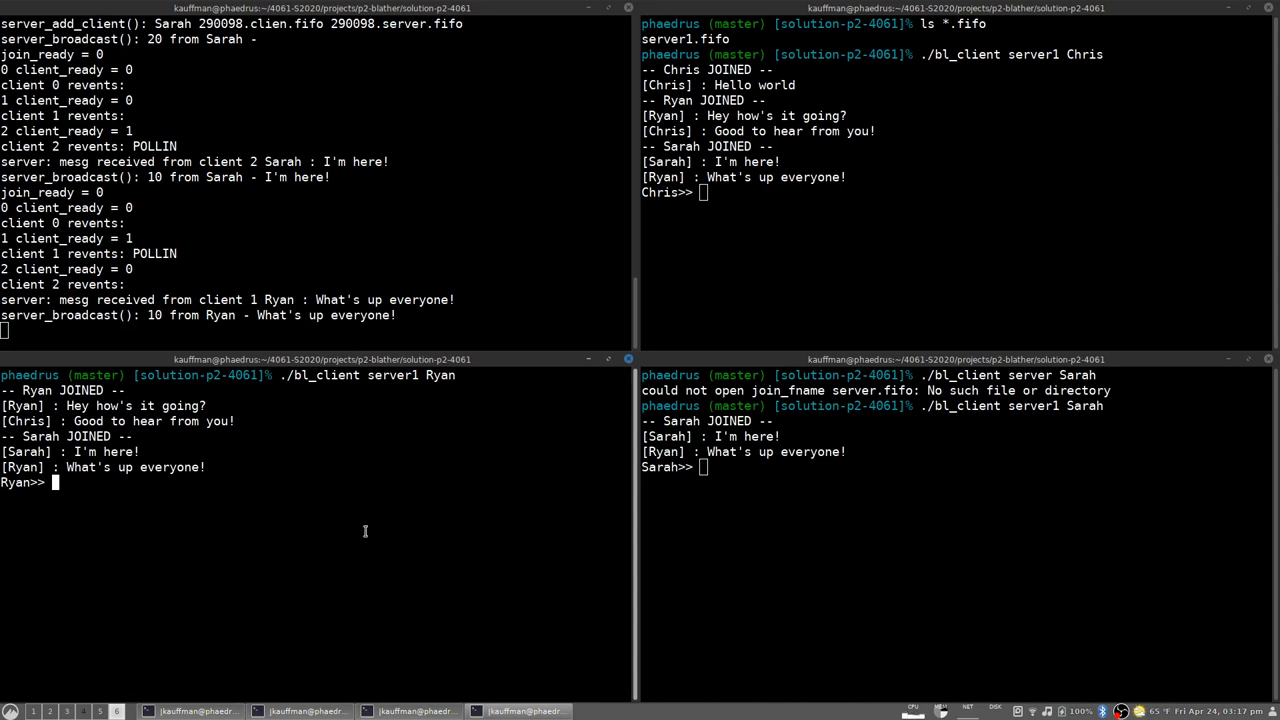
mouse_move(344, 536)
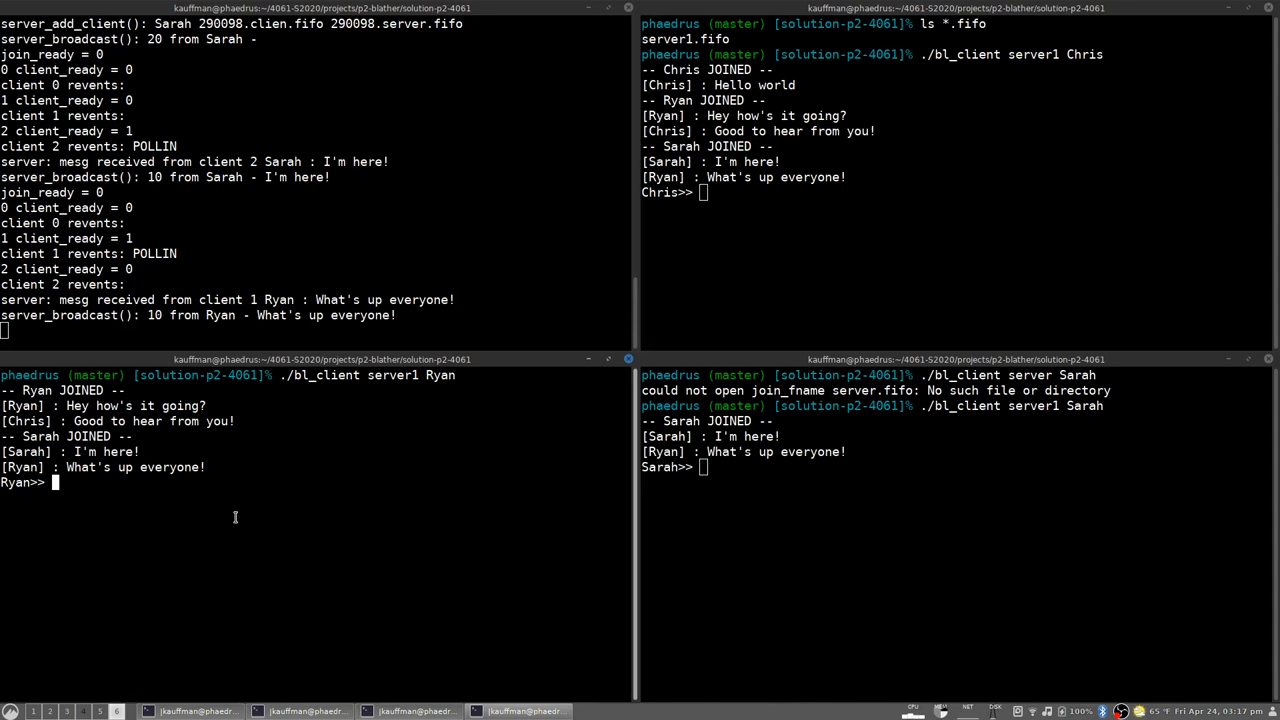
Send Chris's "Nice to see you!" while Ryan and Sarah draft replies, then start "Gott go"
text(Hey)
click(958, 192)
text(Nice to s)
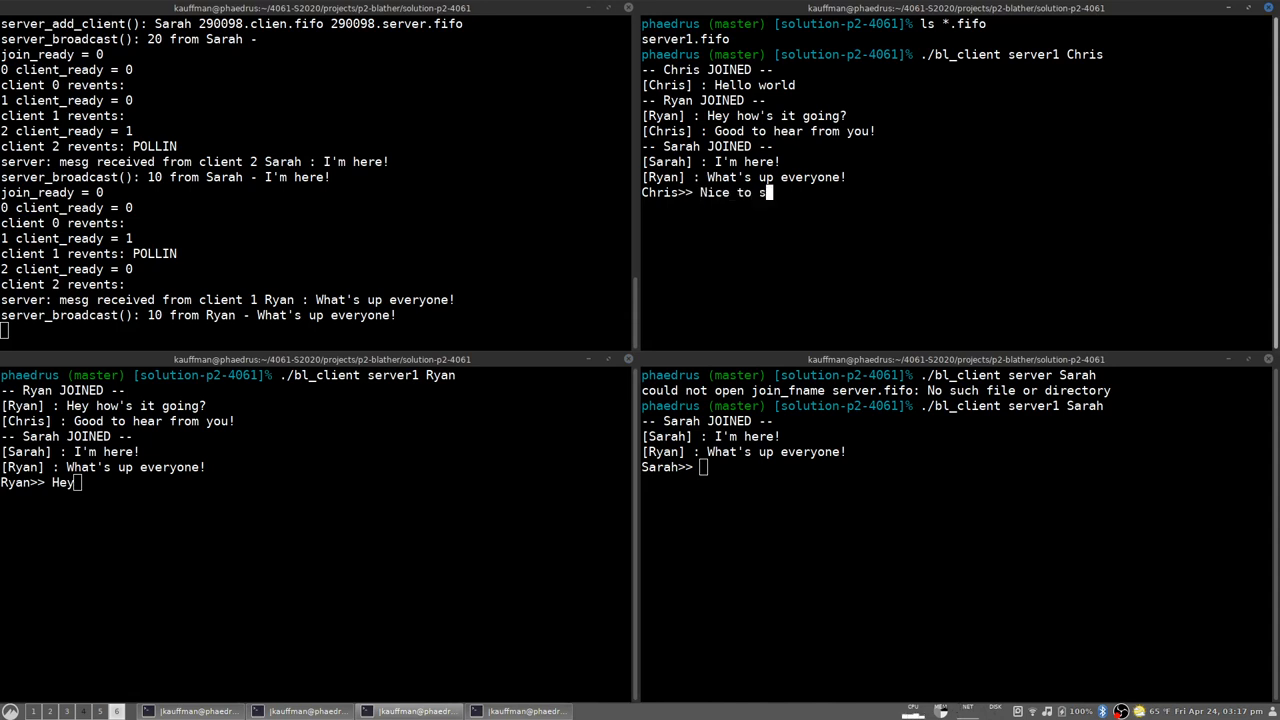
text(ee you!)
click(958, 468)
text(I'm g)
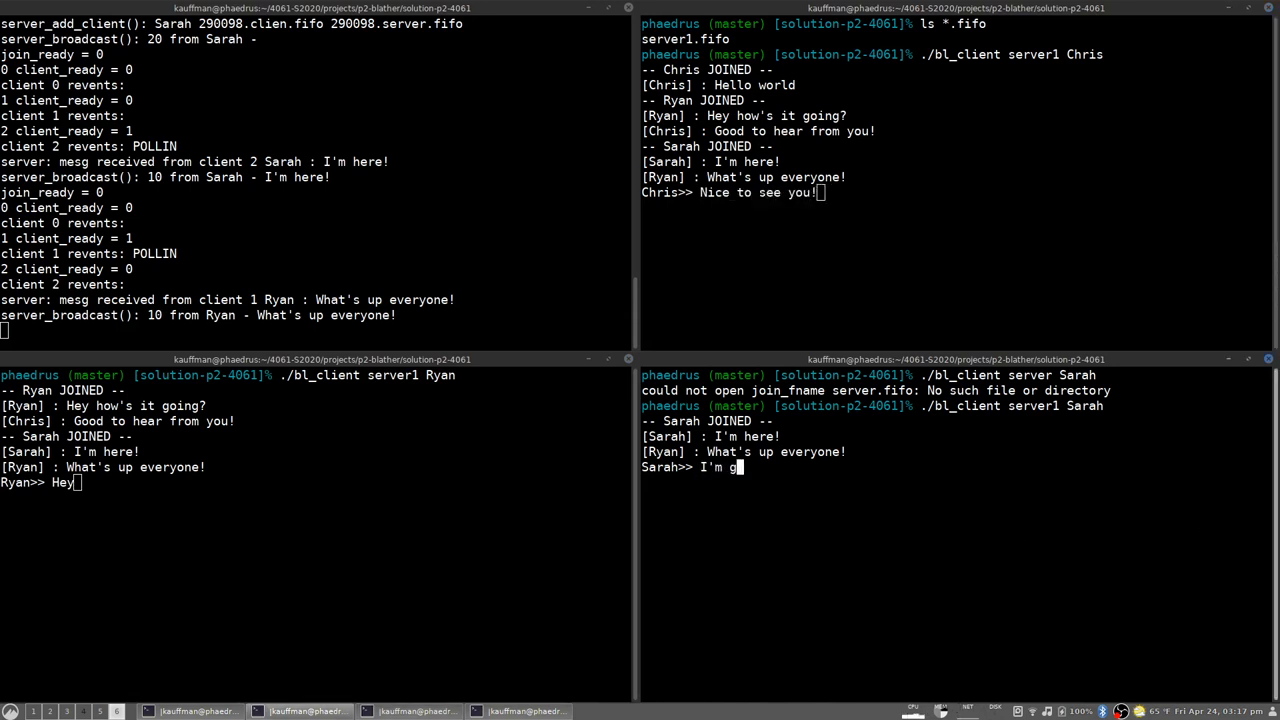
text(oing...)
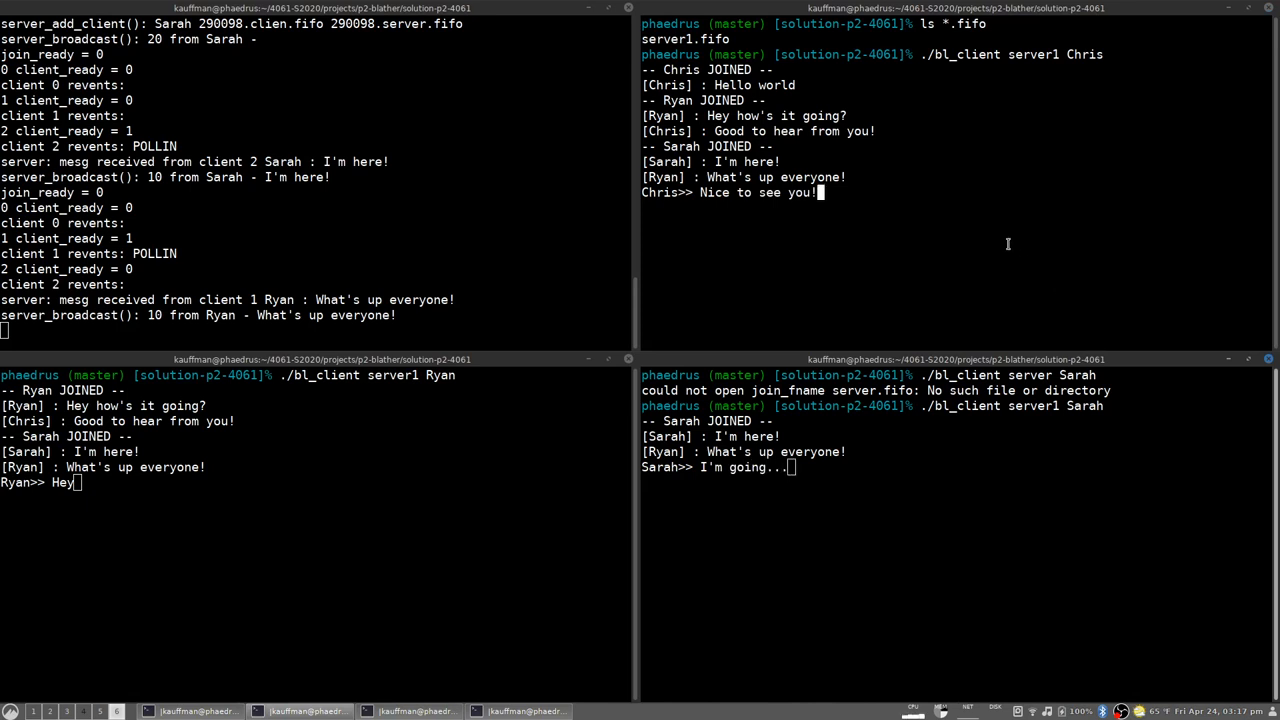
mouse_move(236, 508)
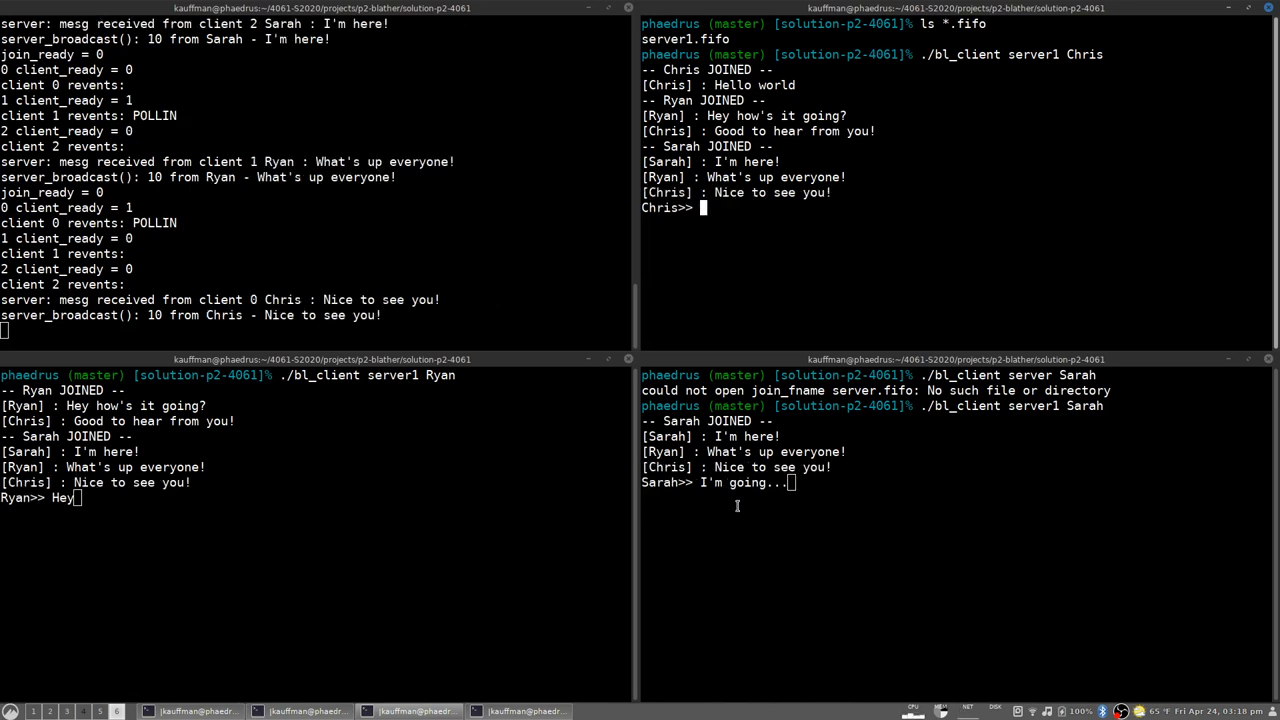
mouse_move(736, 508)
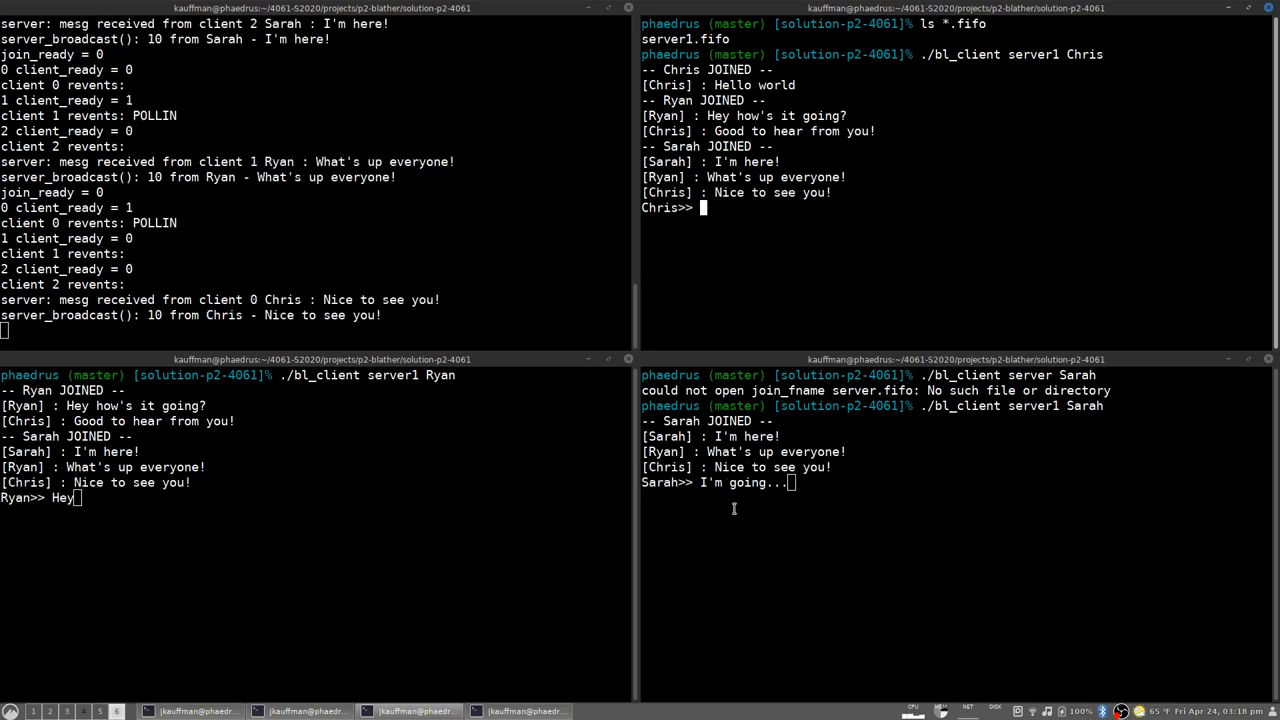
mouse_move(728, 500)
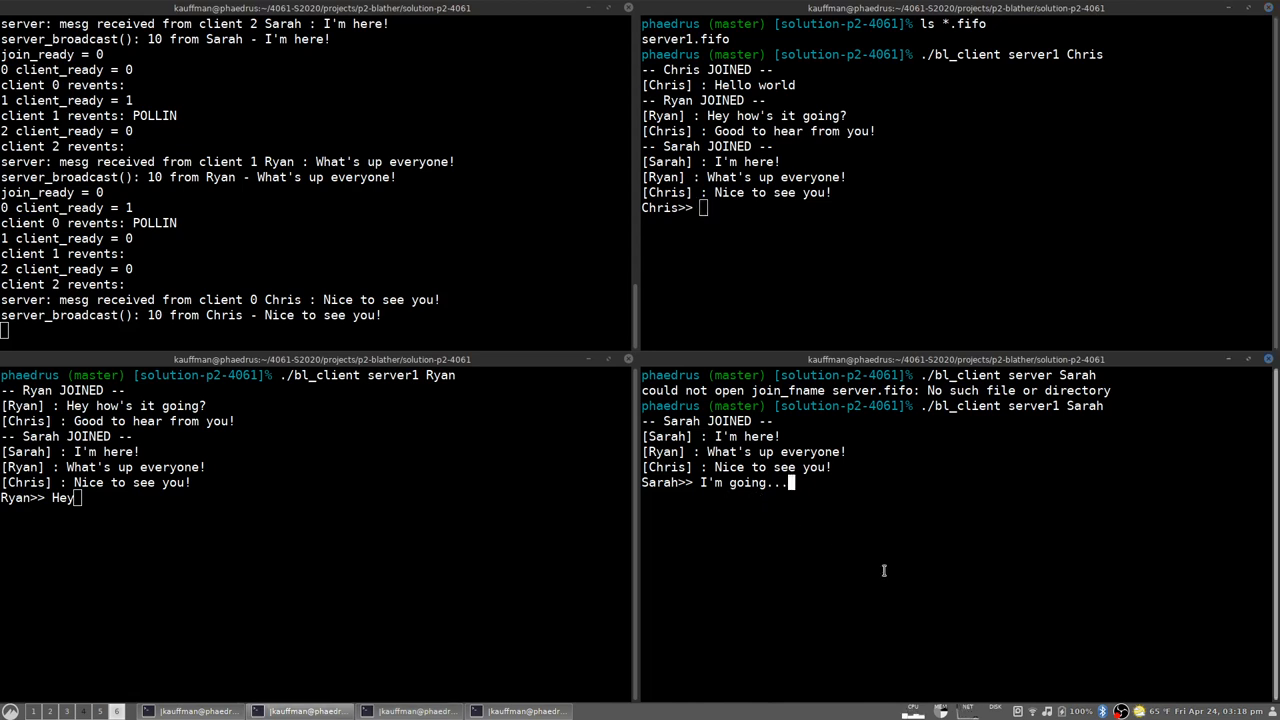
mouse_move(848, 228)
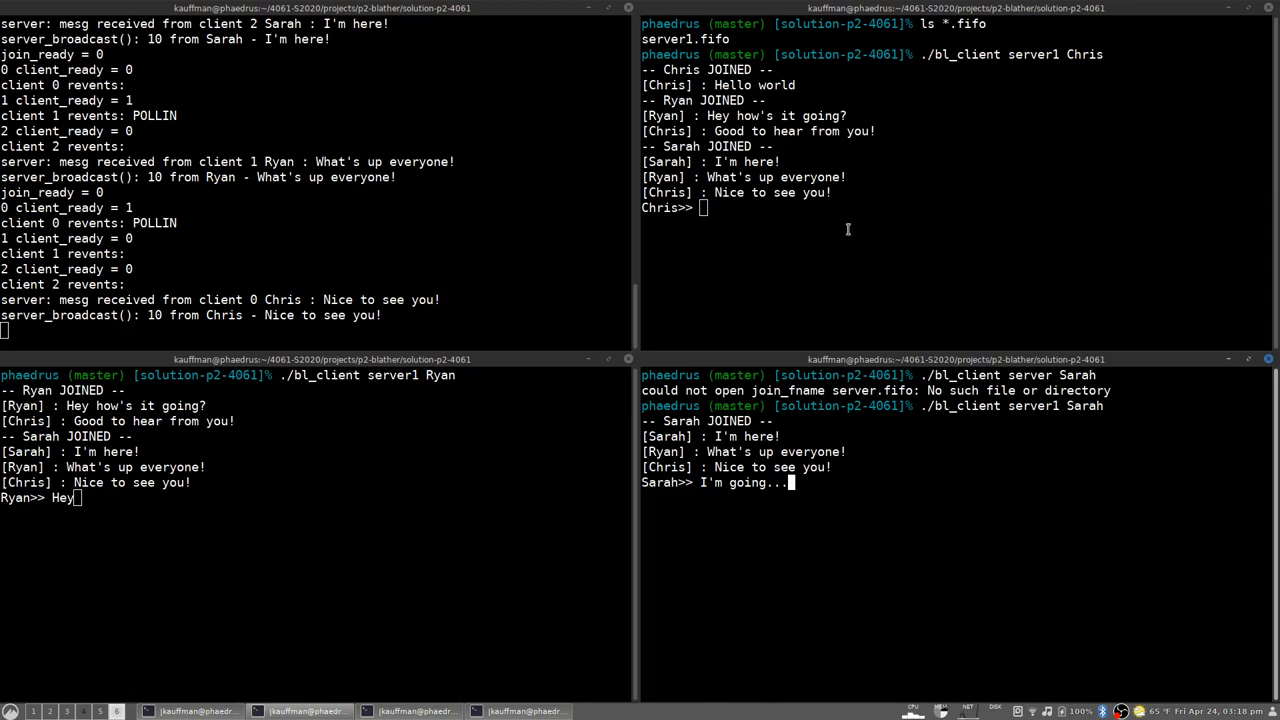
text(Got)
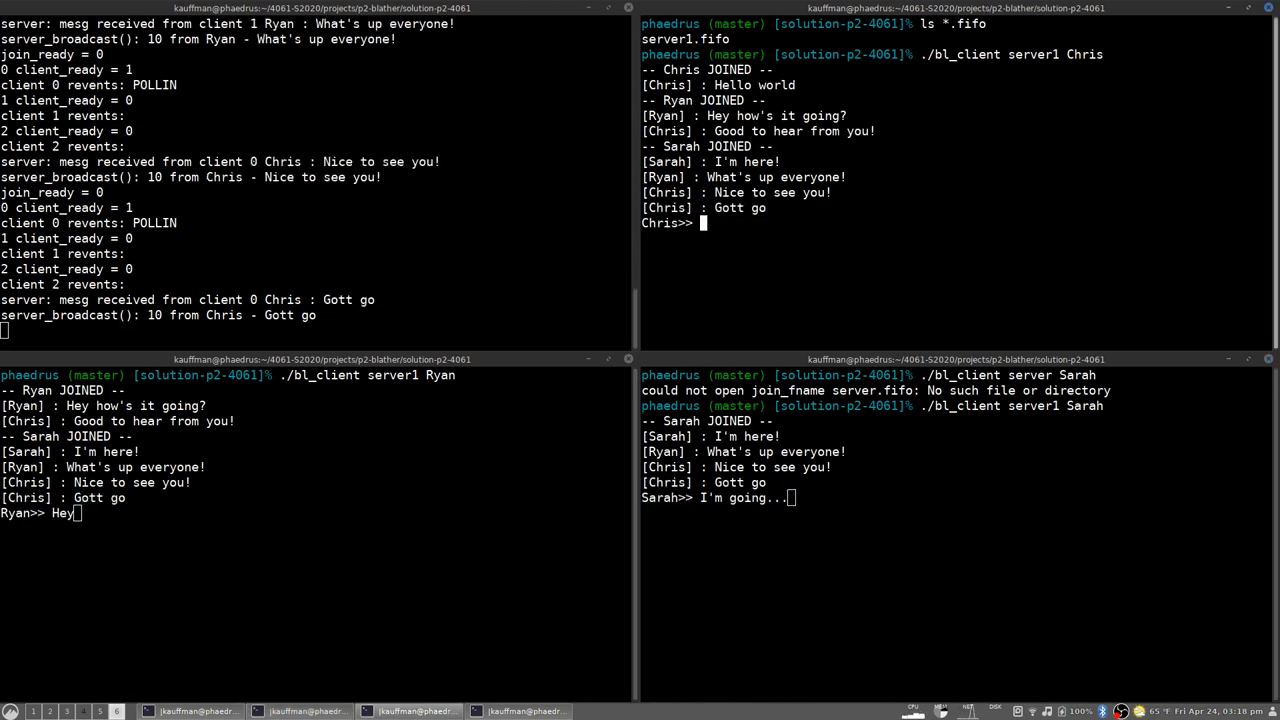
mouse_move(948, 150)
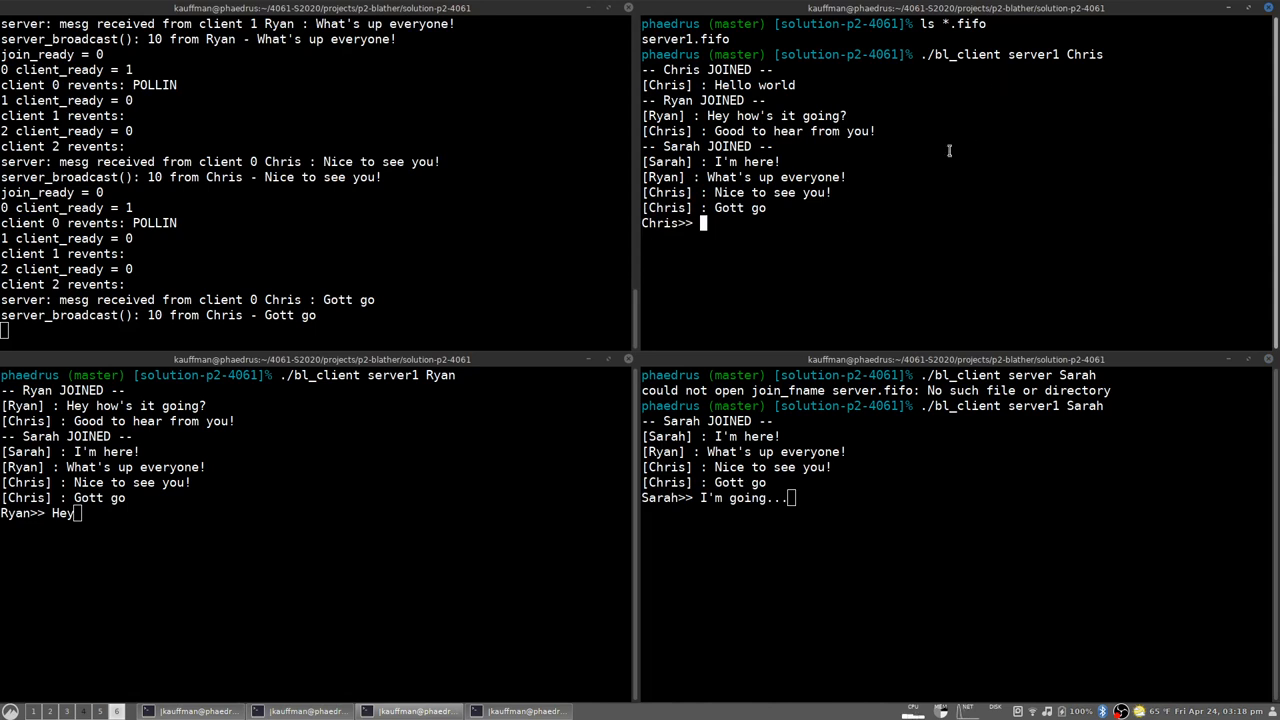
mouse_move(756, 272)
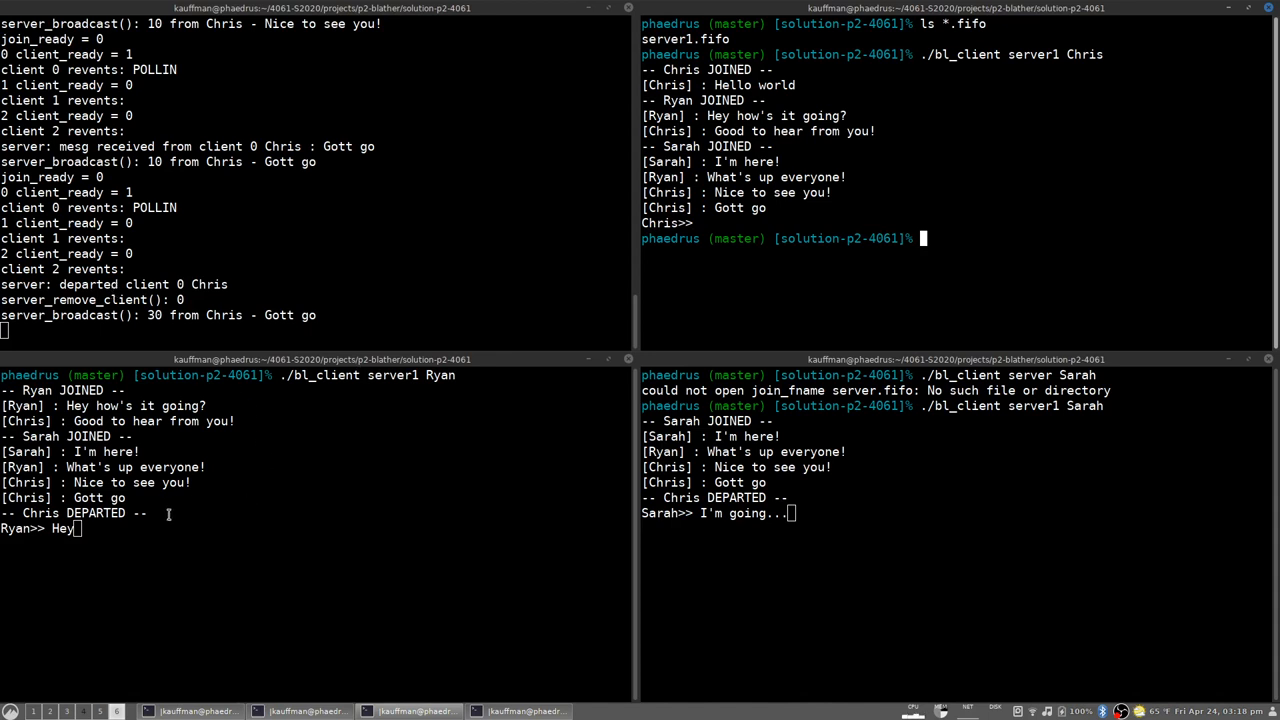
mouse_move(932, 554)
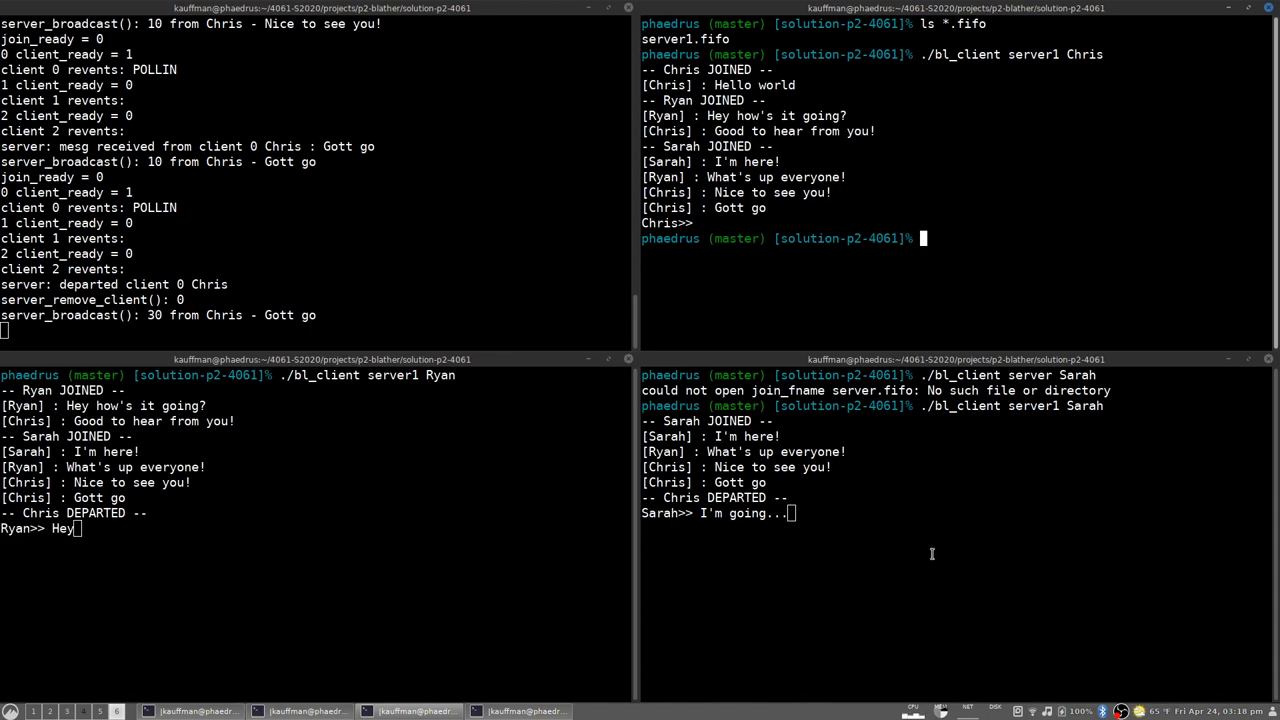
mouse_move(312, 528)
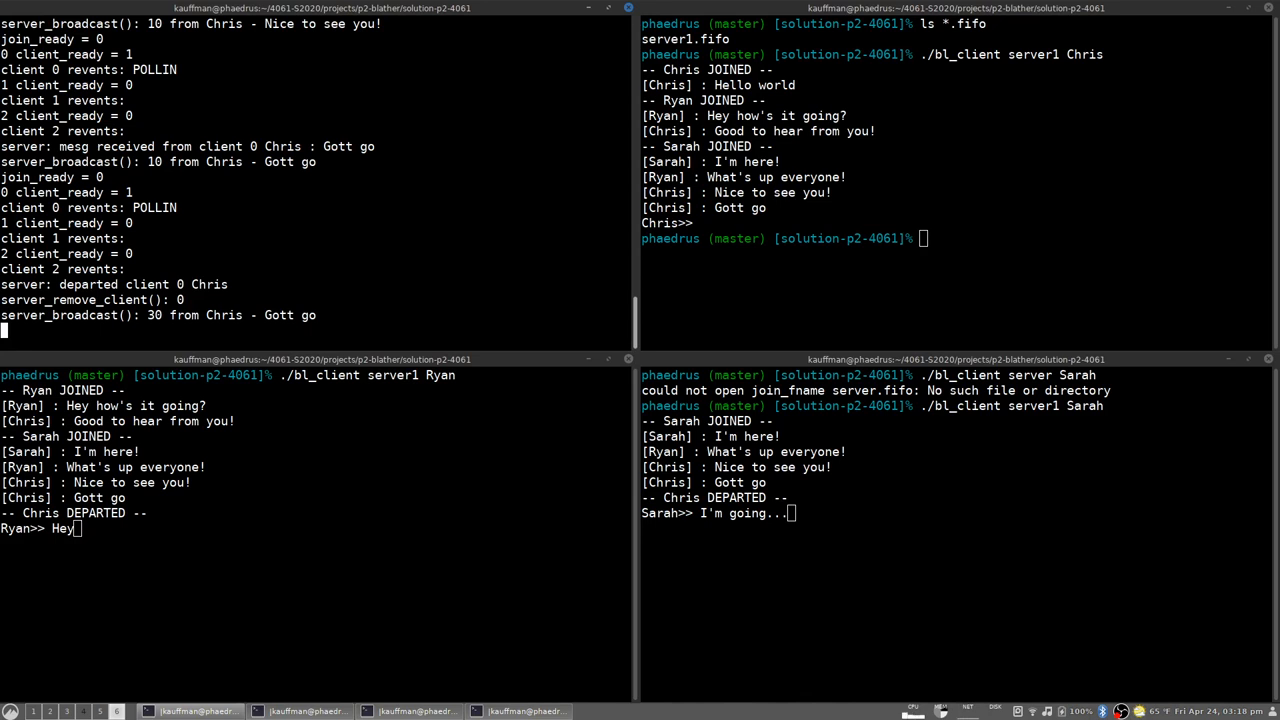
Stop server1 with Ctrl-C so Ryan and Sarah see the shutdown notice and exit
key(ctrl+c)
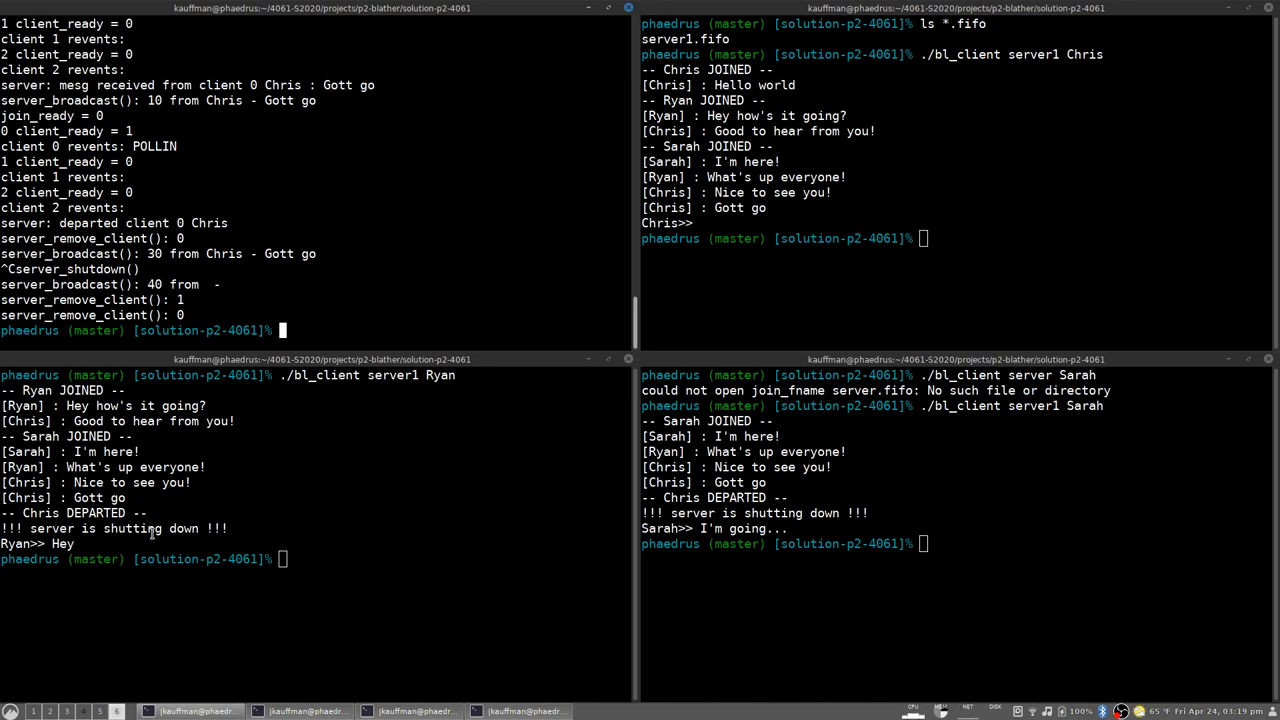
mouse_move(184, 556)
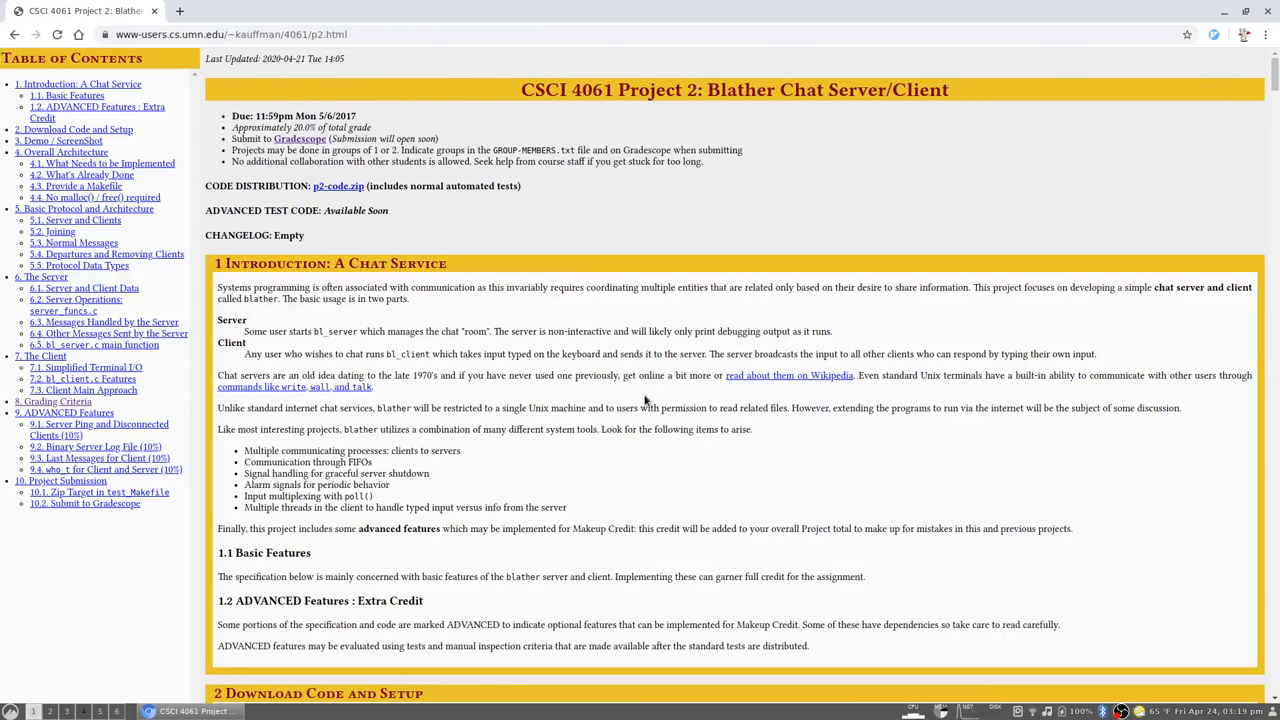
Scroll the spec down to section 5.1 Server and Clients with its FIFO diagram
scroll(down, 3)
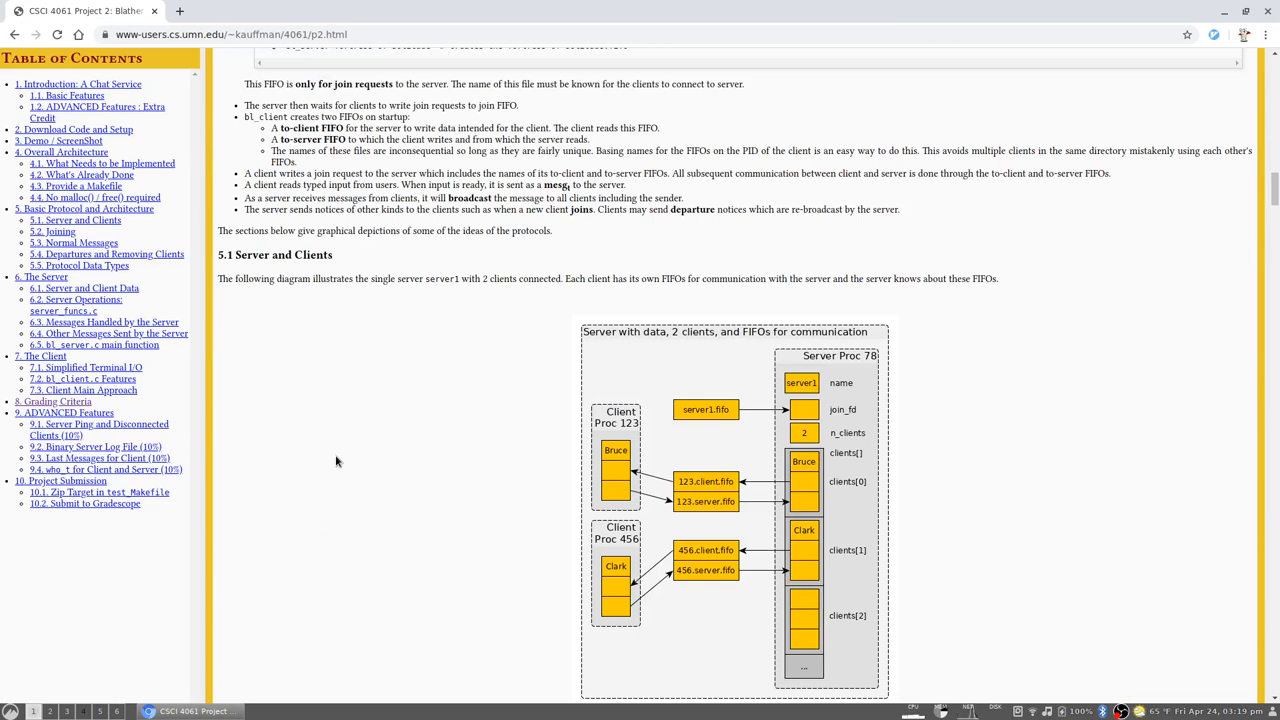
scroll(down, 3)
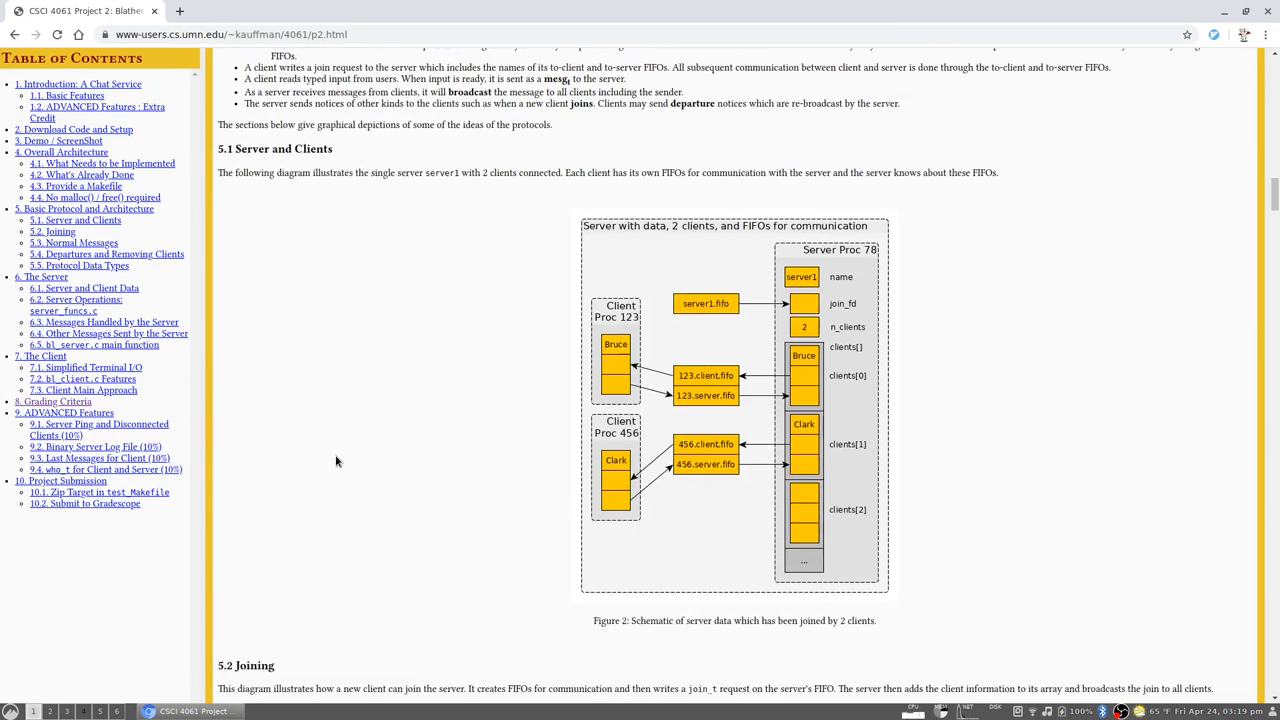
mouse_move(1176, 340)
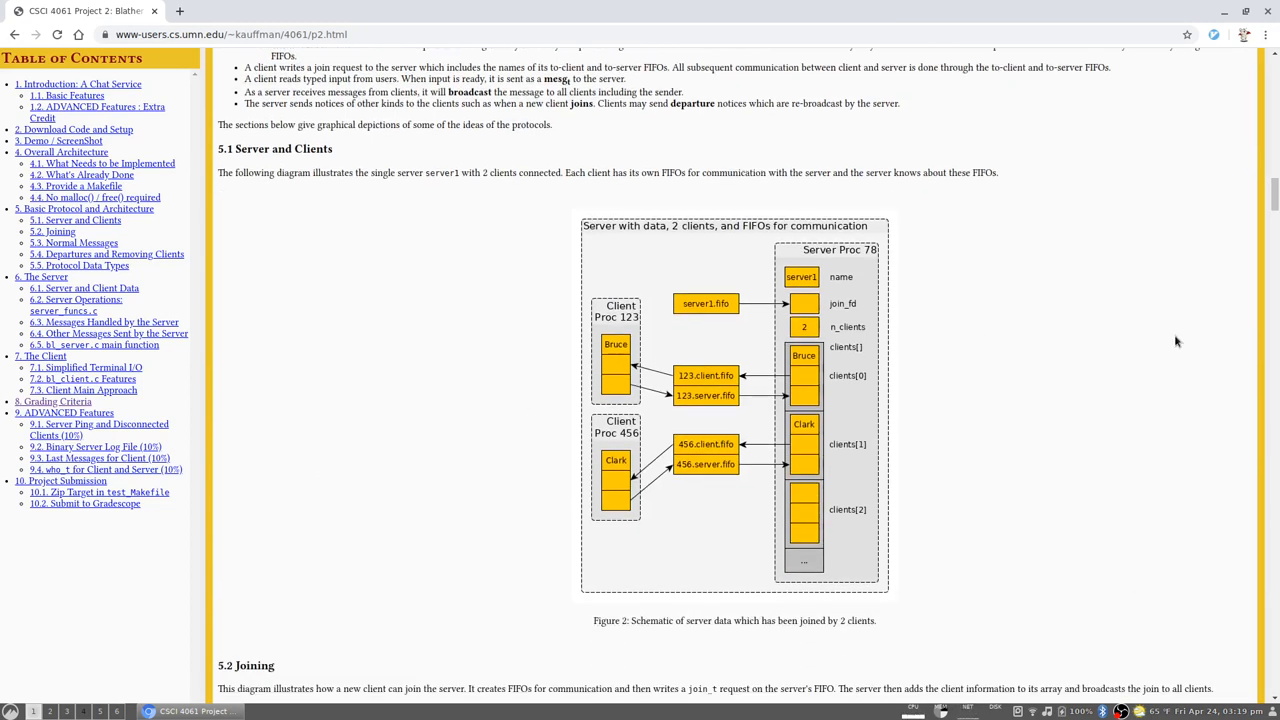
mouse_move(852, 376)
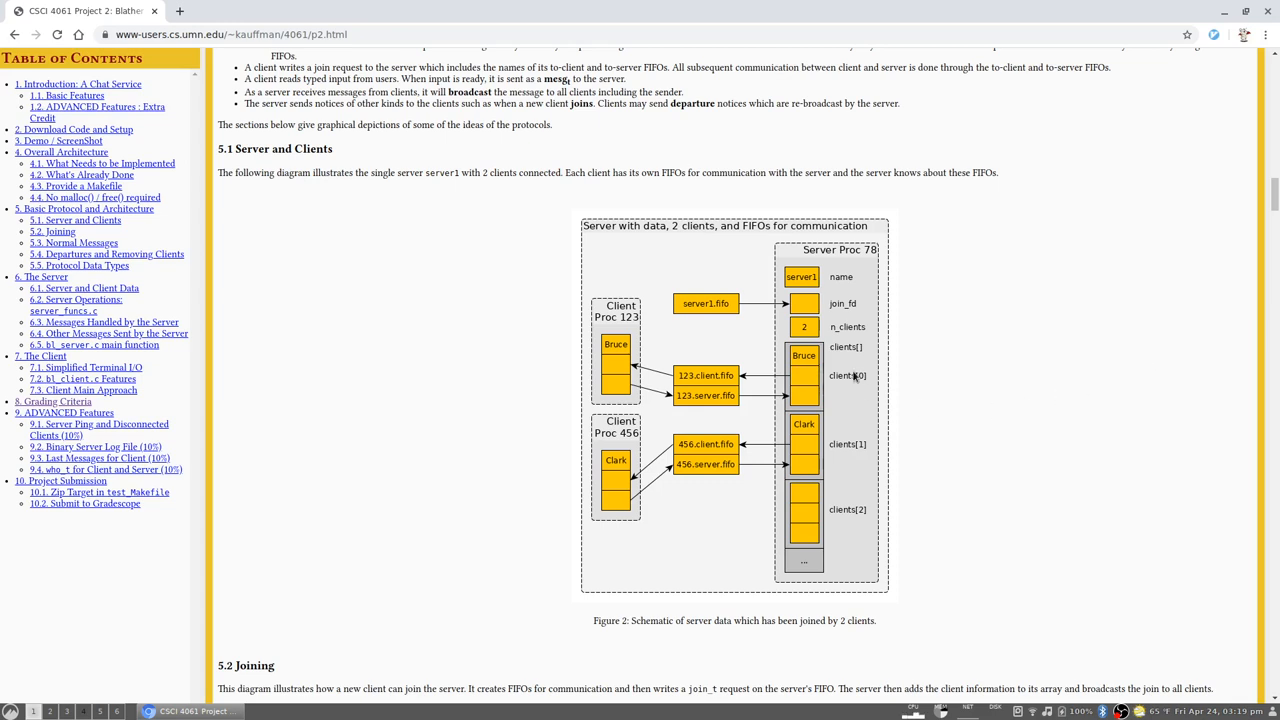
mouse_move(856, 376)
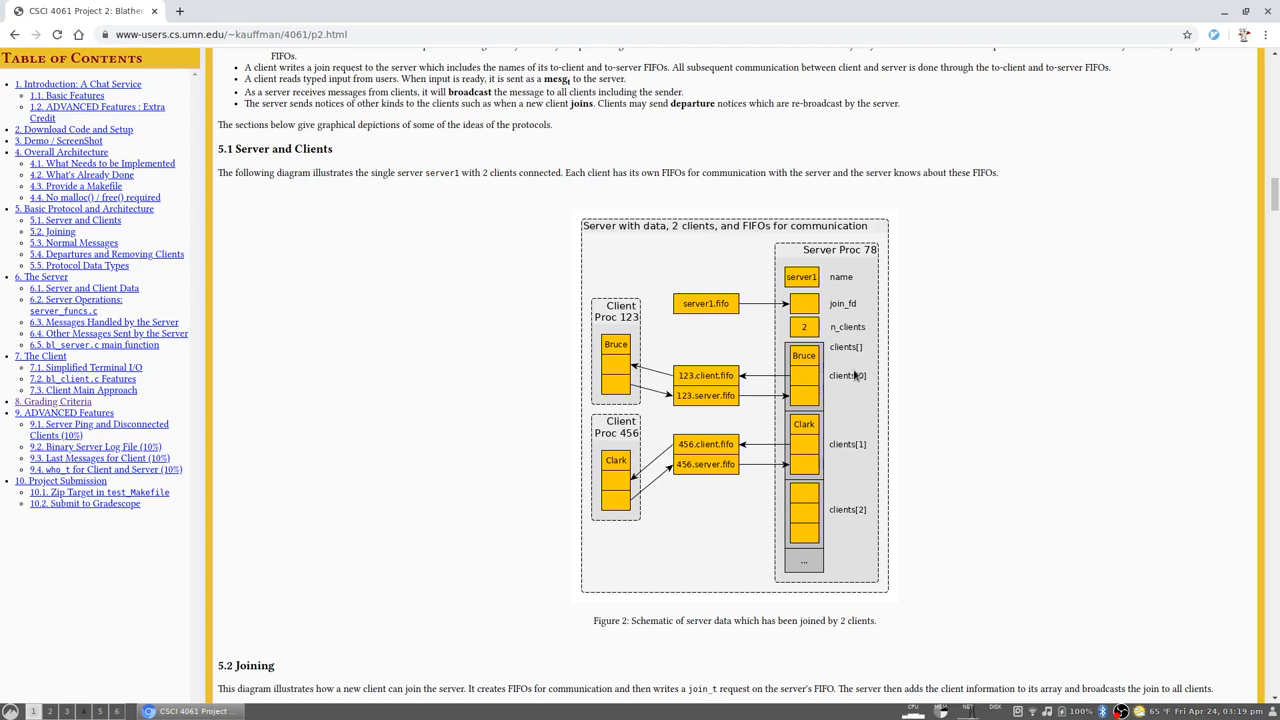
mouse_move(854, 374)
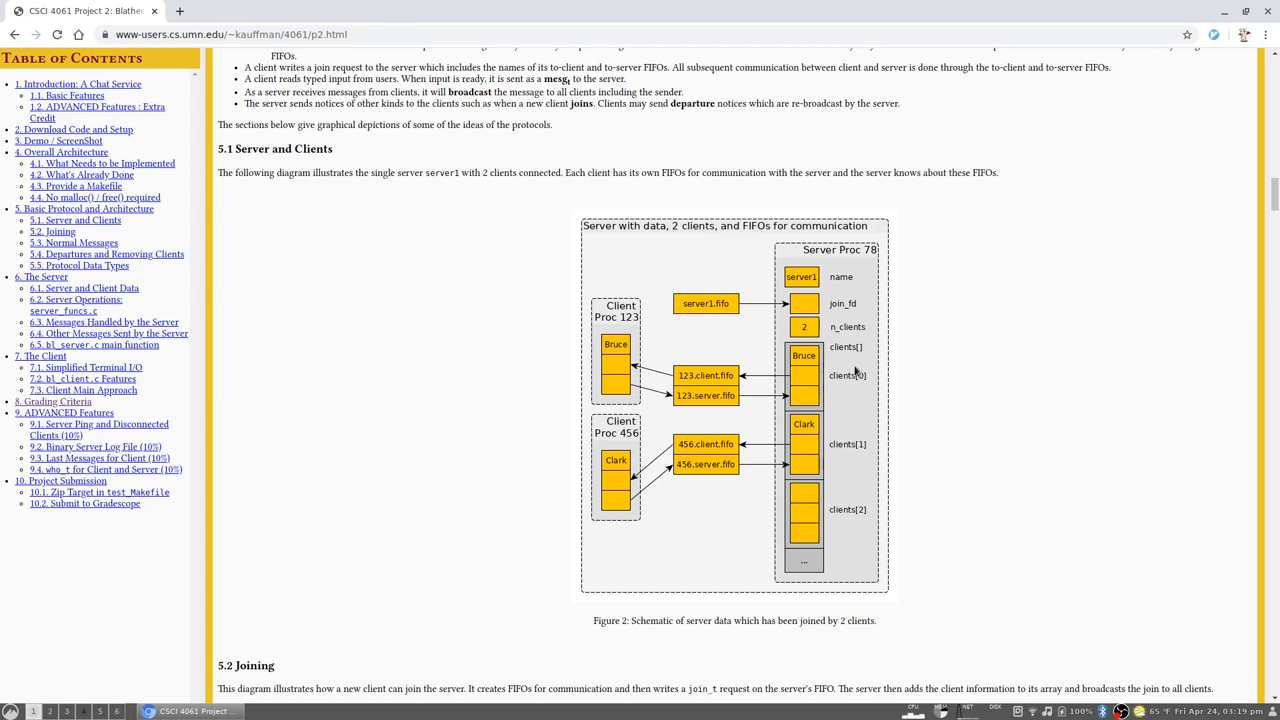
mouse_move(896, 420)
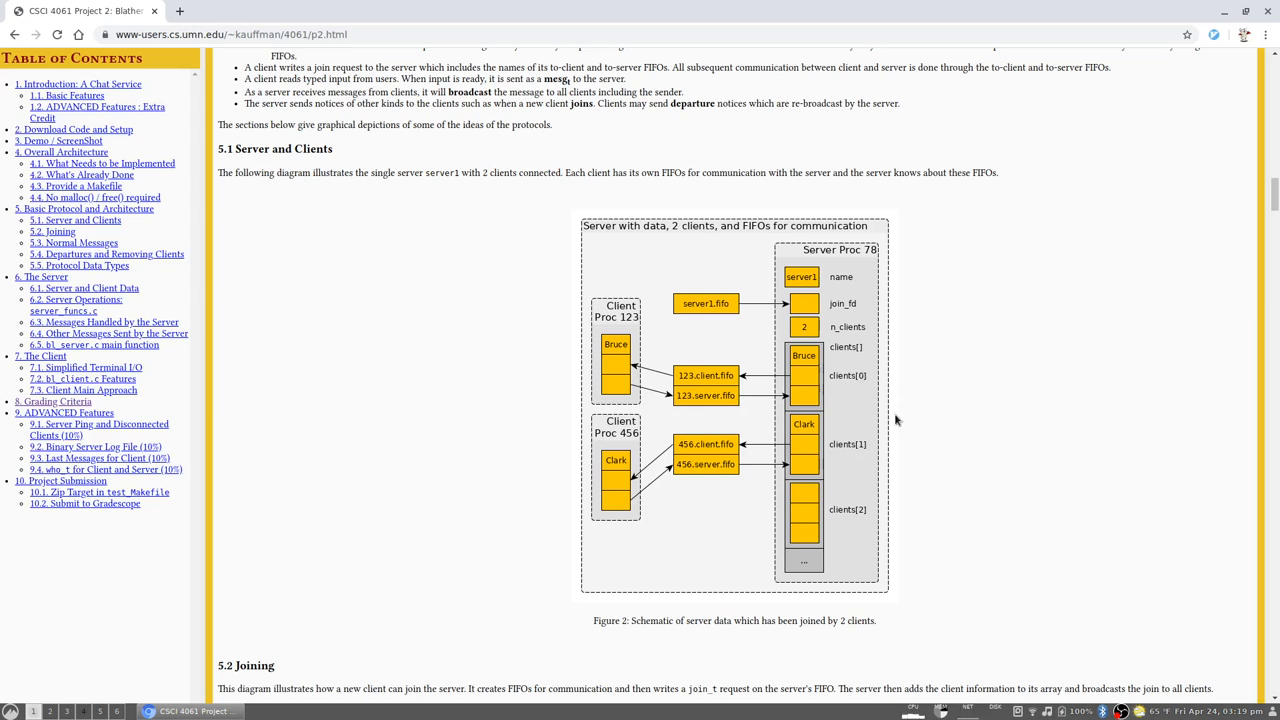
mouse_move(876, 392)
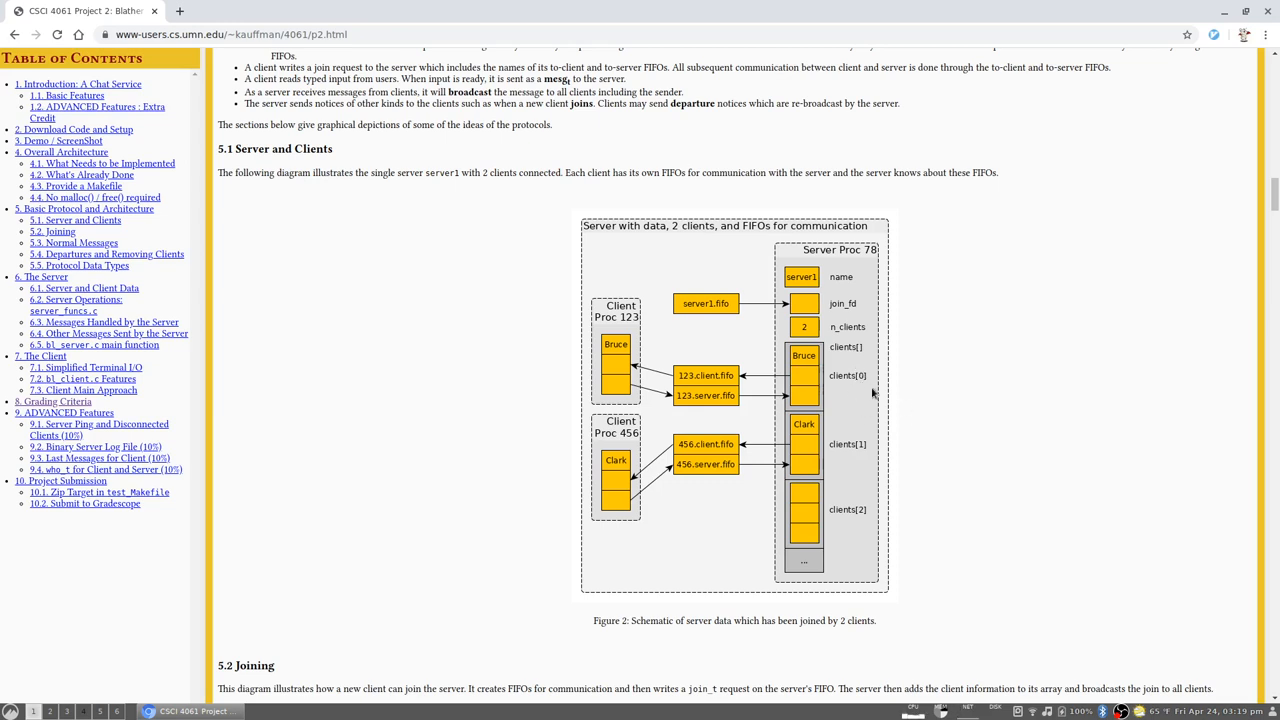
mouse_move(872, 390)
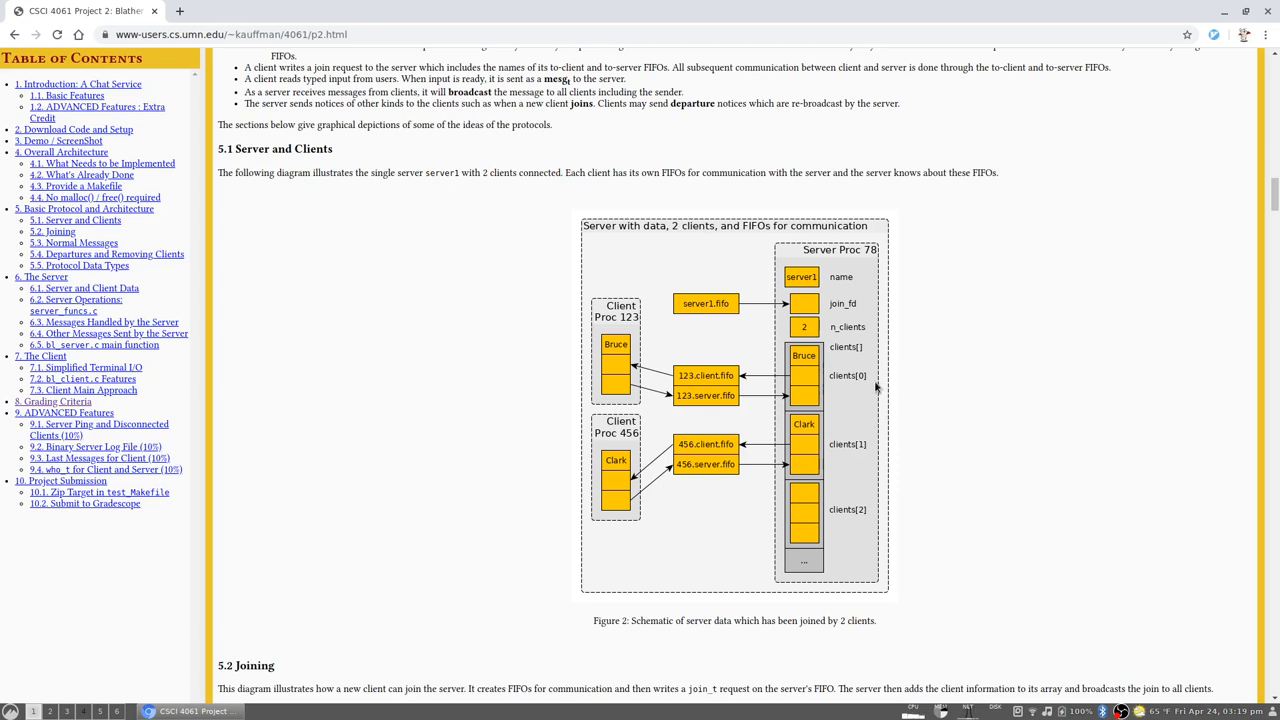
mouse_move(938, 378)
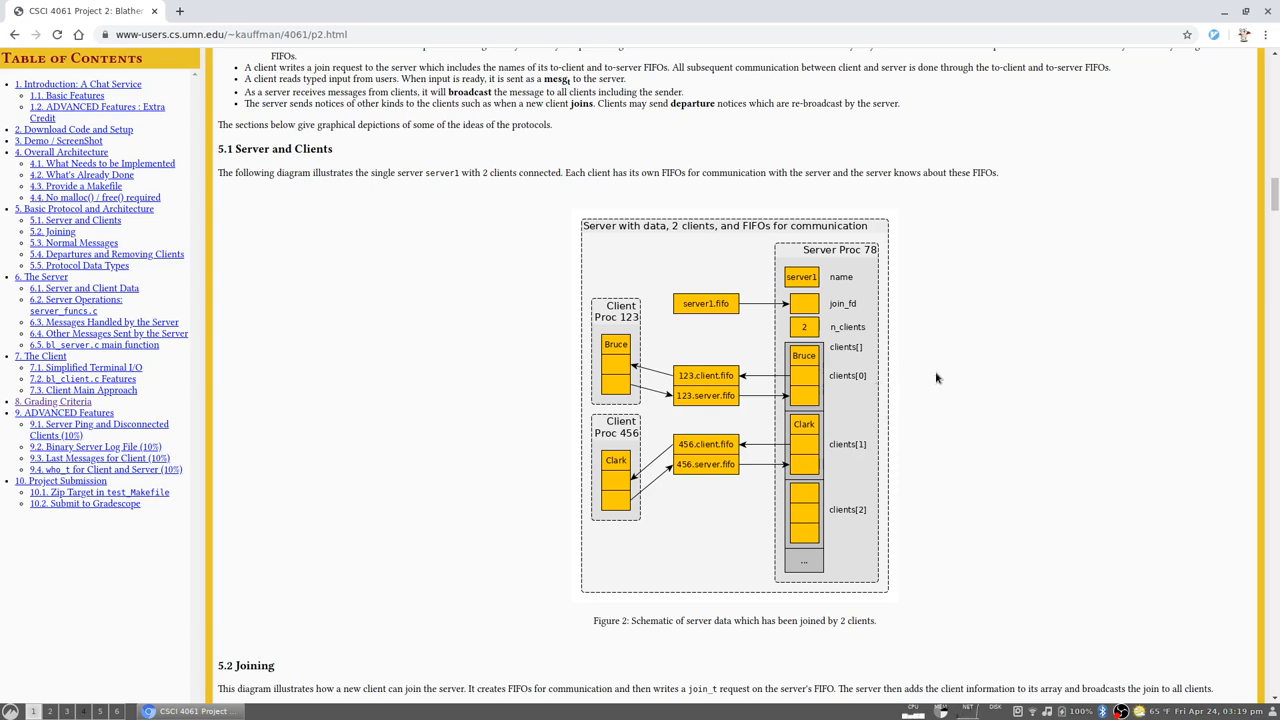
mouse_move(924, 384)
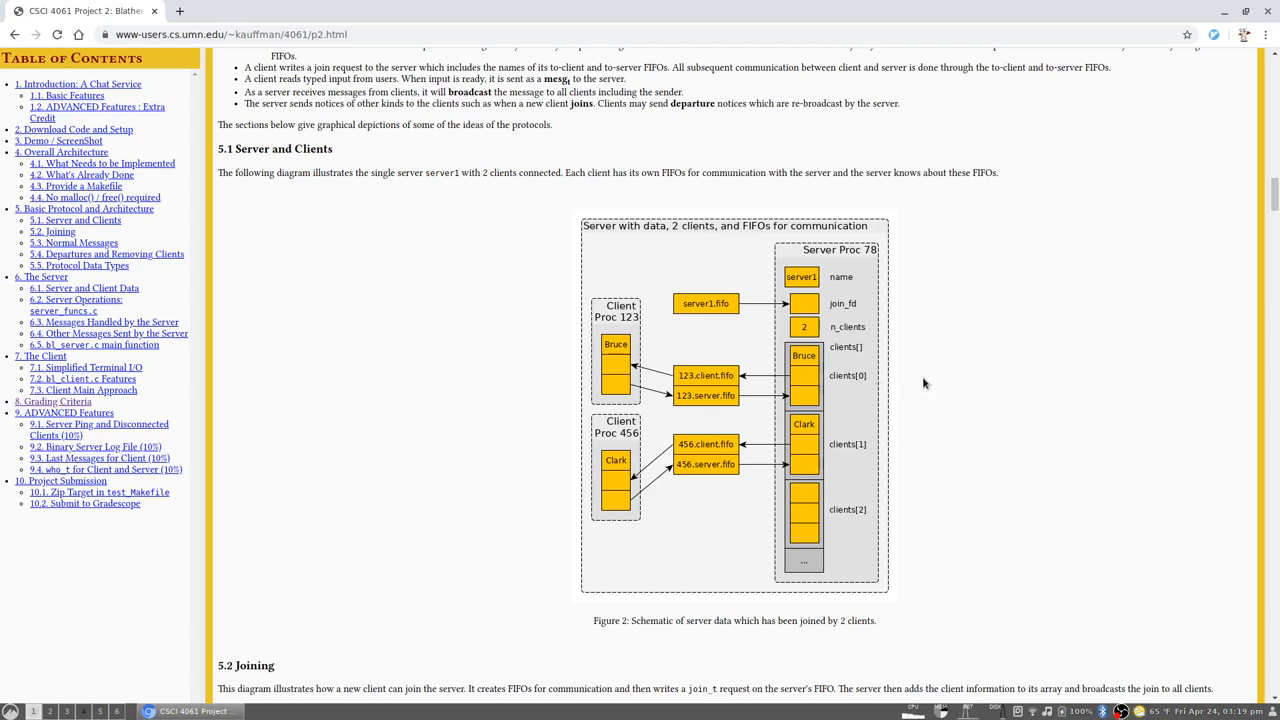
mouse_move(830, 368)
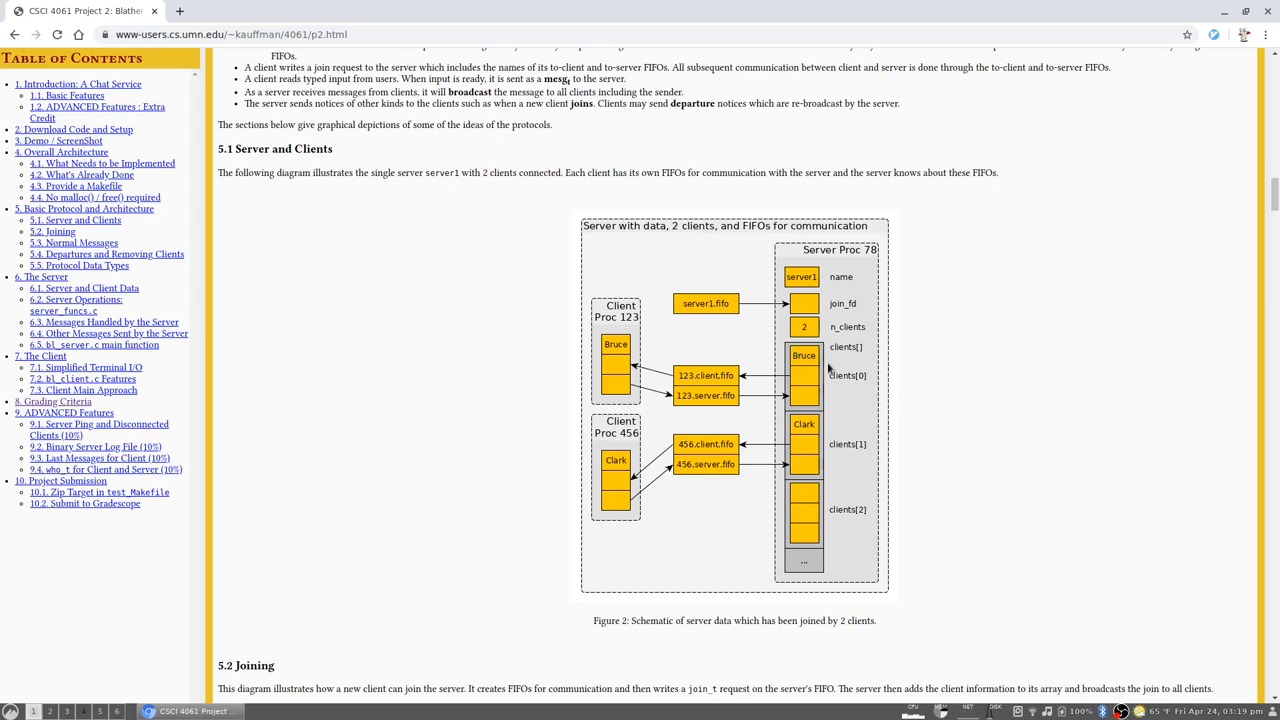
mouse_move(710, 396)
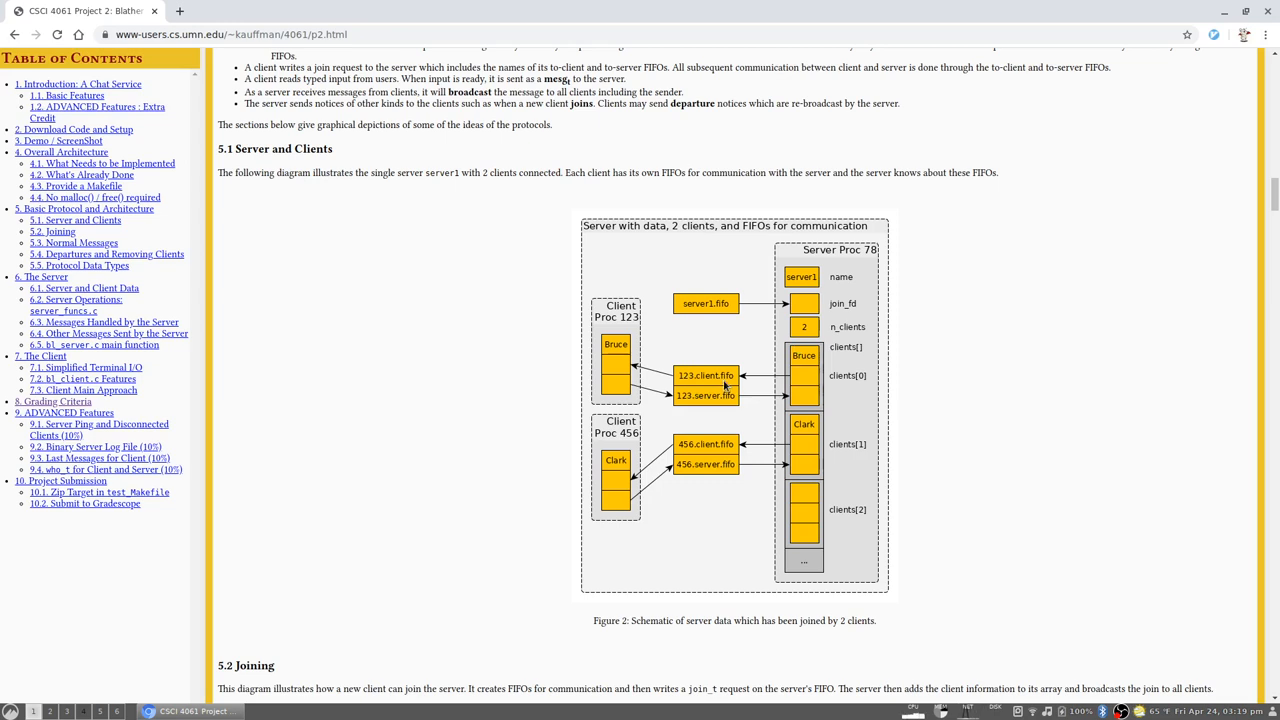
mouse_move(878, 442)
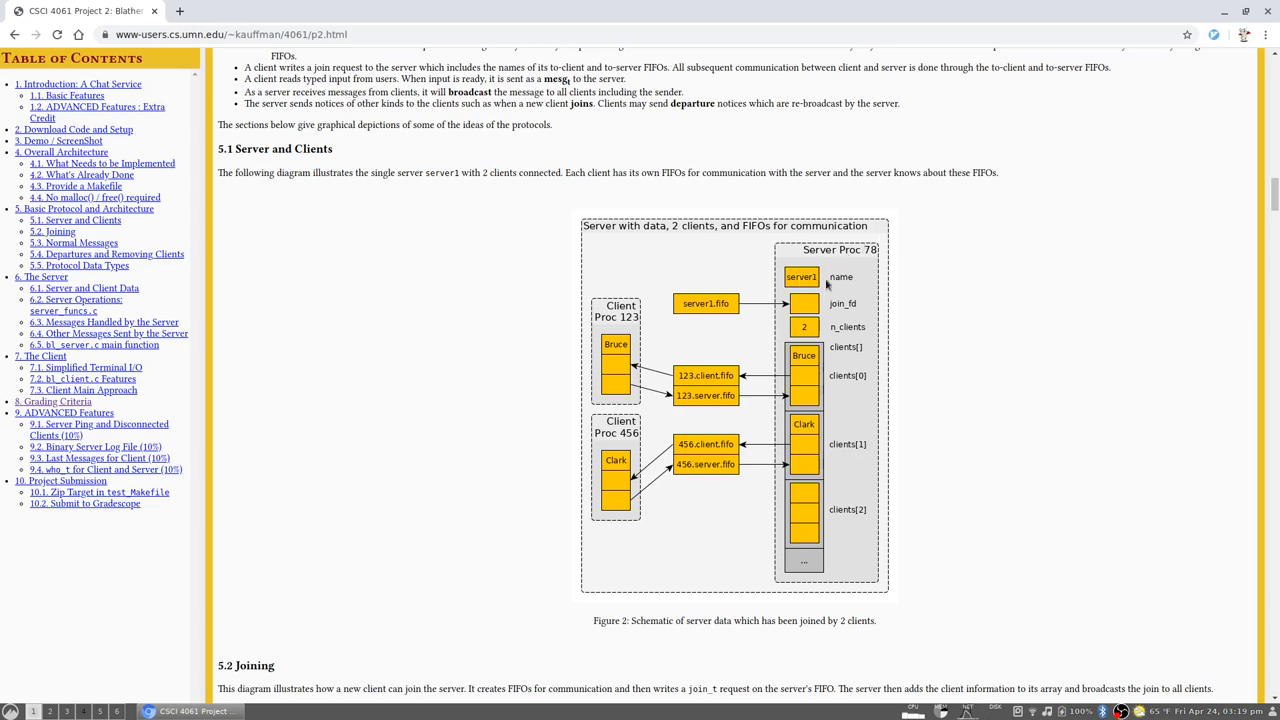
mouse_move(798, 308)
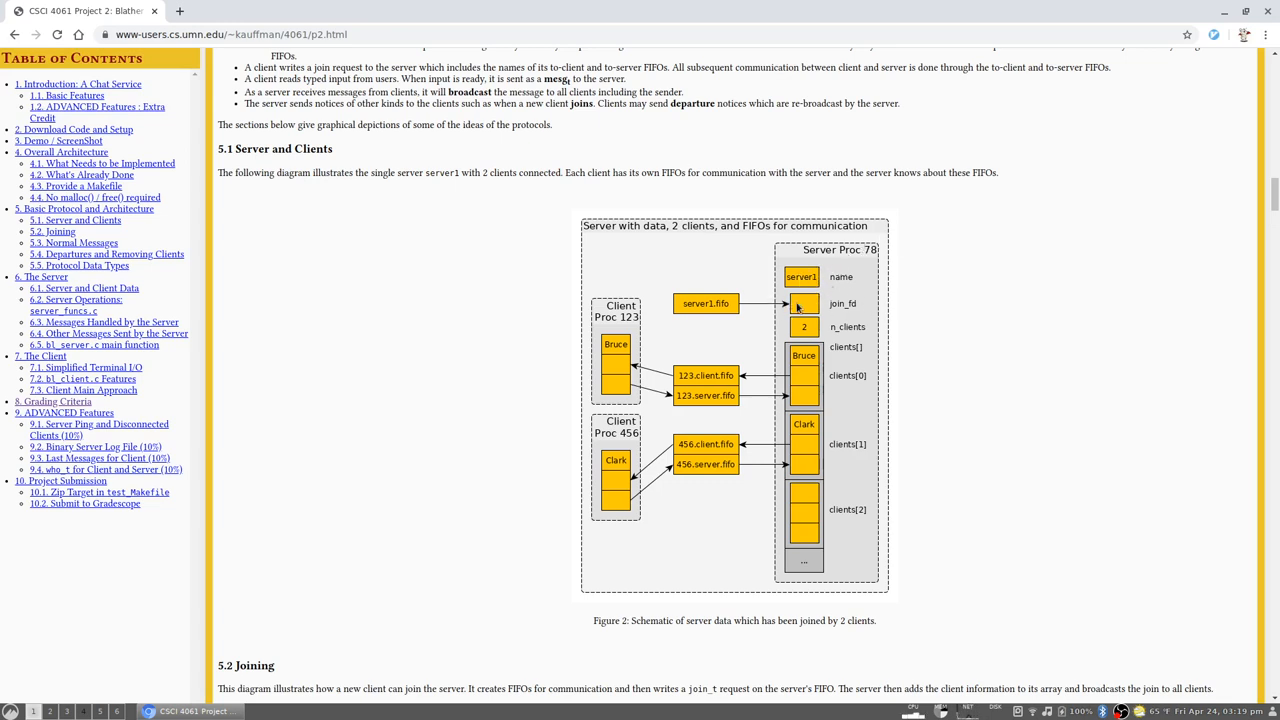
mouse_move(850, 278)
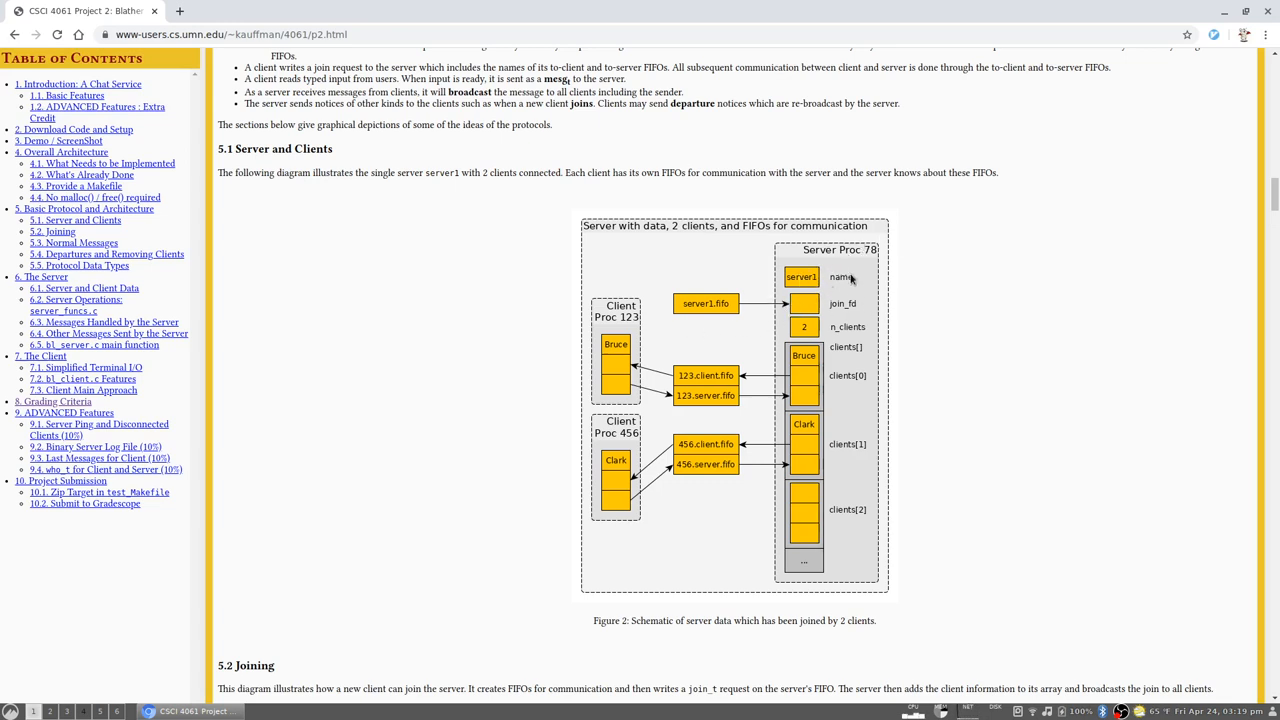
mouse_move(742, 336)
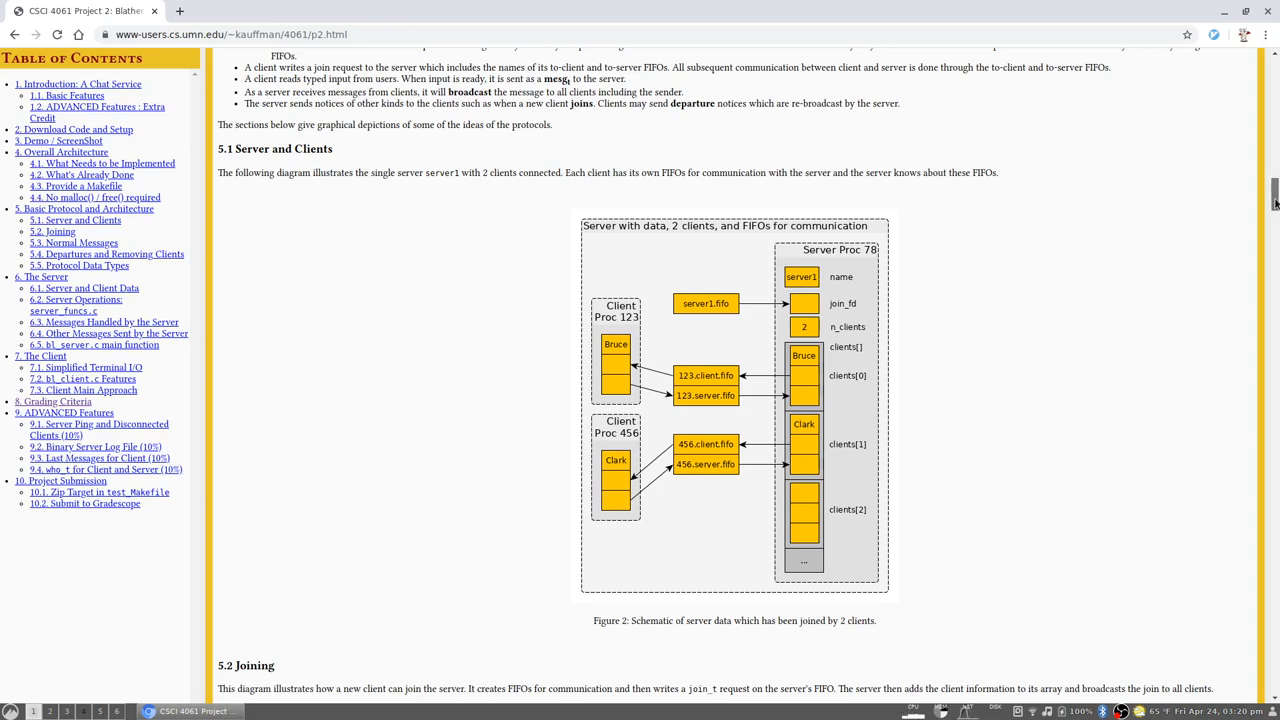
scroll(down, 3)
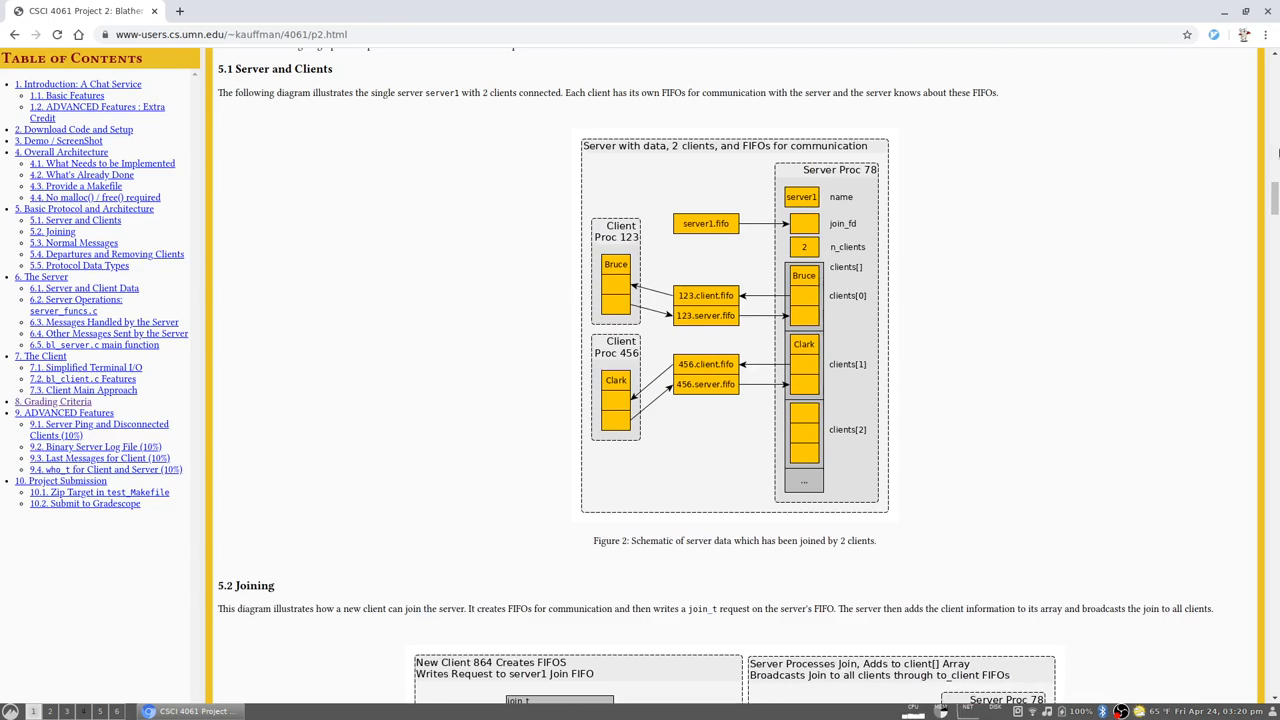
mouse_move(822, 234)
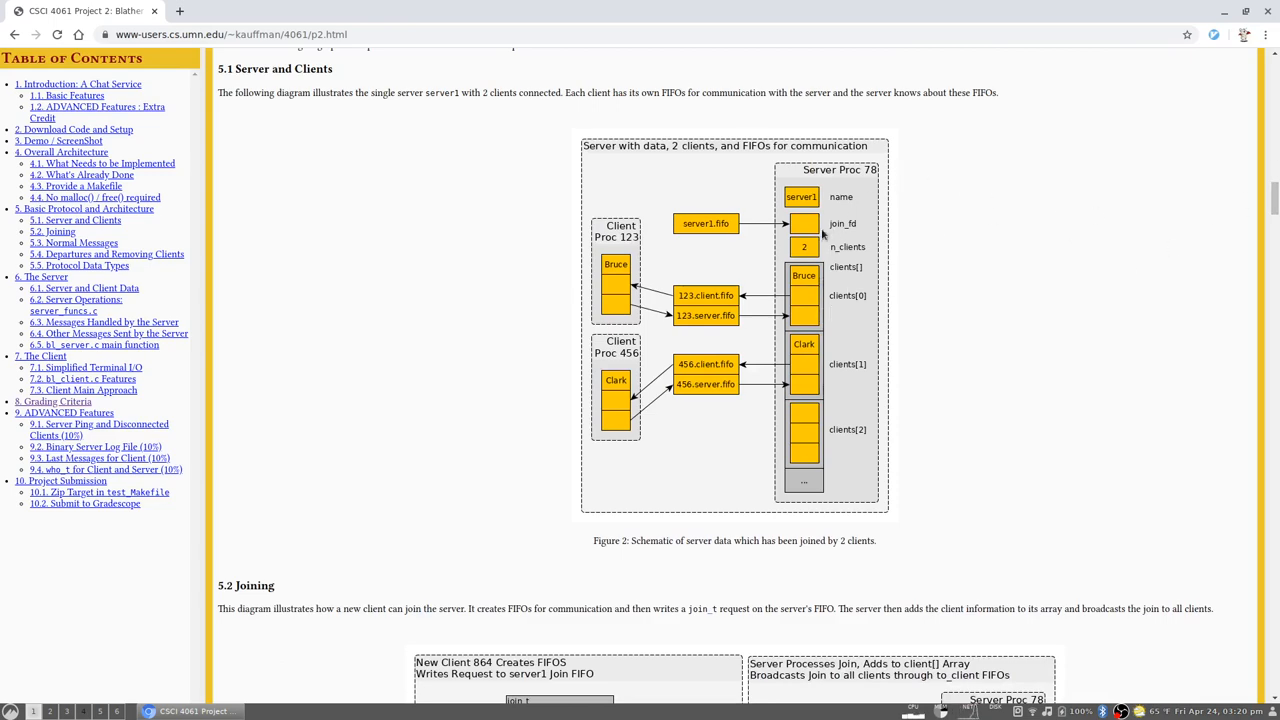
scroll(down, 3)
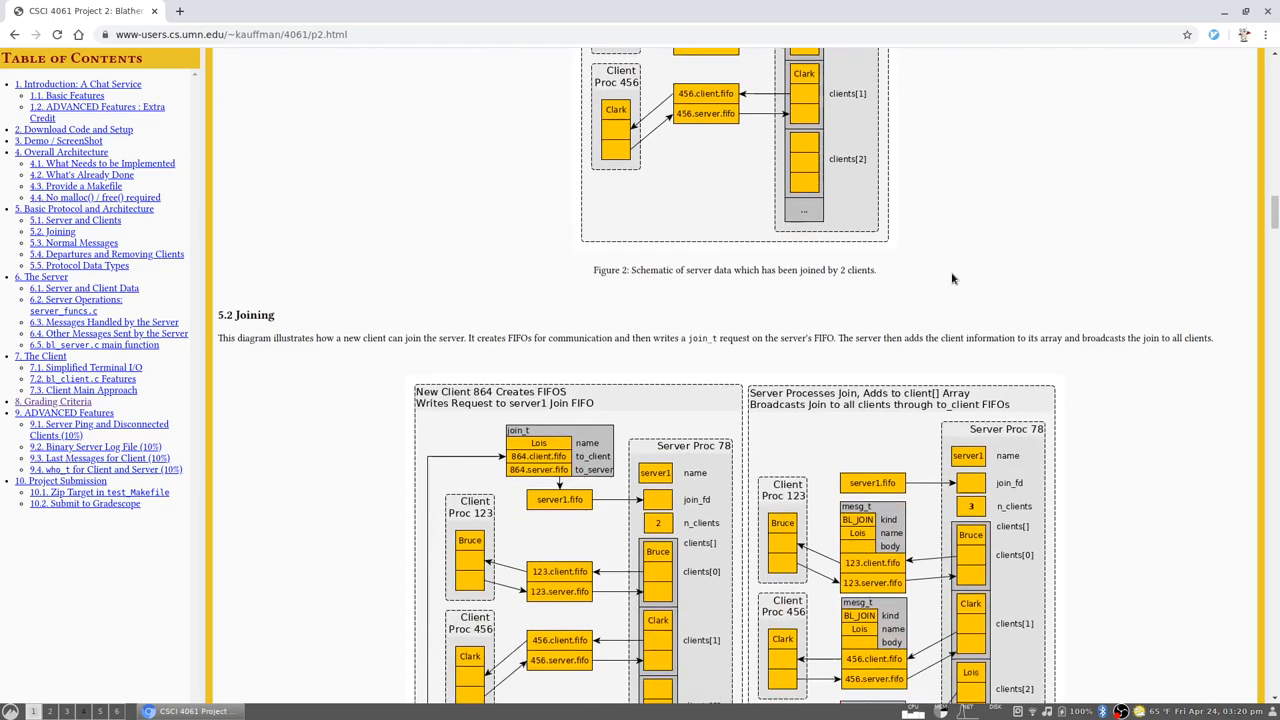
scroll(down, 3)
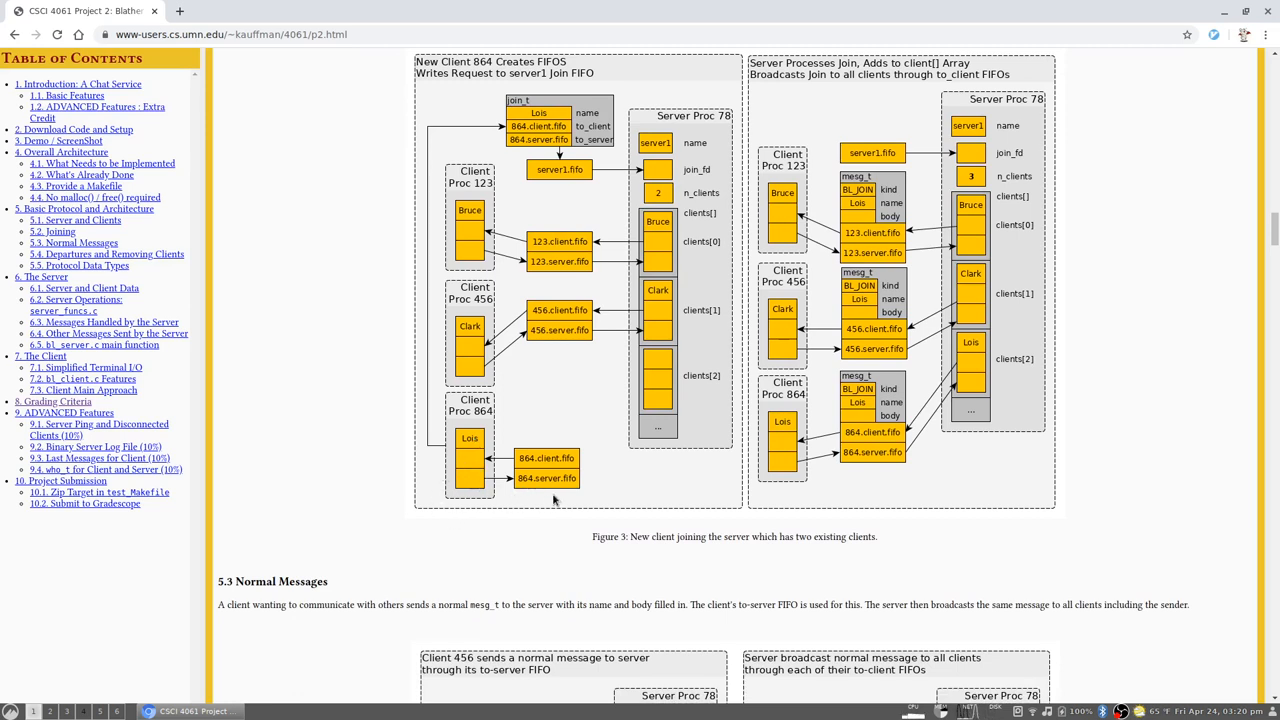
mouse_move(576, 500)
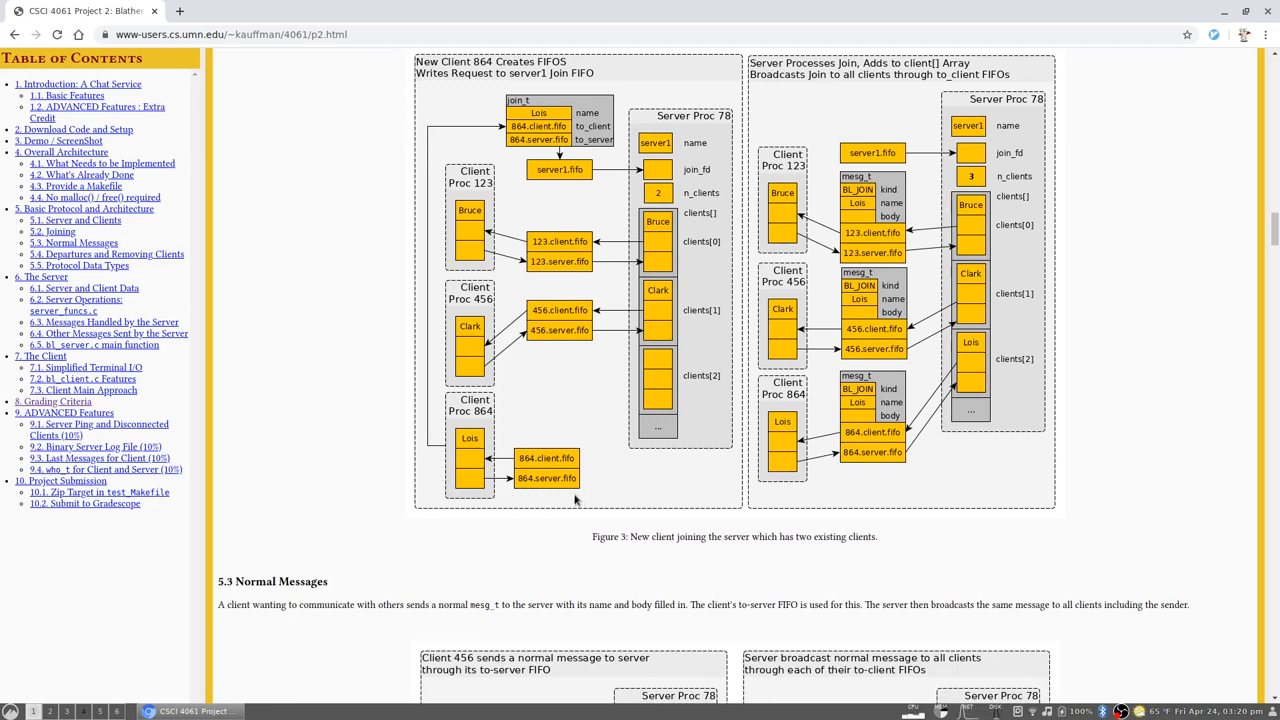
mouse_move(512, 488)
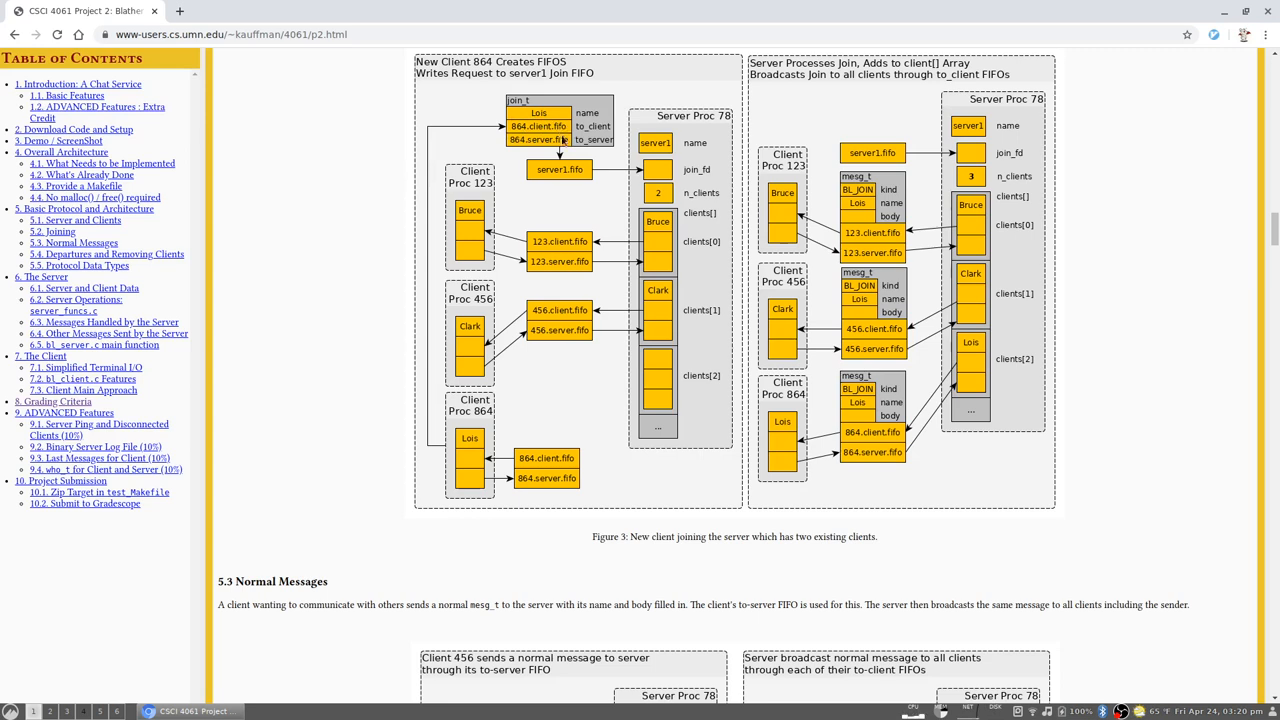
mouse_move(520, 156)
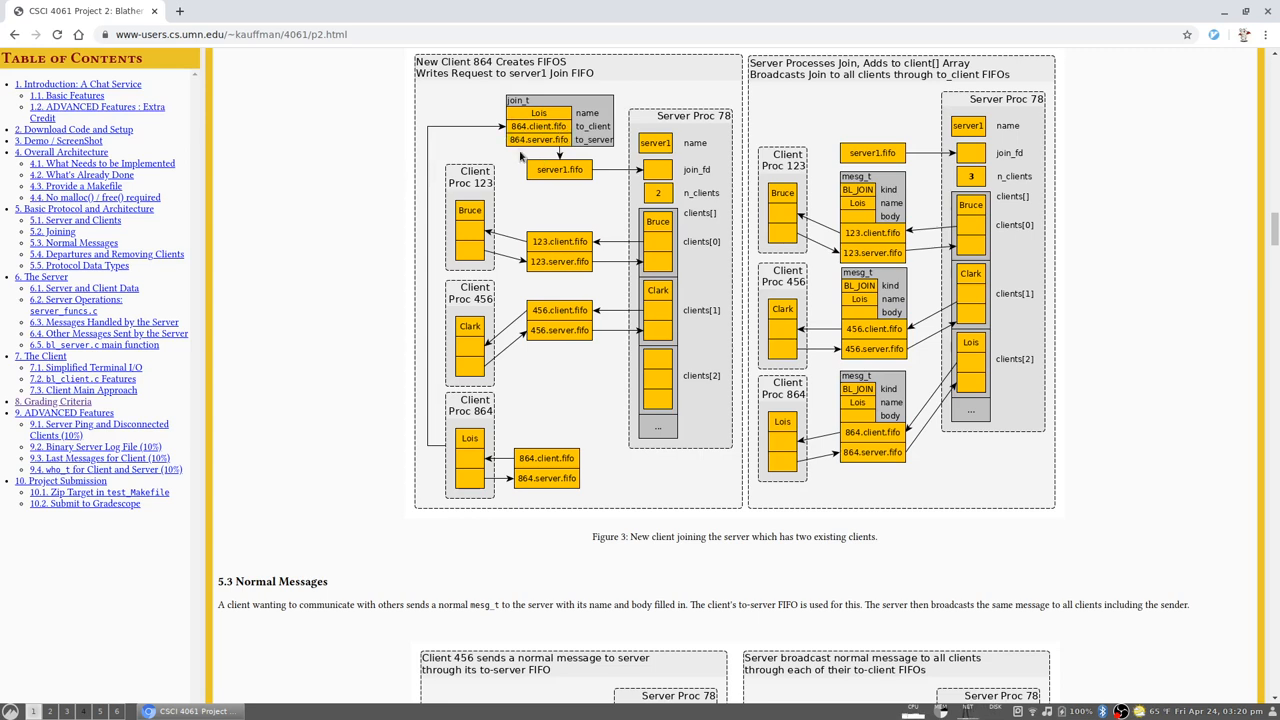
mouse_move(542, 422)
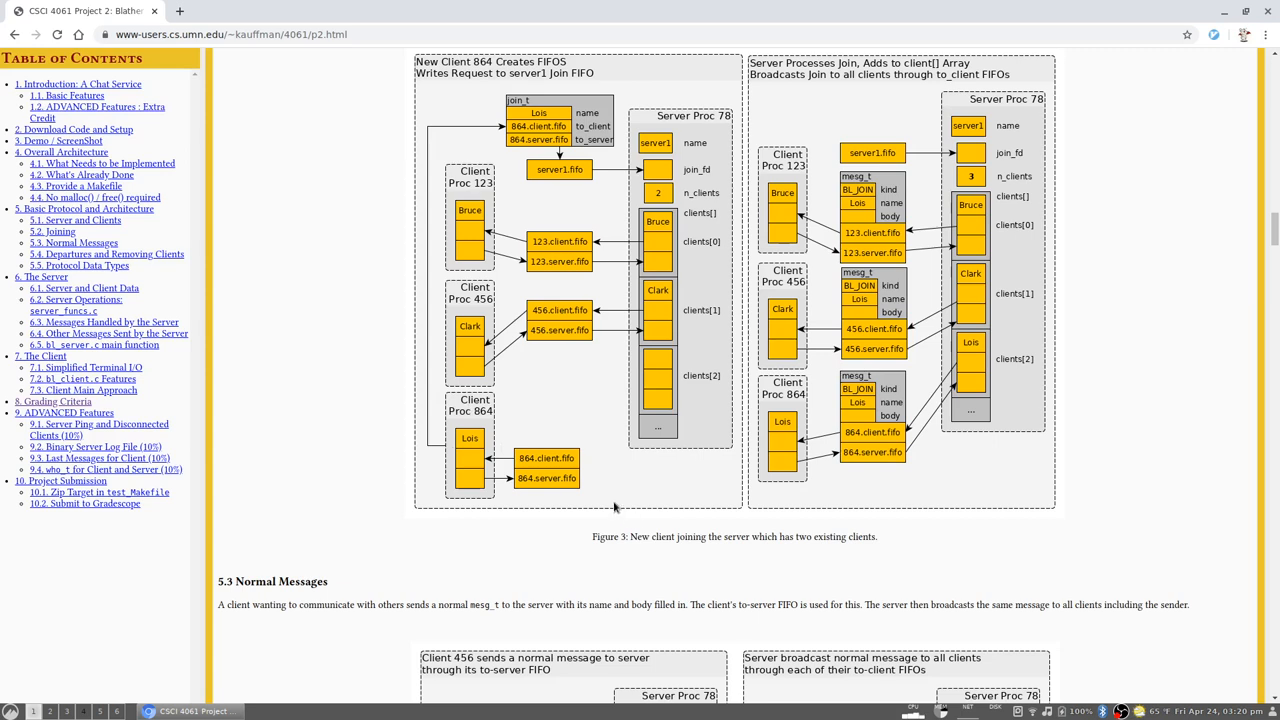
mouse_move(616, 500)
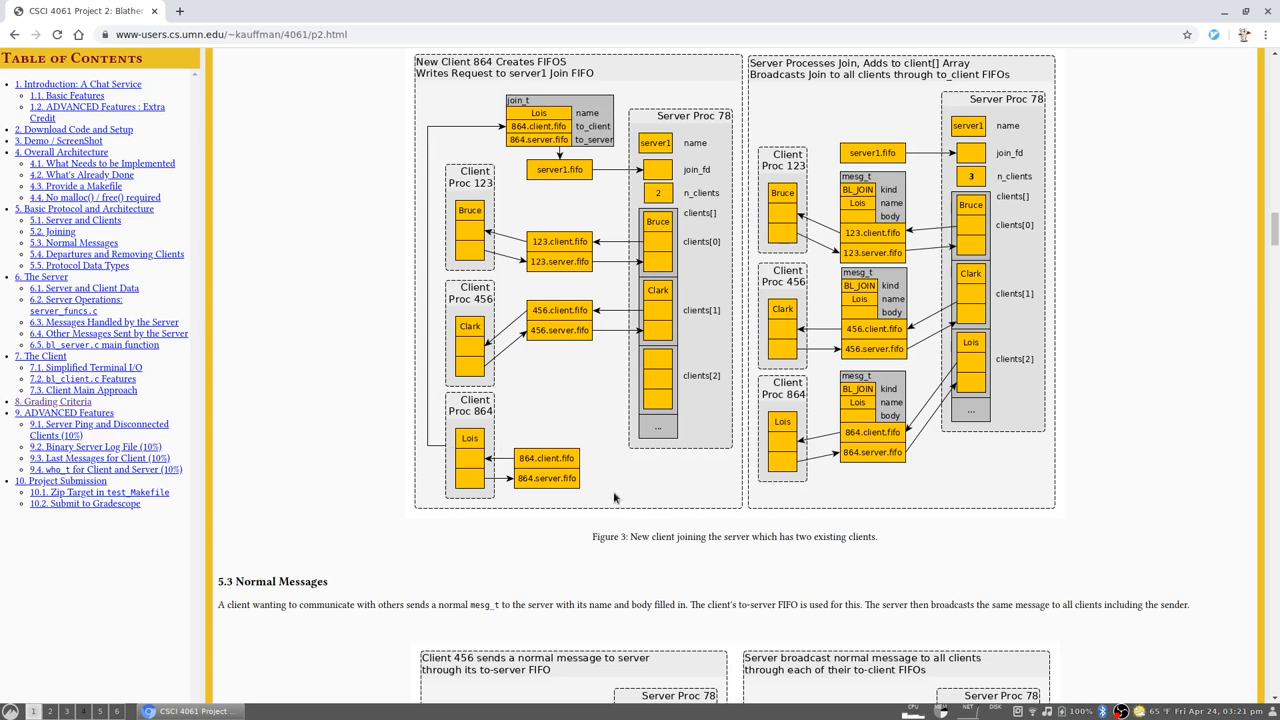
mouse_move(614, 500)
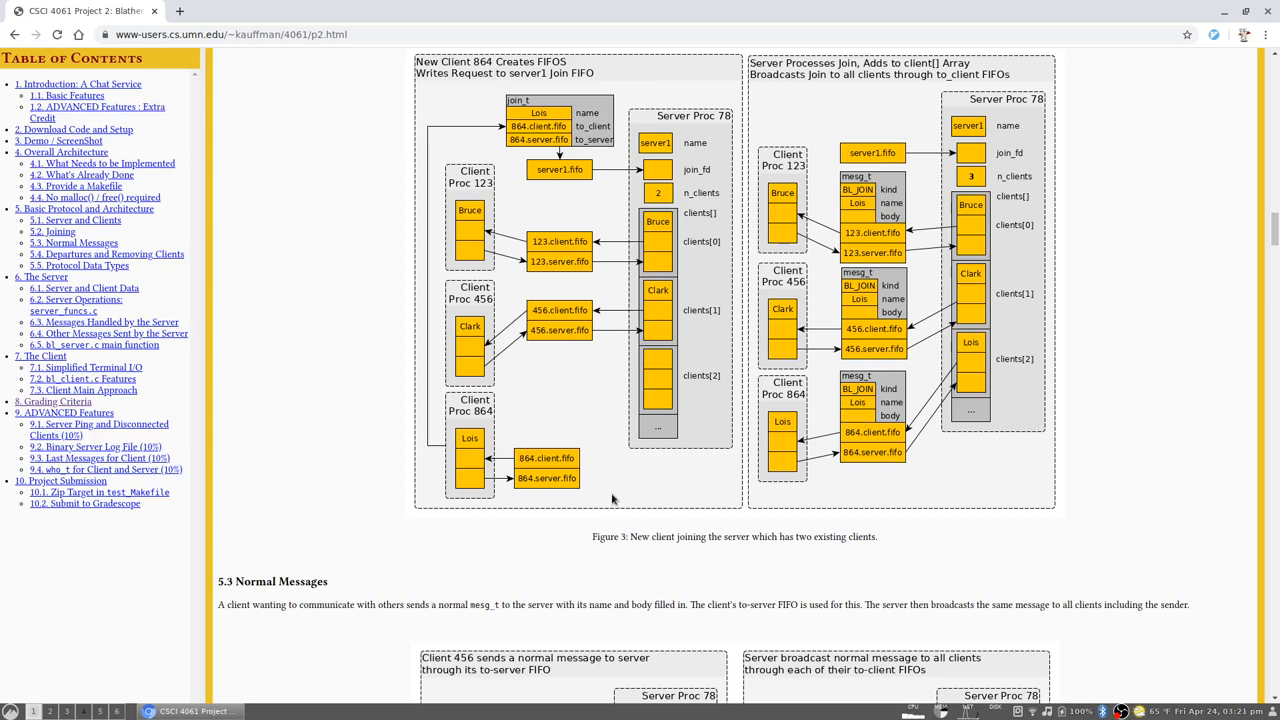
mouse_move(604, 504)
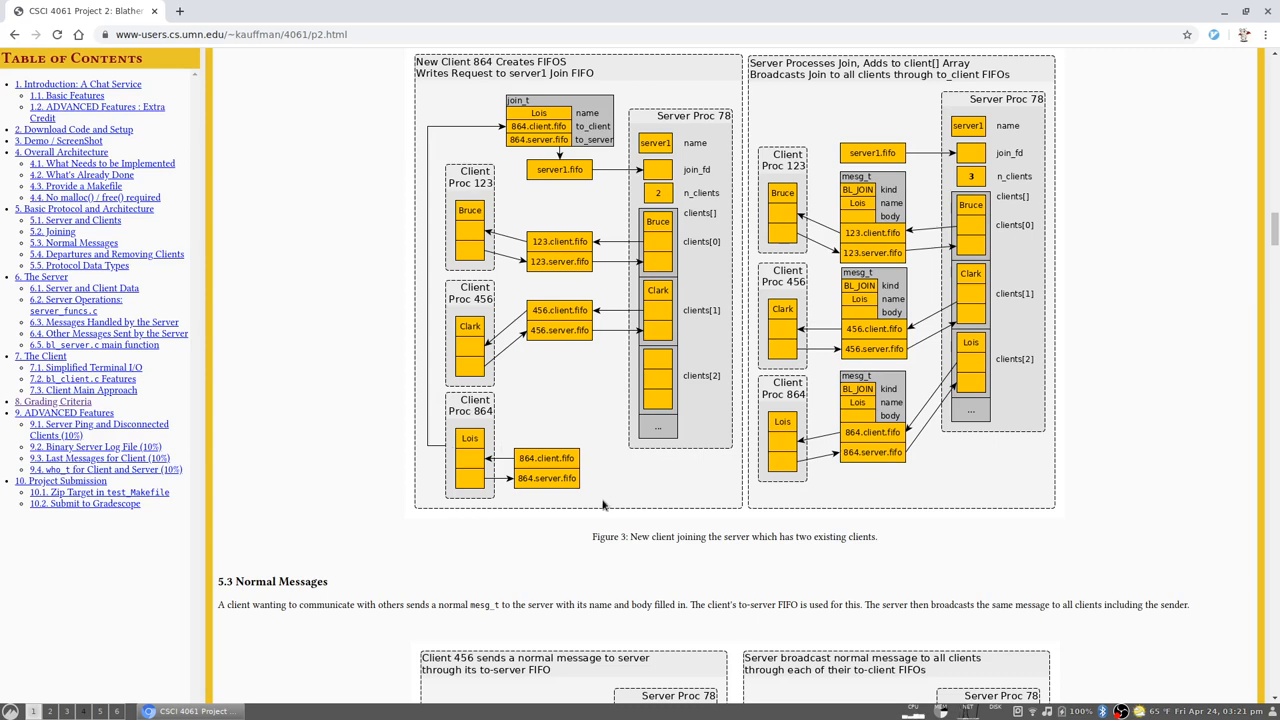
mouse_move(588, 512)
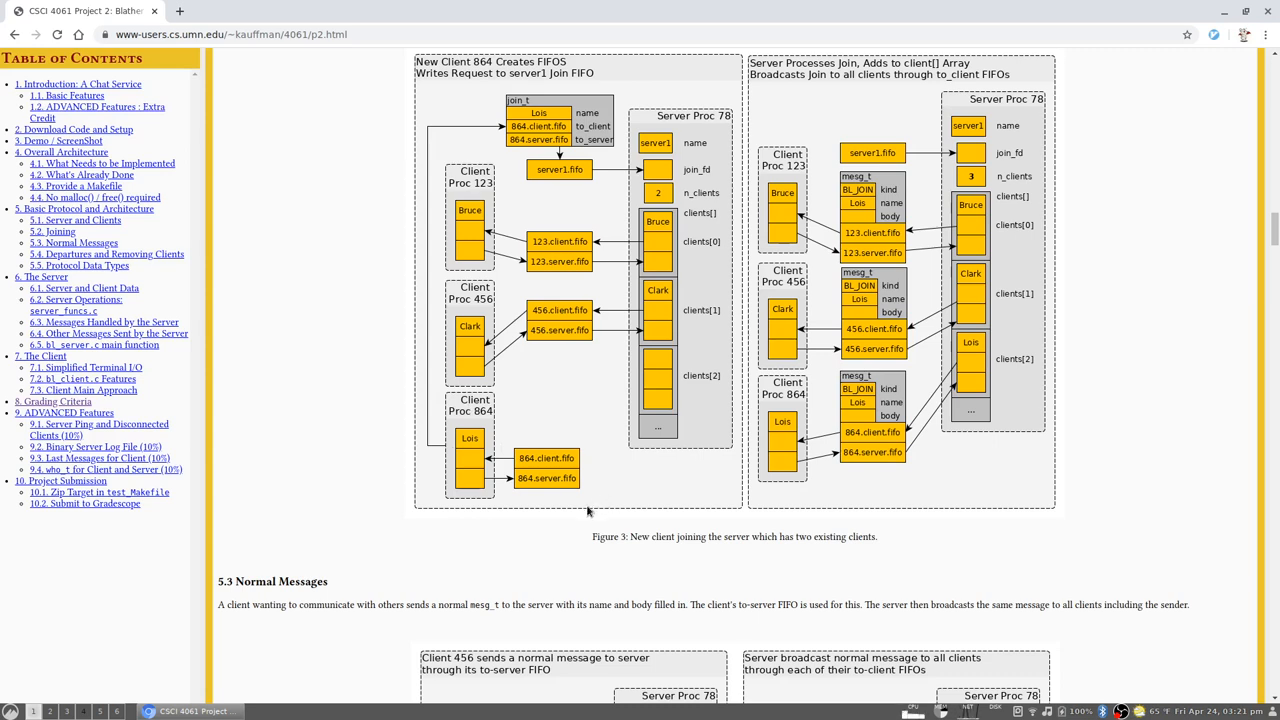
mouse_move(436, 456)
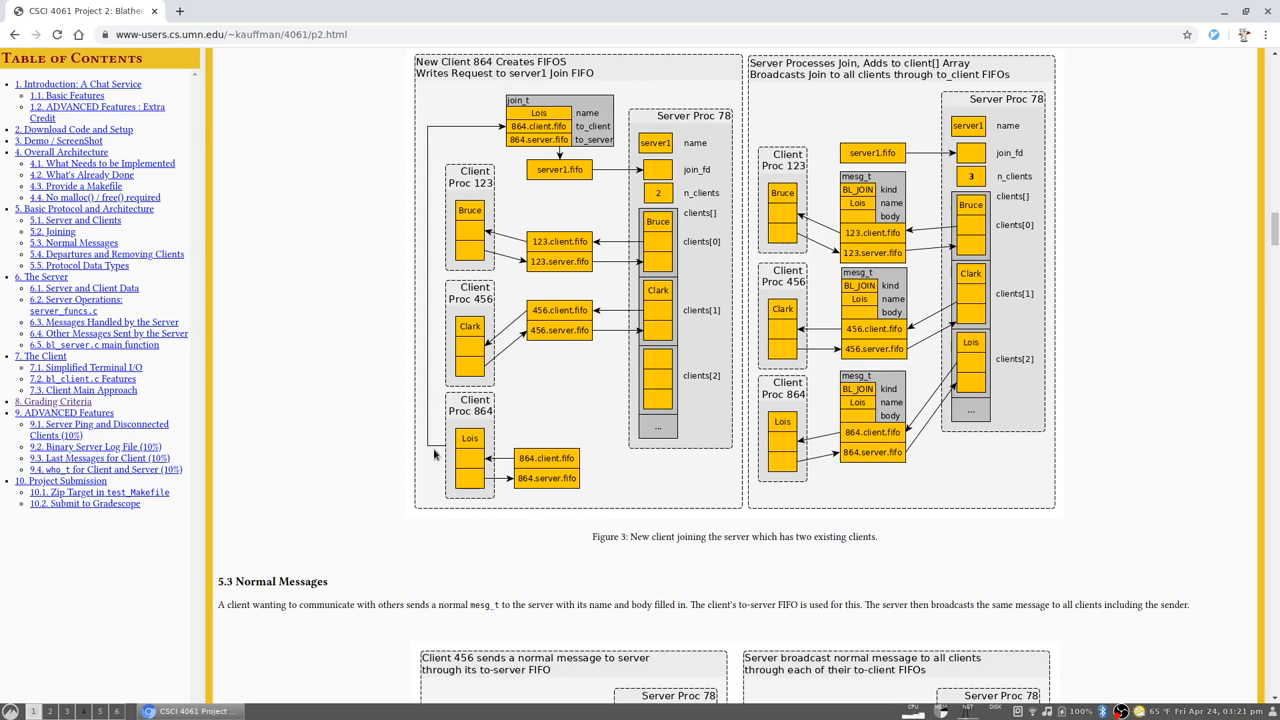
mouse_move(476, 130)
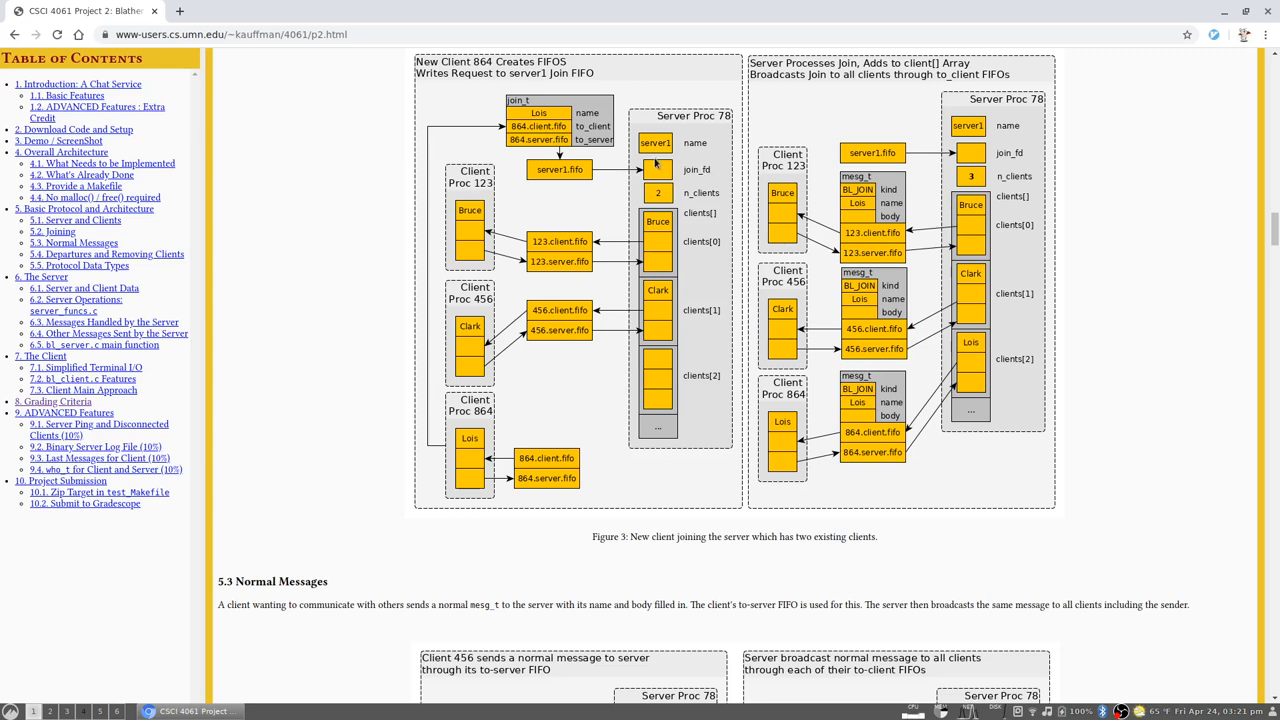
mouse_move(612, 252)
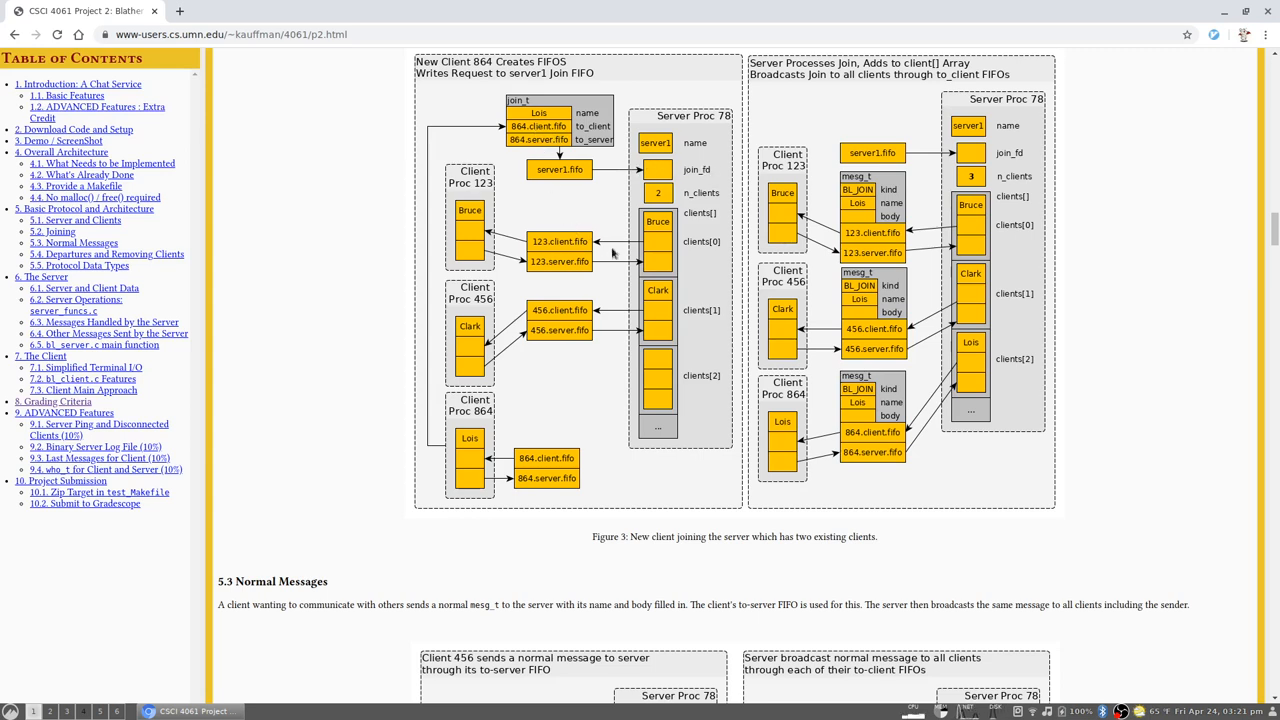
mouse_move(668, 198)
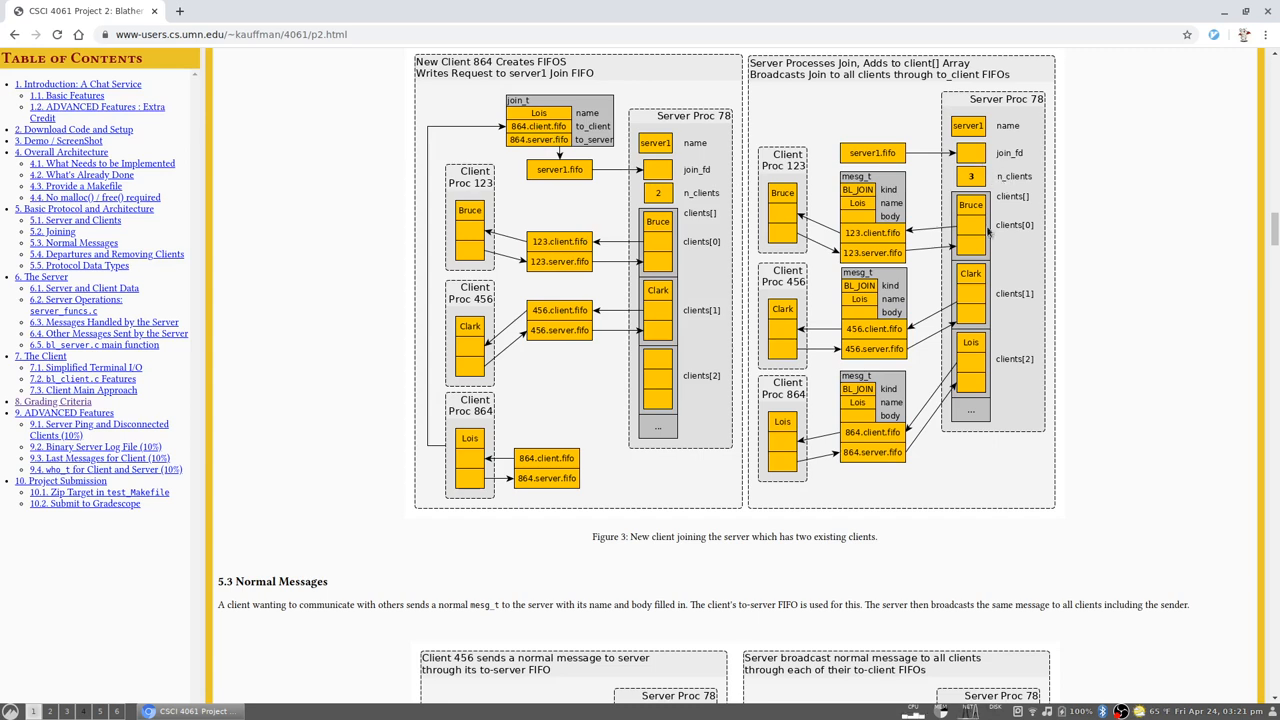
mouse_move(1008, 328)
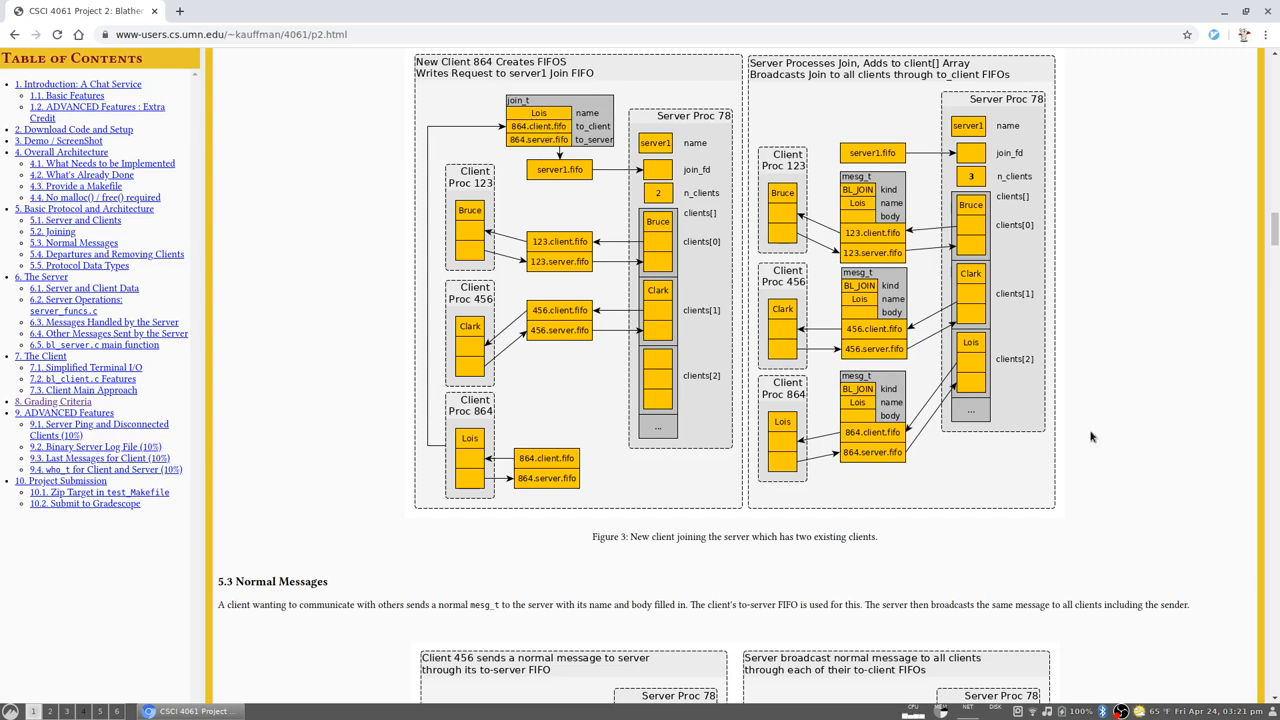
mouse_move(984, 368)
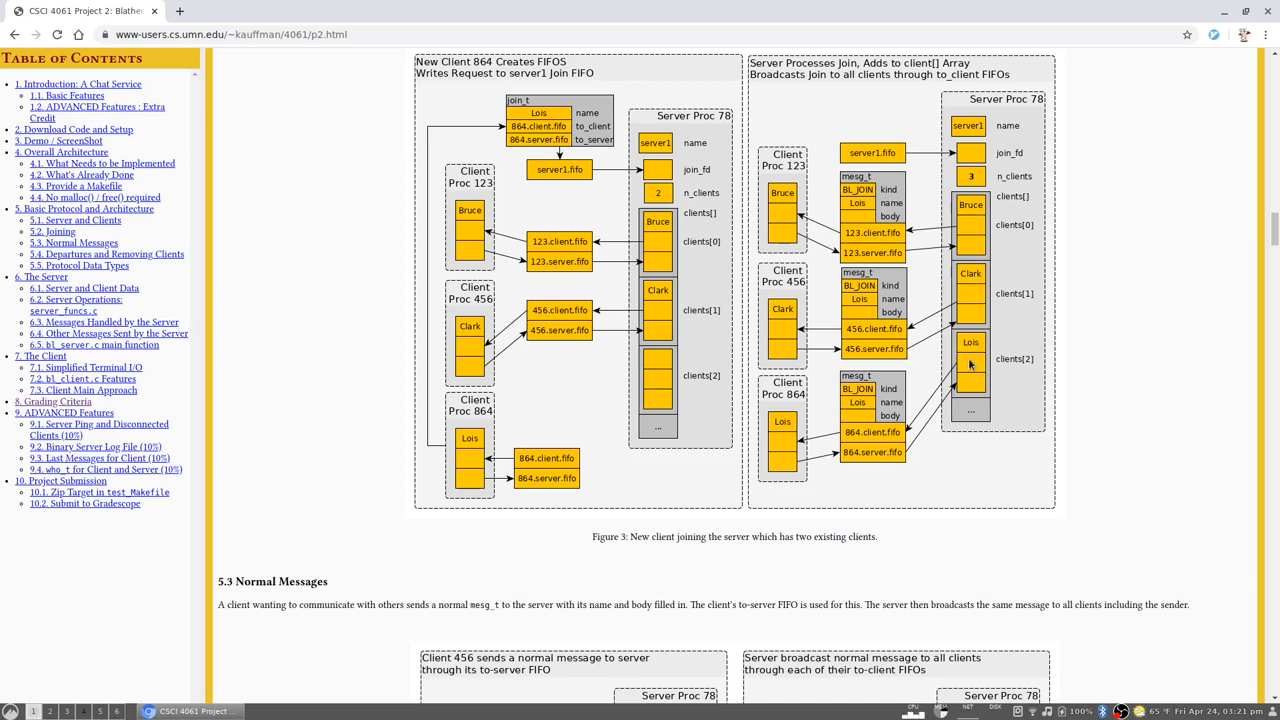
mouse_move(968, 368)
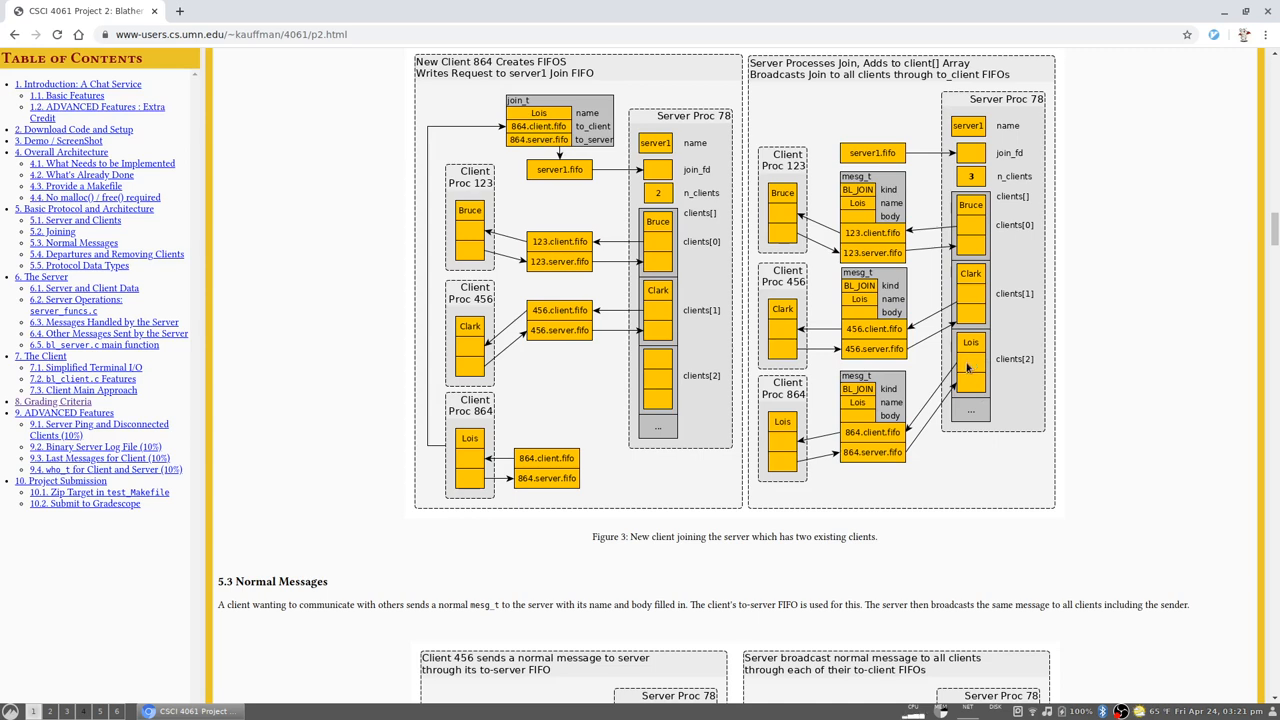
mouse_move(880, 458)
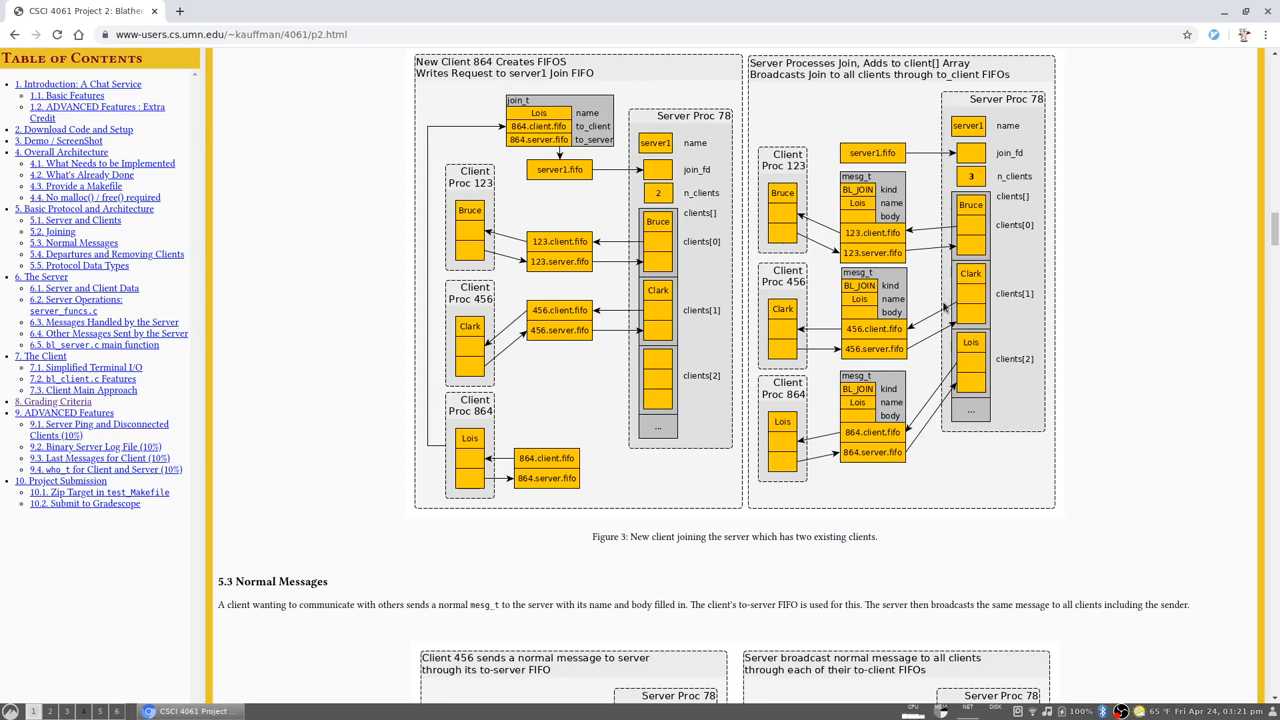
mouse_move(1016, 356)
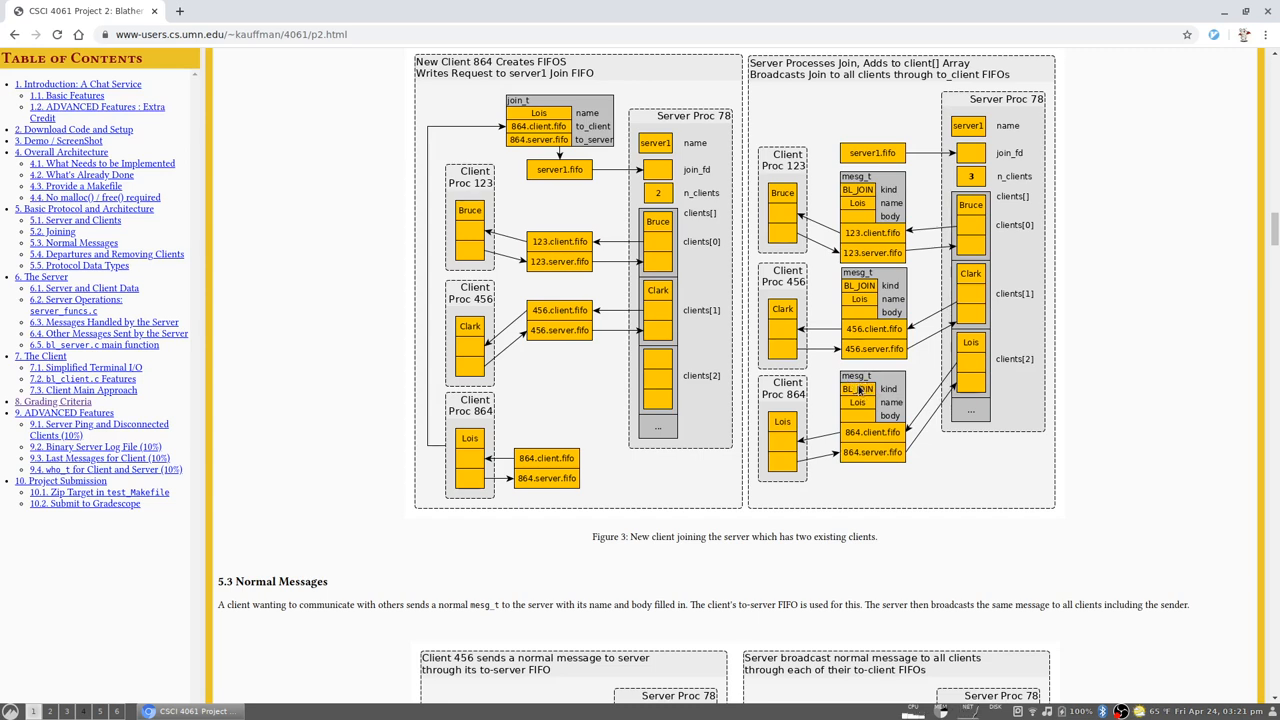
mouse_move(856, 388)
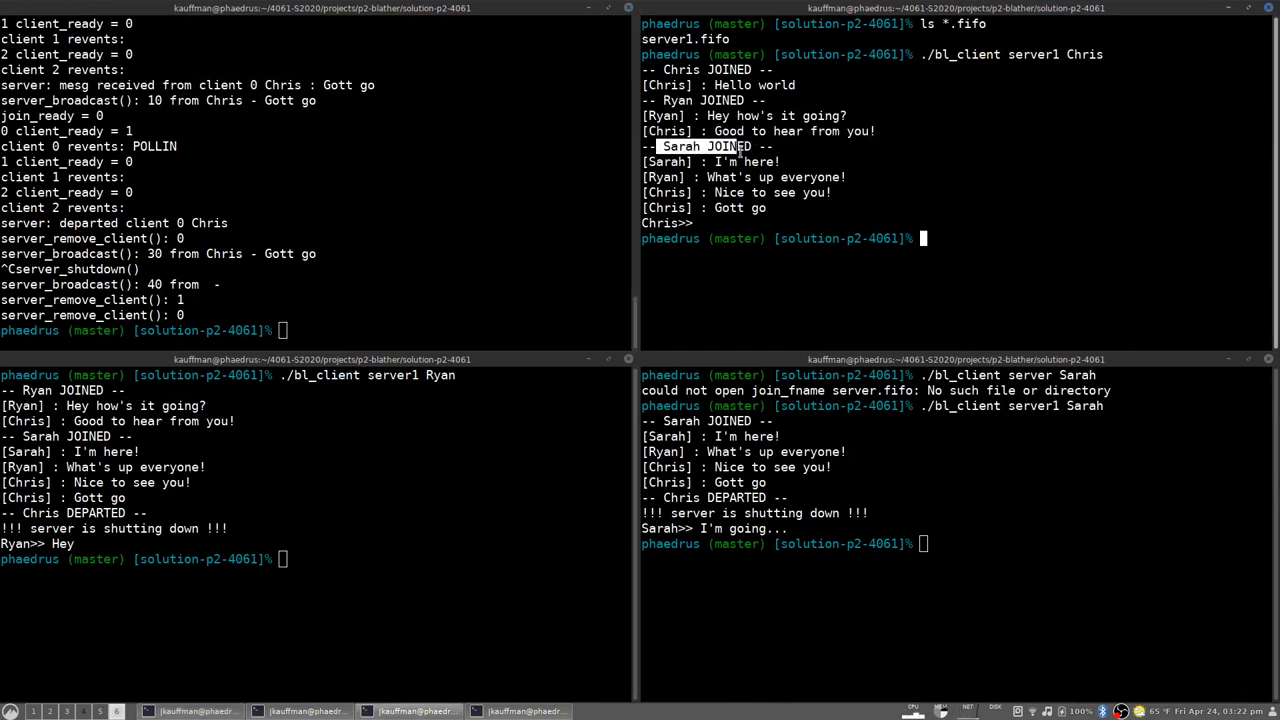
mouse_move(782, 336)
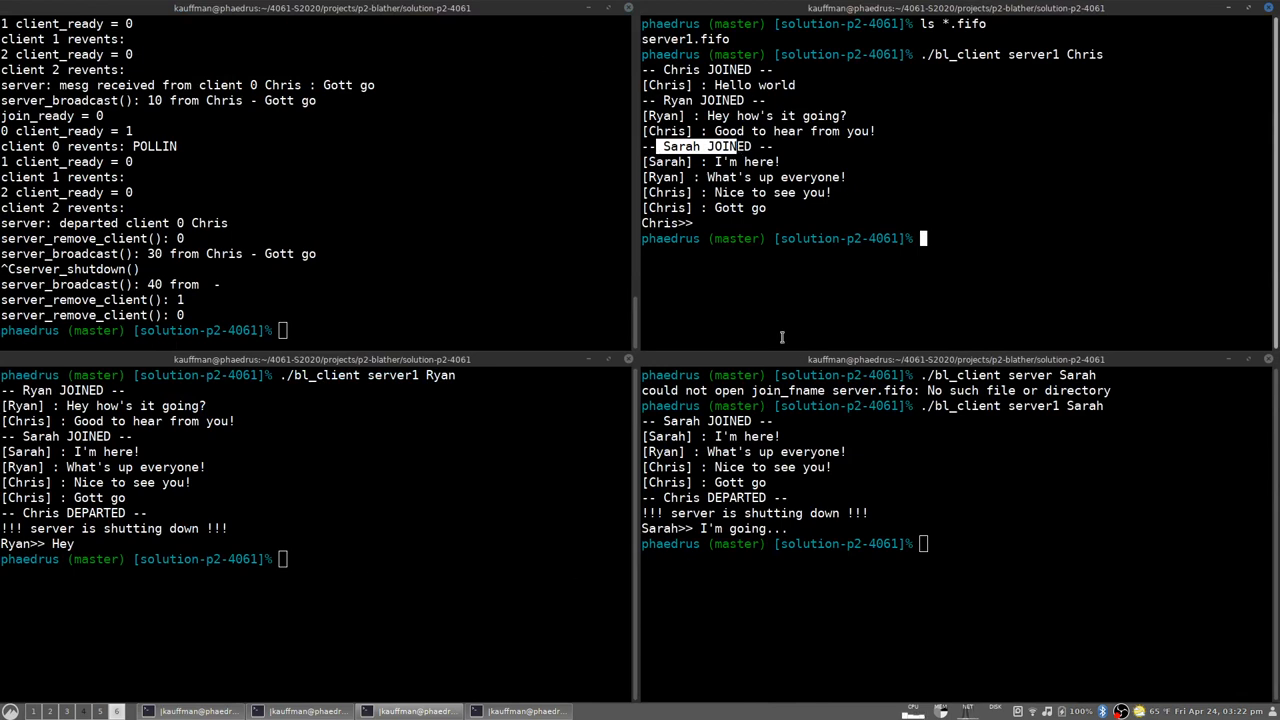
mouse_move(704, 156)
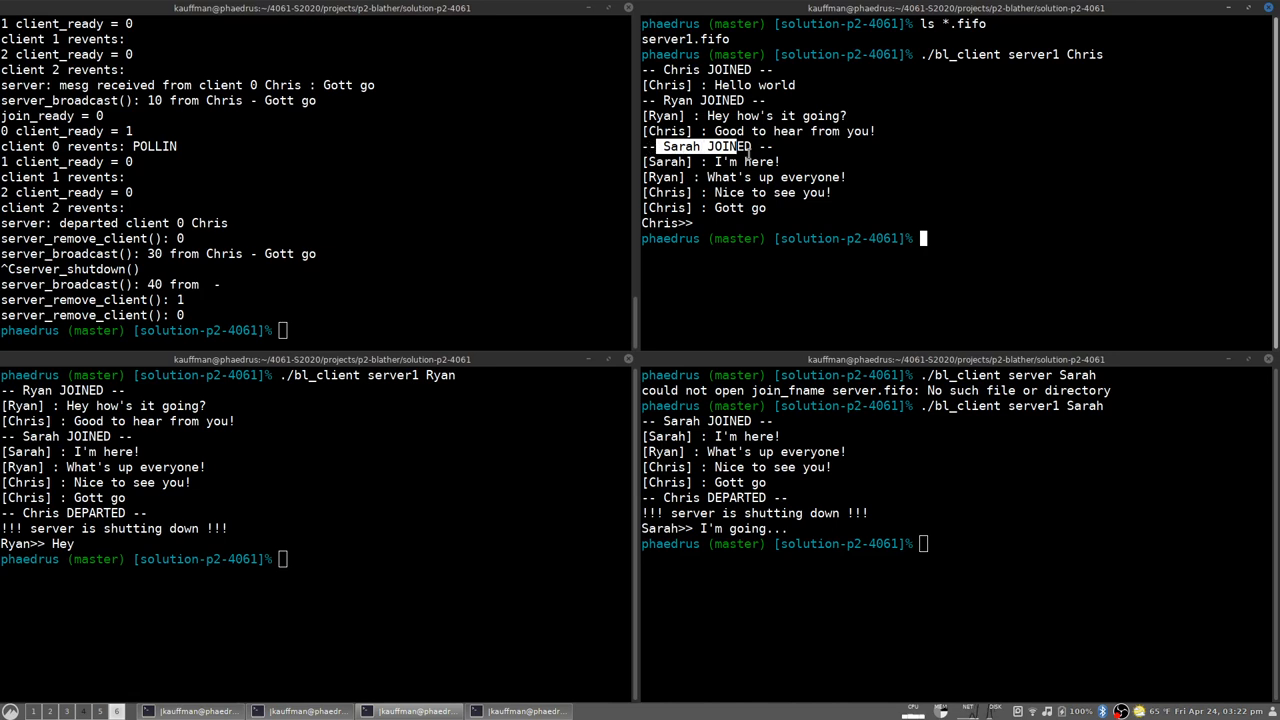
mouse_move(764, 210)
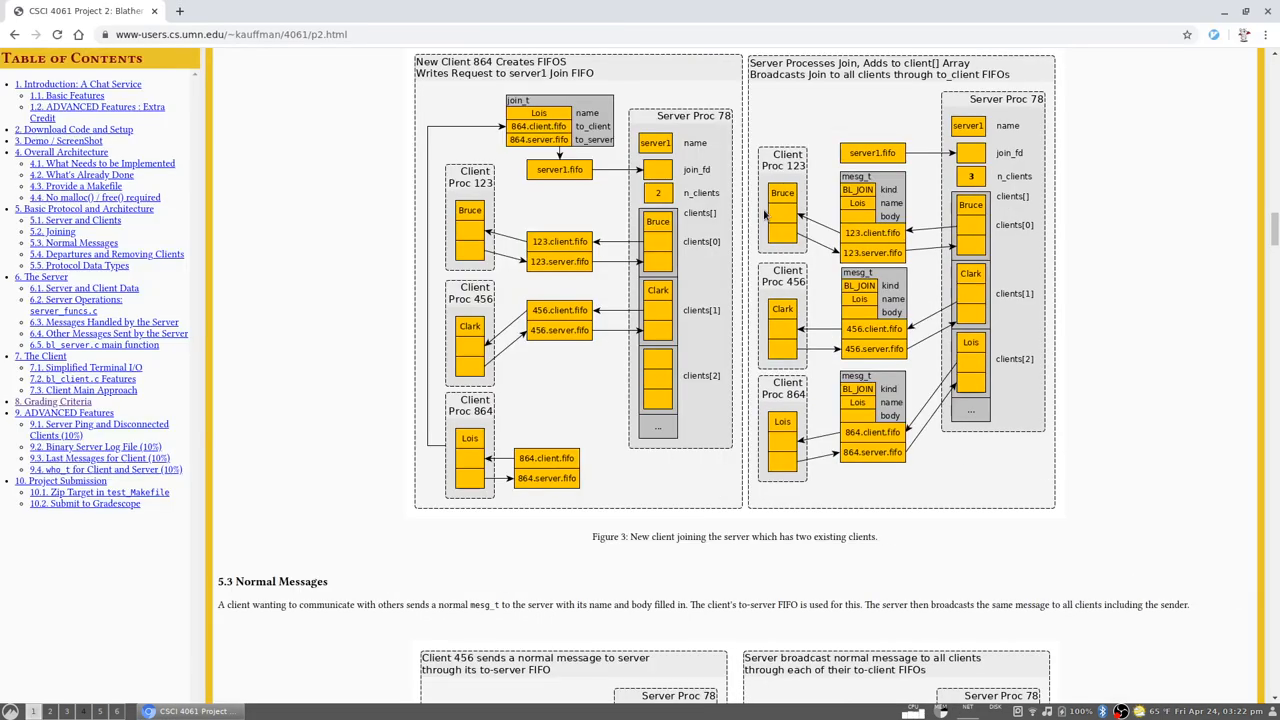
mouse_move(688, 348)
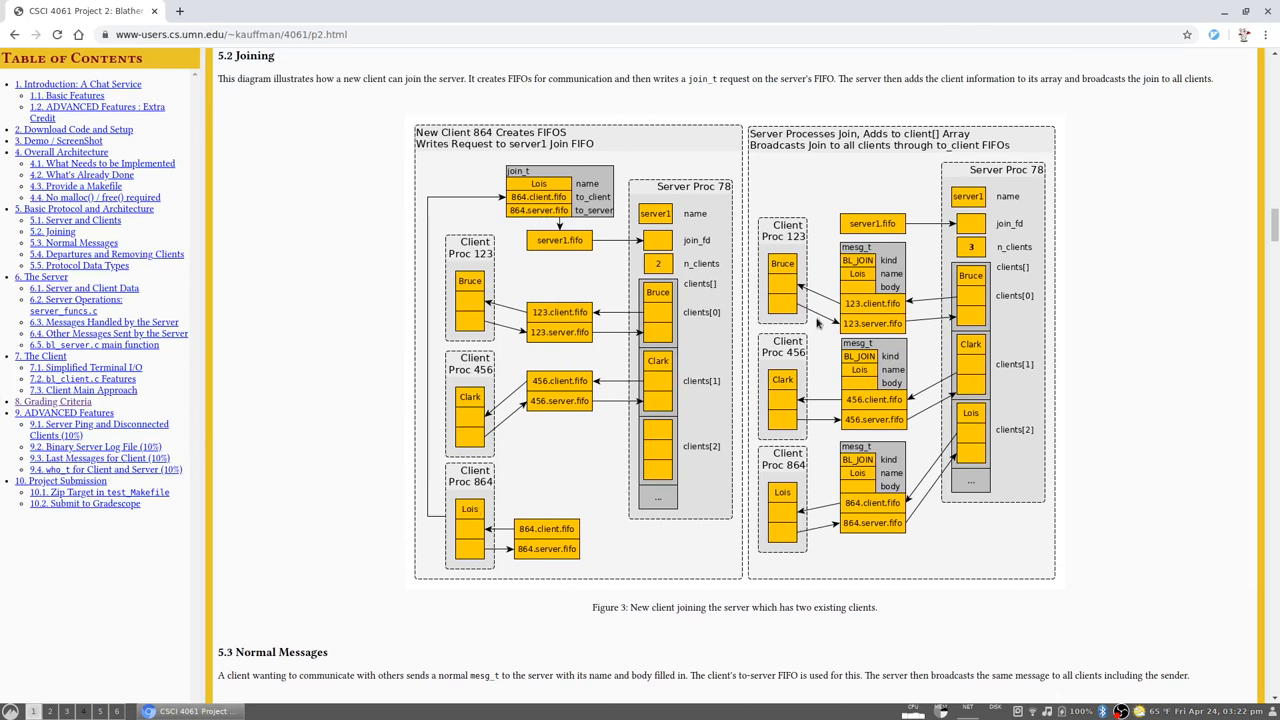
mouse_move(764, 556)
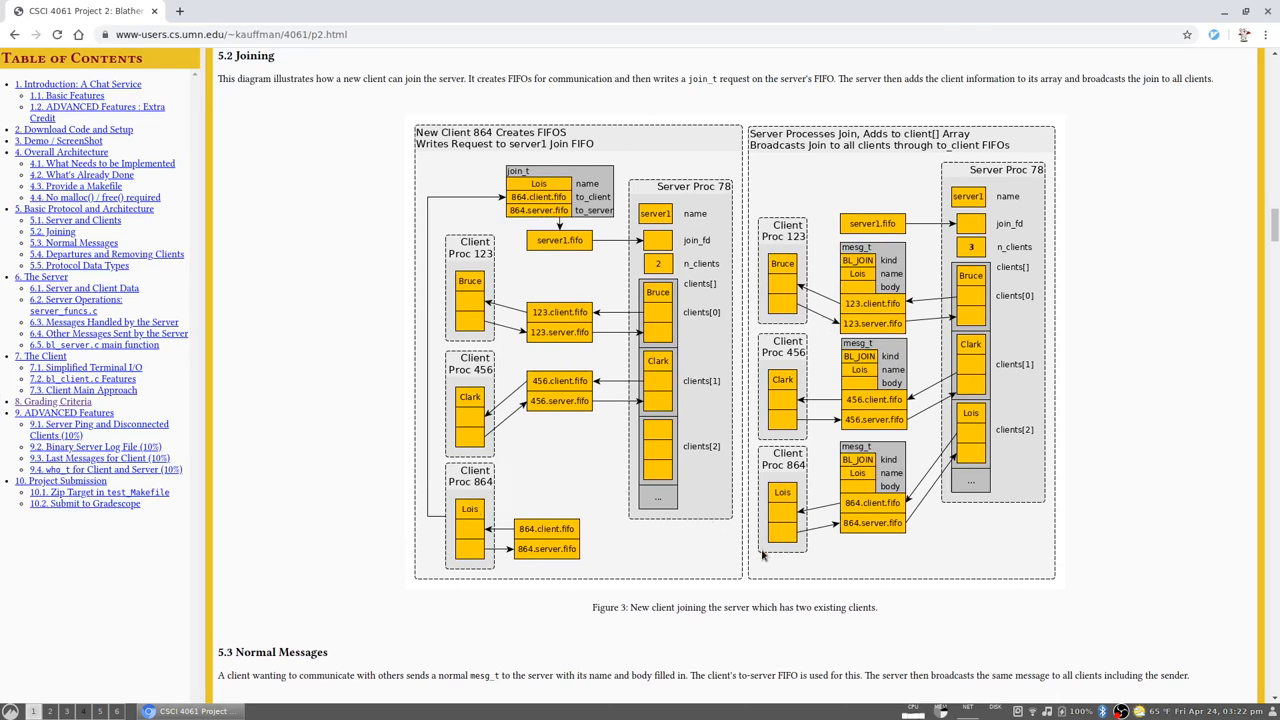
mouse_move(880, 320)
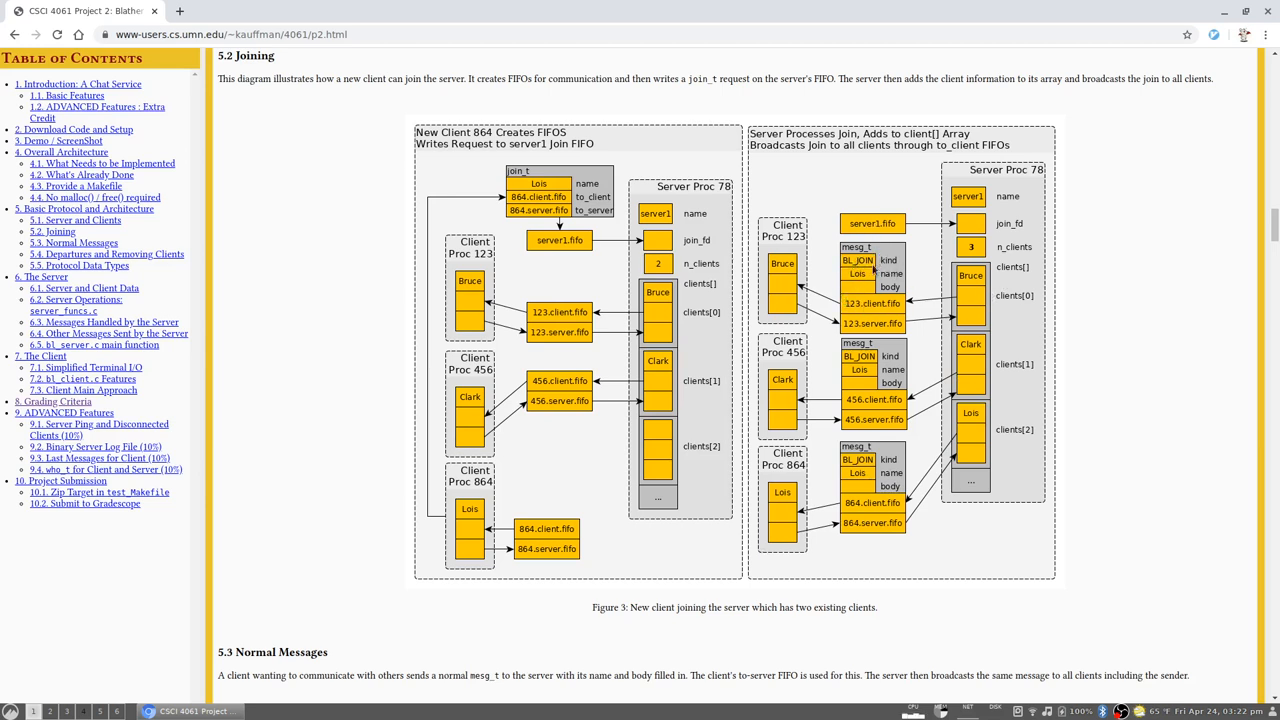
mouse_move(940, 308)
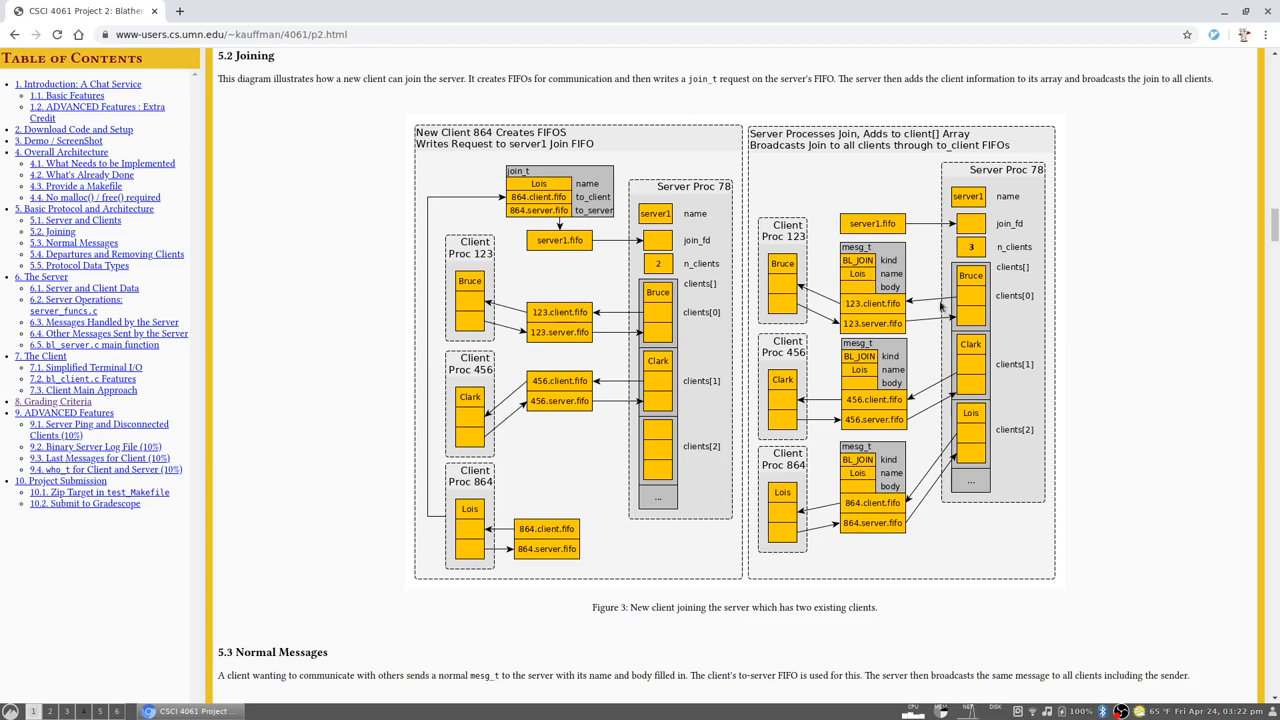
mouse_move(920, 400)
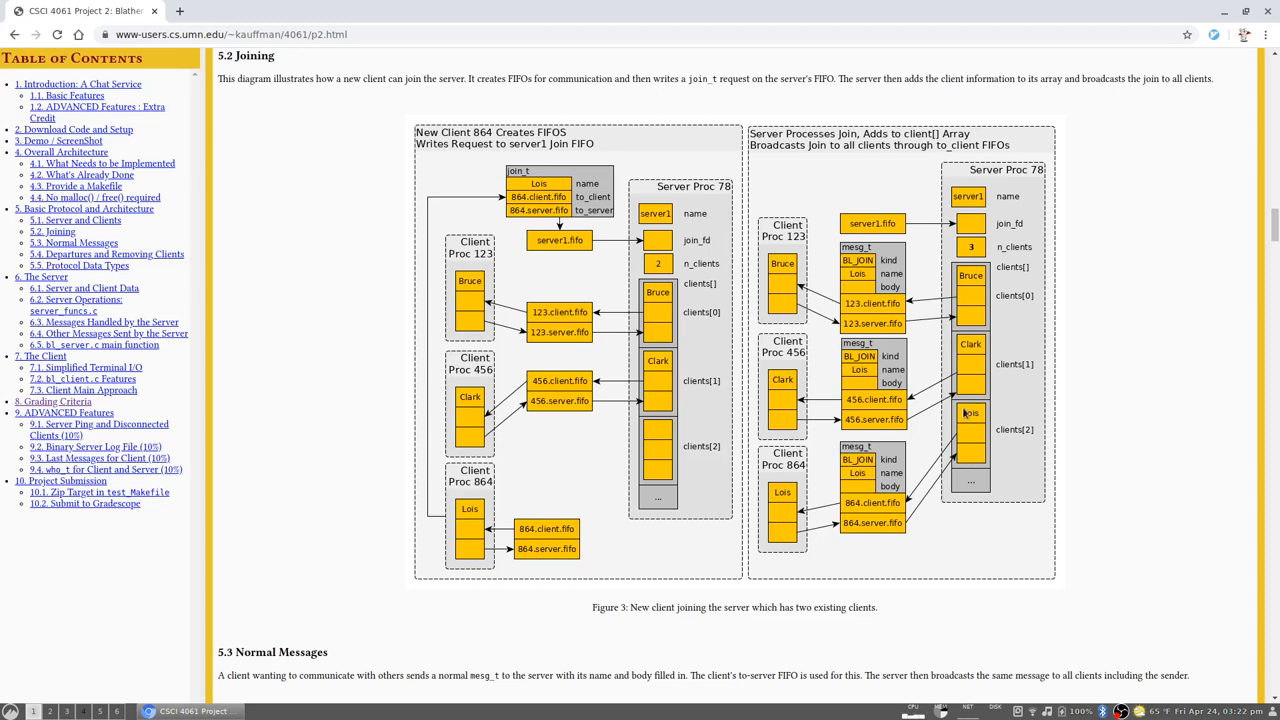
scroll(down, 3)
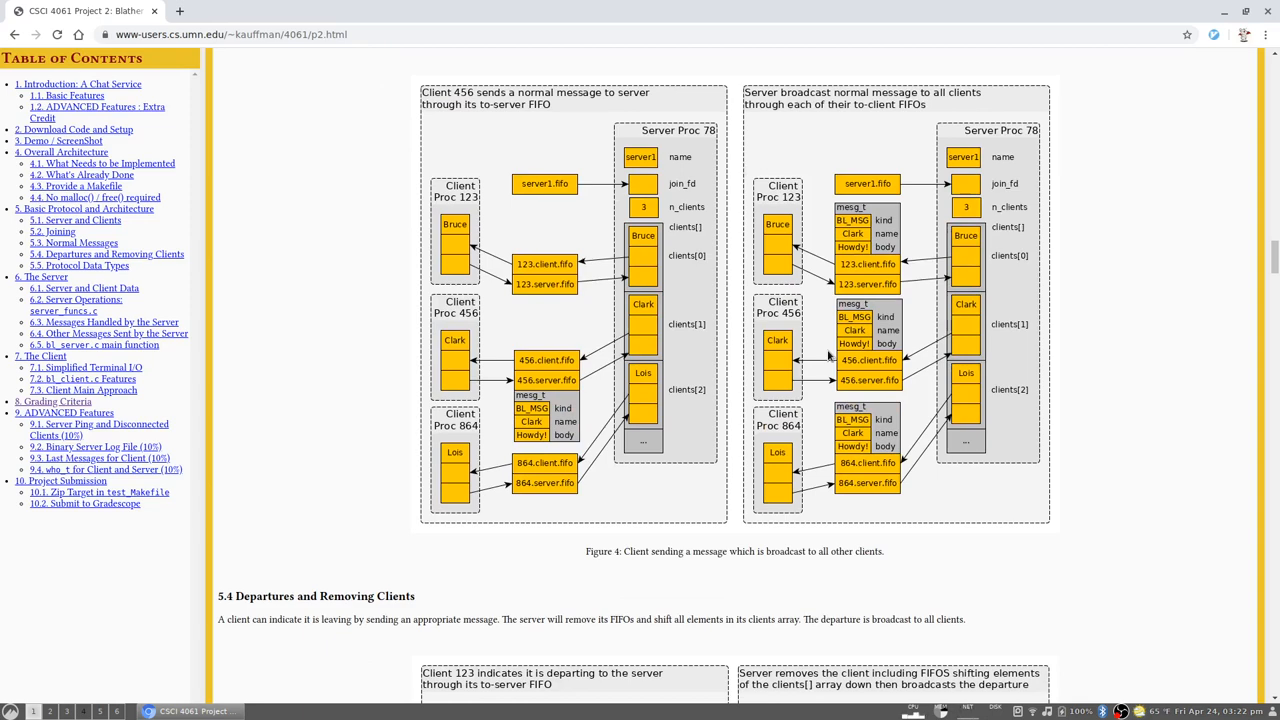
mouse_move(362, 444)
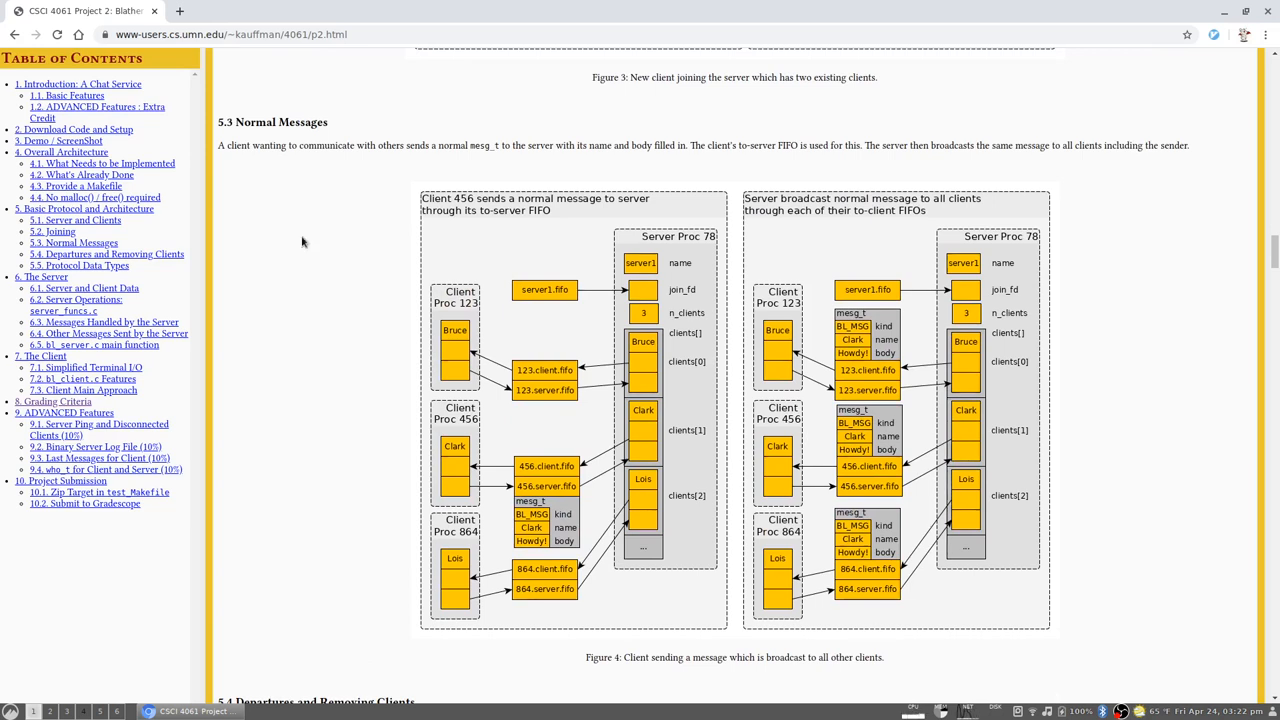
mouse_move(444, 328)
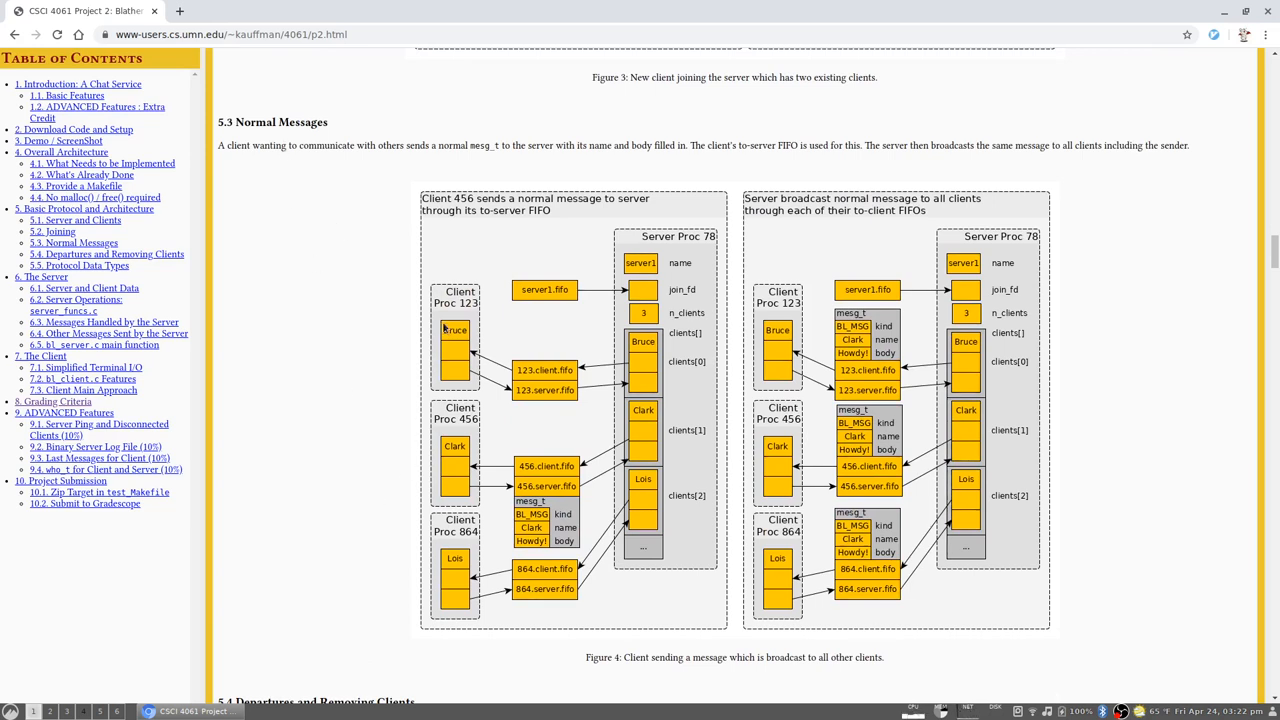
mouse_move(668, 398)
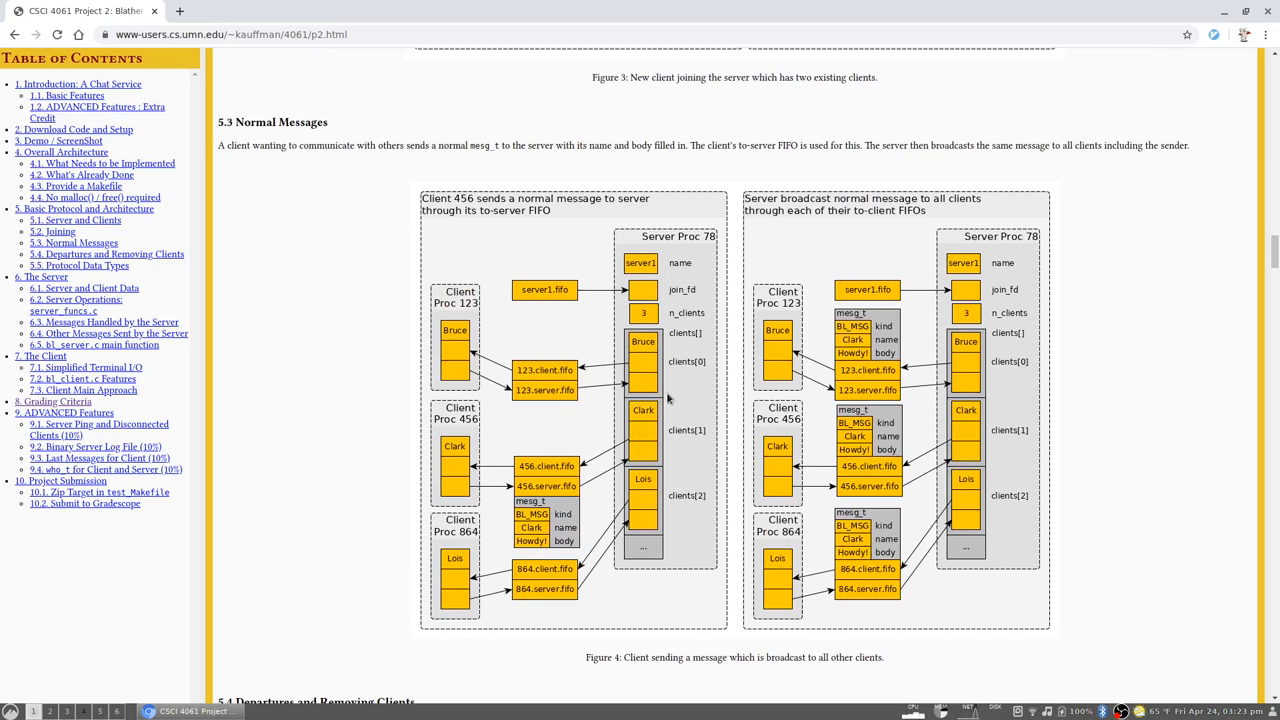
mouse_move(684, 524)
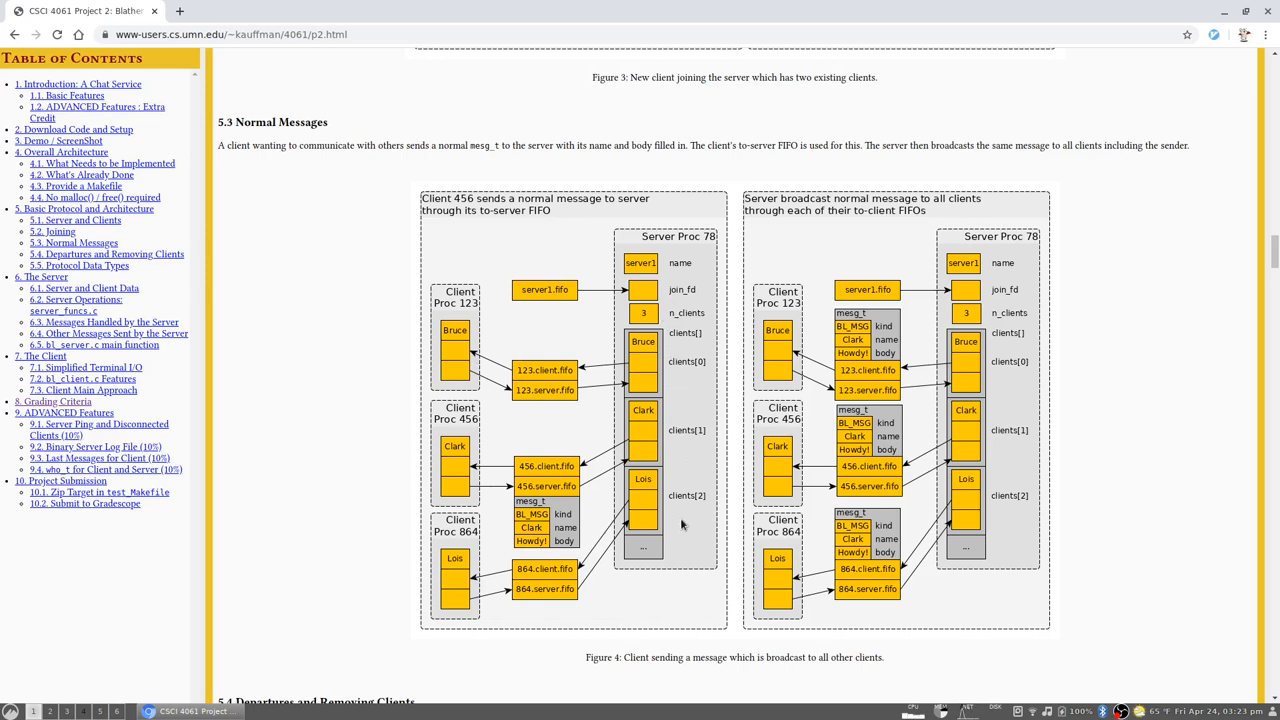
mouse_move(446, 458)
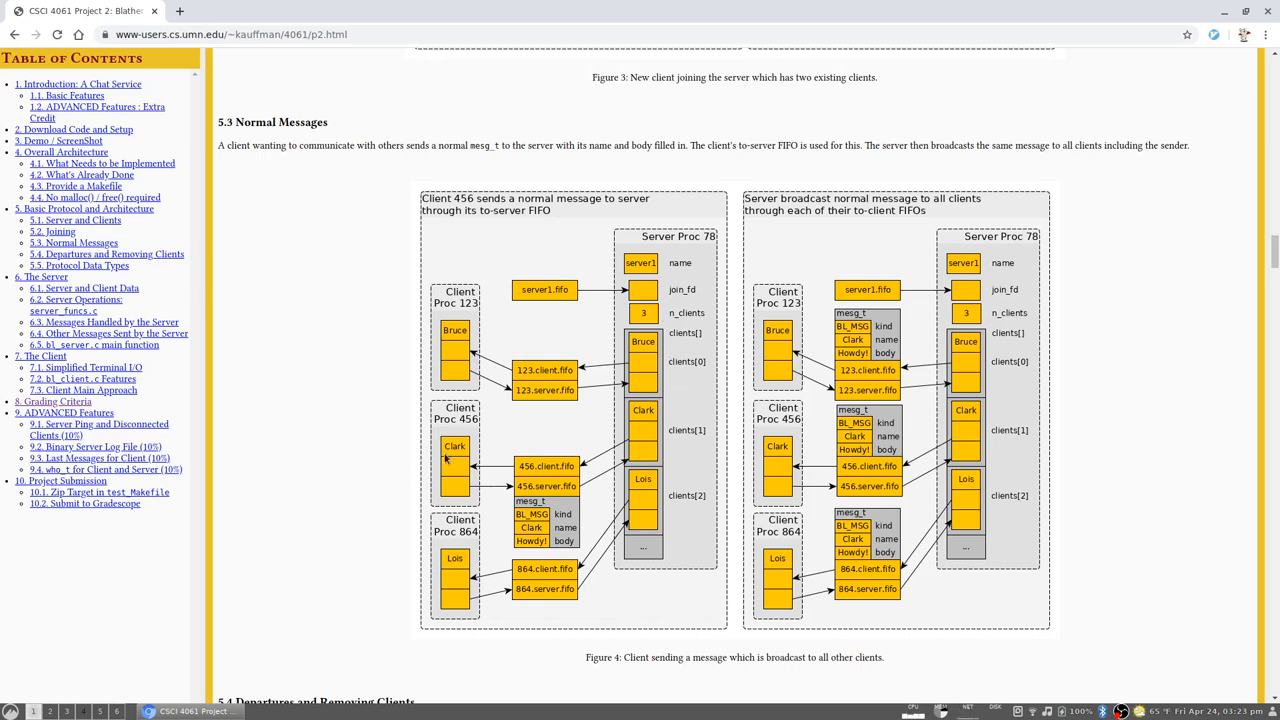
mouse_move(370, 600)
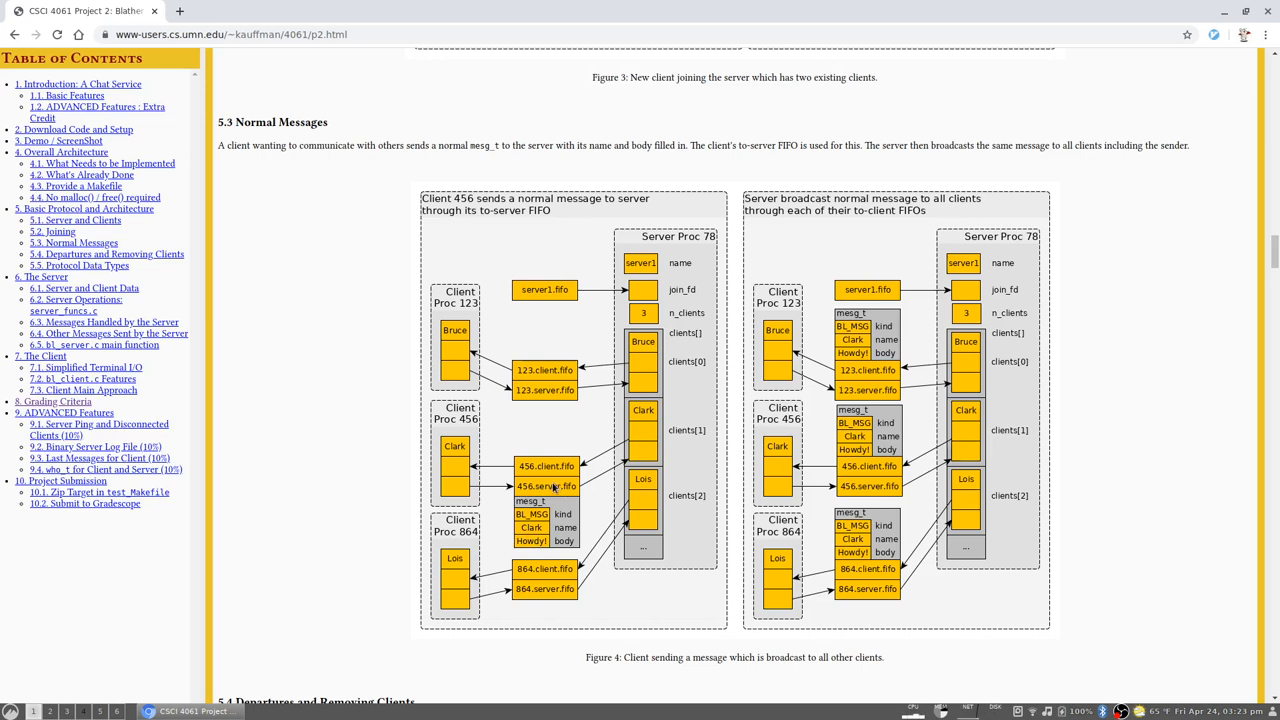
mouse_move(552, 492)
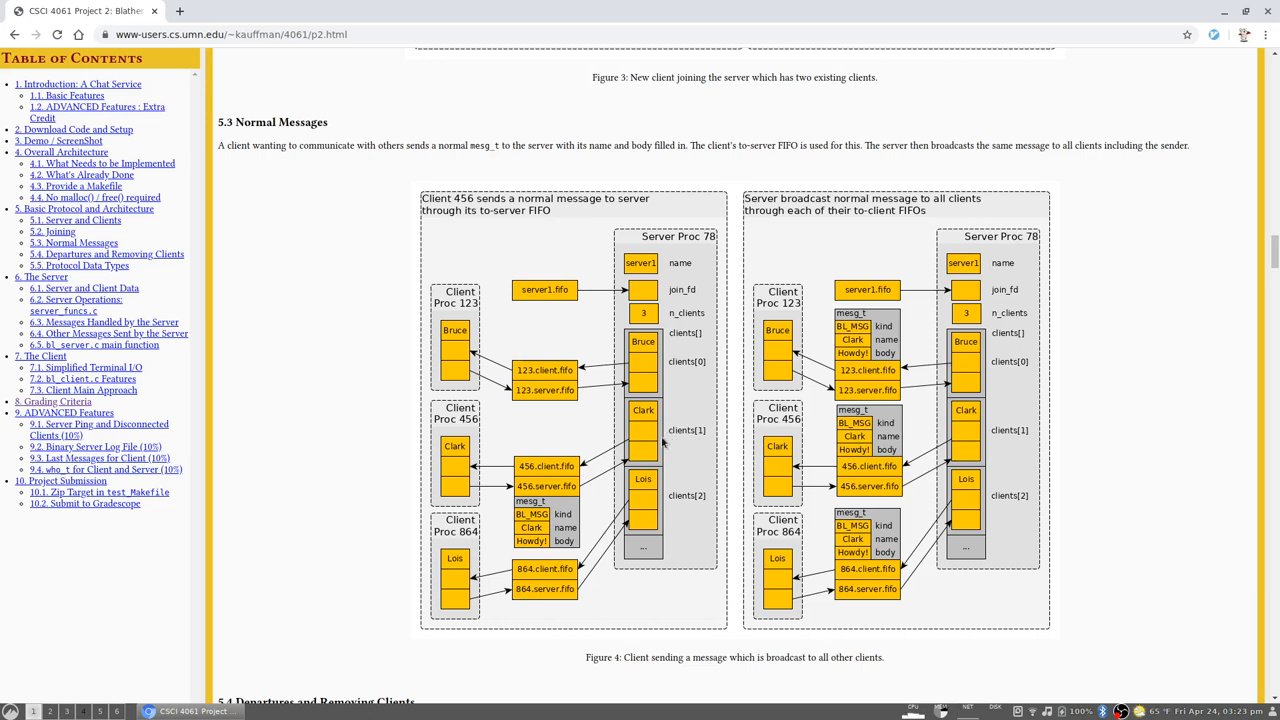
mouse_move(980, 552)
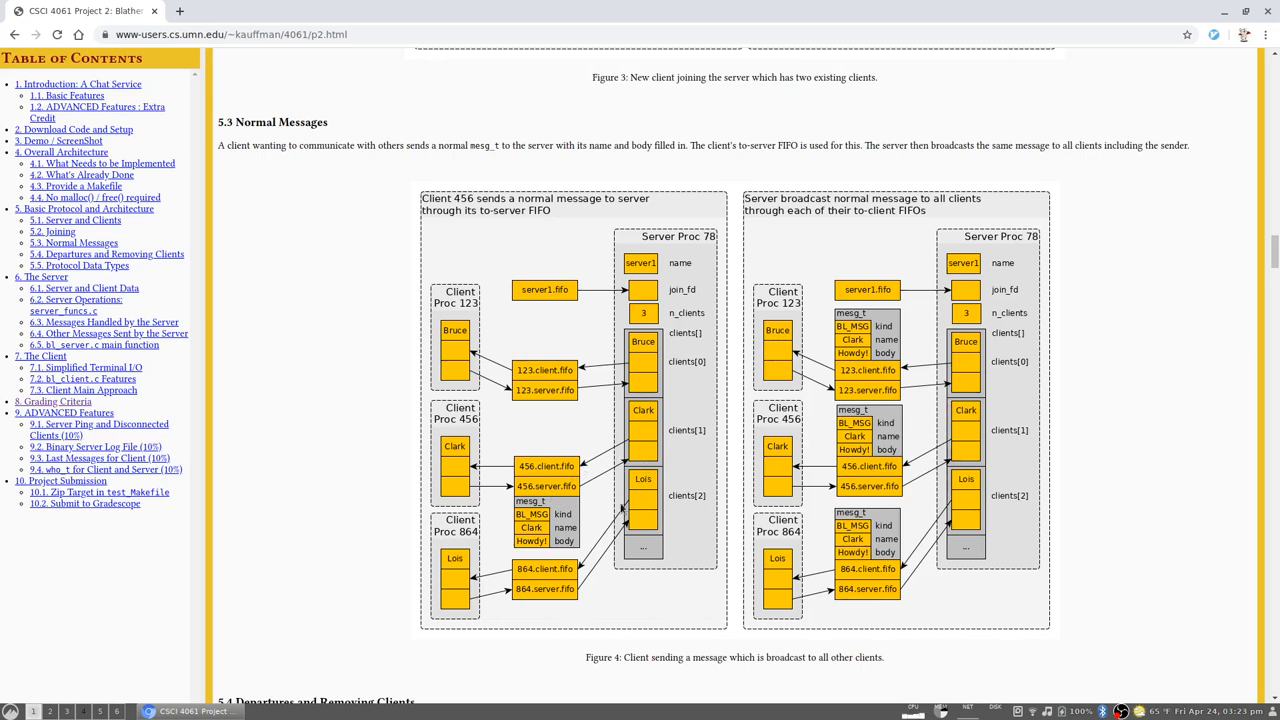
mouse_move(936, 456)
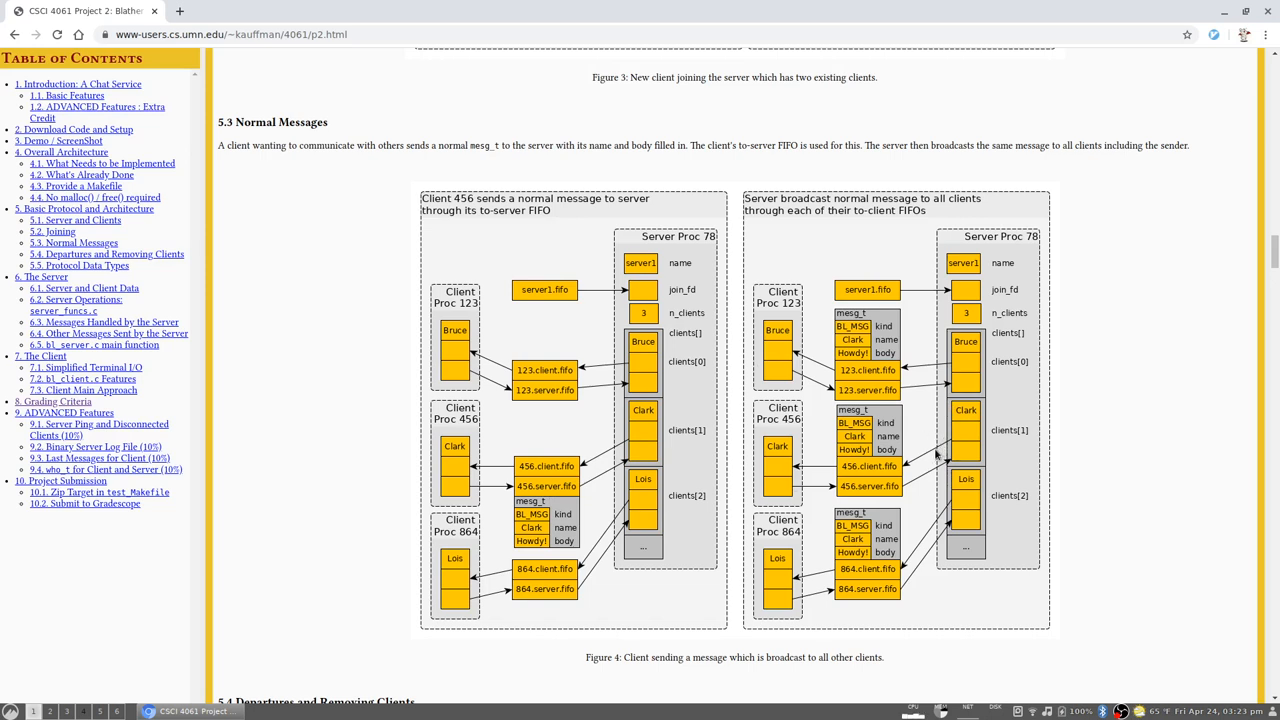
mouse_move(866, 620)
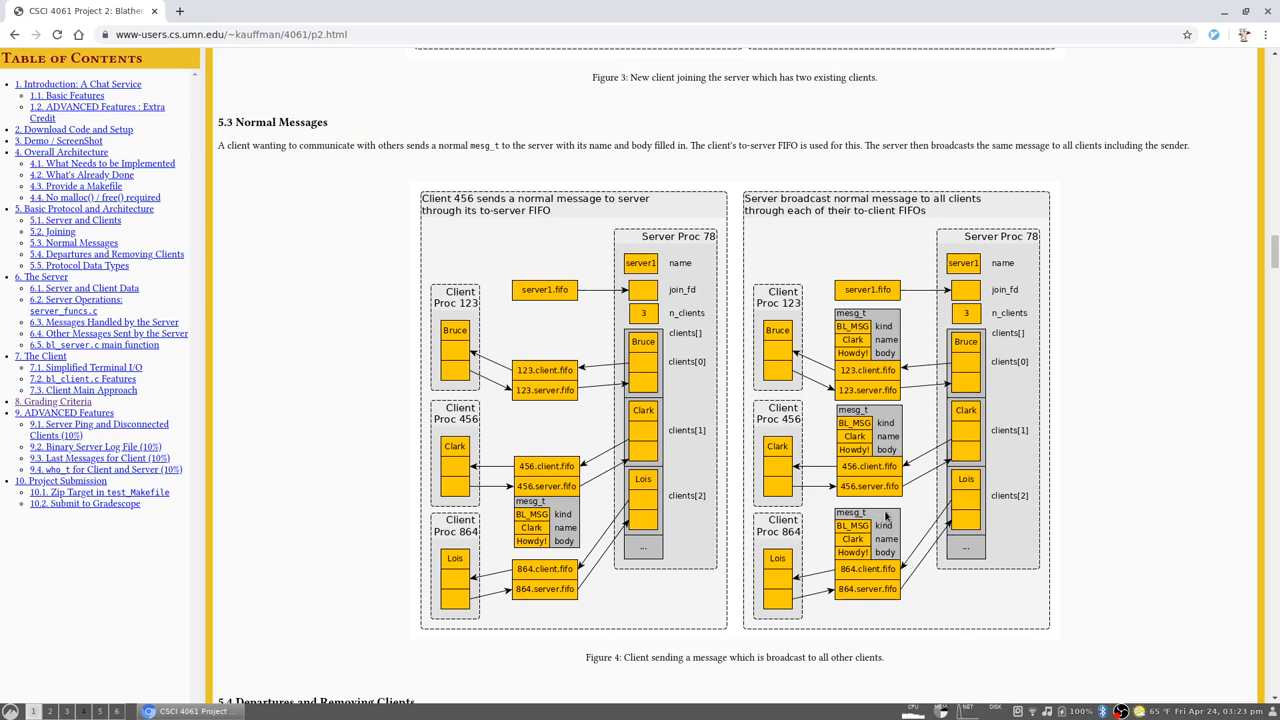
mouse_move(630, 472)
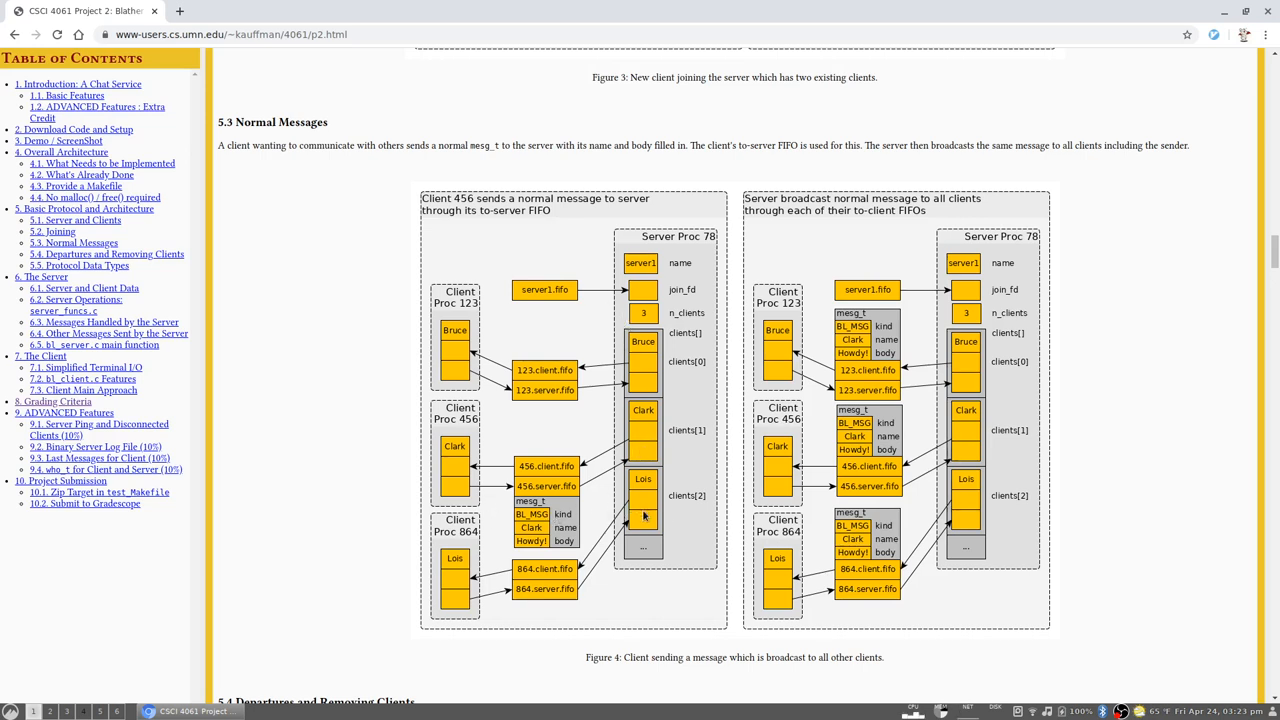
mouse_move(616, 408)
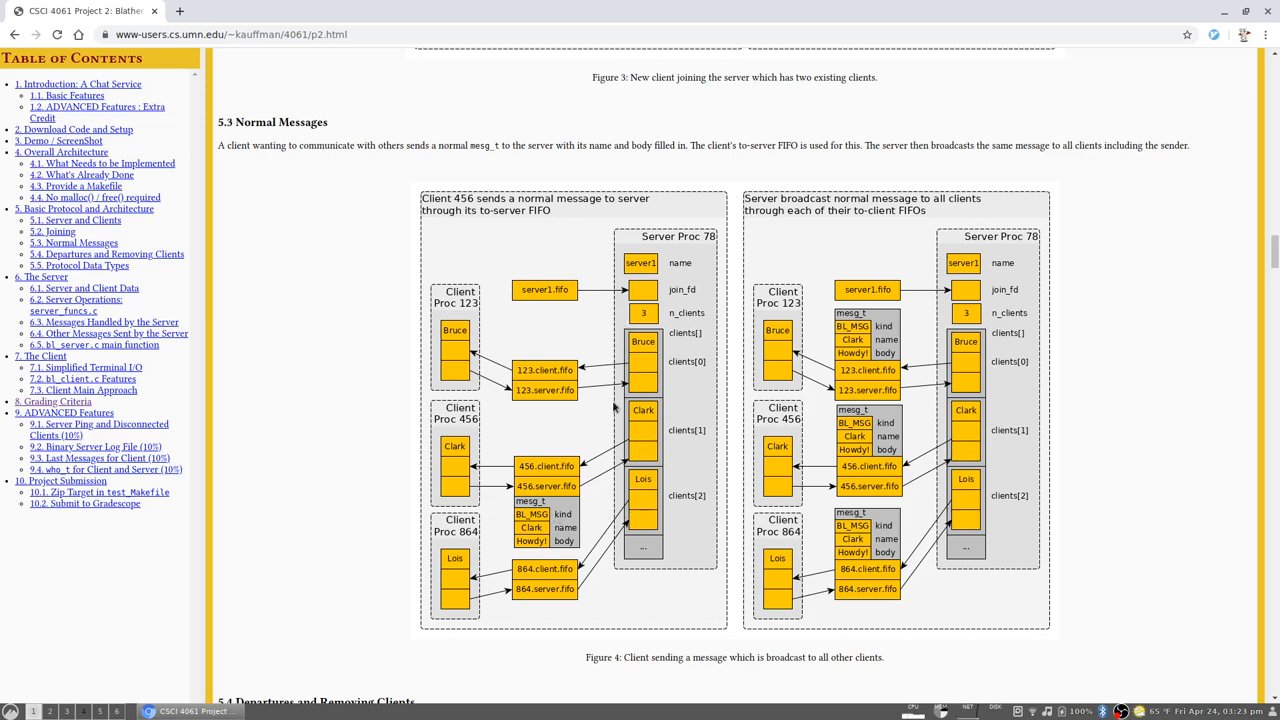
mouse_move(922, 376)
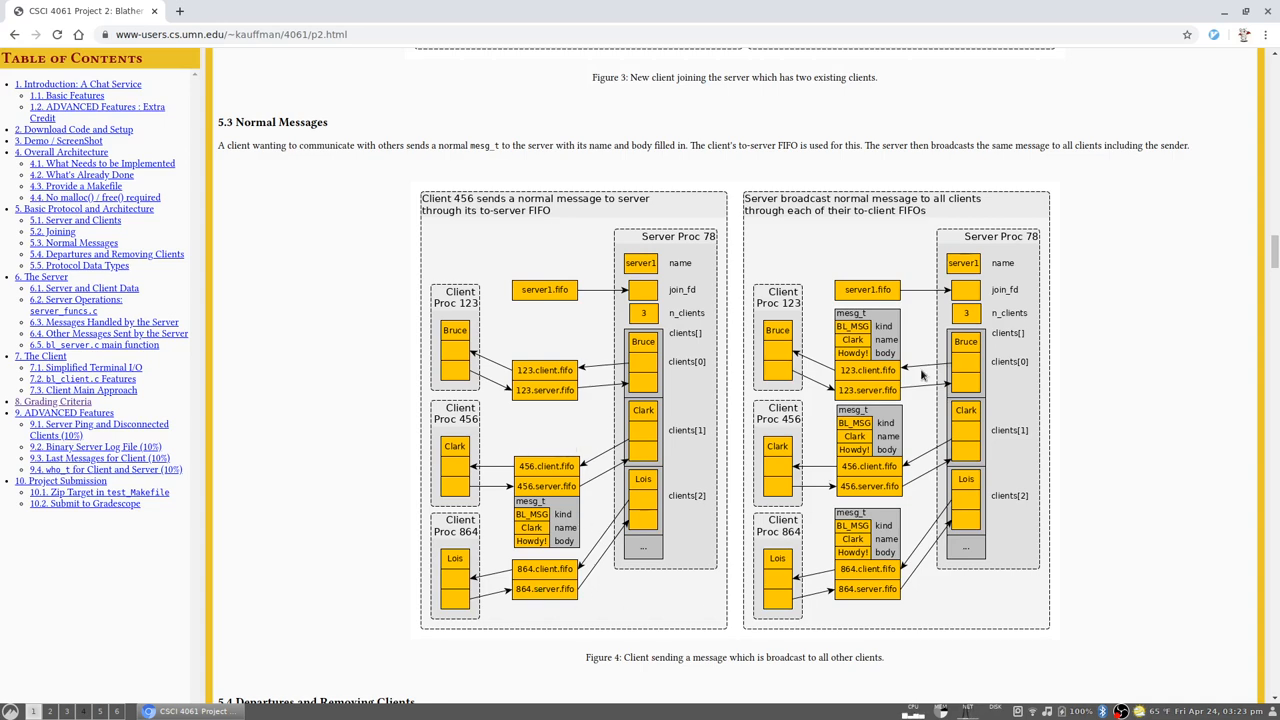
Scroll the spec to section 5.4 Departures and Removing Clients and Figure 5
scroll(down, 3)
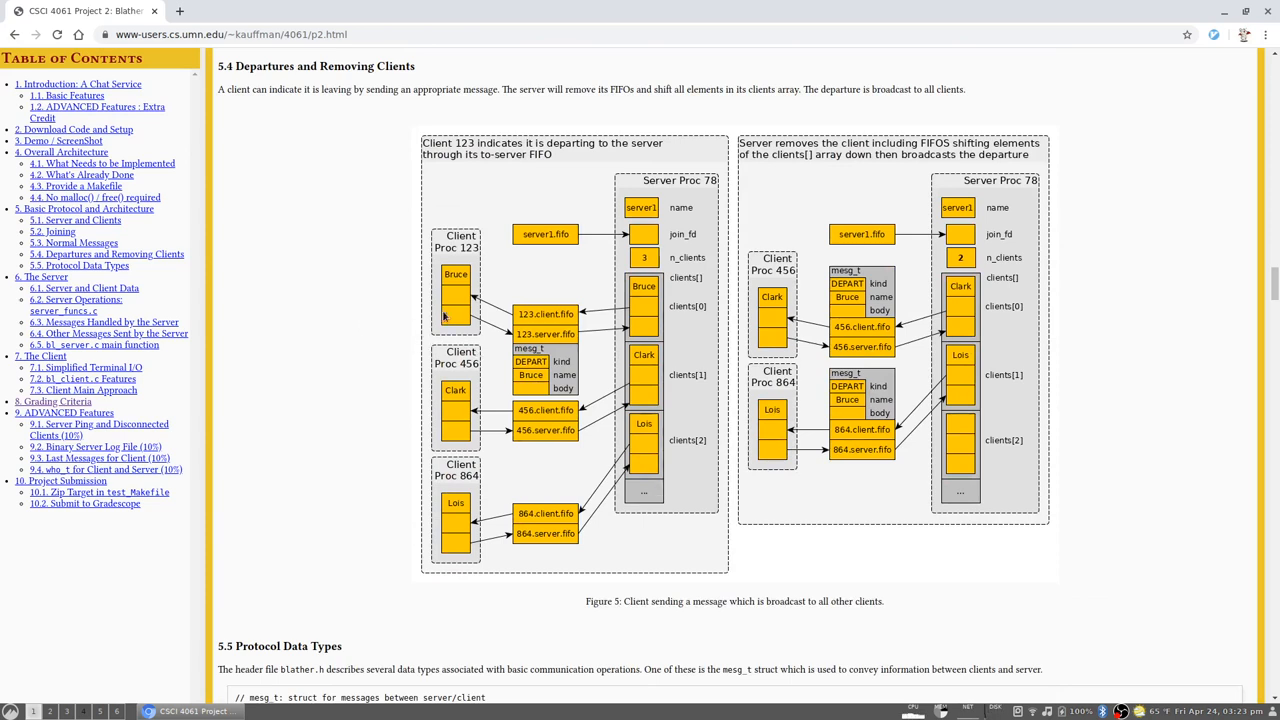
mouse_move(420, 322)
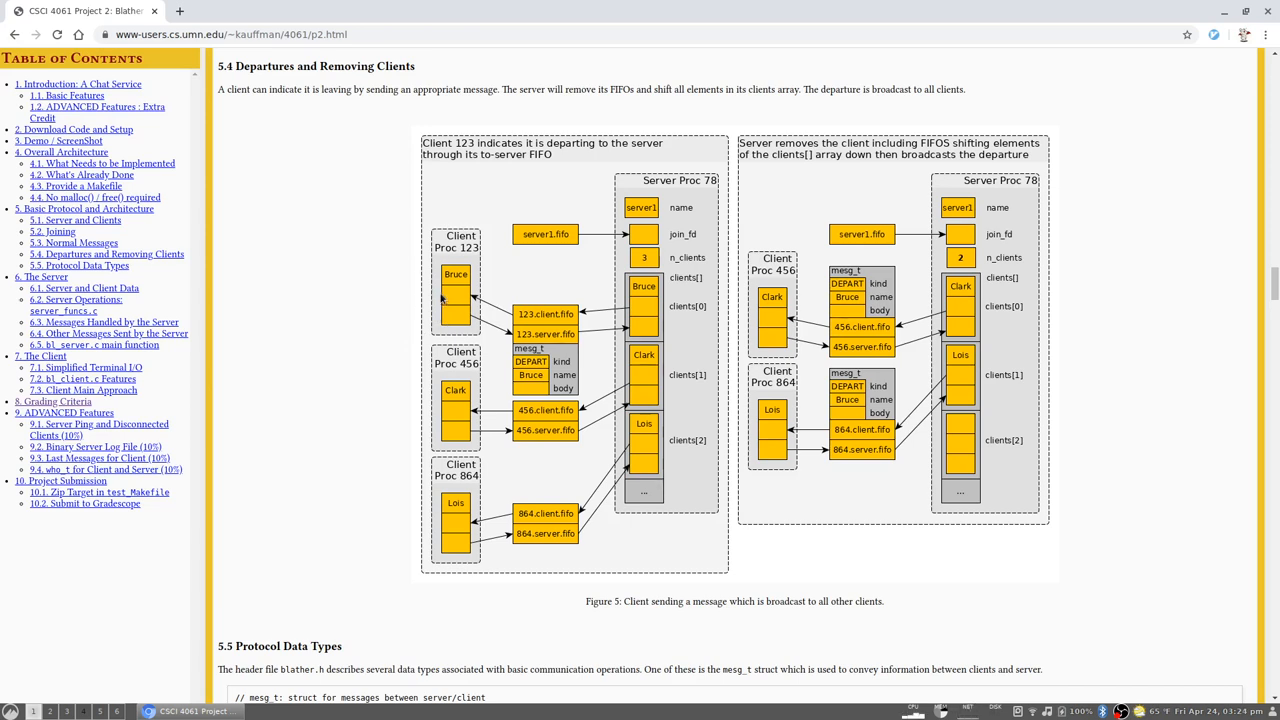
mouse_move(564, 364)
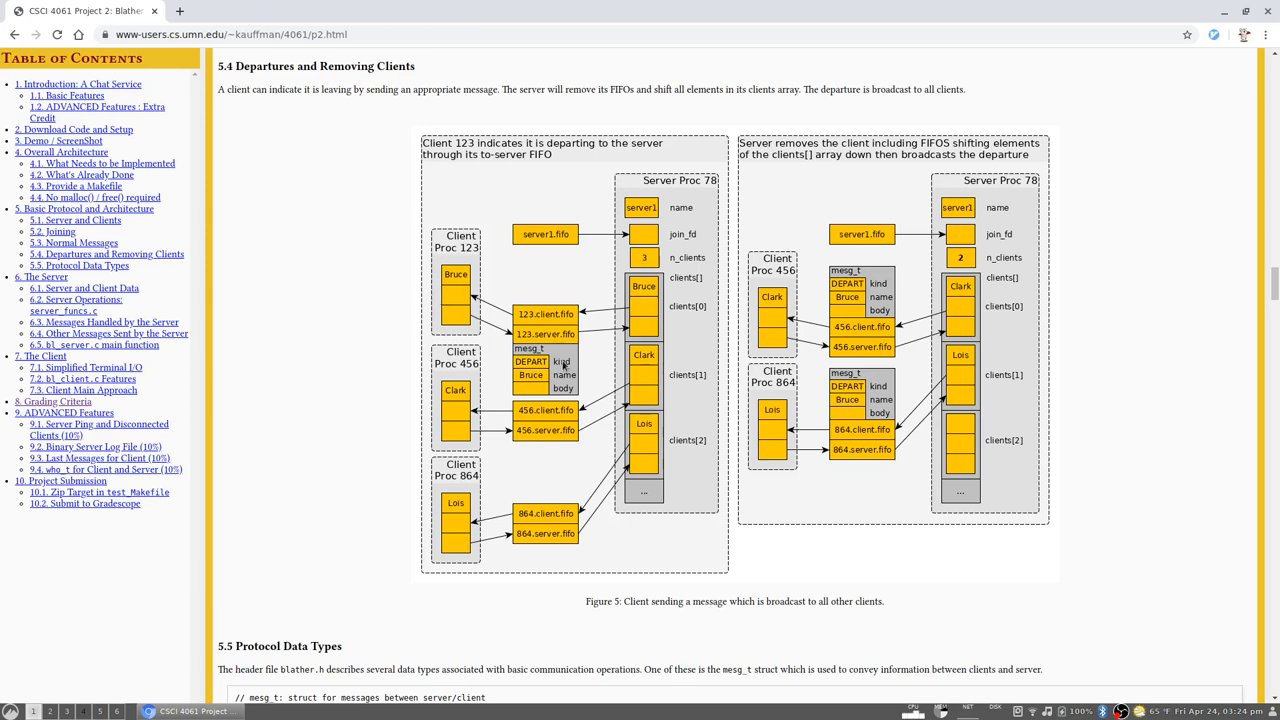
mouse_move(560, 360)
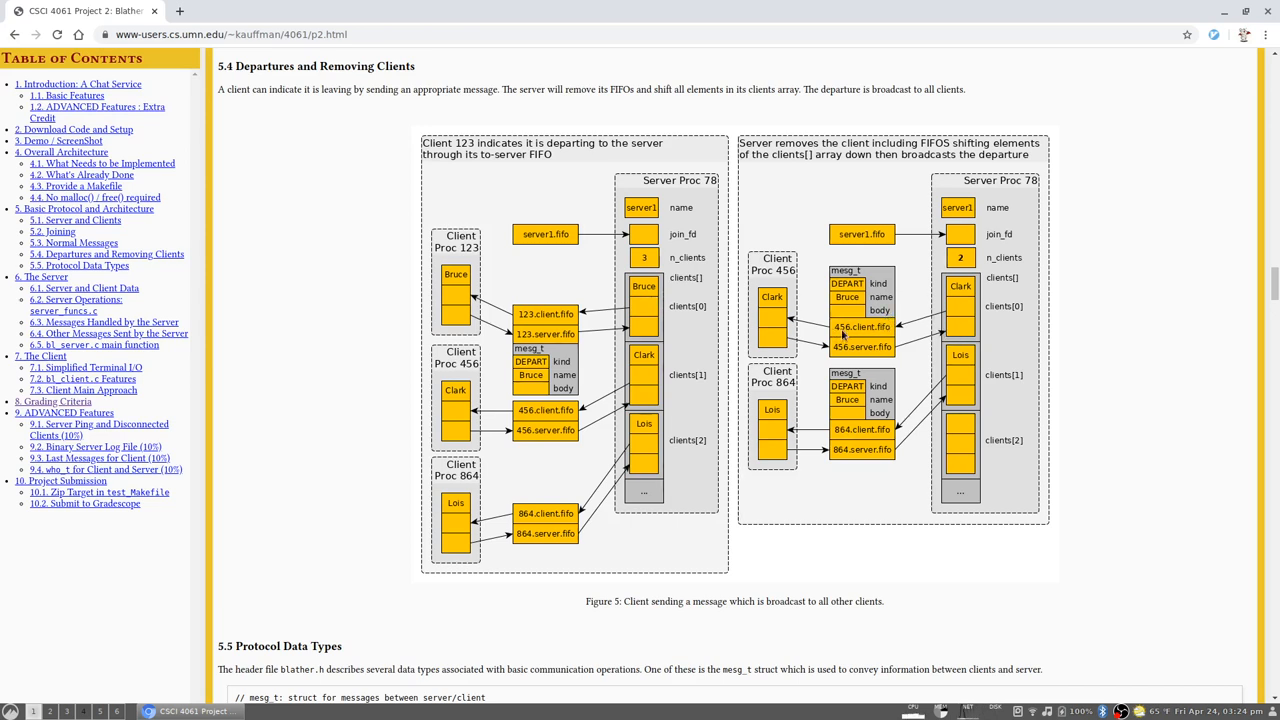
mouse_move(408, 320)
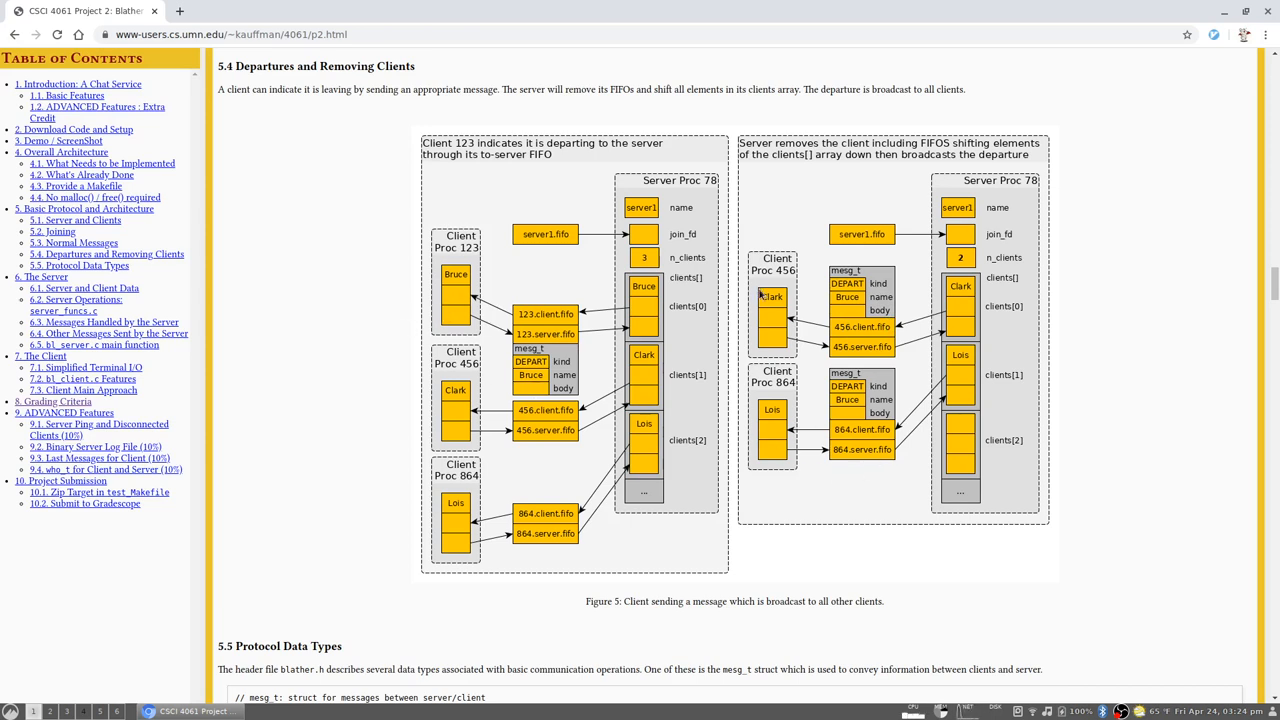
mouse_move(960, 310)
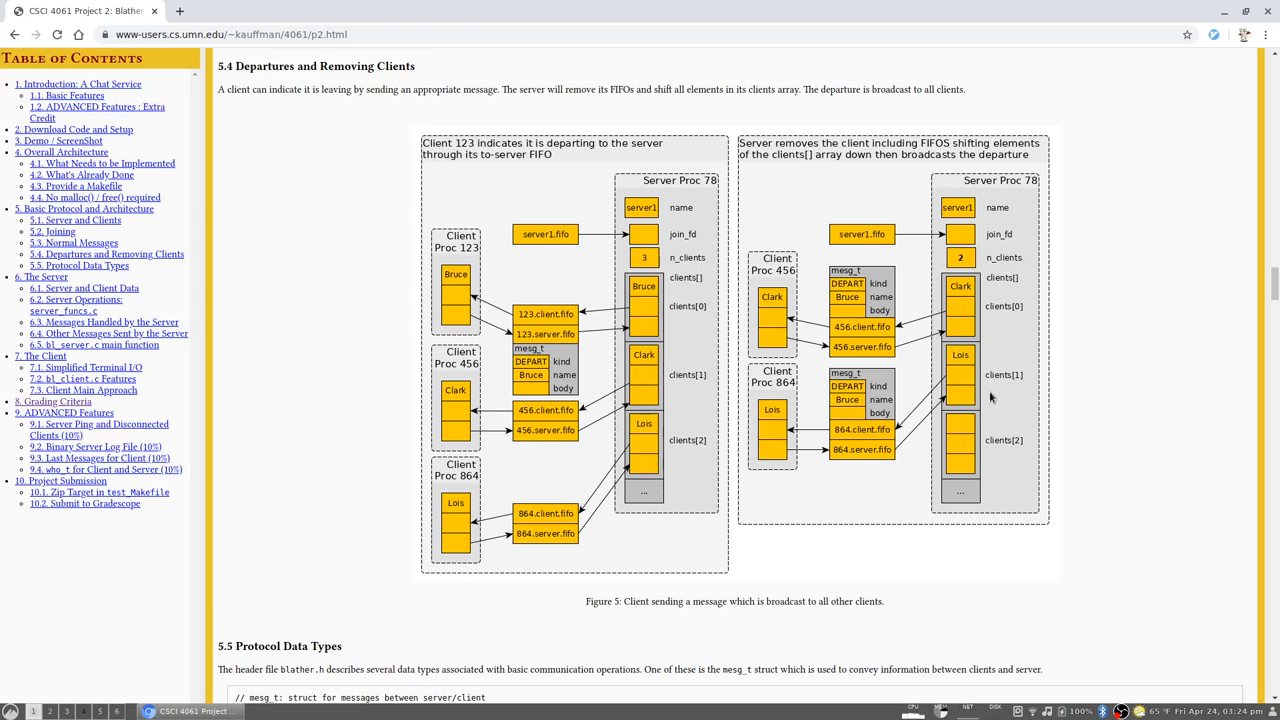
mouse_move(672, 424)
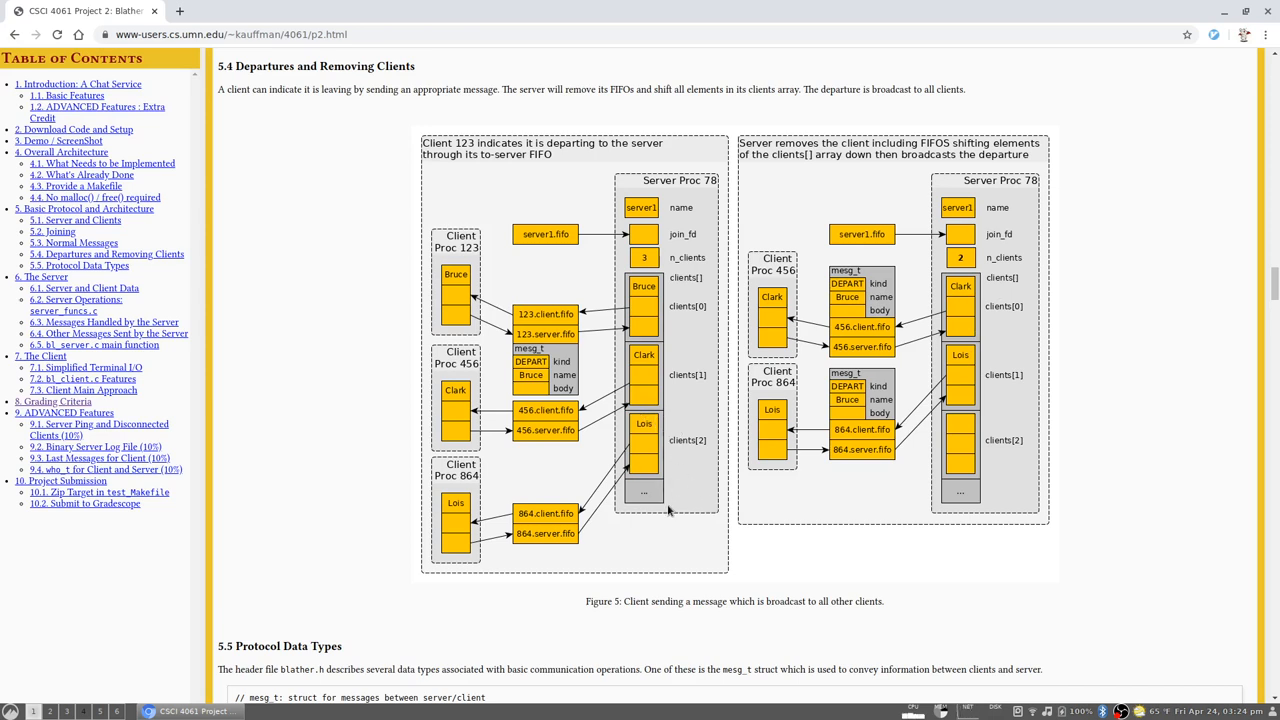
mouse_move(824, 552)
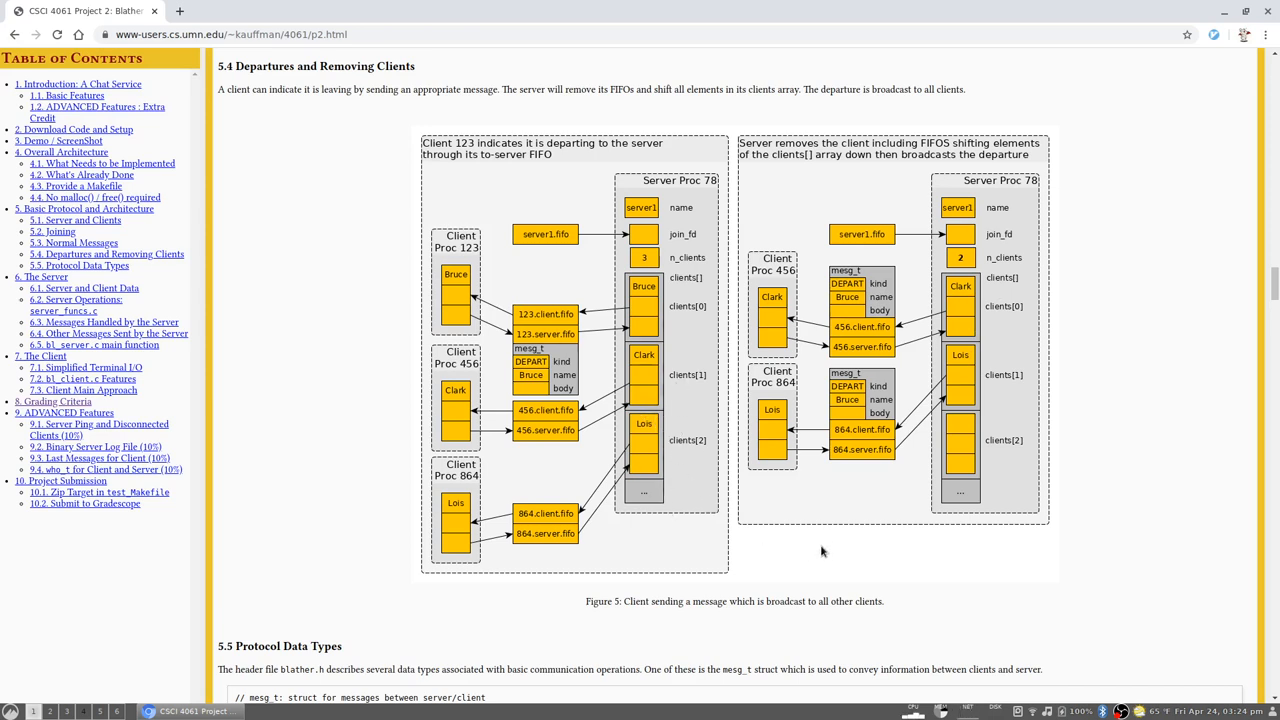
mouse_move(530, 320)
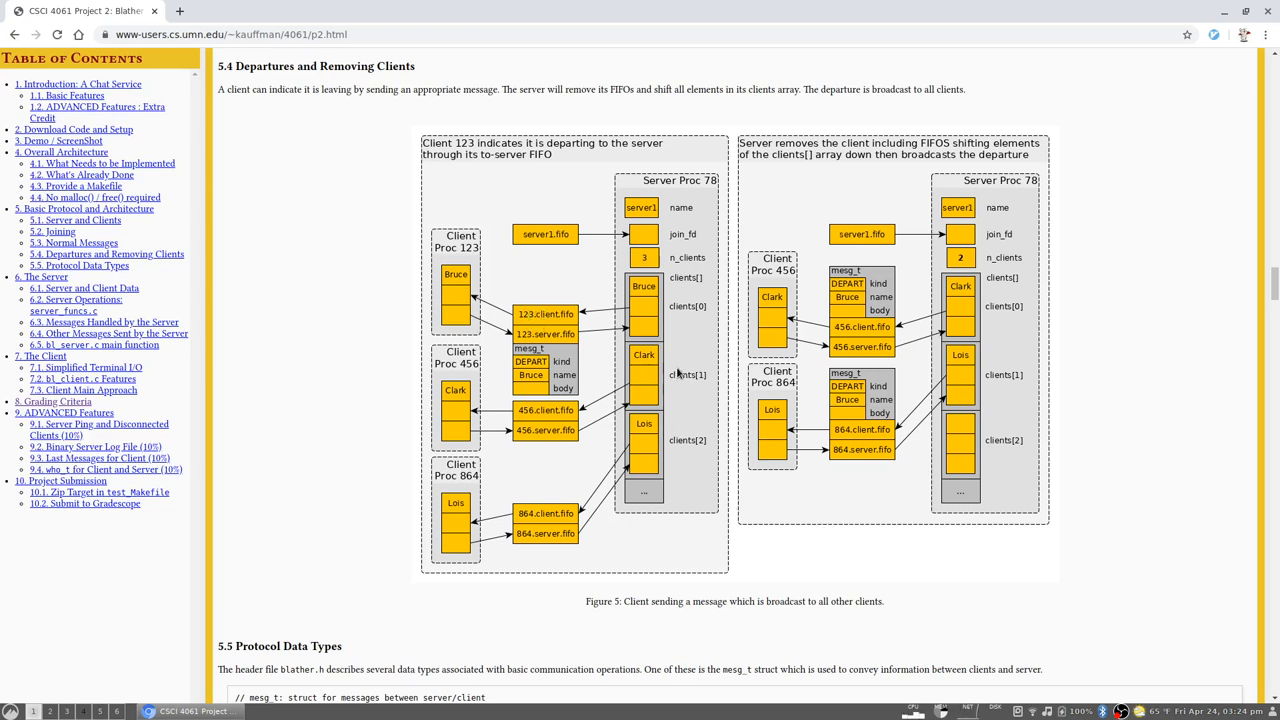
mouse_move(696, 368)
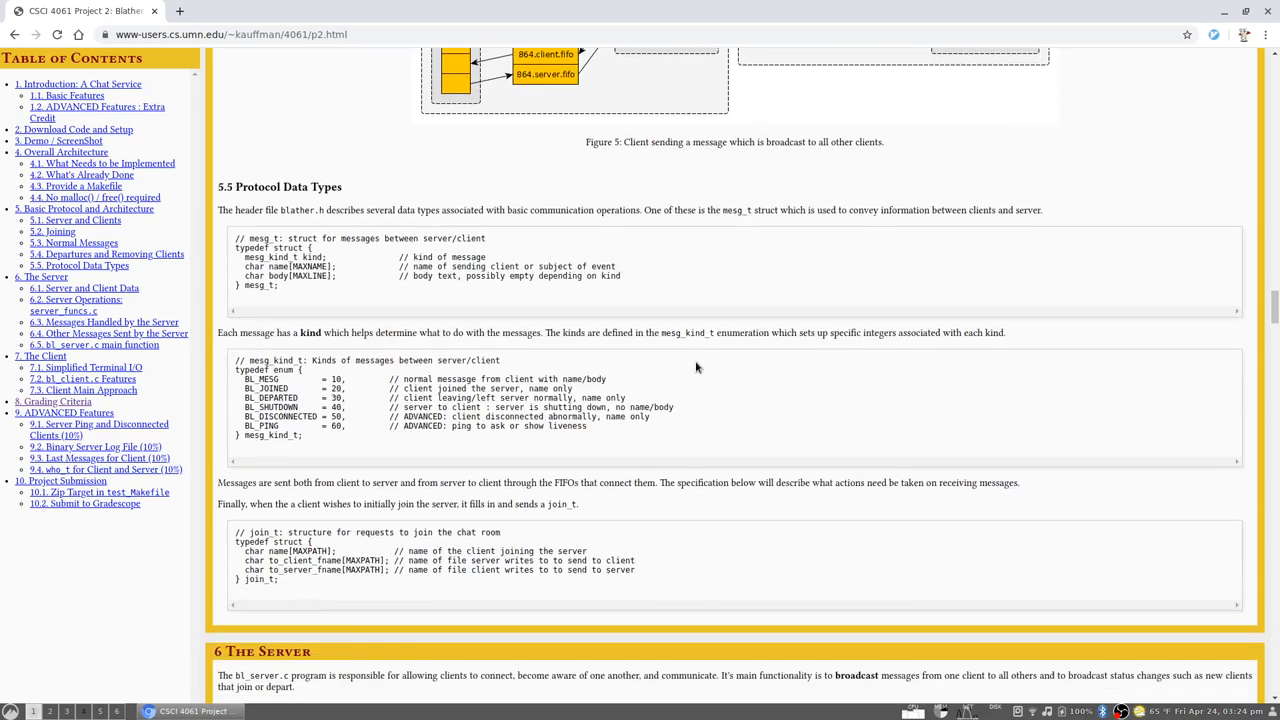
mouse_move(728, 310)
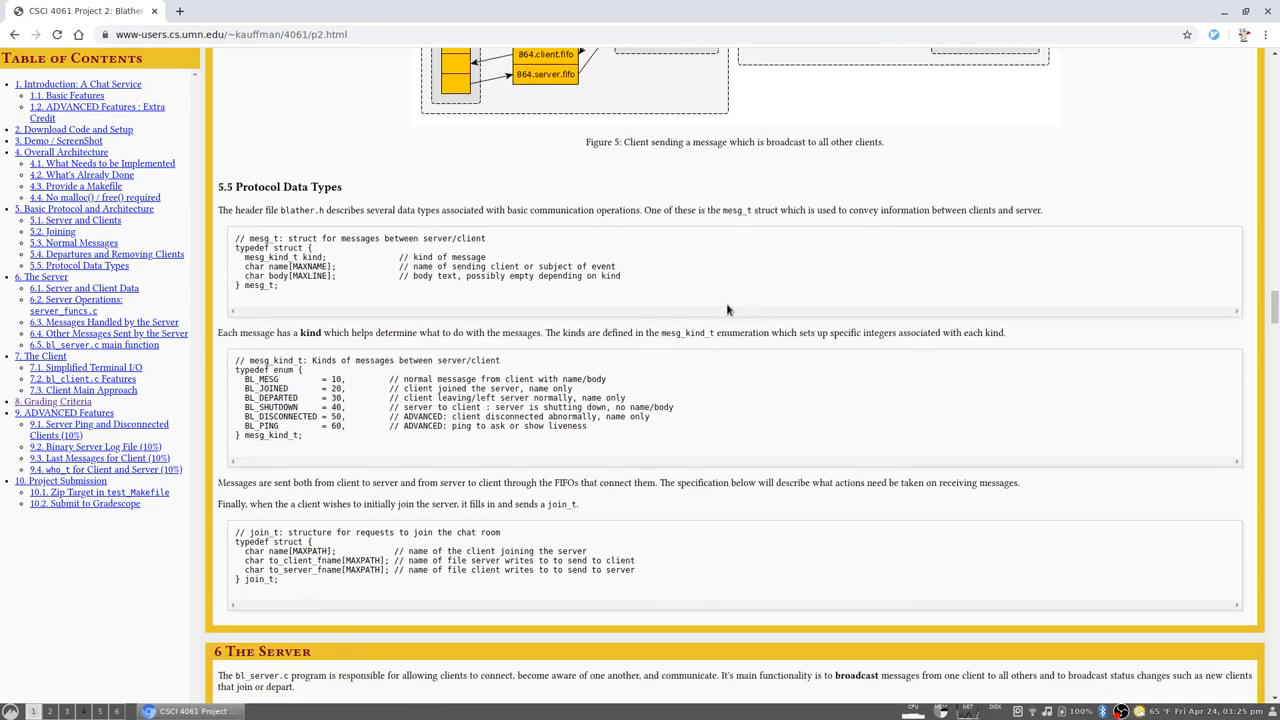
mouse_move(714, 292)
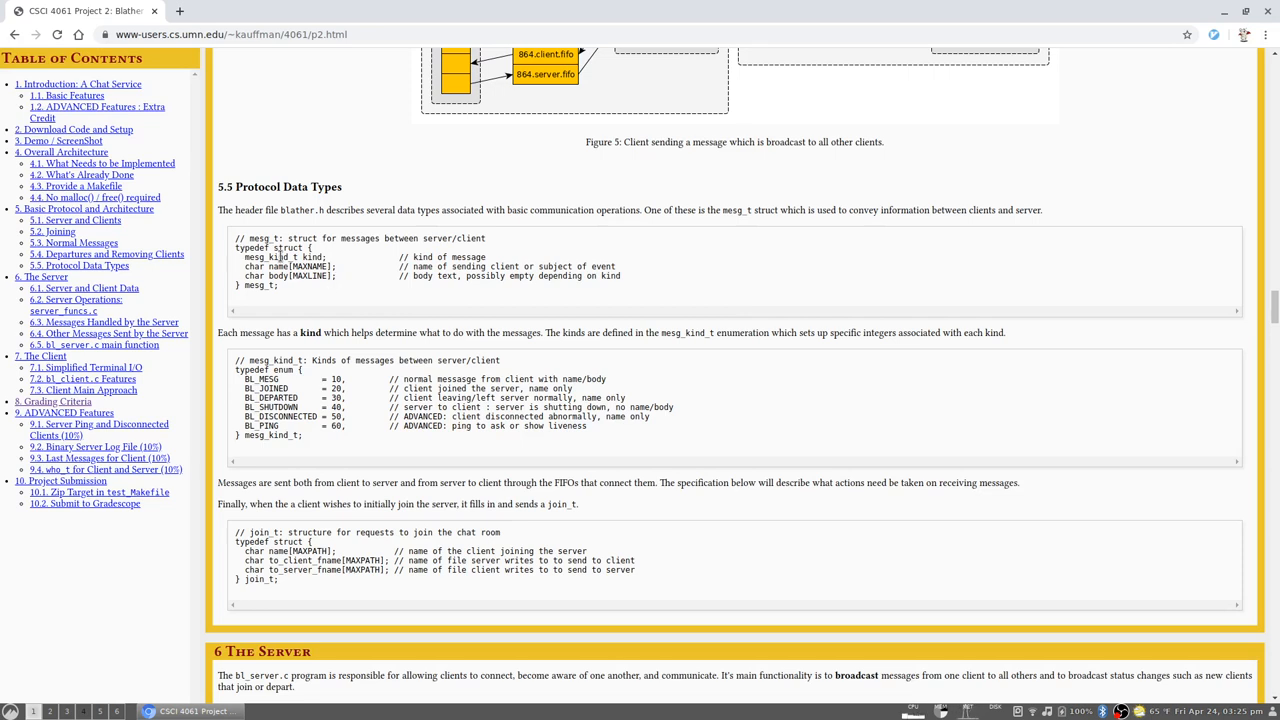
mouse_move(378, 286)
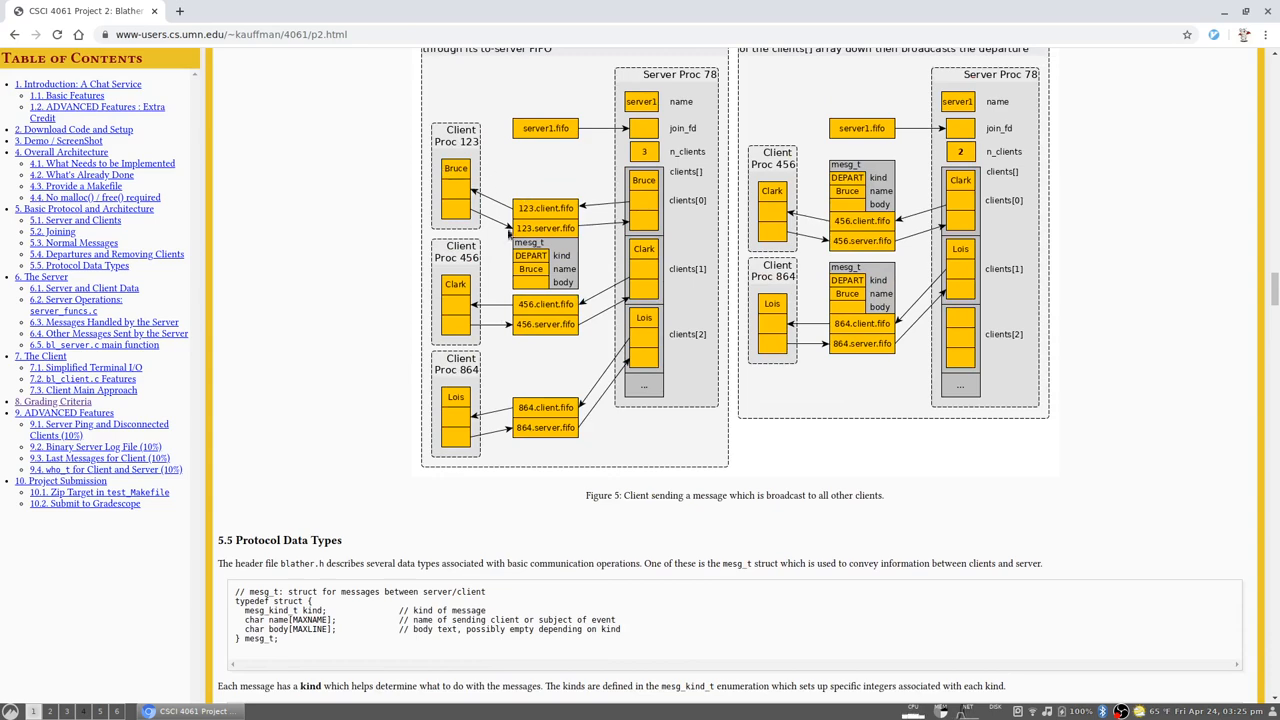
mouse_move(448, 308)
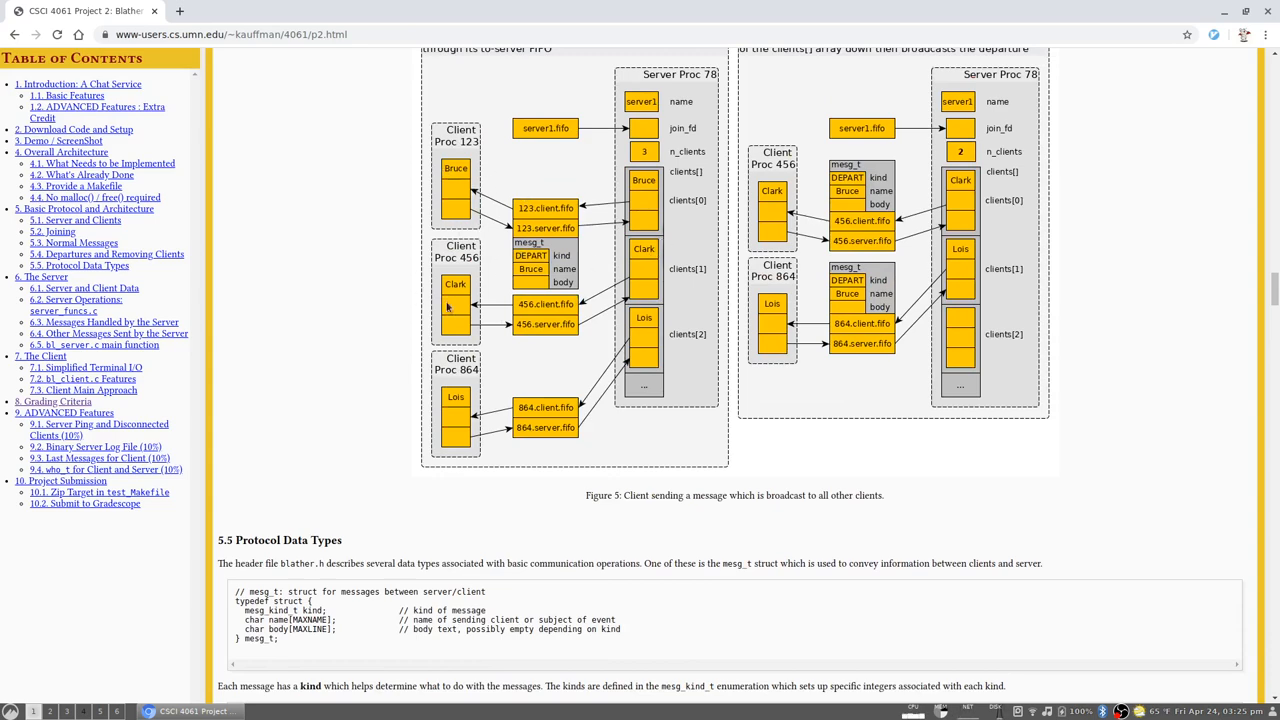
Scroll the spec to section 5.5 Protocol Data Types with the mesg_kind_t code block
scroll(down, 3)
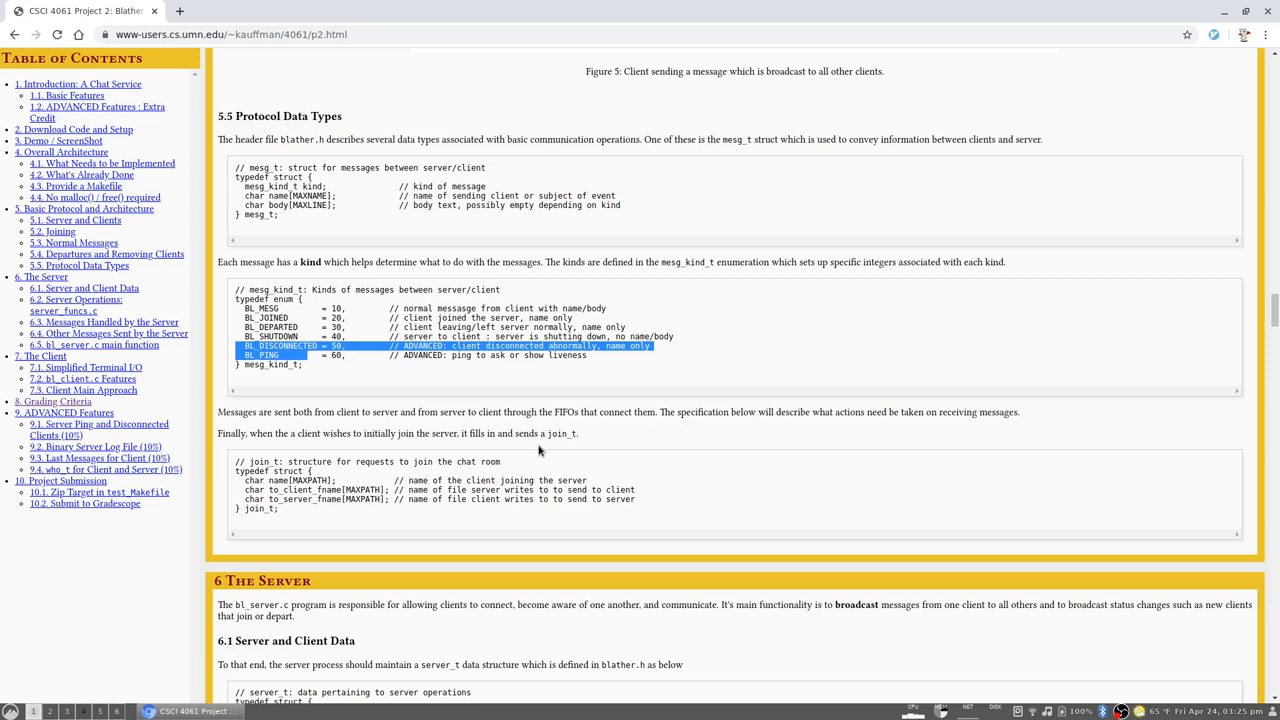
mouse_move(404, 476)
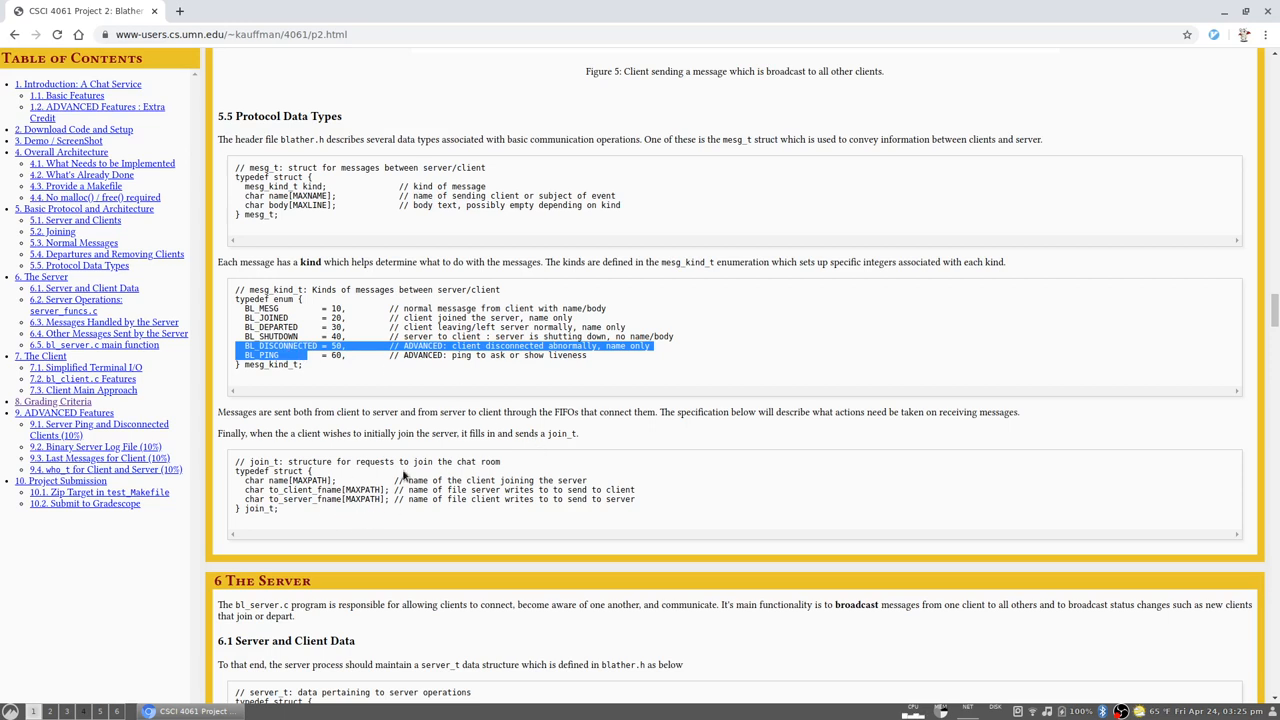
mouse_move(400, 476)
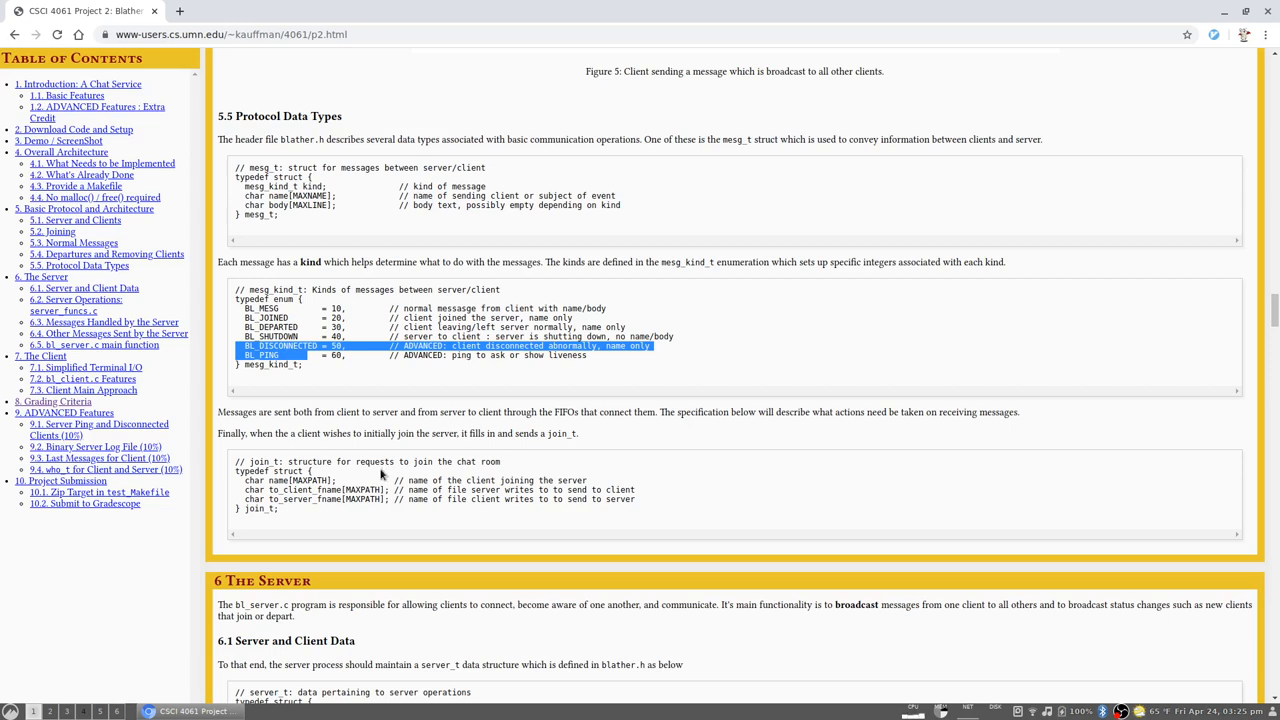
mouse_move(440, 414)
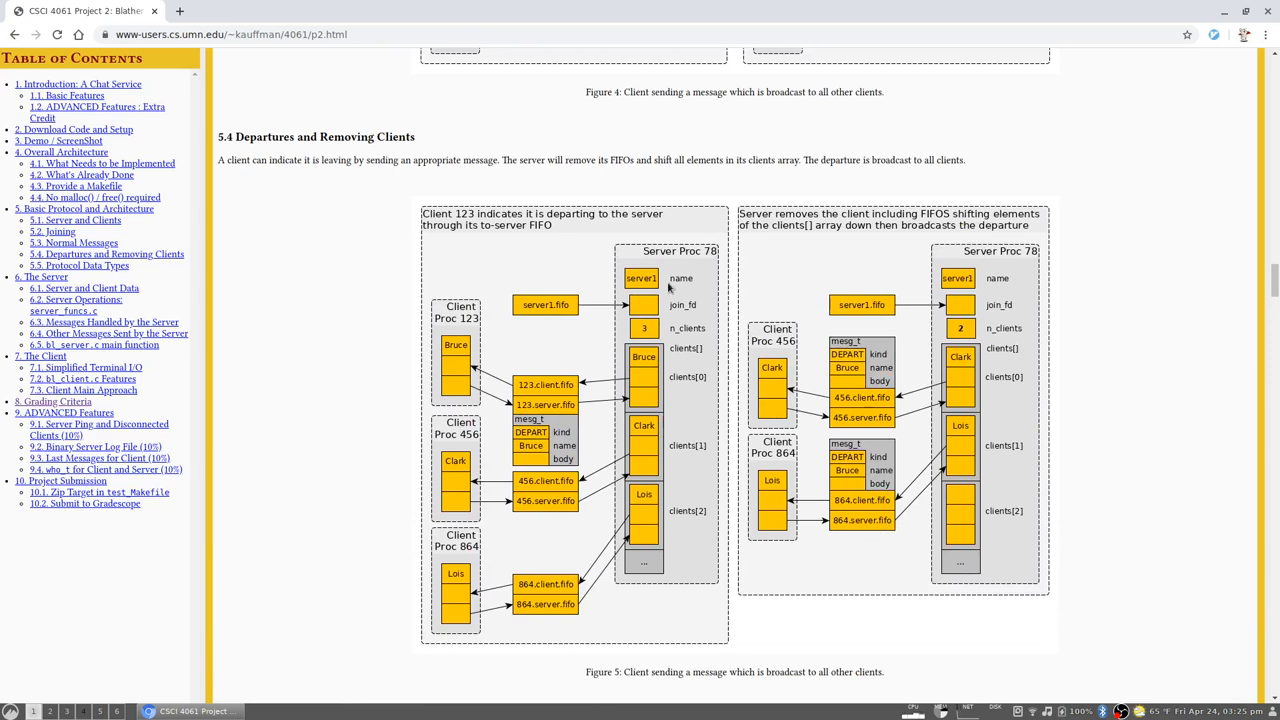
mouse_move(664, 510)
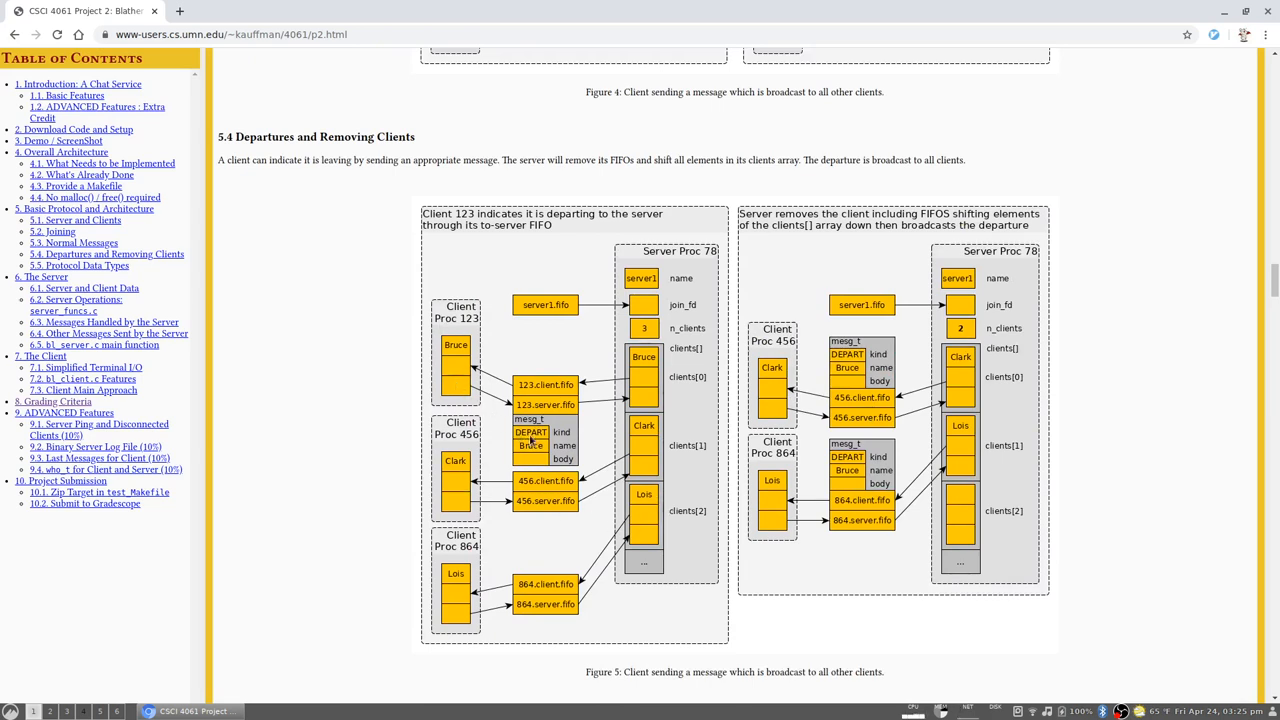
mouse_move(696, 378)
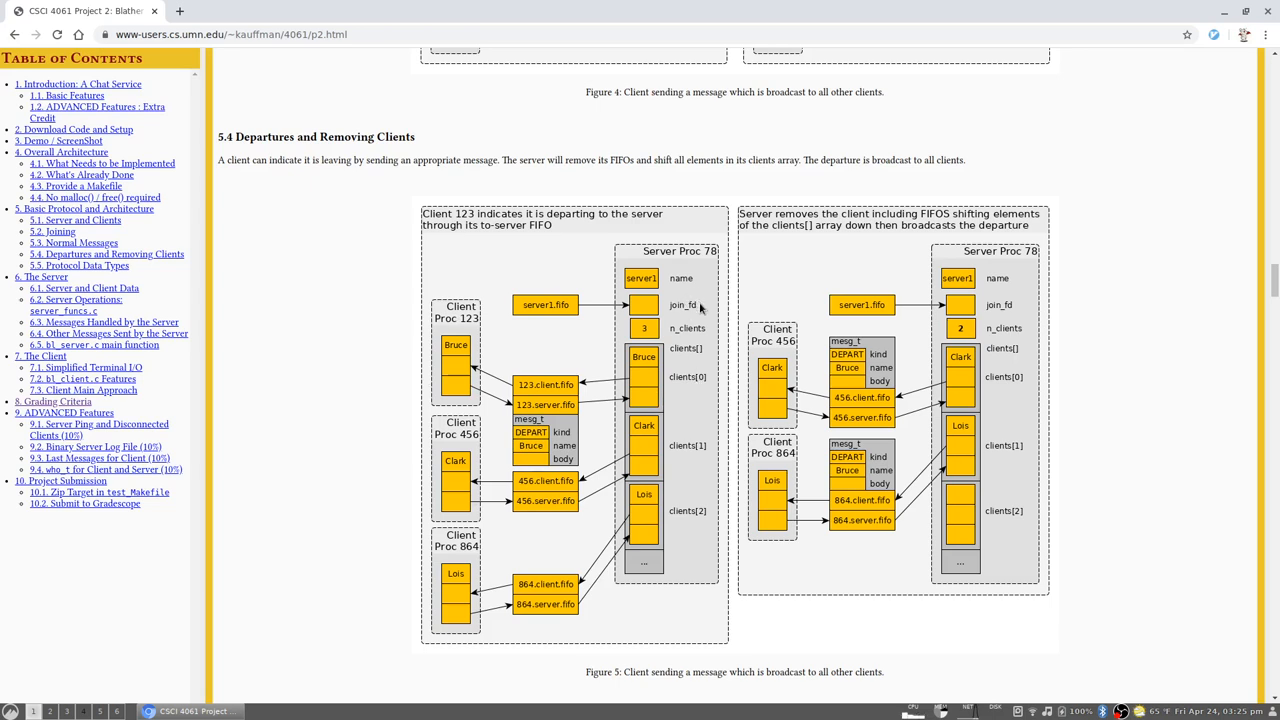
mouse_move(644, 534)
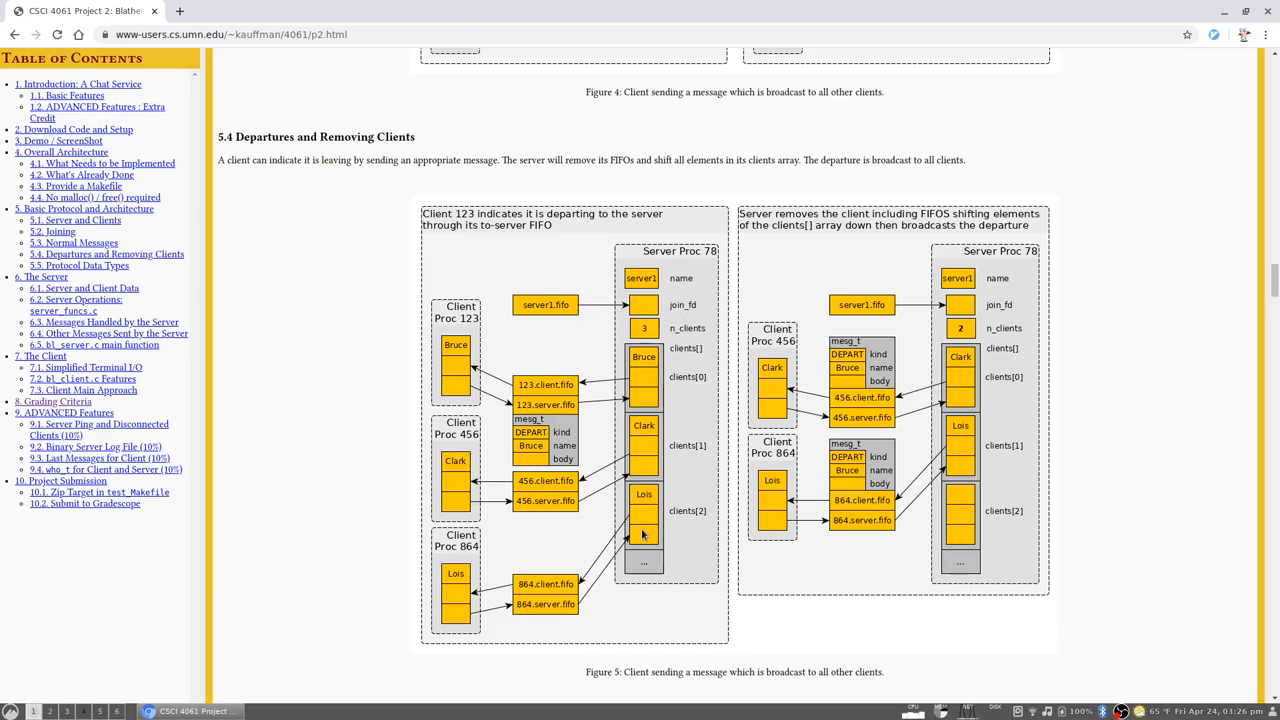
mouse_move(524, 316)
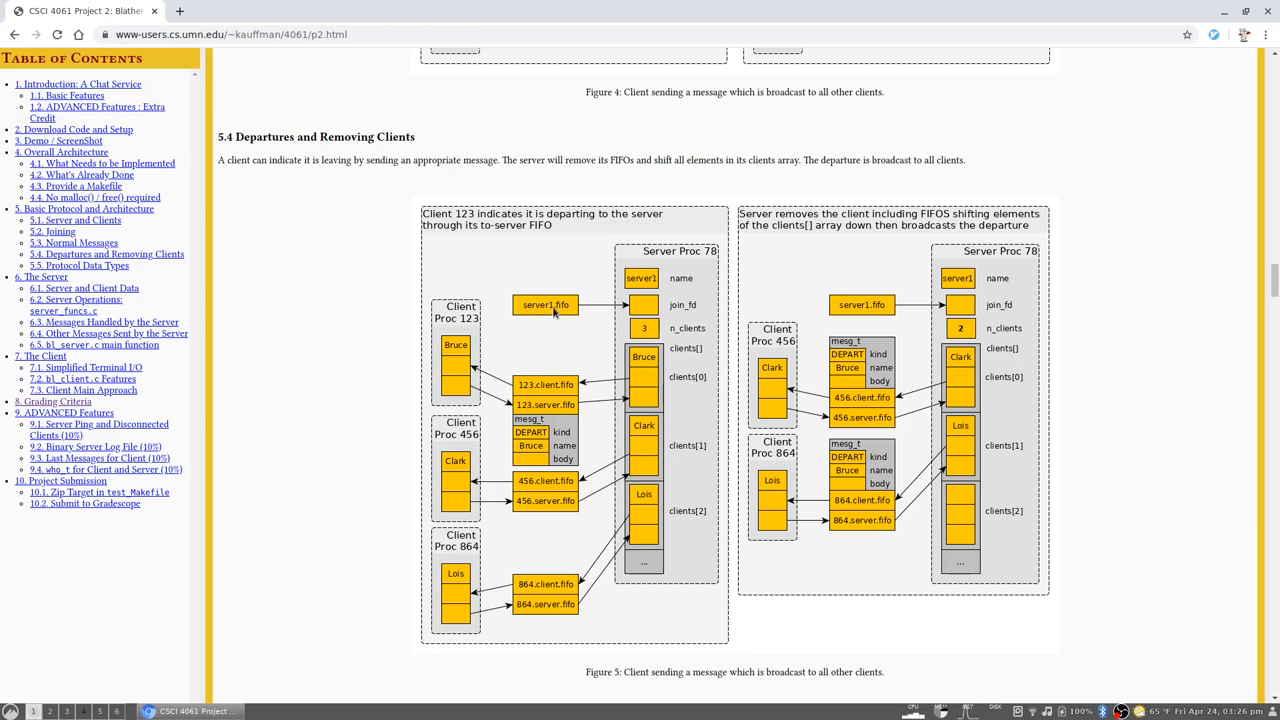
mouse_move(556, 312)
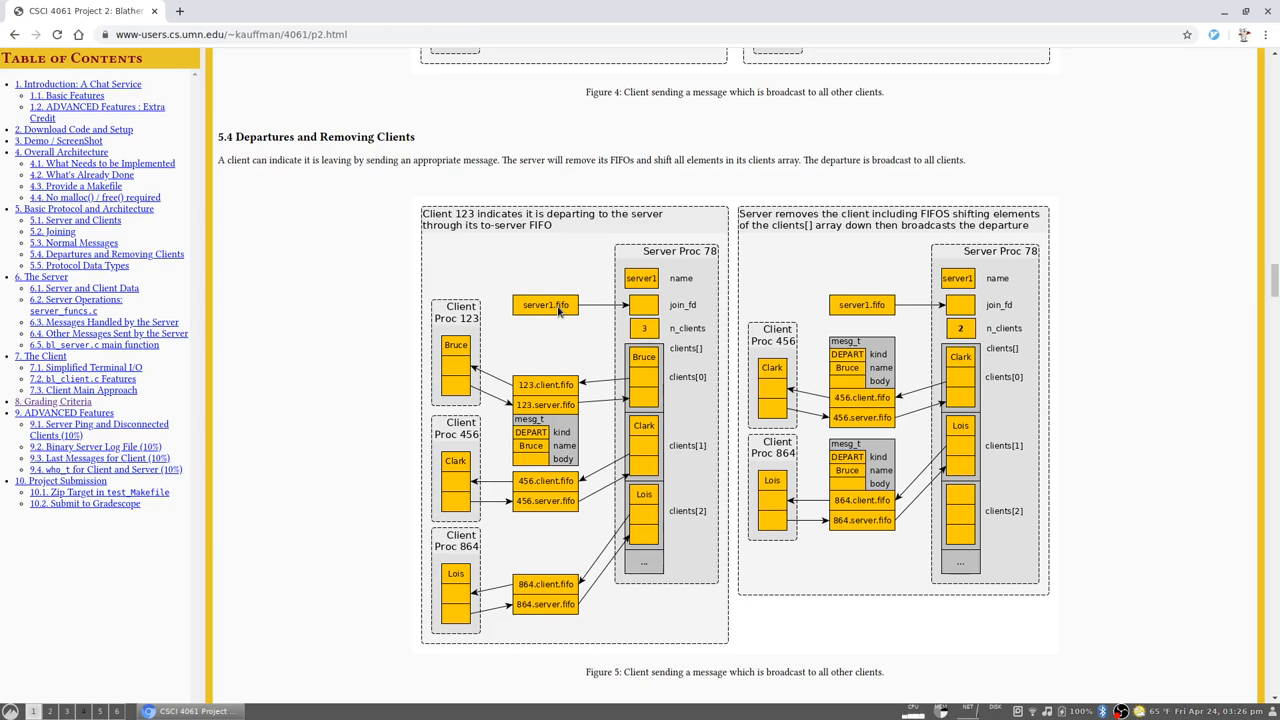
mouse_move(558, 312)
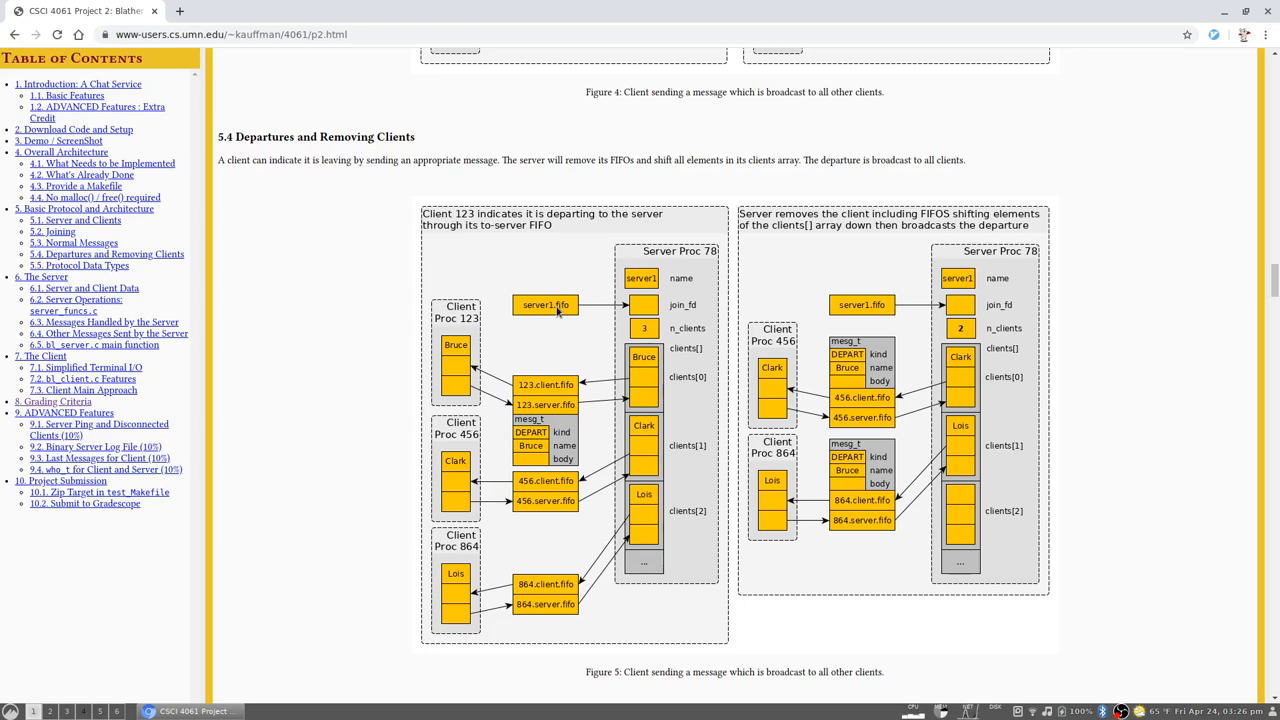
mouse_move(572, 322)
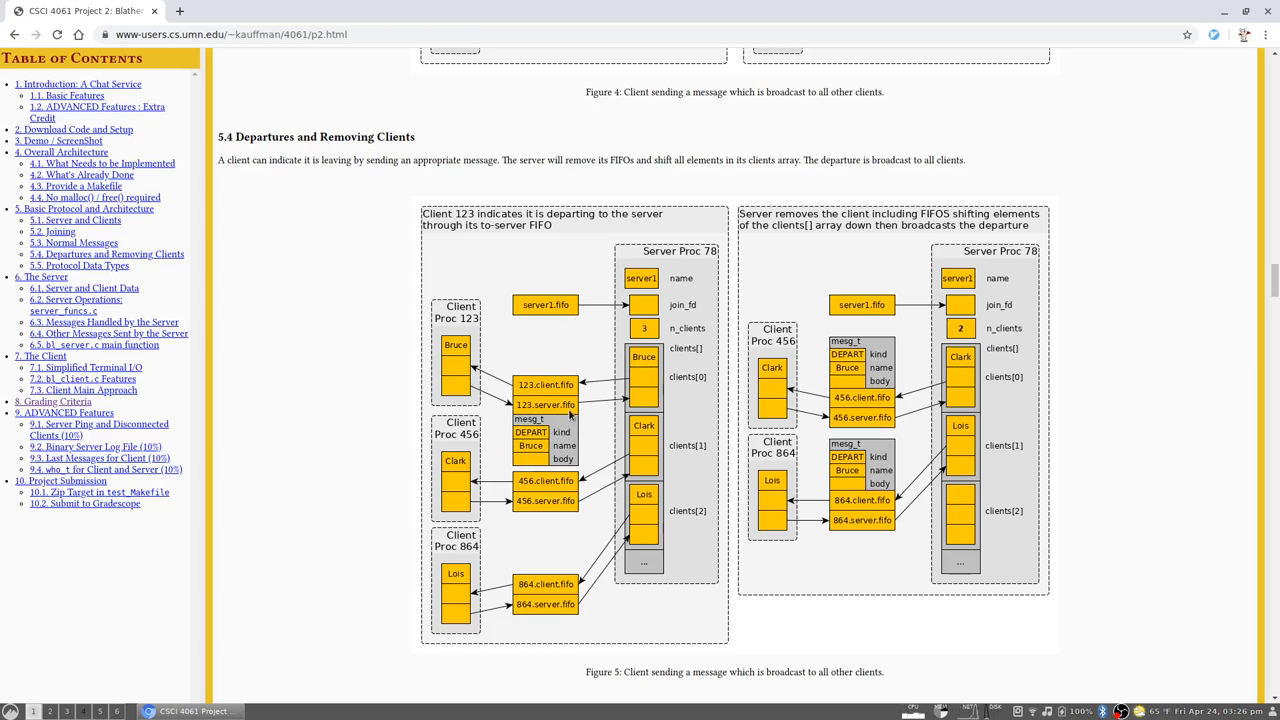
mouse_move(532, 432)
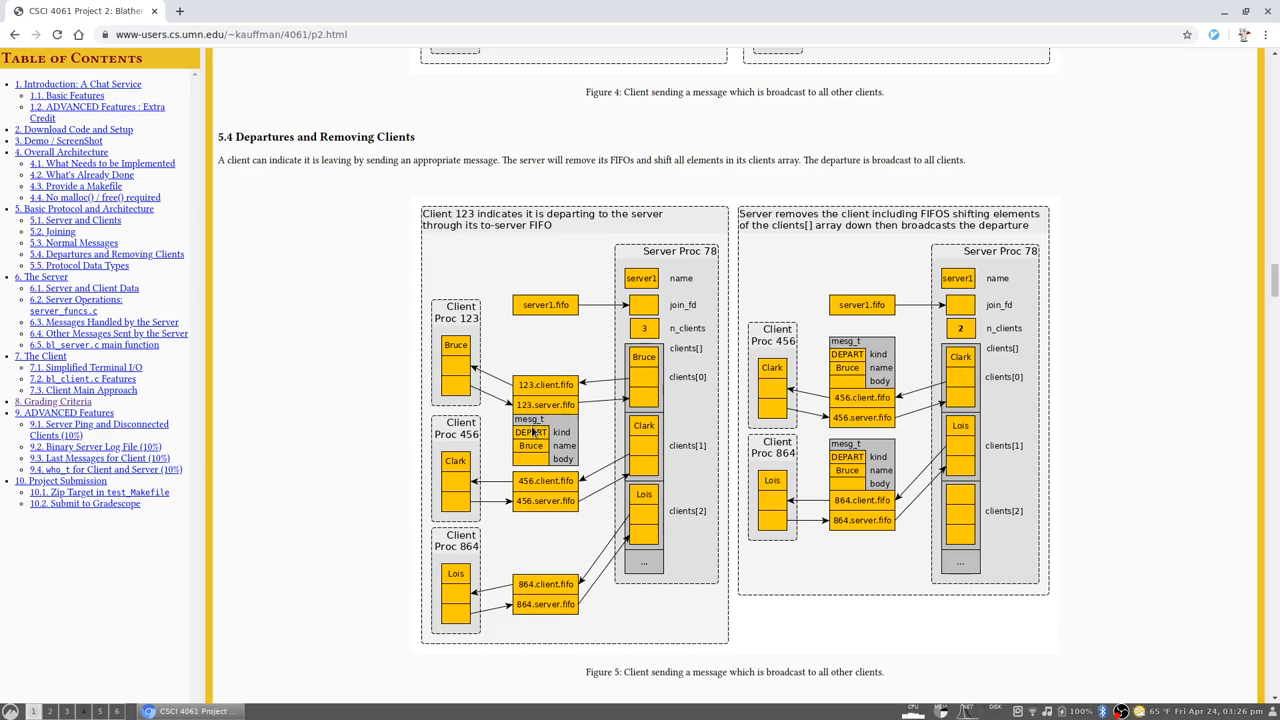
mouse_move(658, 620)
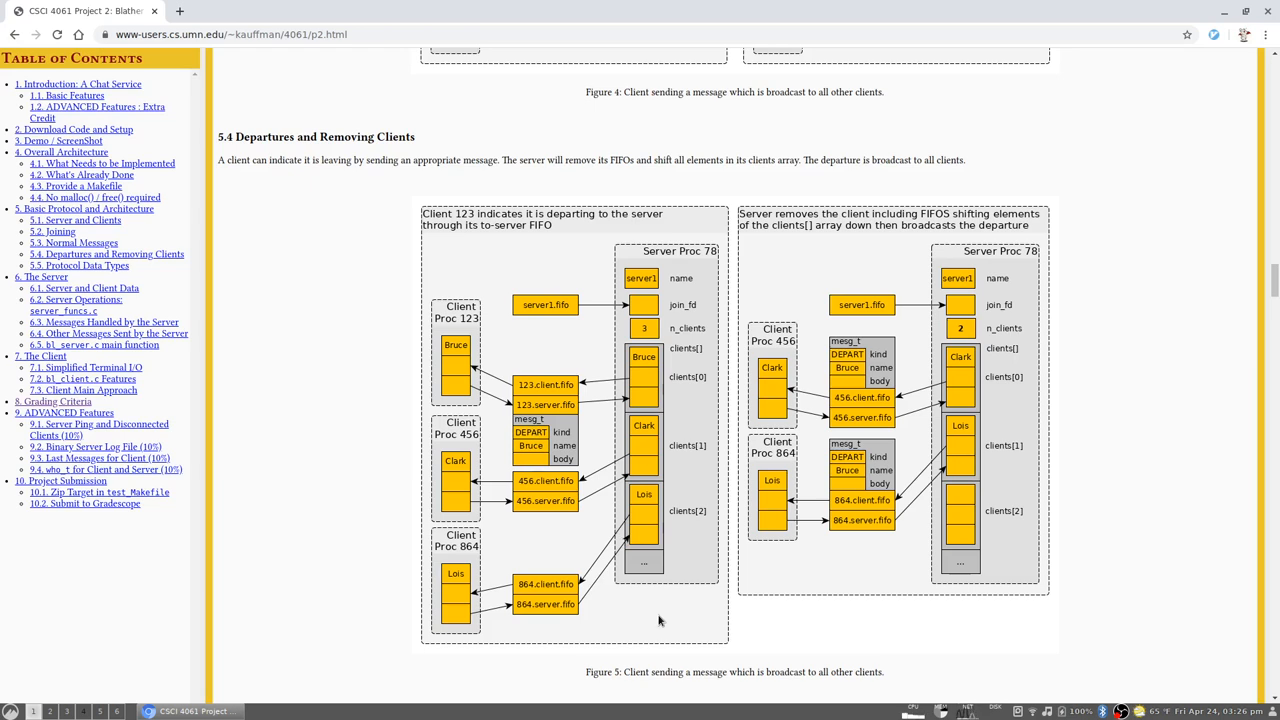
mouse_move(784, 560)
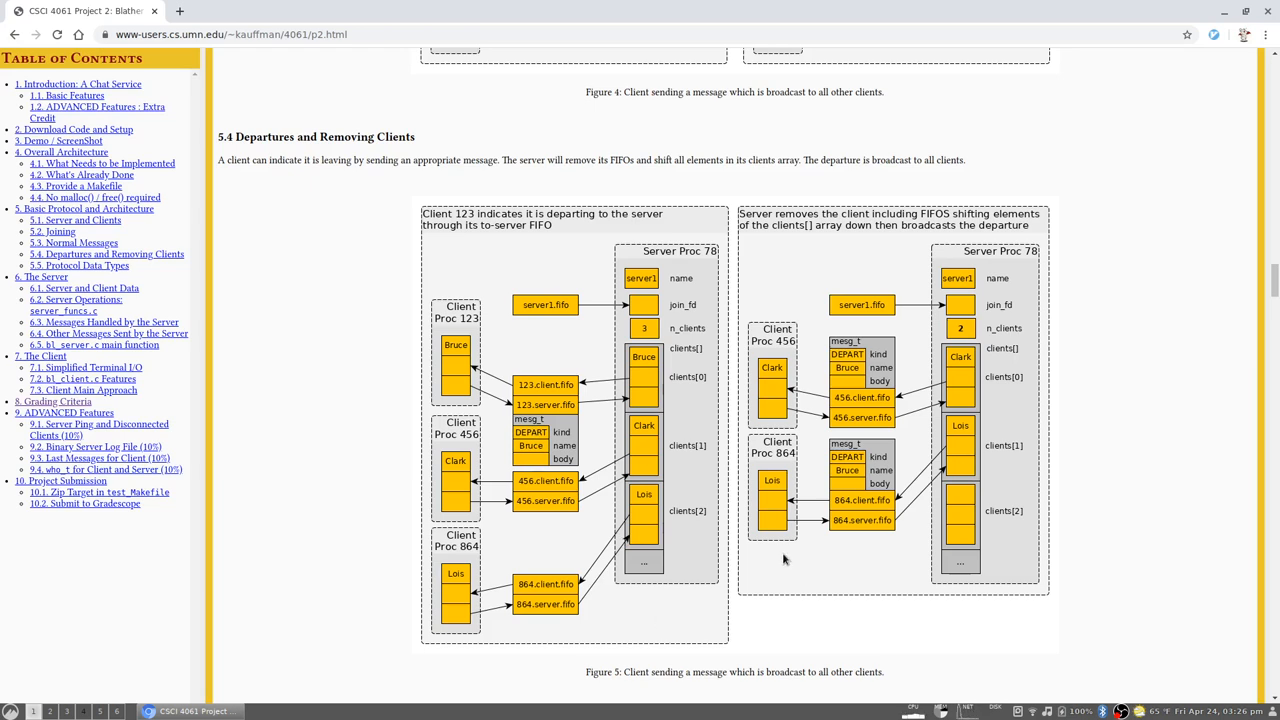
mouse_move(648, 304)
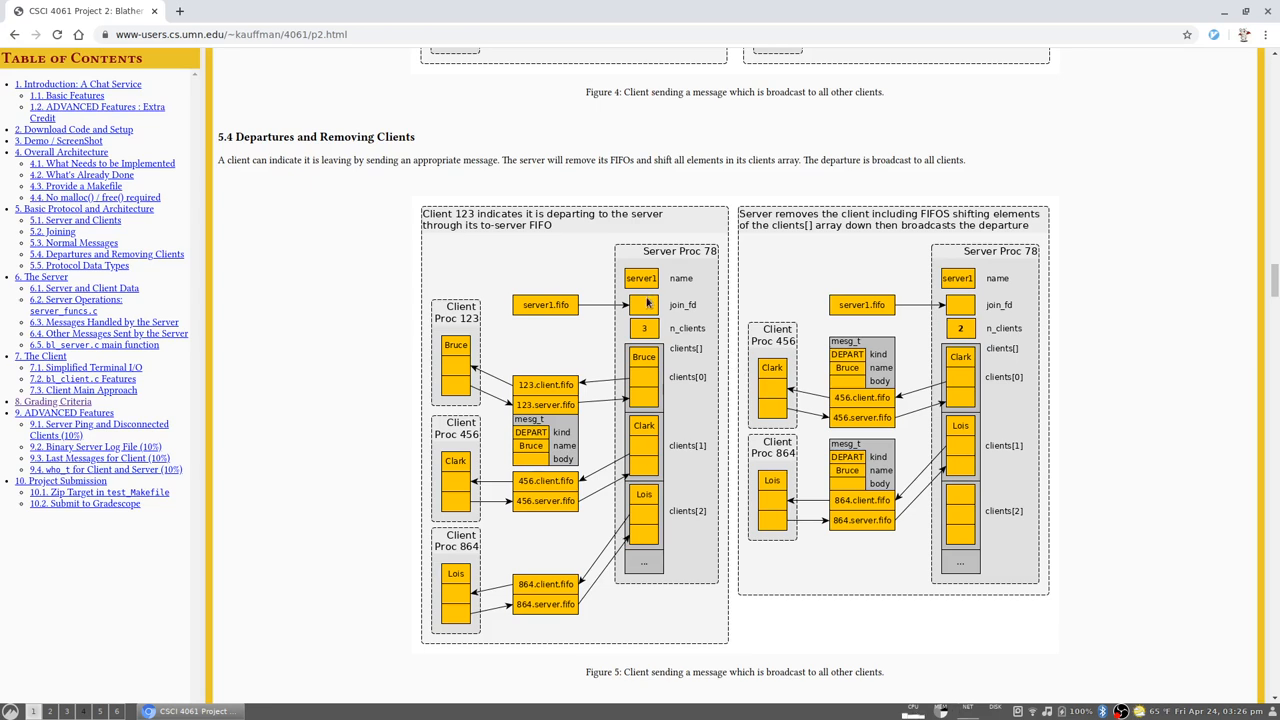
mouse_move(660, 476)
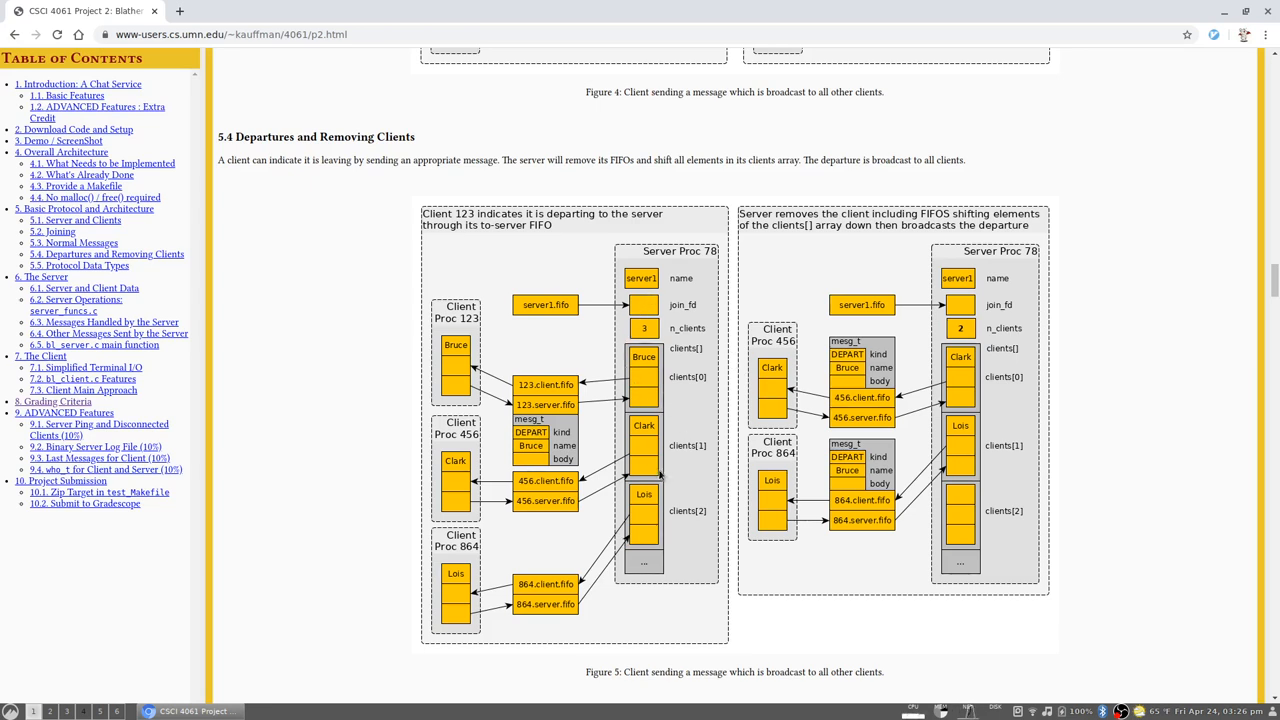
mouse_move(684, 592)
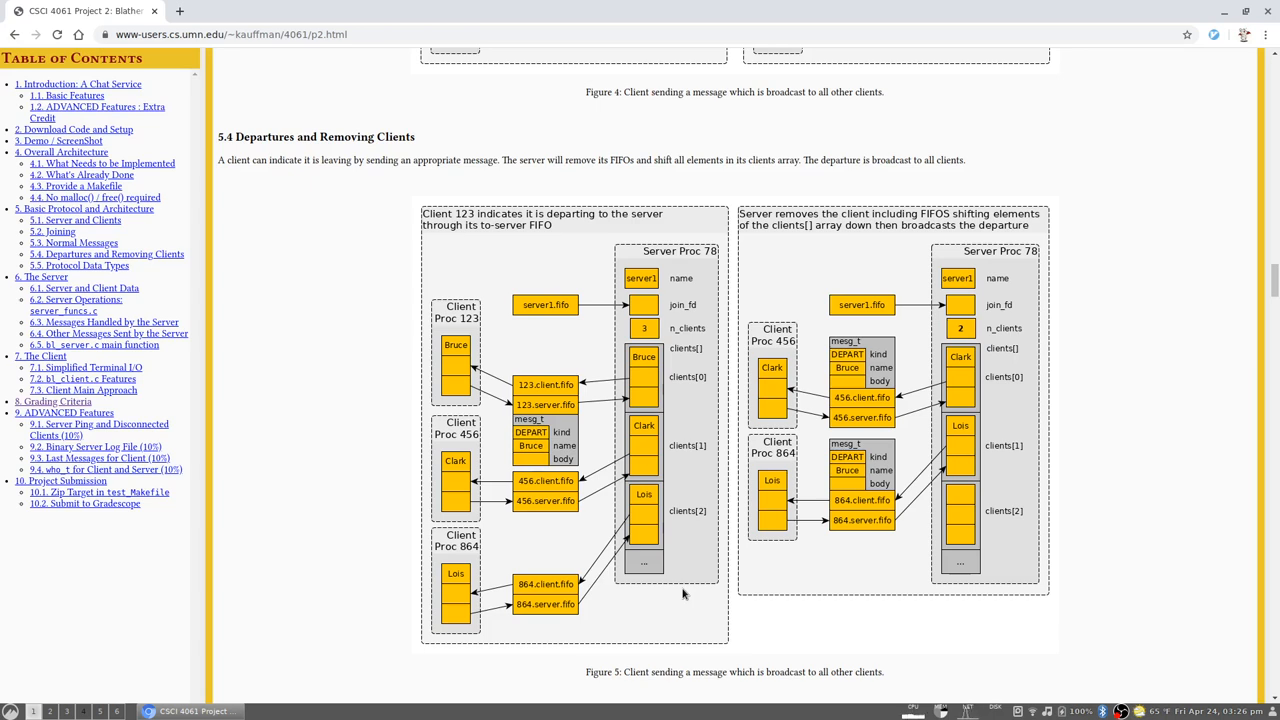
mouse_move(676, 600)
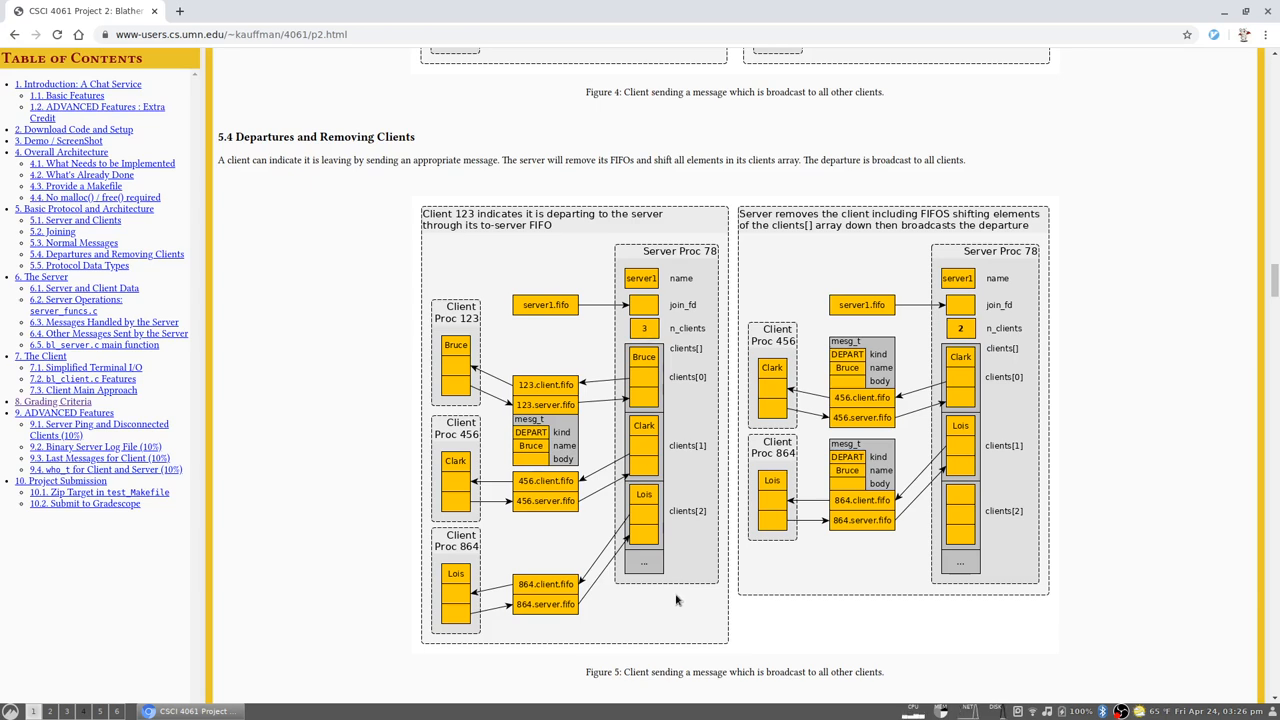
mouse_move(672, 630)
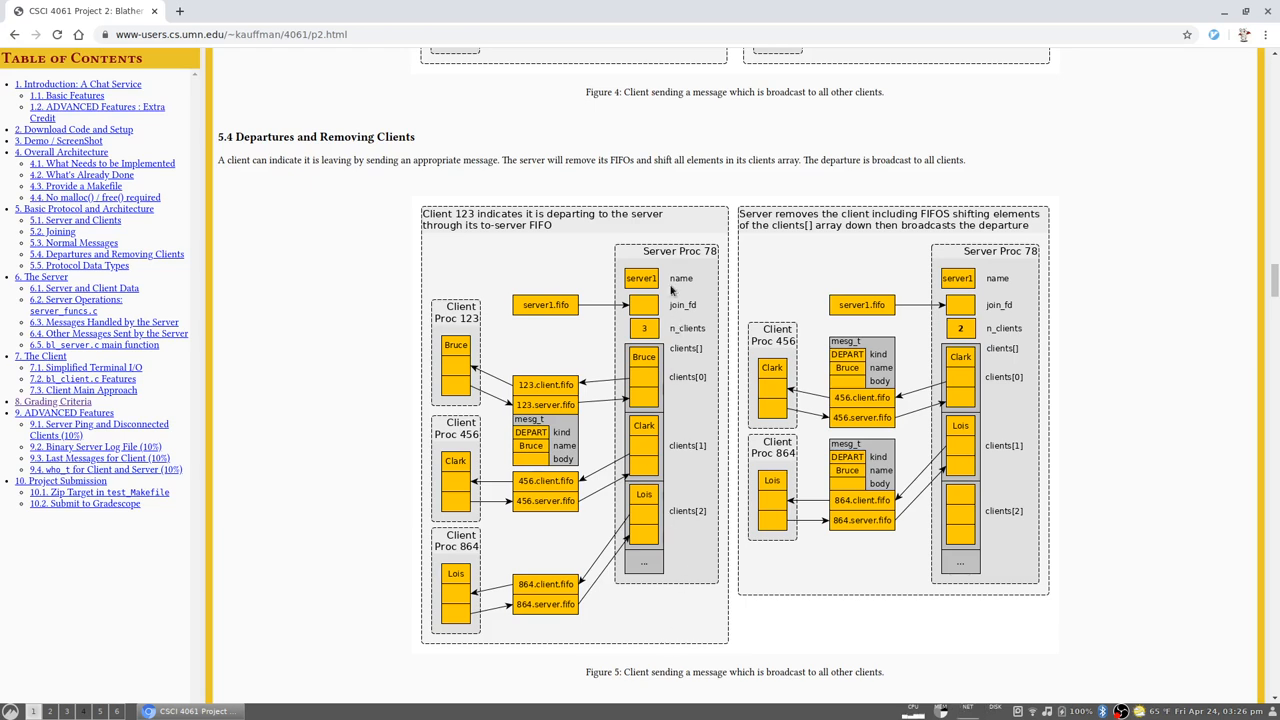
mouse_move(676, 538)
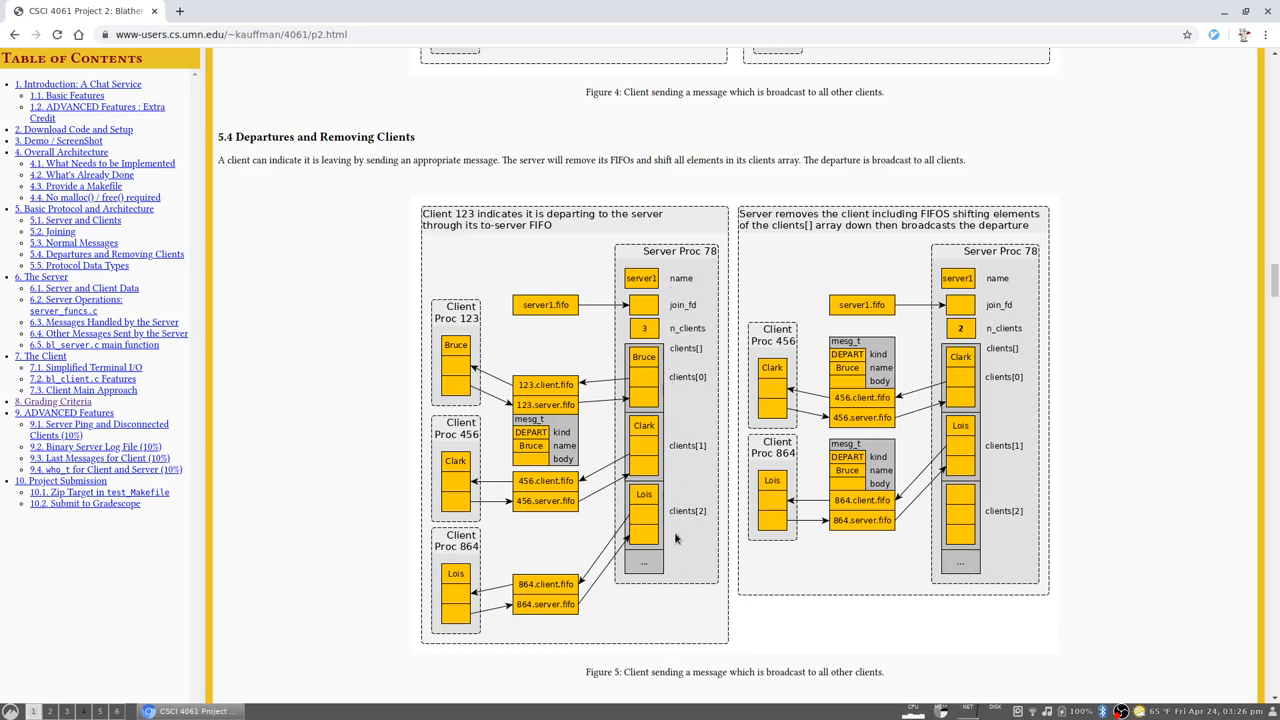
mouse_move(700, 516)
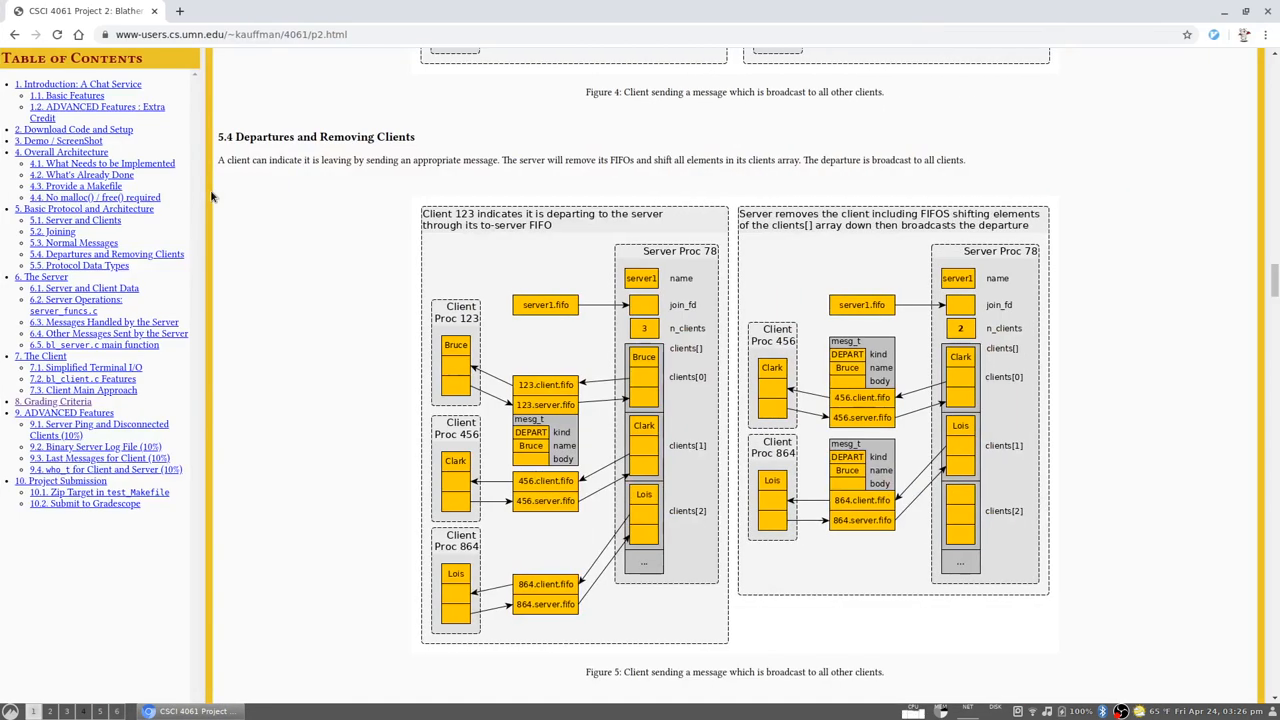
mouse_move(716, 446)
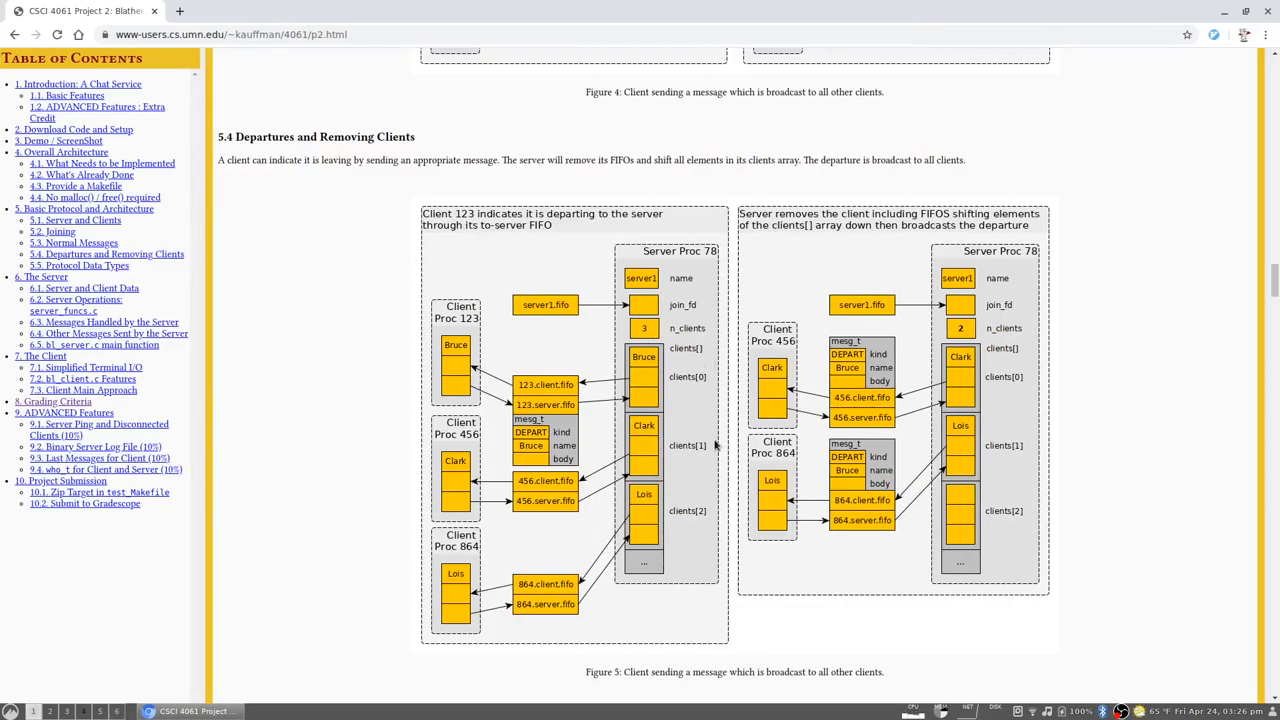
mouse_move(548, 532)
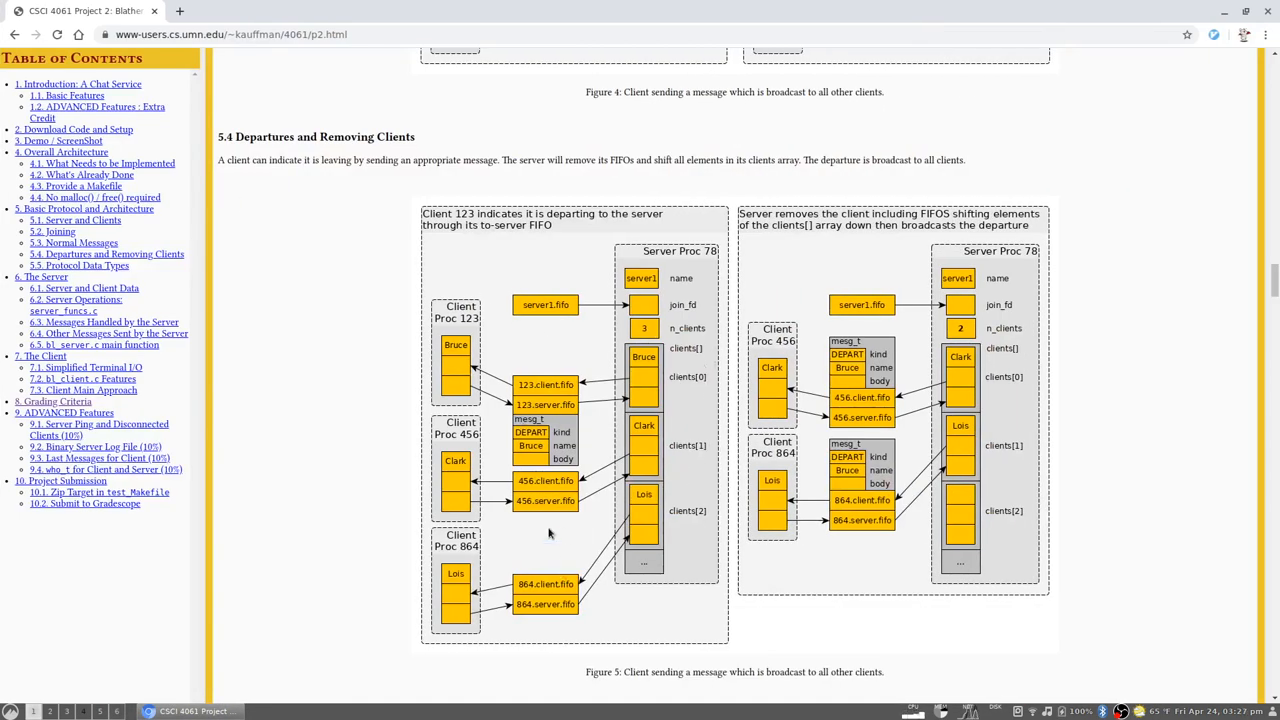
mouse_move(528, 310)
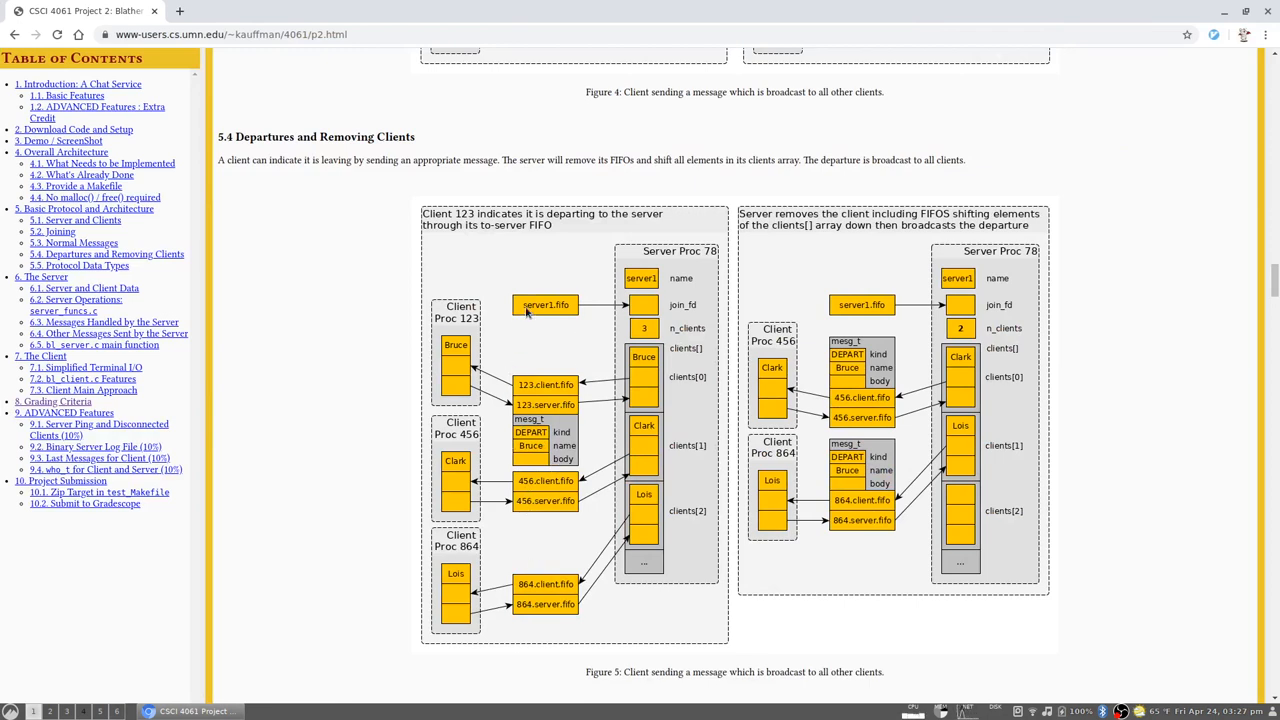
mouse_move(556, 350)
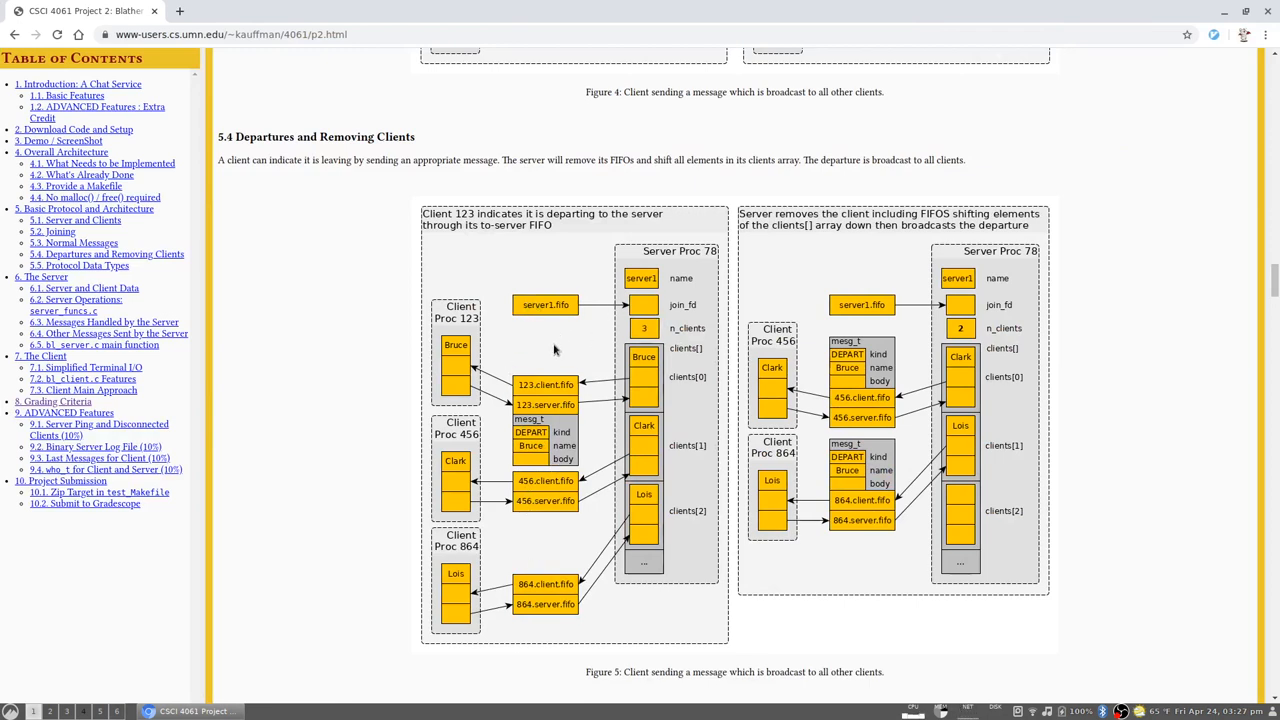
mouse_move(502, 534)
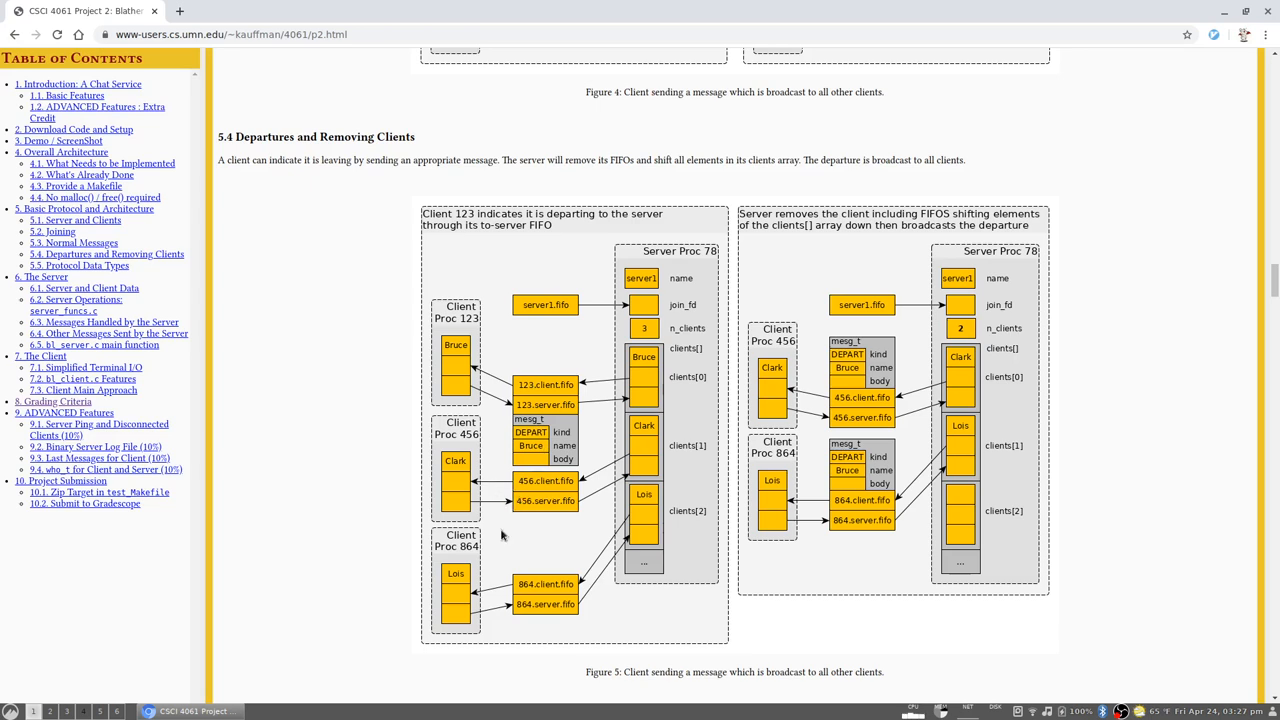
mouse_move(476, 564)
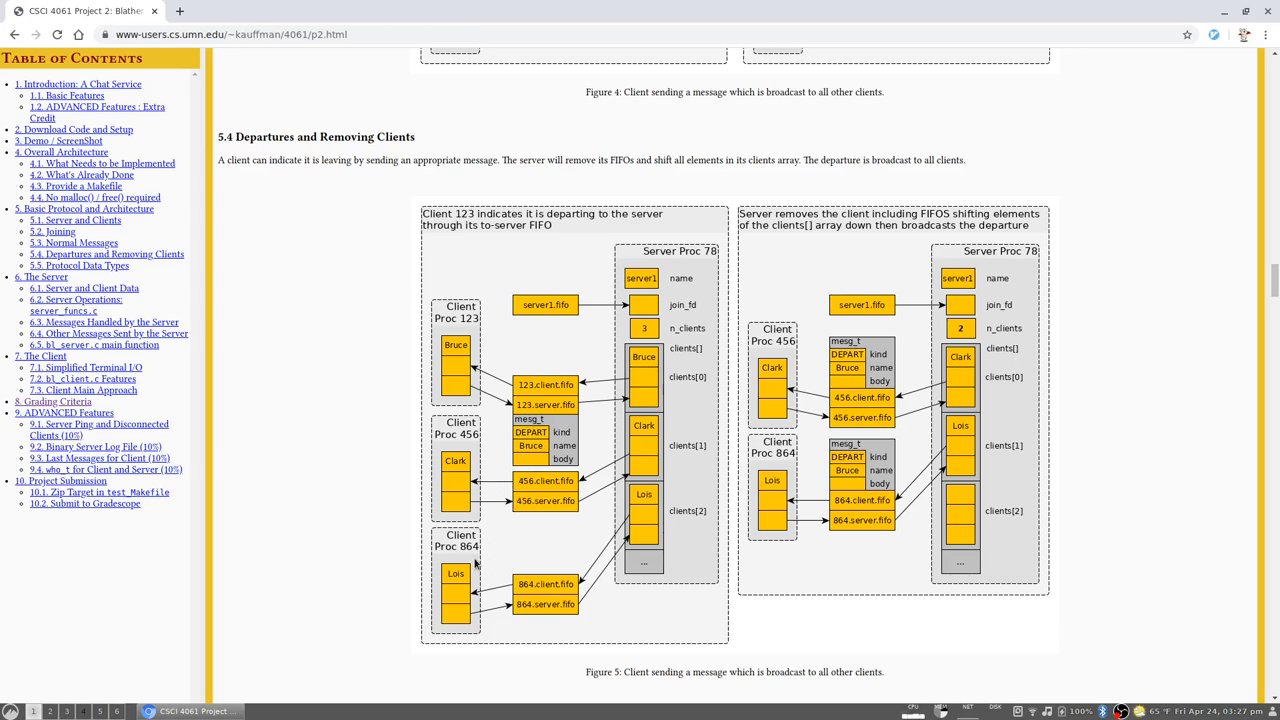
mouse_move(518, 544)
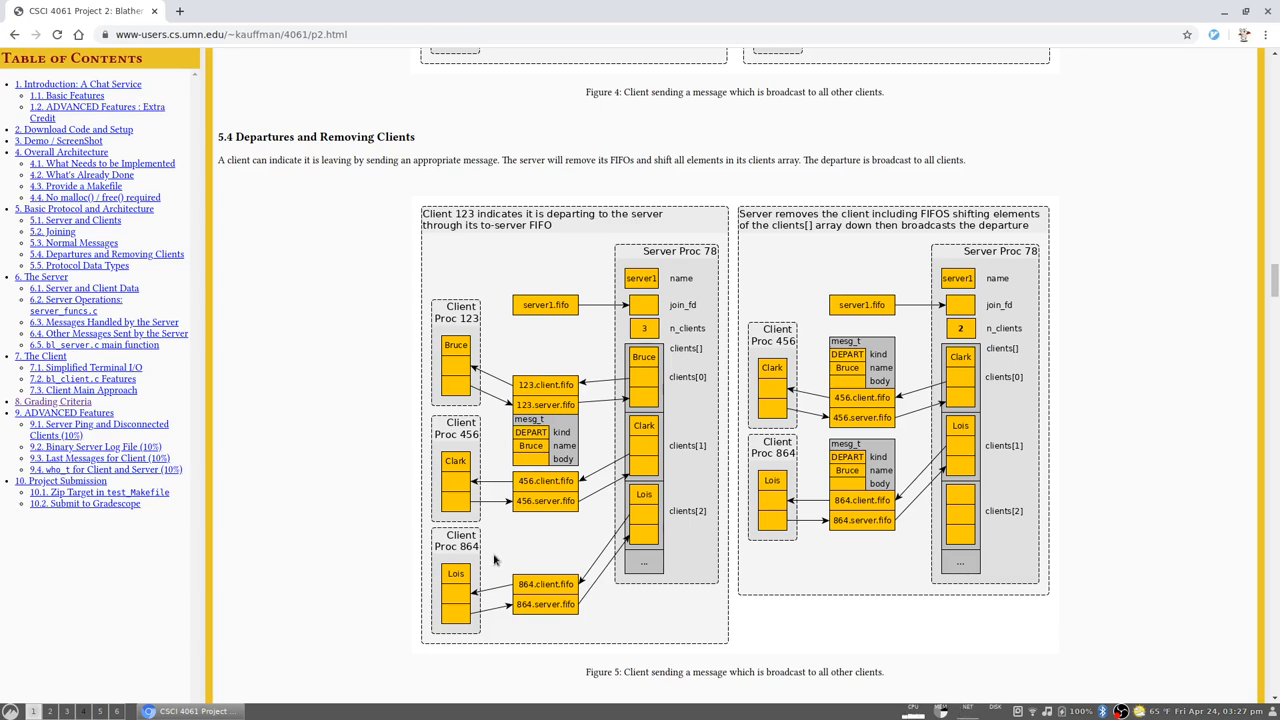
mouse_move(504, 560)
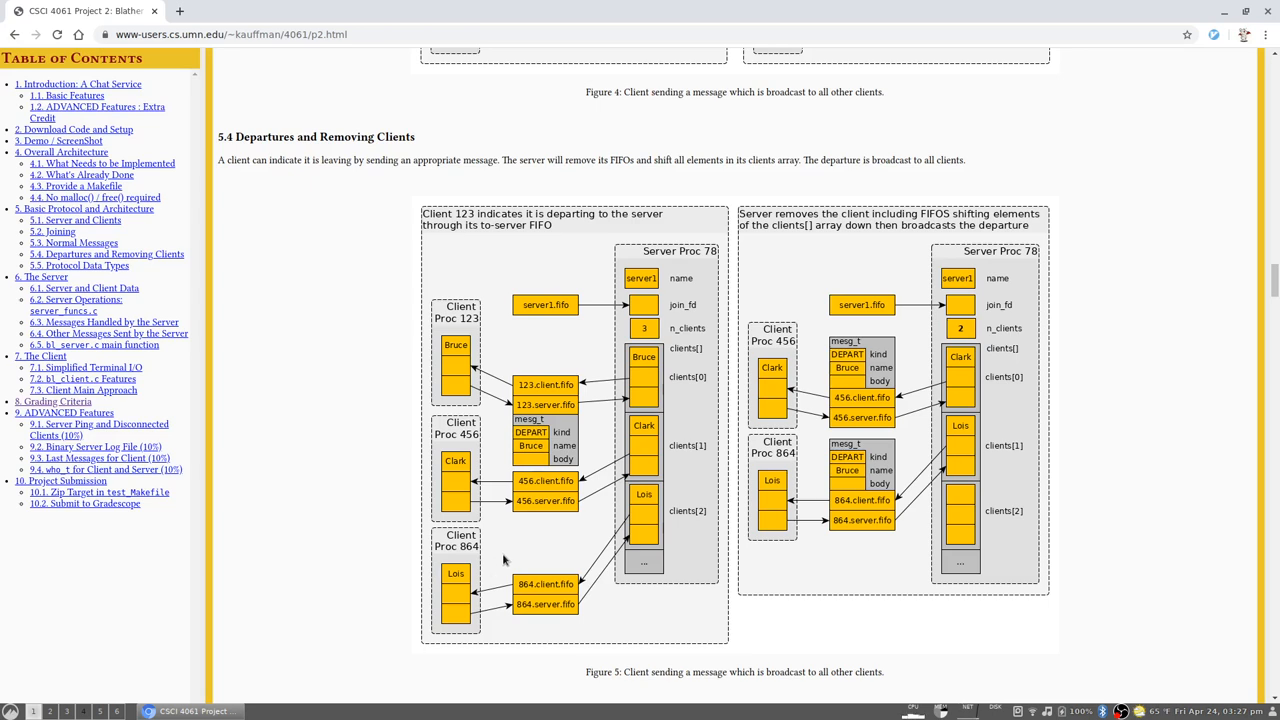
mouse_move(506, 546)
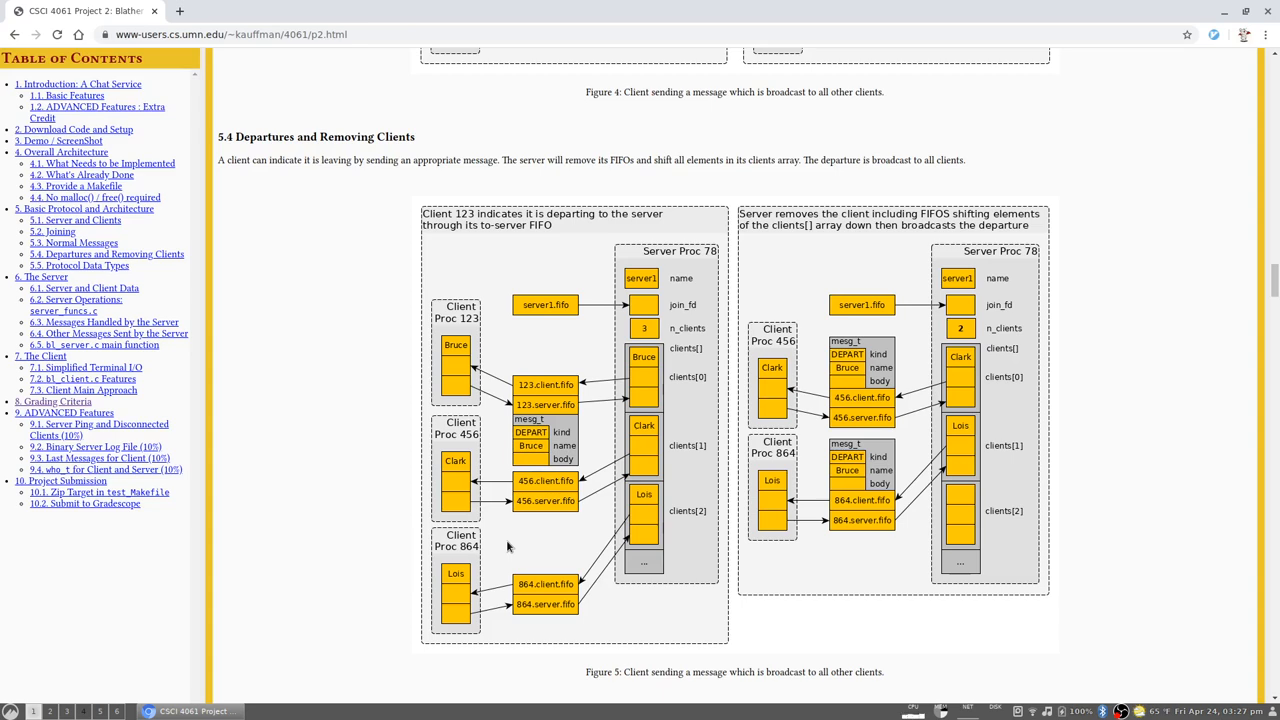
mouse_move(84, 378)
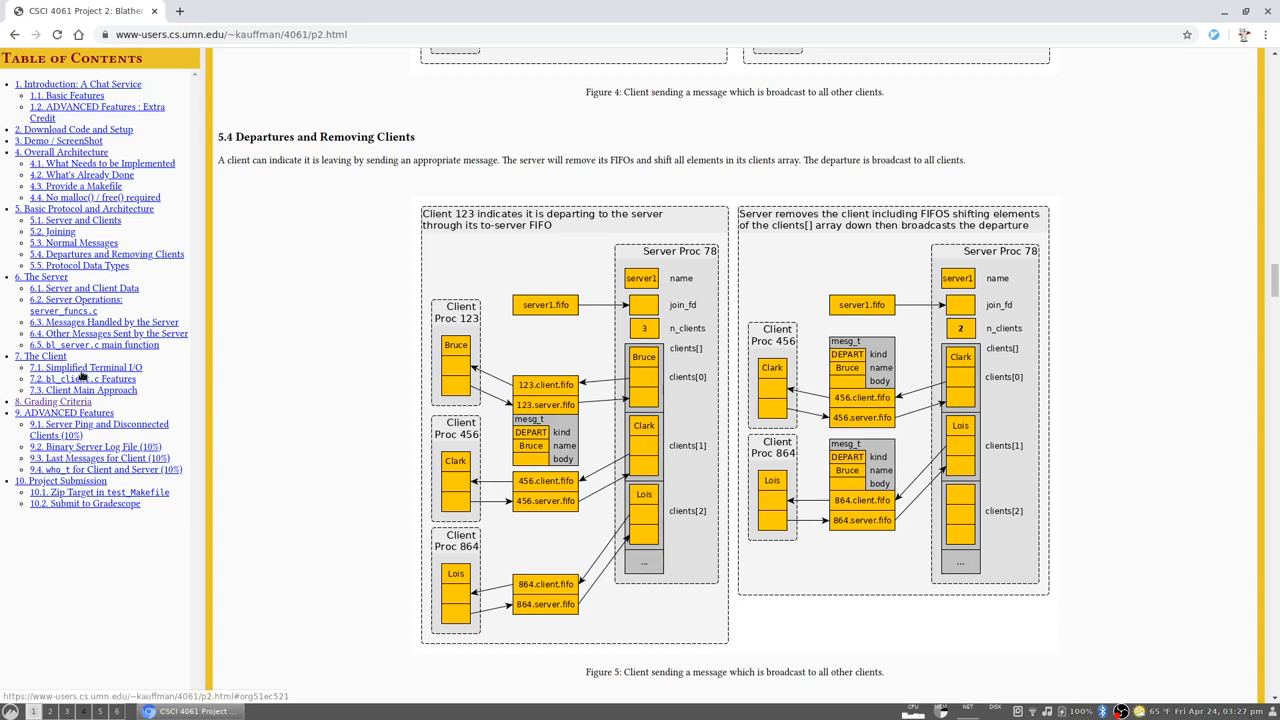
Jump to section 7.1 Simplified Terminal I/O via the Table of Contents sidebar
click(84, 368)
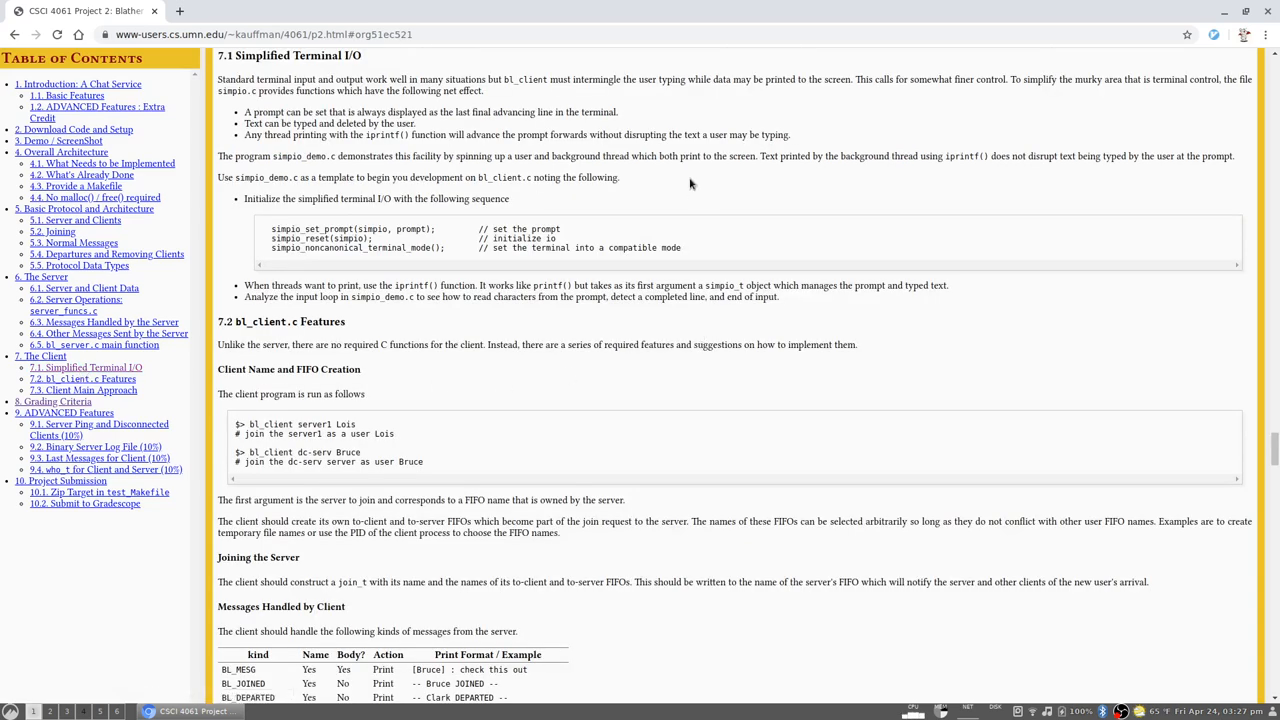
mouse_move(720, 186)
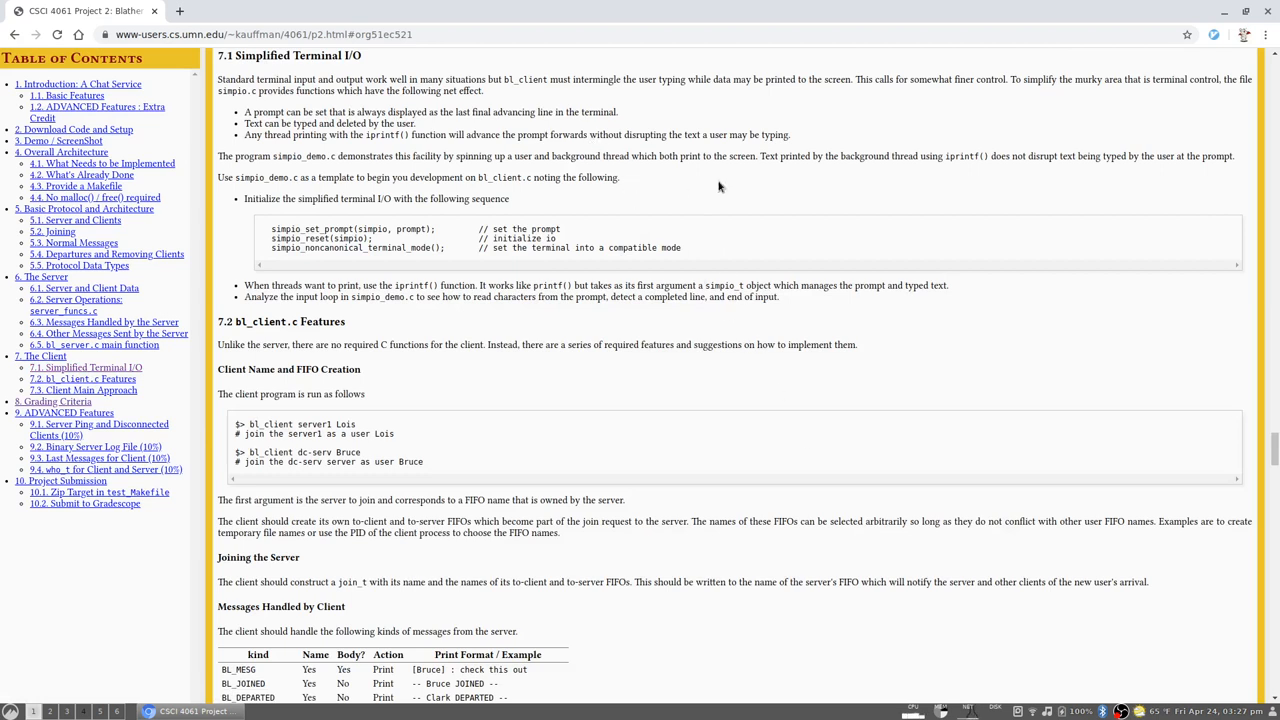
mouse_move(360, 262)
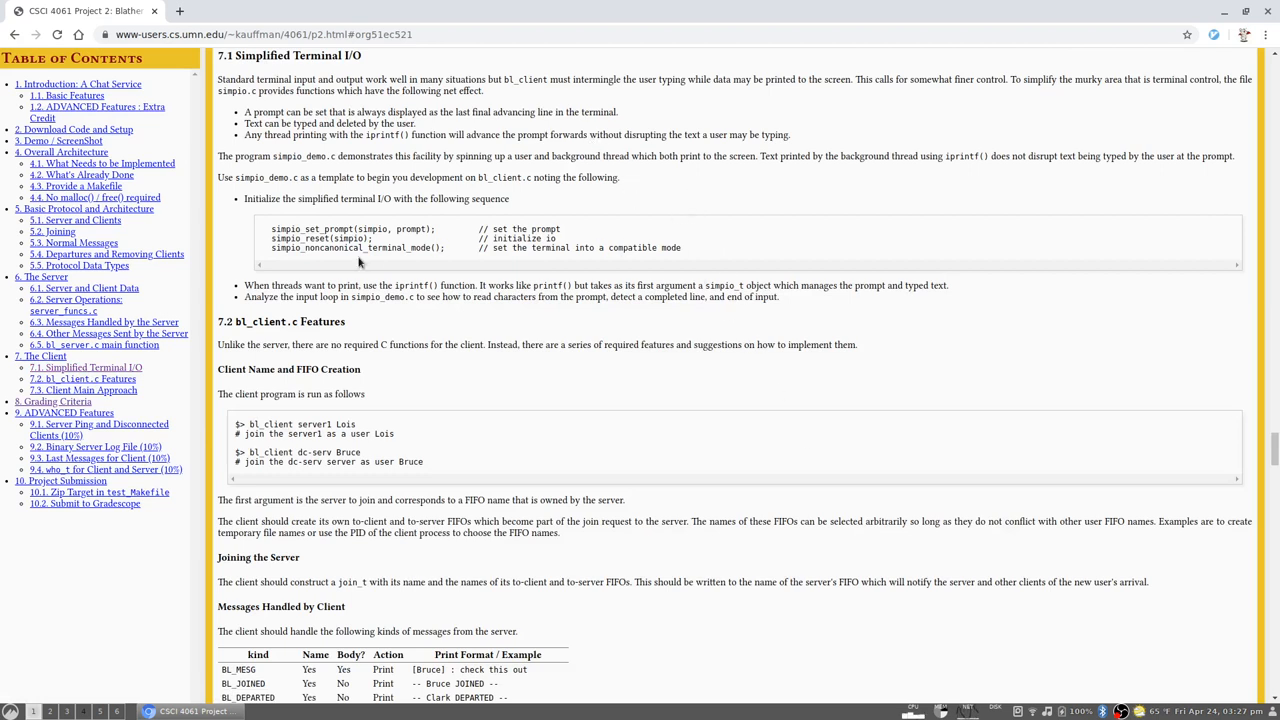
mouse_move(816, 296)
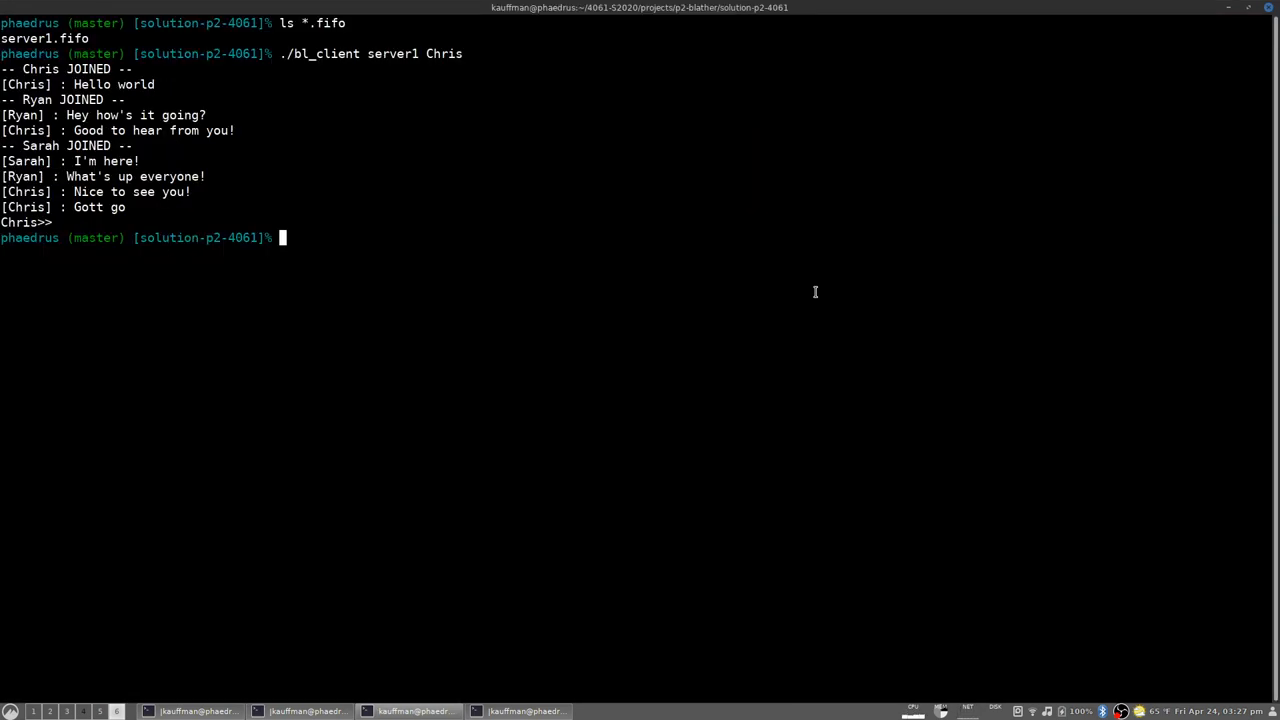
Run ./simpio_demo and enter 'hello' and 'hey' while background text prints, then quit
text(simpio_demo)
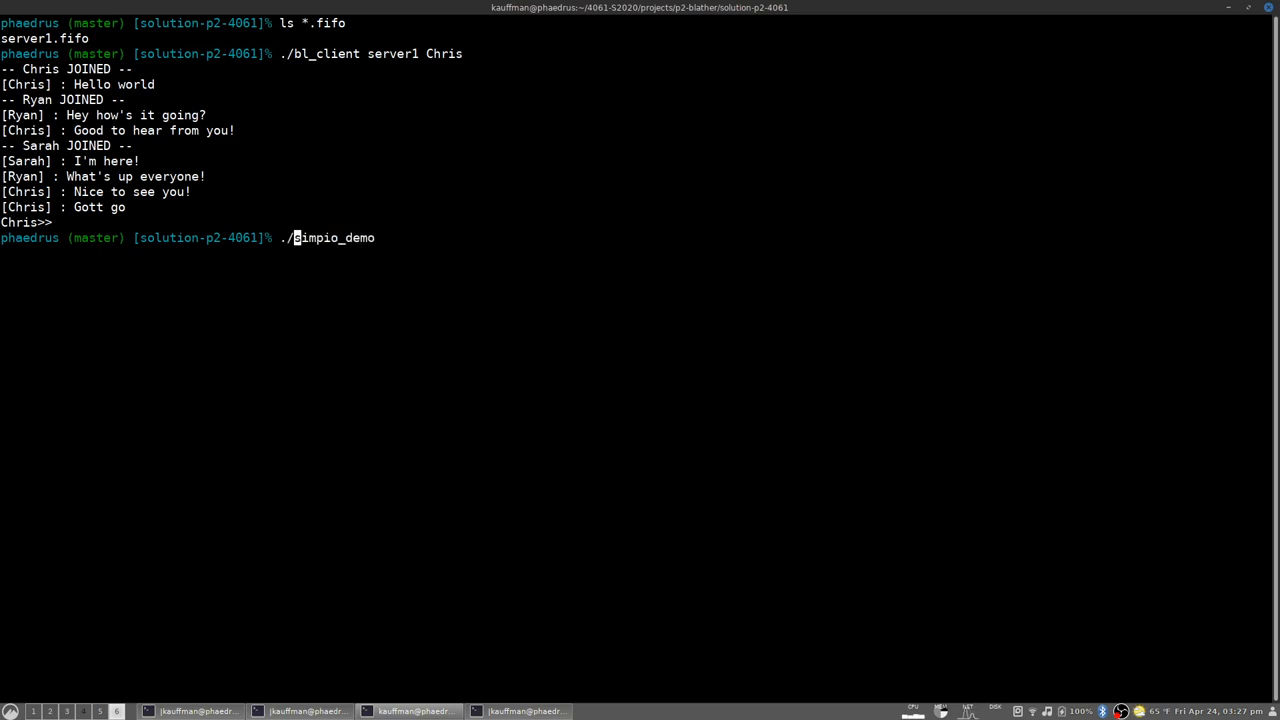
key(Return)
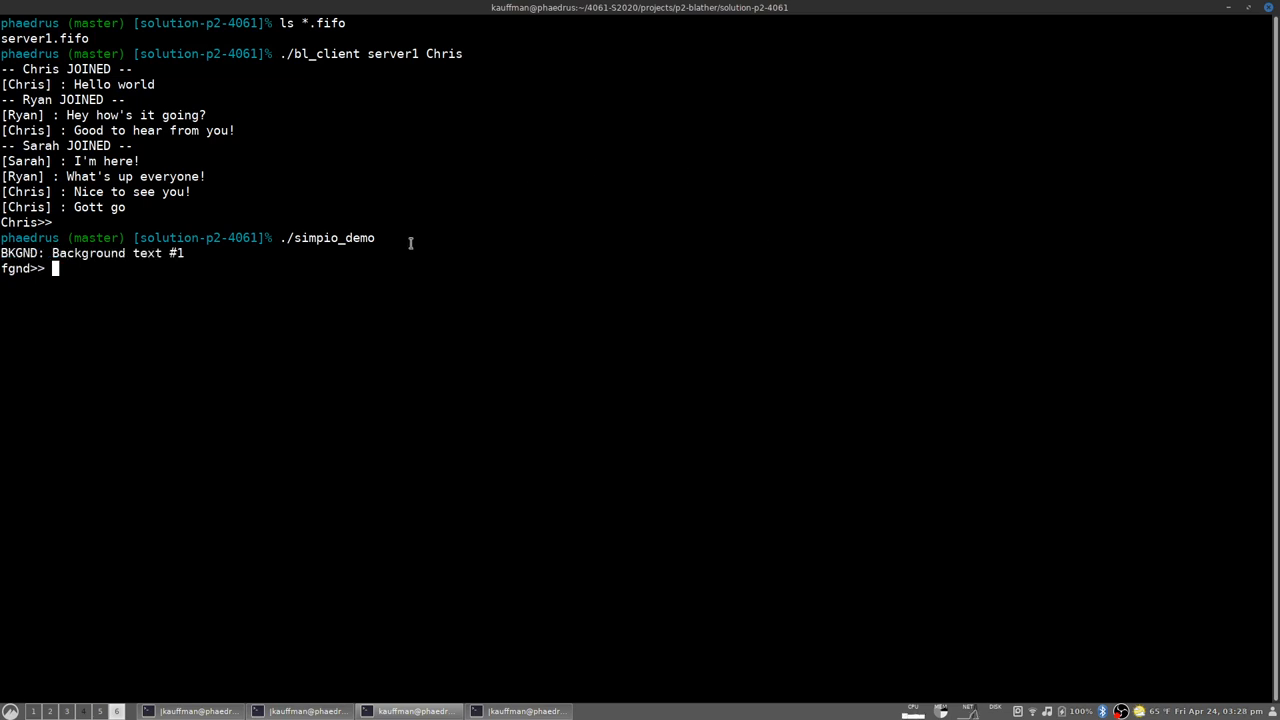
mouse_move(208, 276)
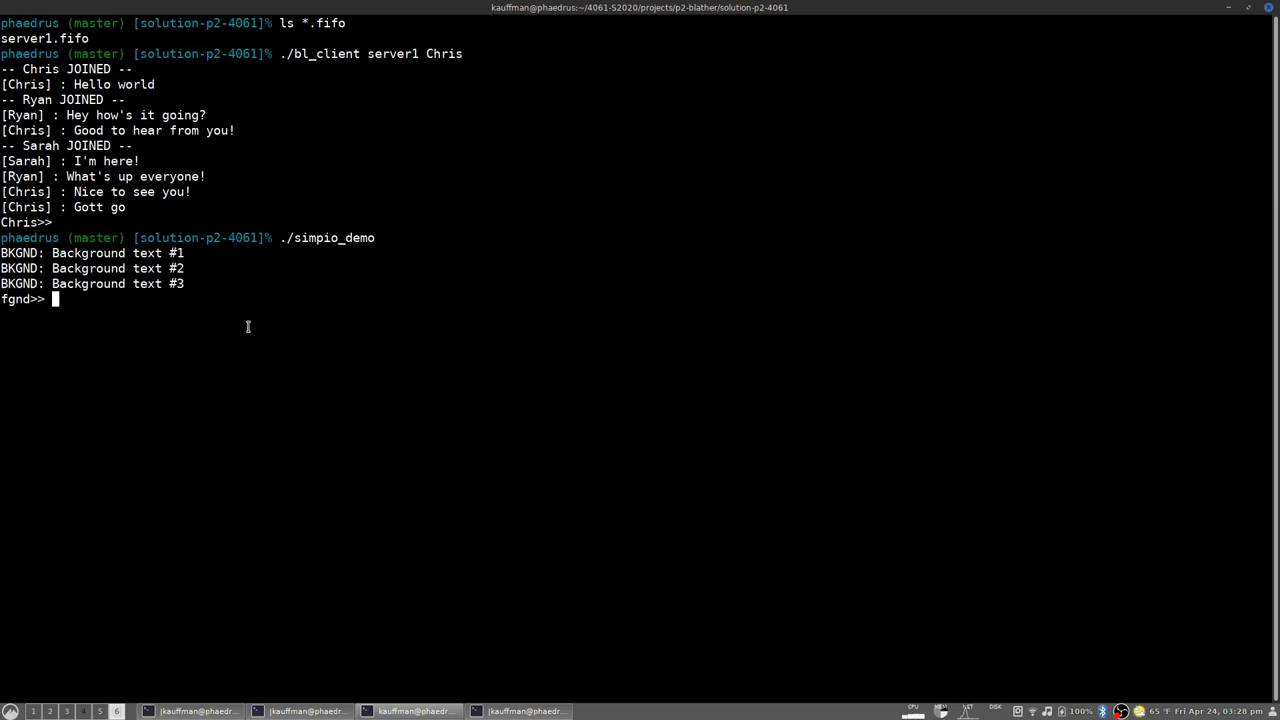
mouse_move(210, 348)
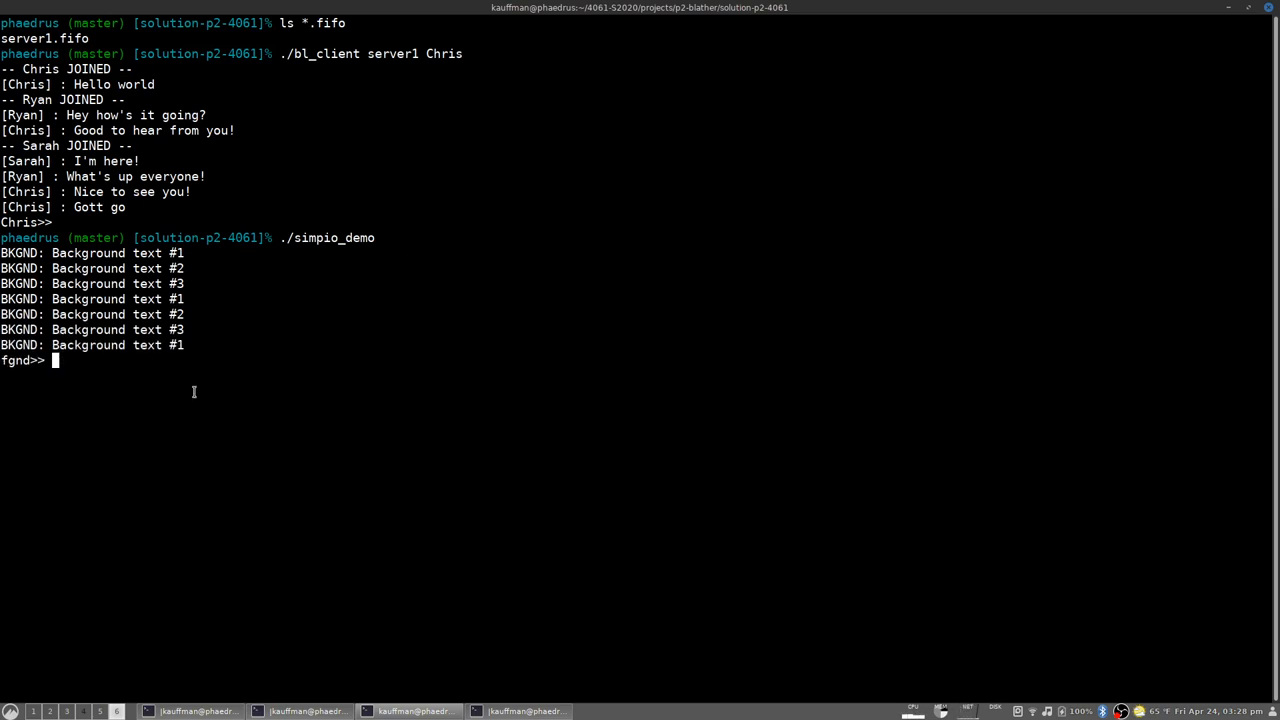
text(hello)
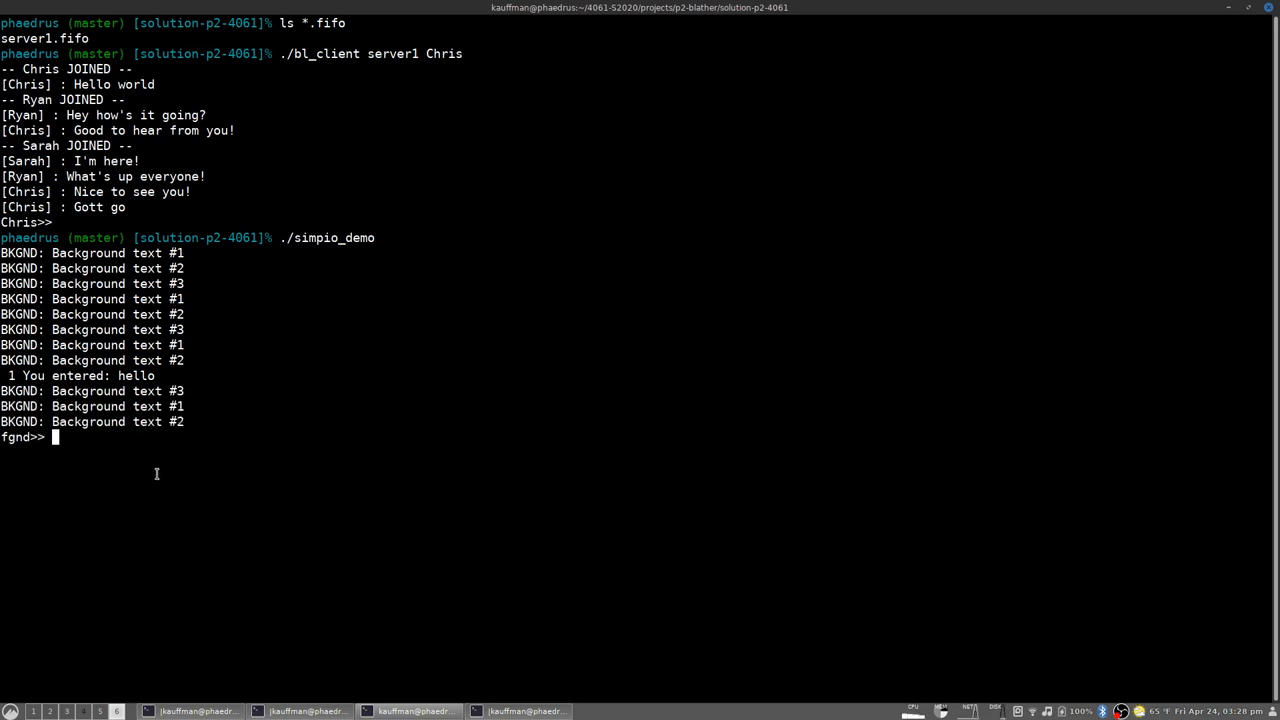
text(he)
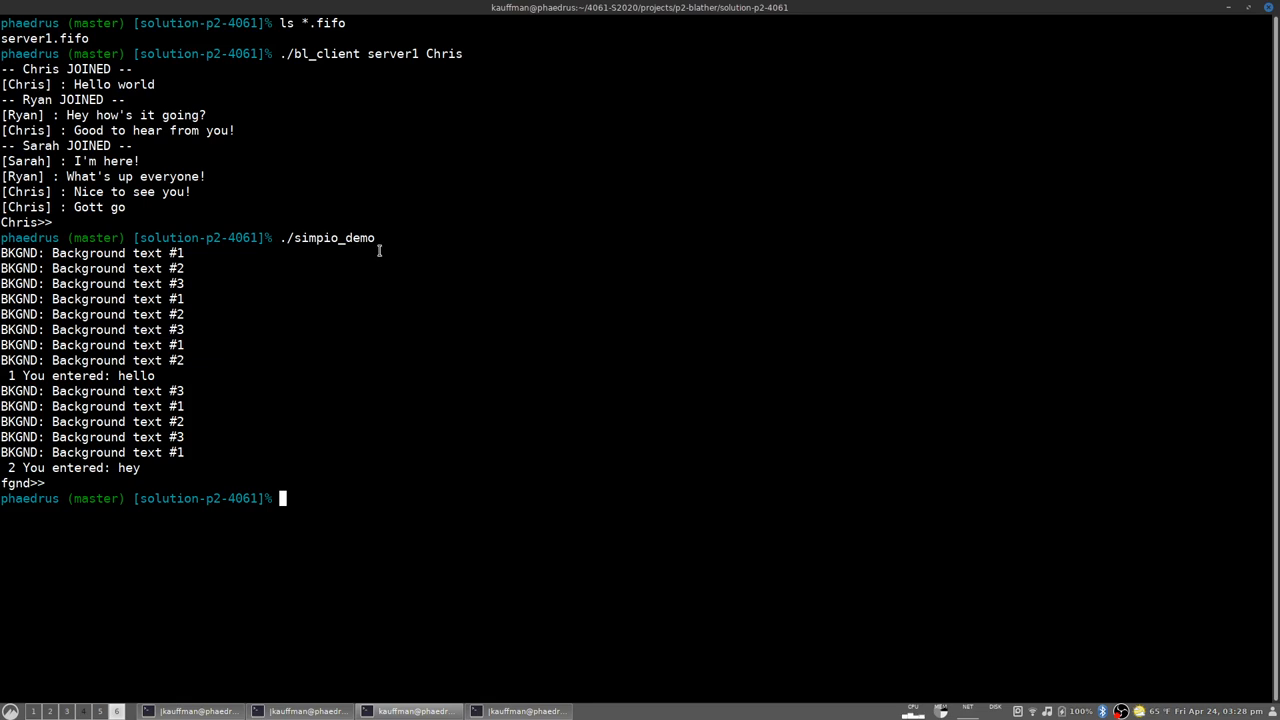
text(less)
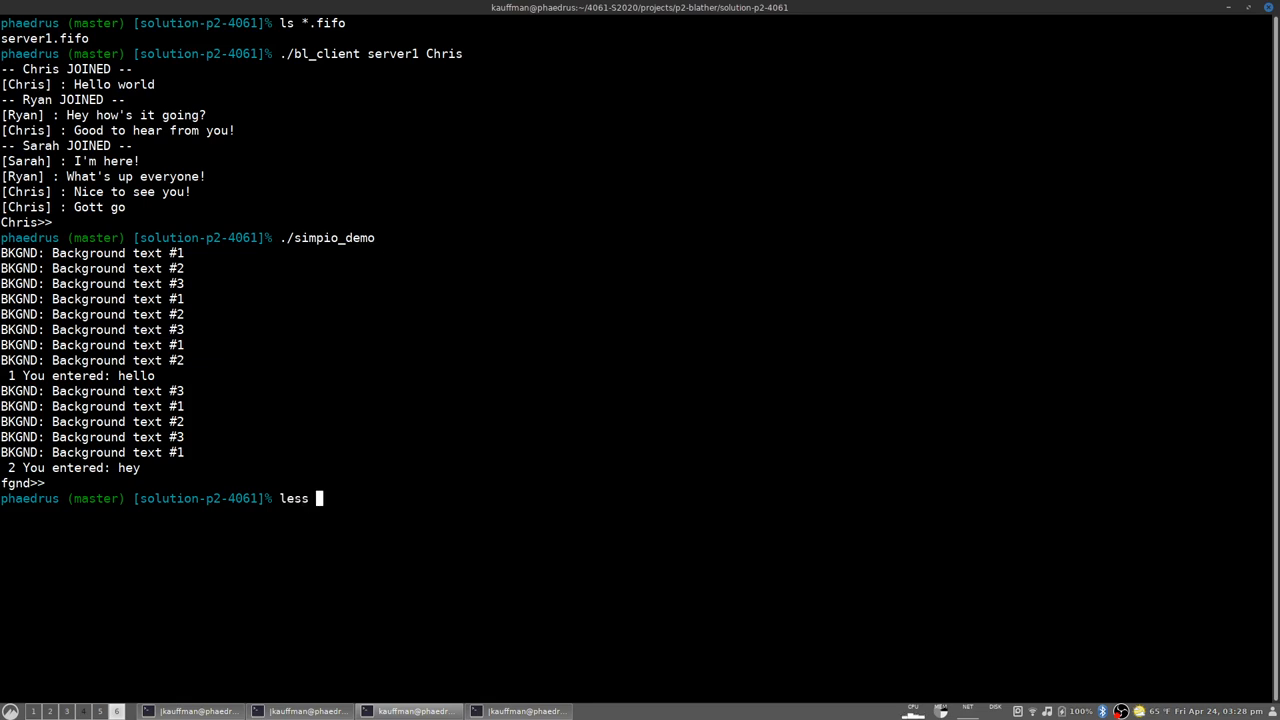
Page through simpio_demo.c in less, reading the input and background worker threads
text(simpi)
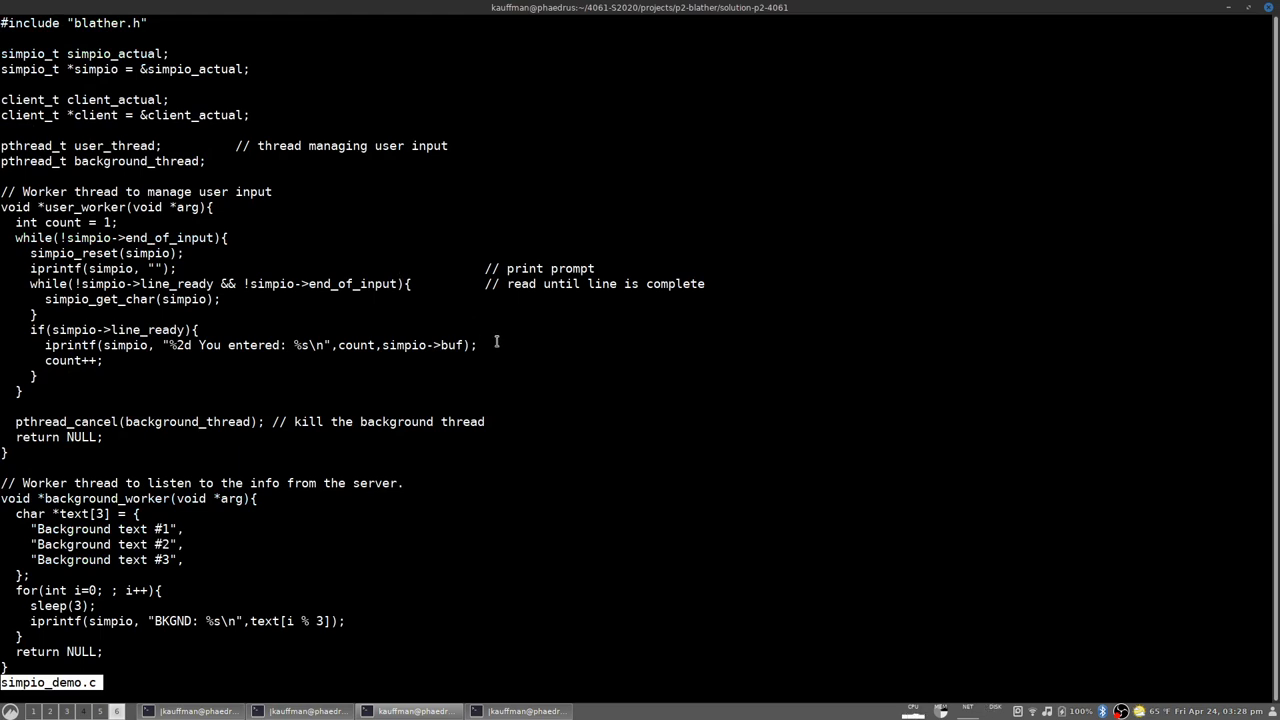
mouse_move(536, 392)
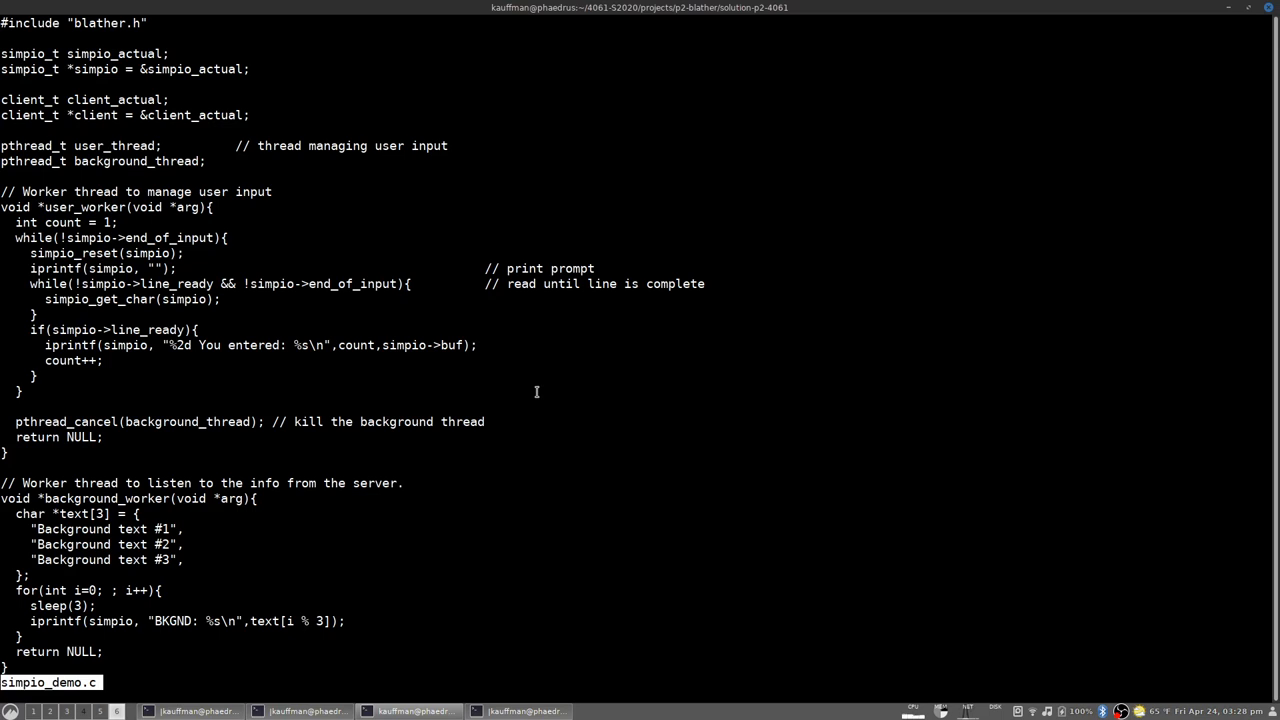
mouse_move(568, 368)
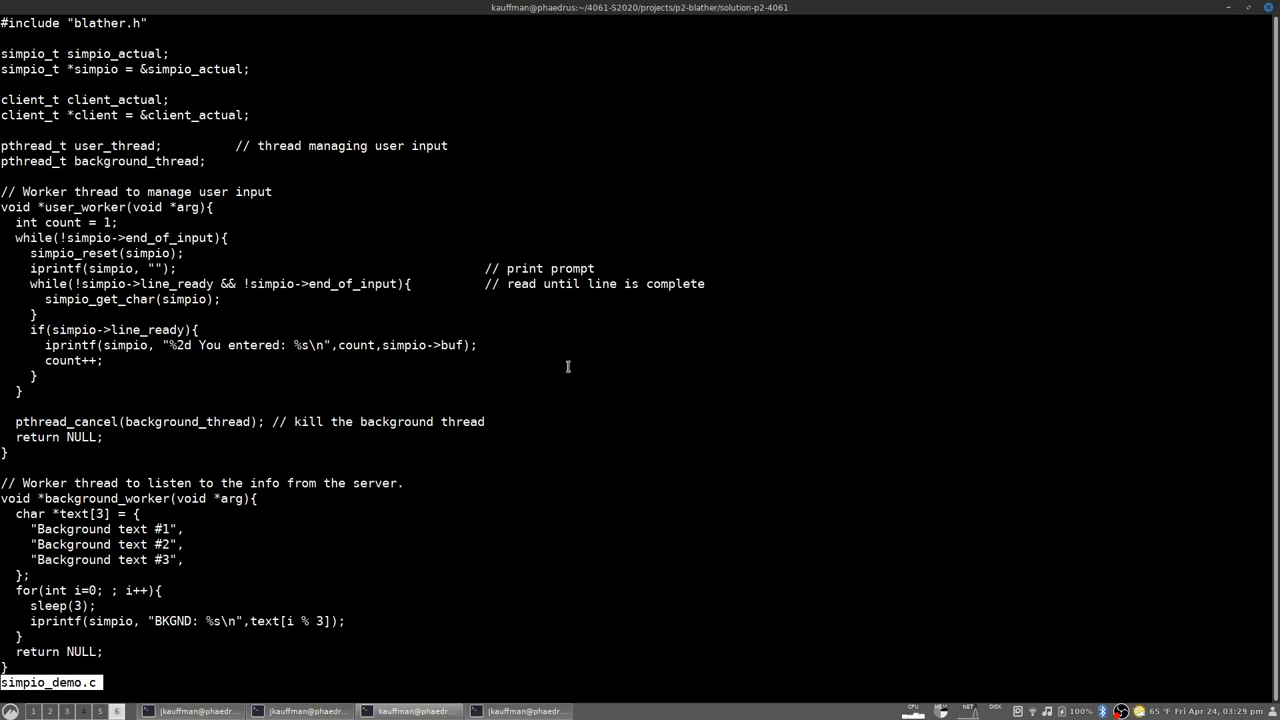
mouse_move(636, 328)
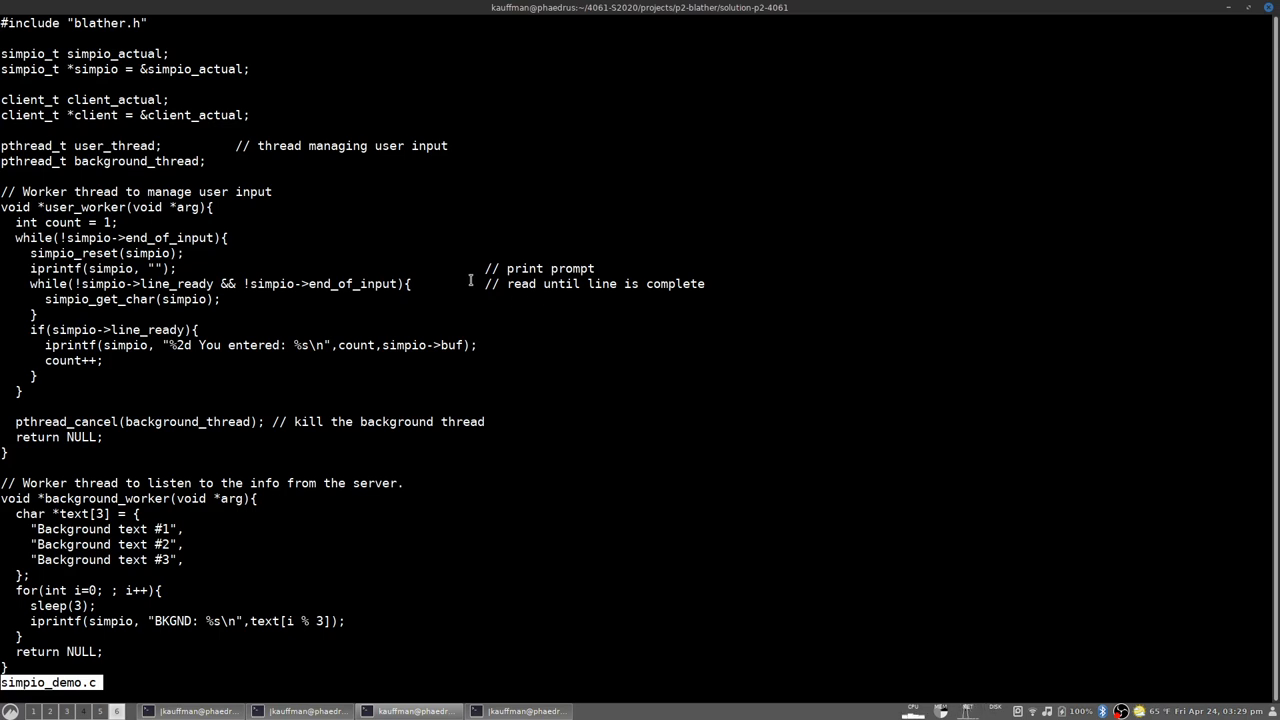
mouse_move(462, 278)
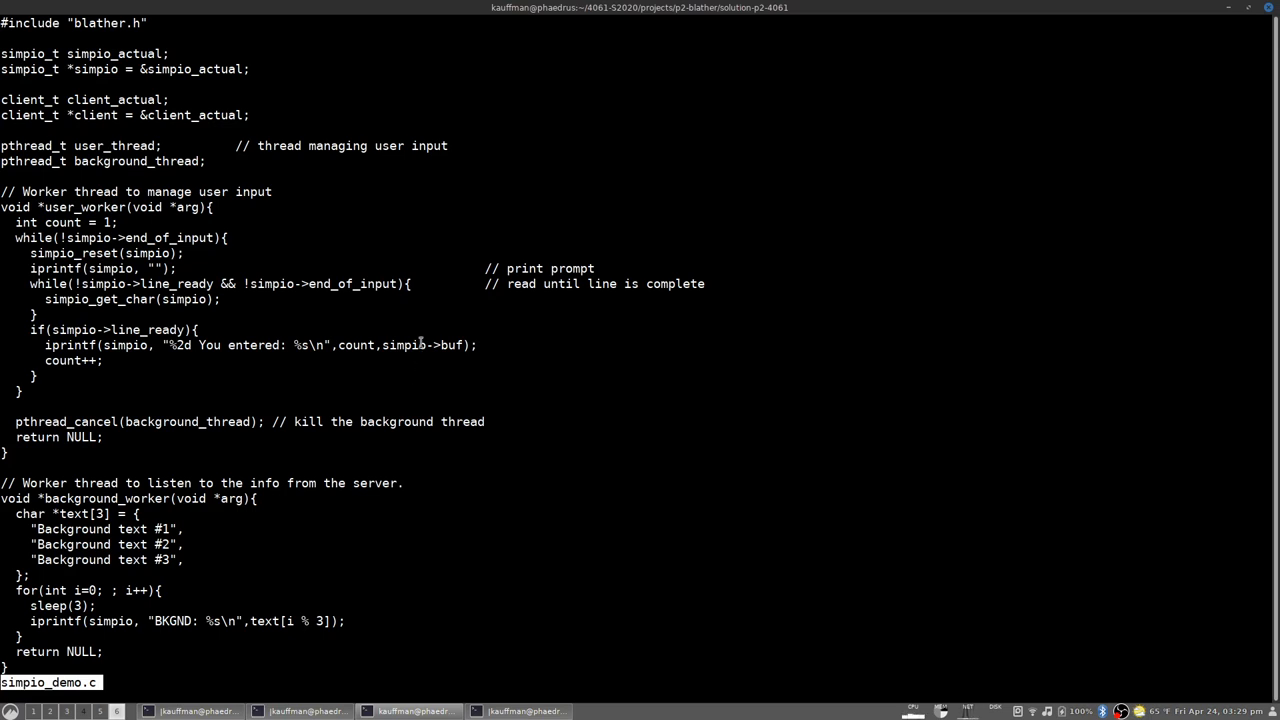
scroll(down, 3)
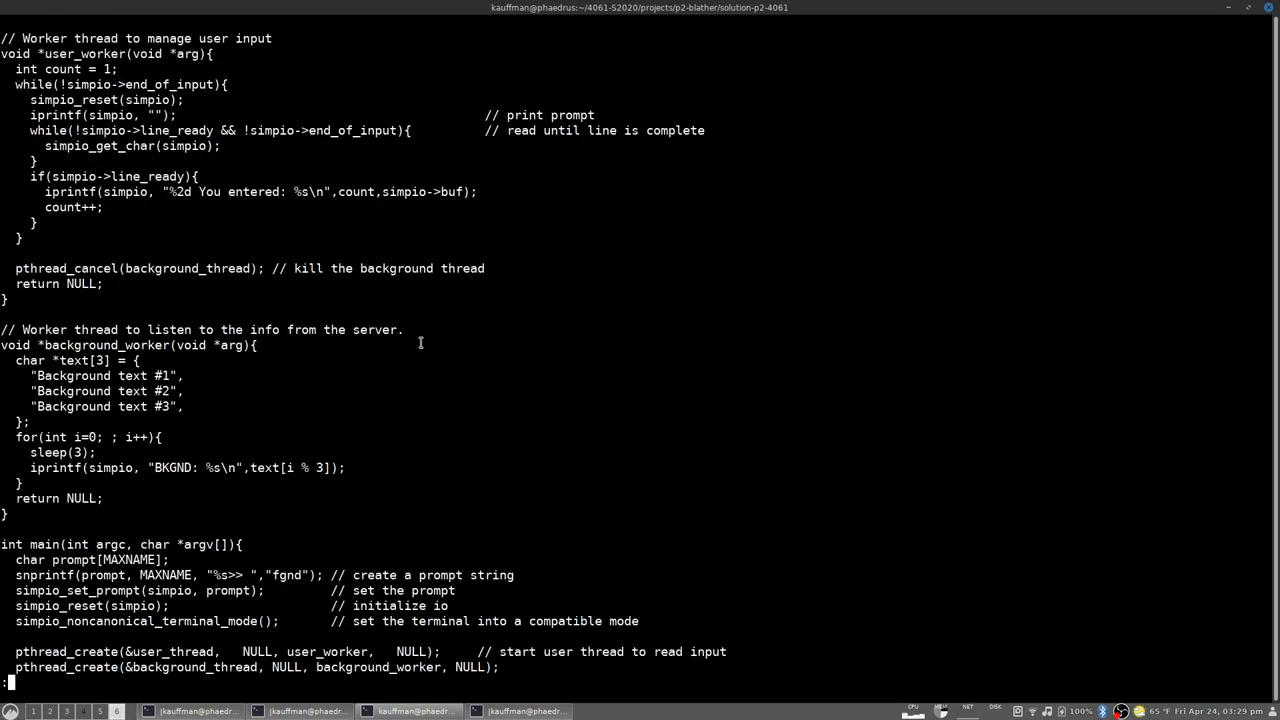
scroll(down, 3)
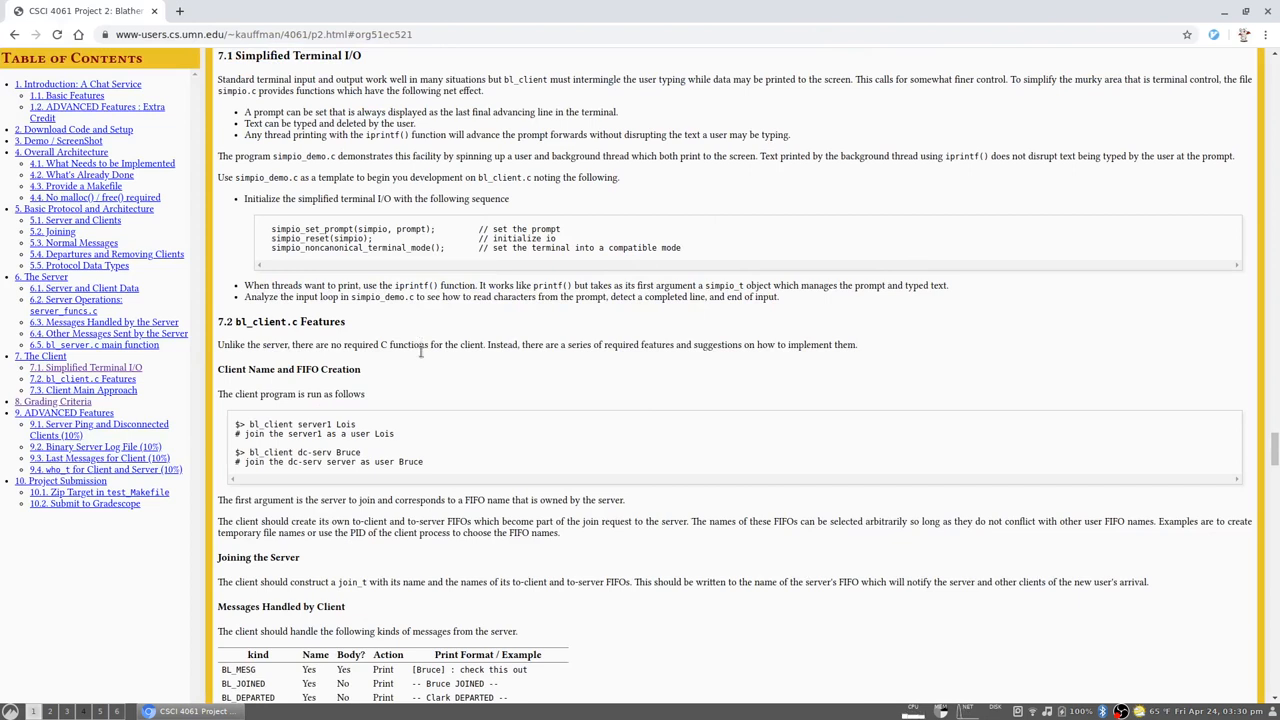
mouse_move(478, 320)
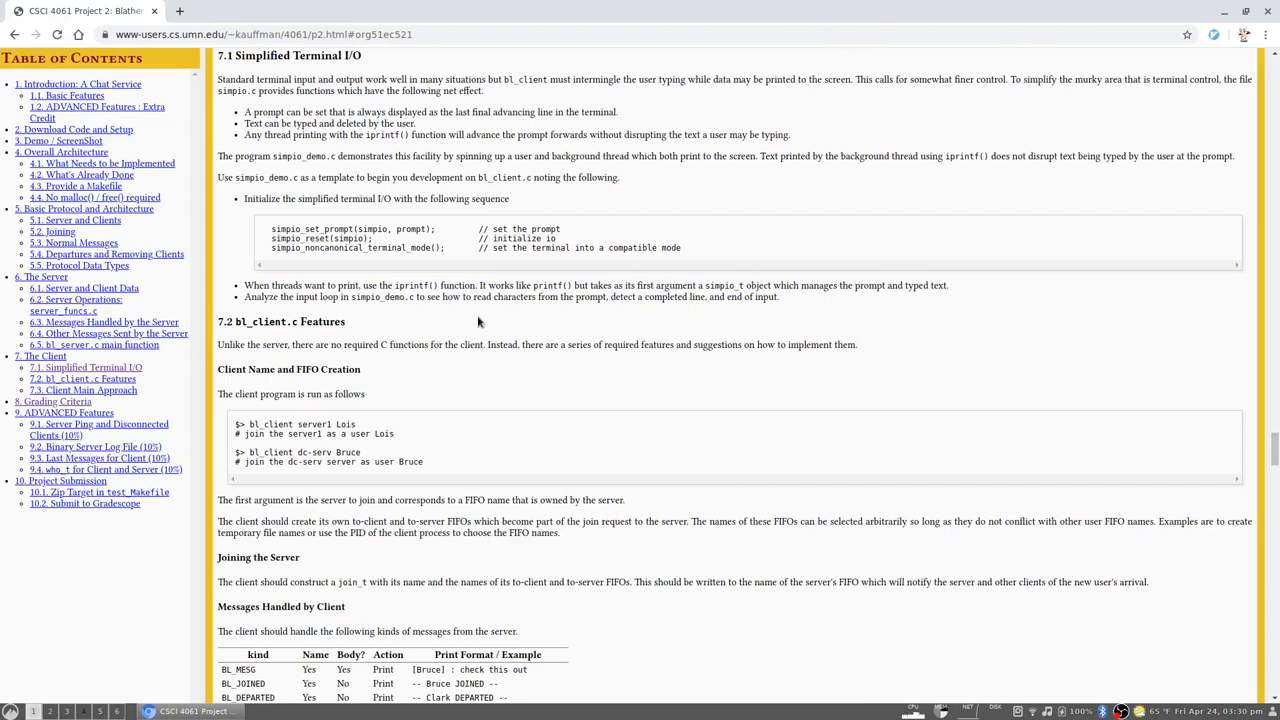
mouse_move(356, 432)
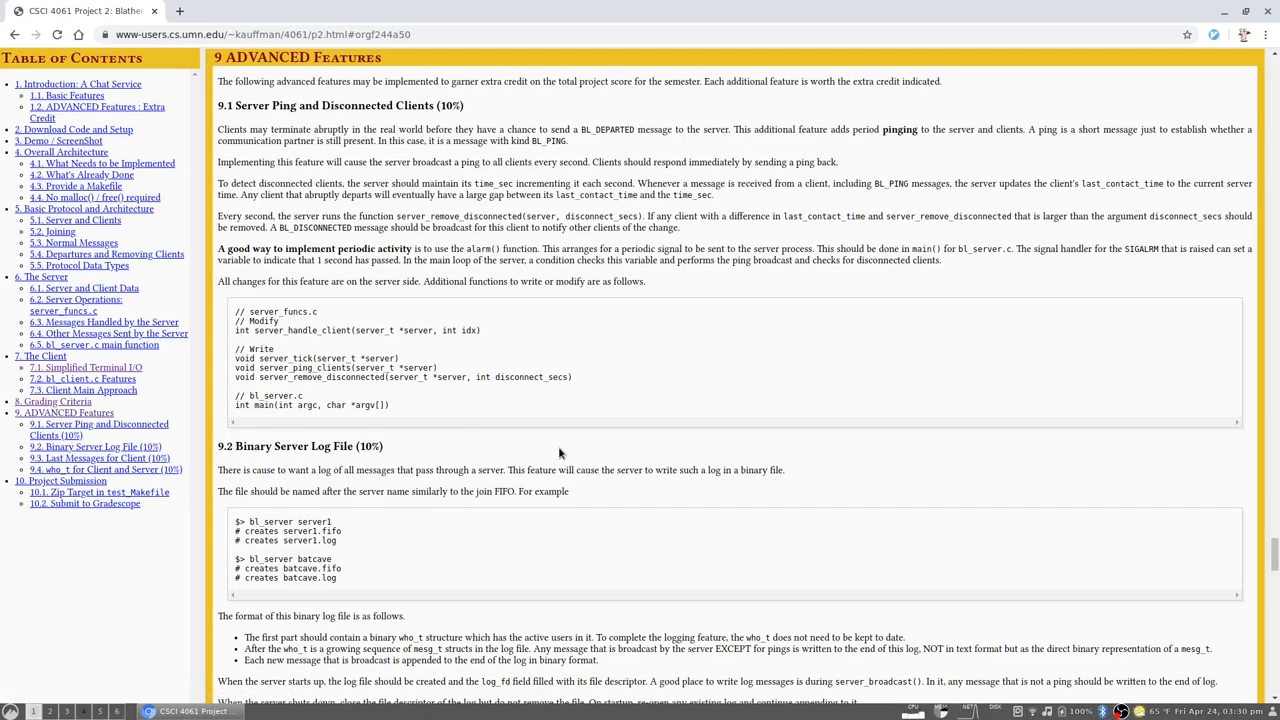
mouse_move(556, 456)
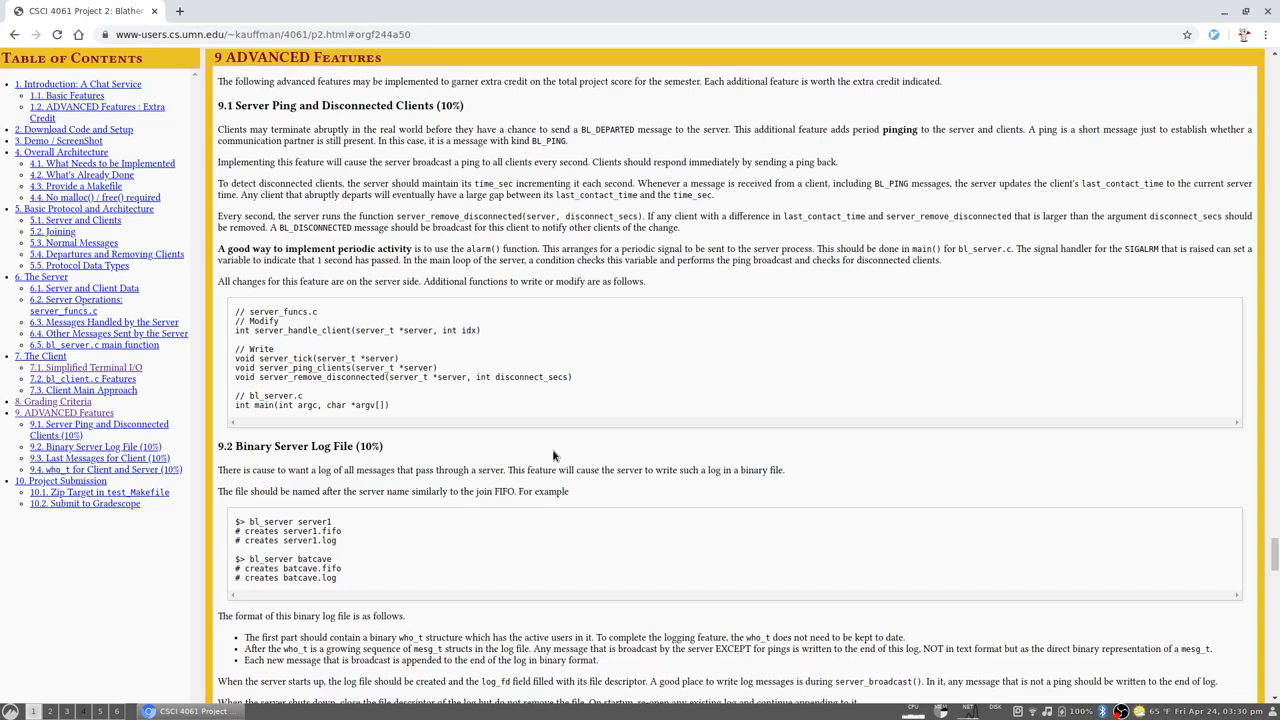
mouse_move(698, 338)
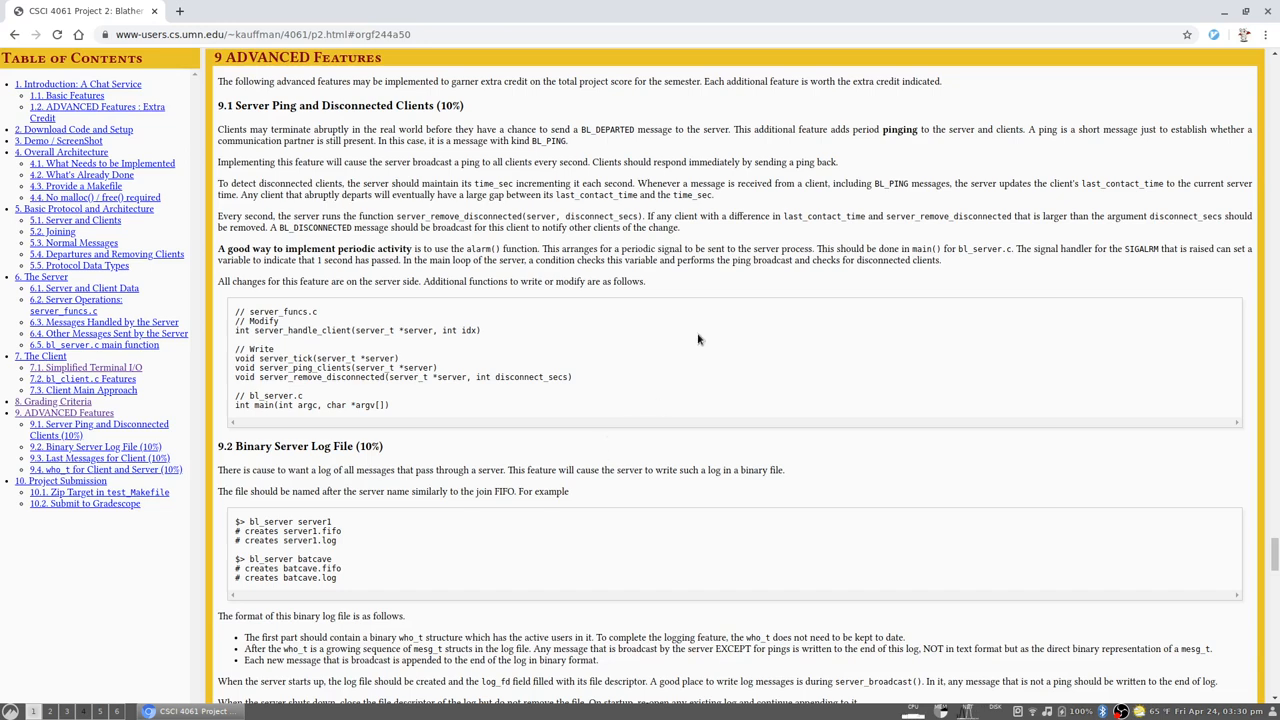
mouse_move(700, 336)
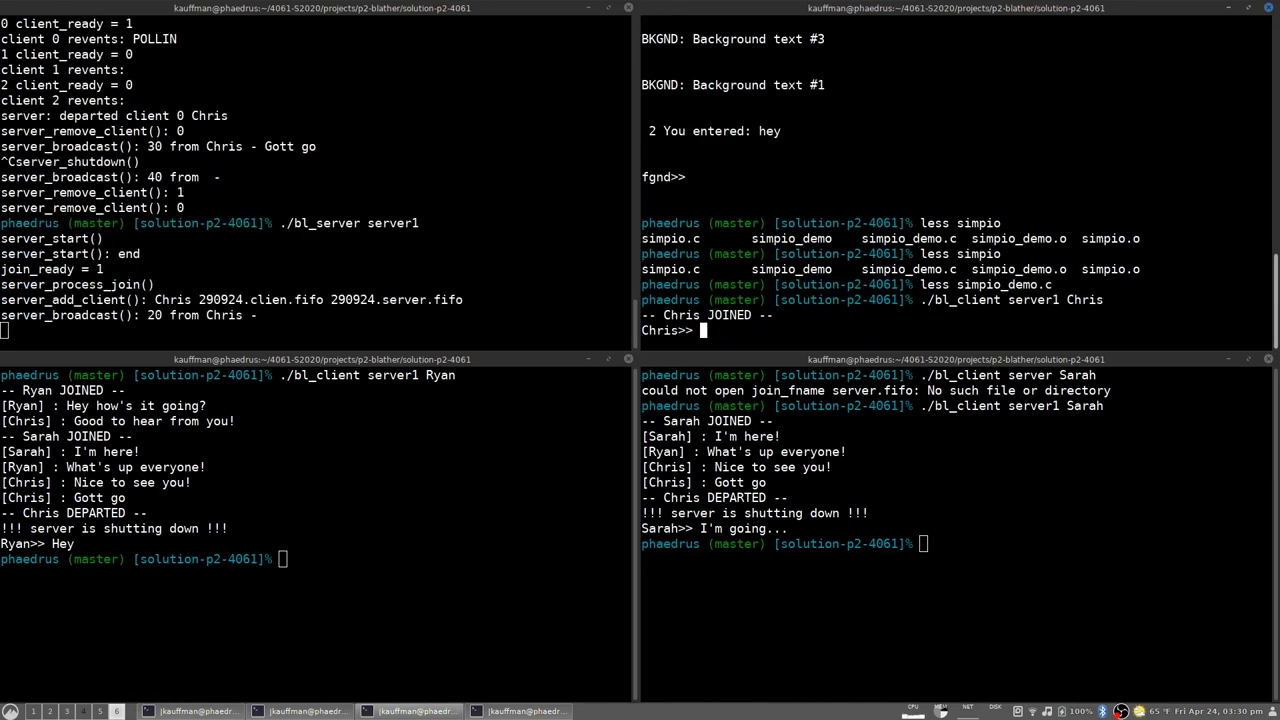
mouse_move(1088, 544)
text(./bl_client server1 Sarah)
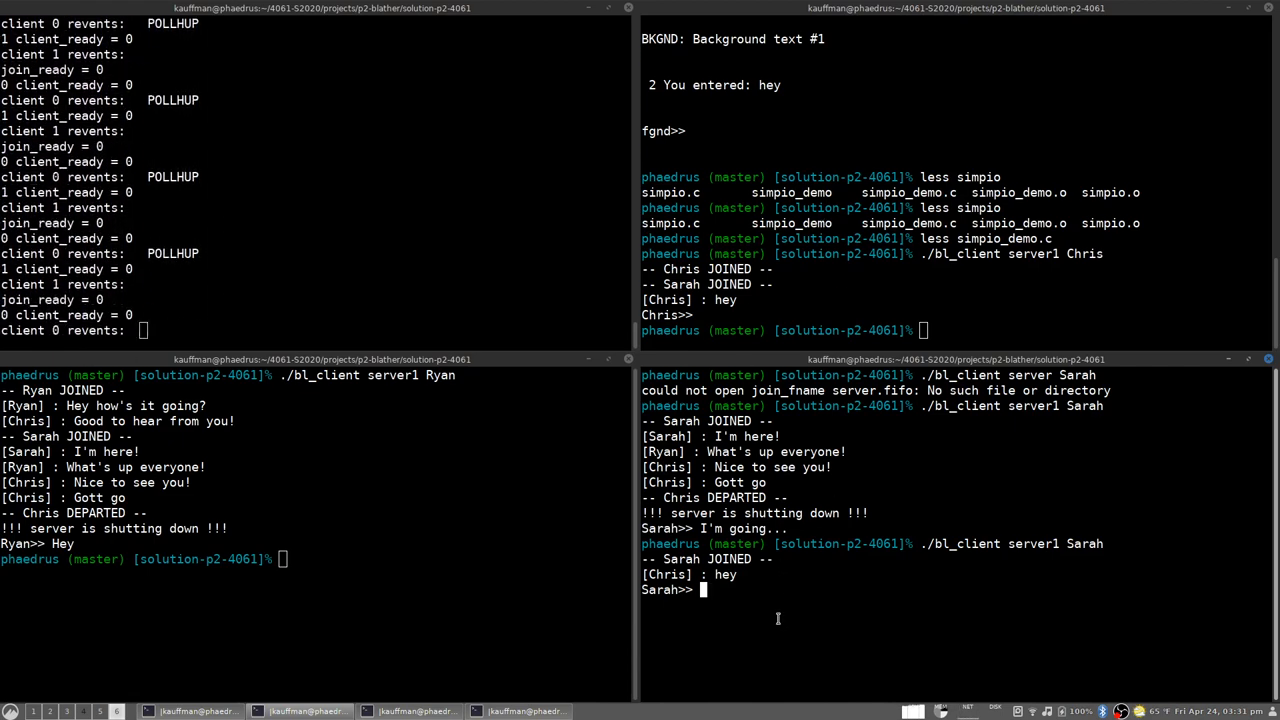
Send Sarah's chat message 'Are you there?' to the restarted server1
text(Are you there)
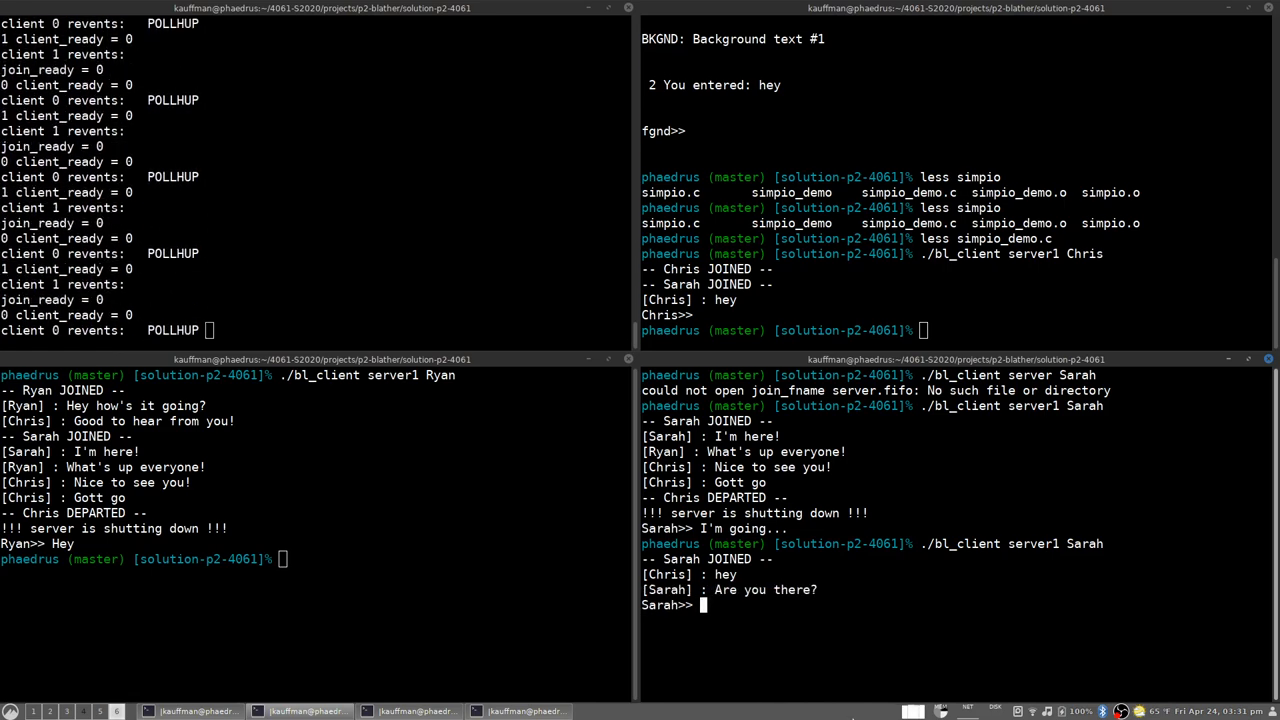
mouse_move(816, 336)
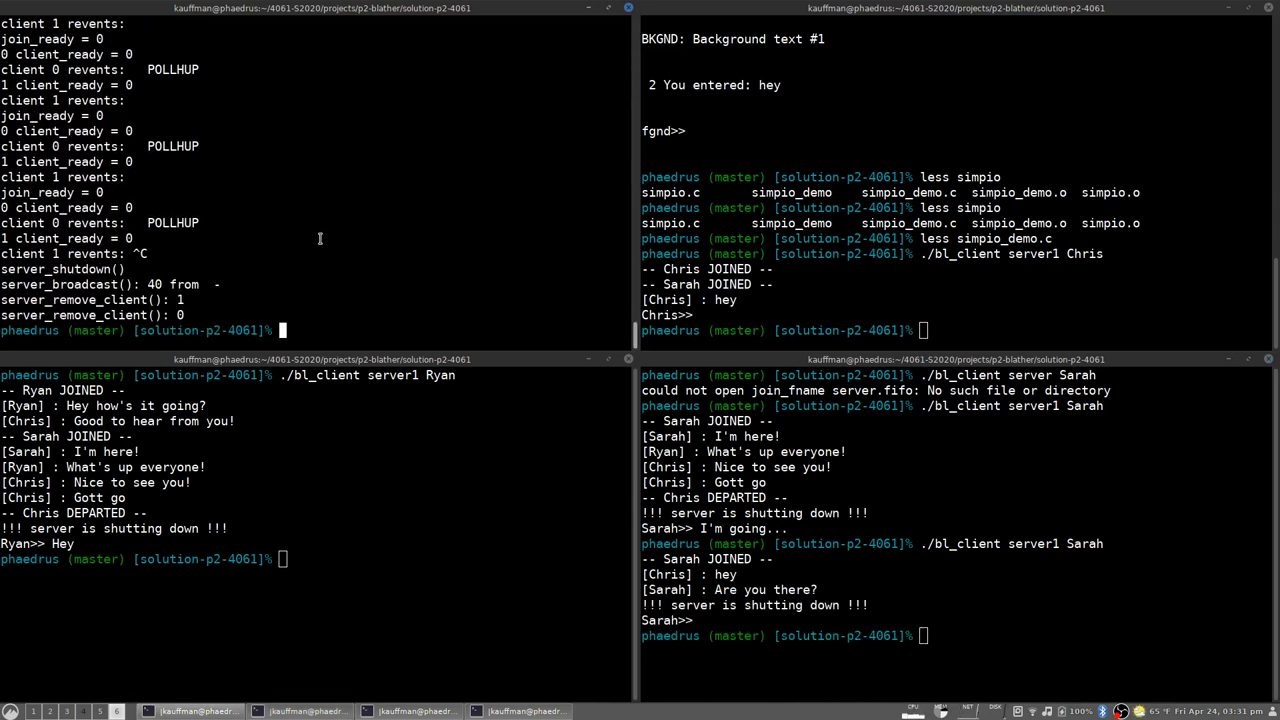
mouse_move(324, 256)
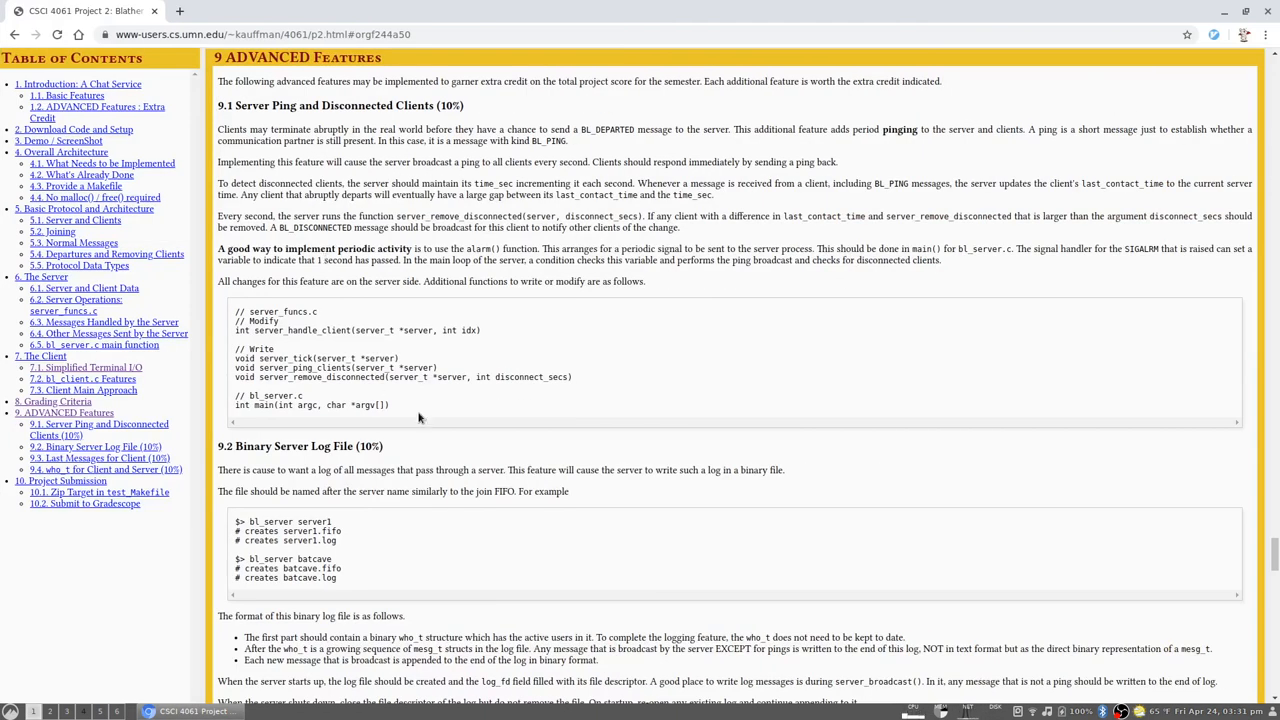
mouse_move(404, 432)
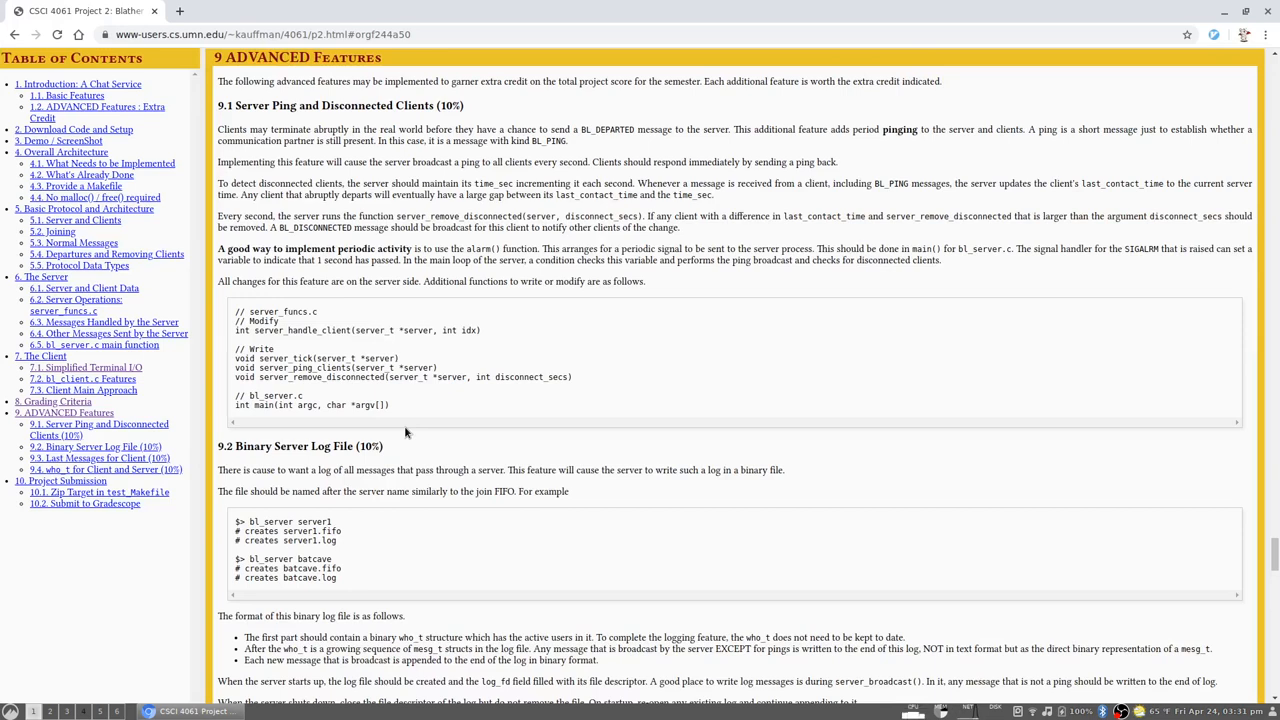
mouse_move(408, 388)
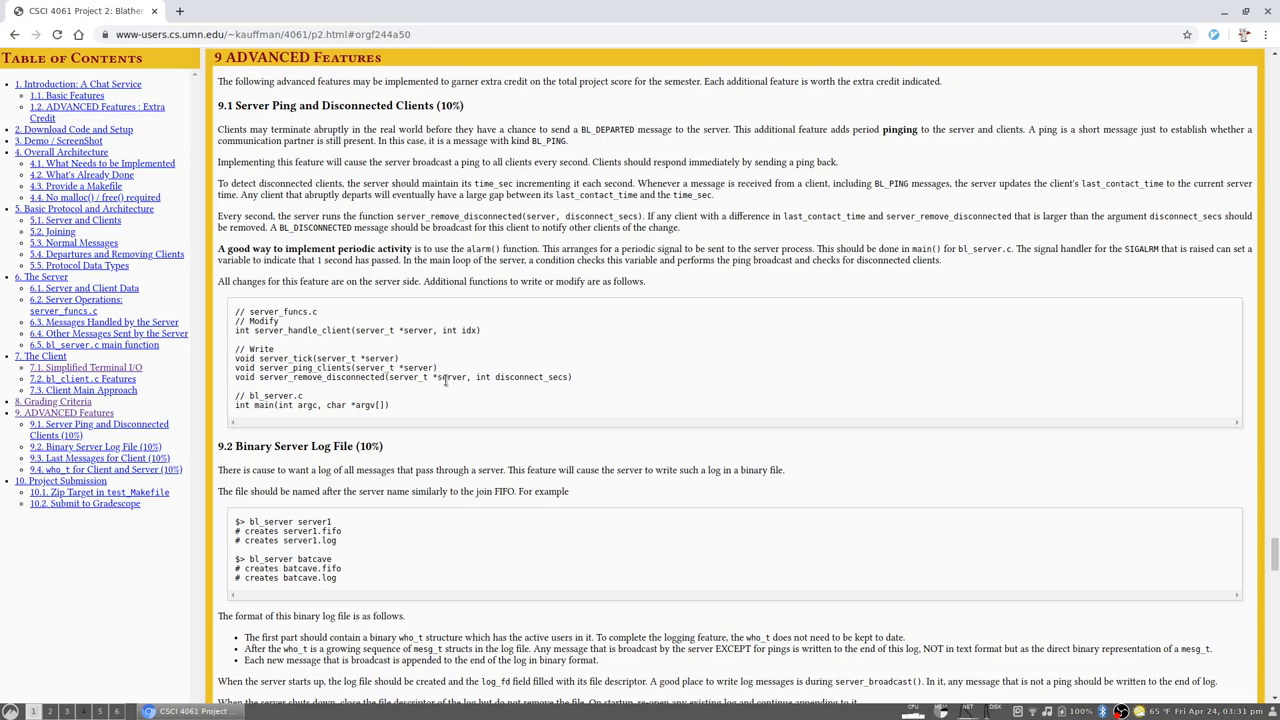
Scroll to the showlog example output and highlight its client list
scroll(down, 3)
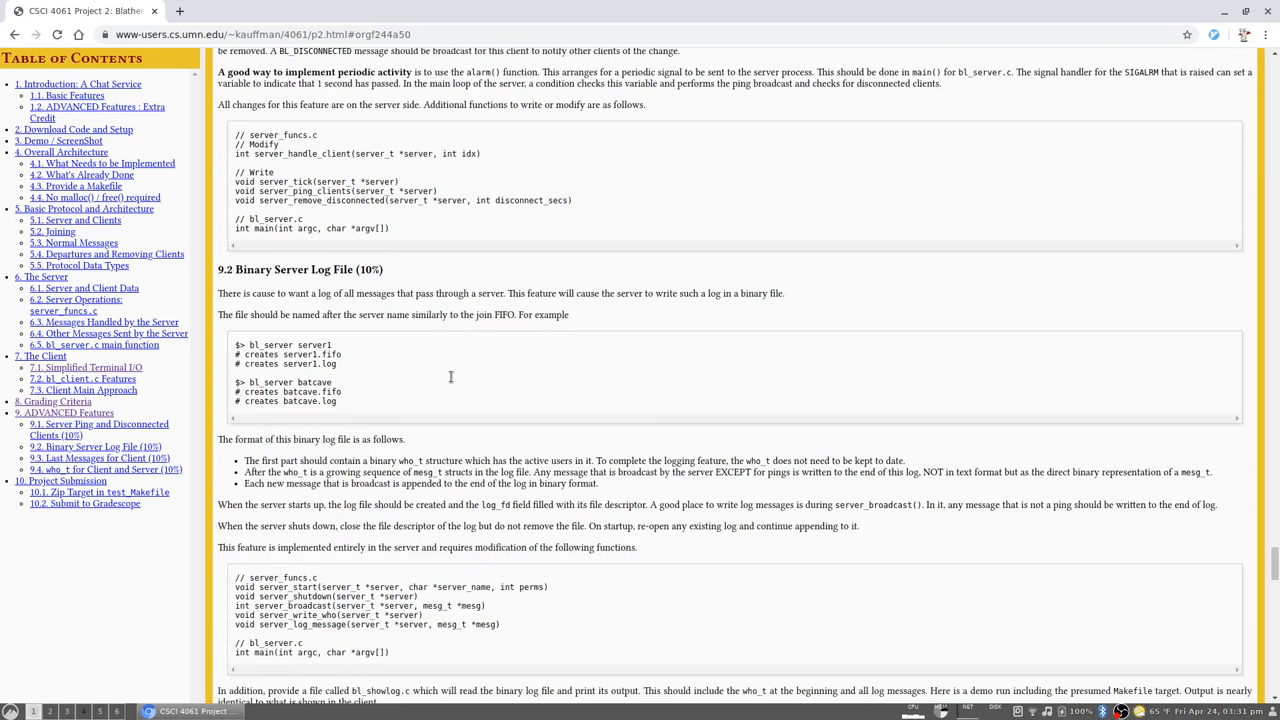
scroll(down, 3)
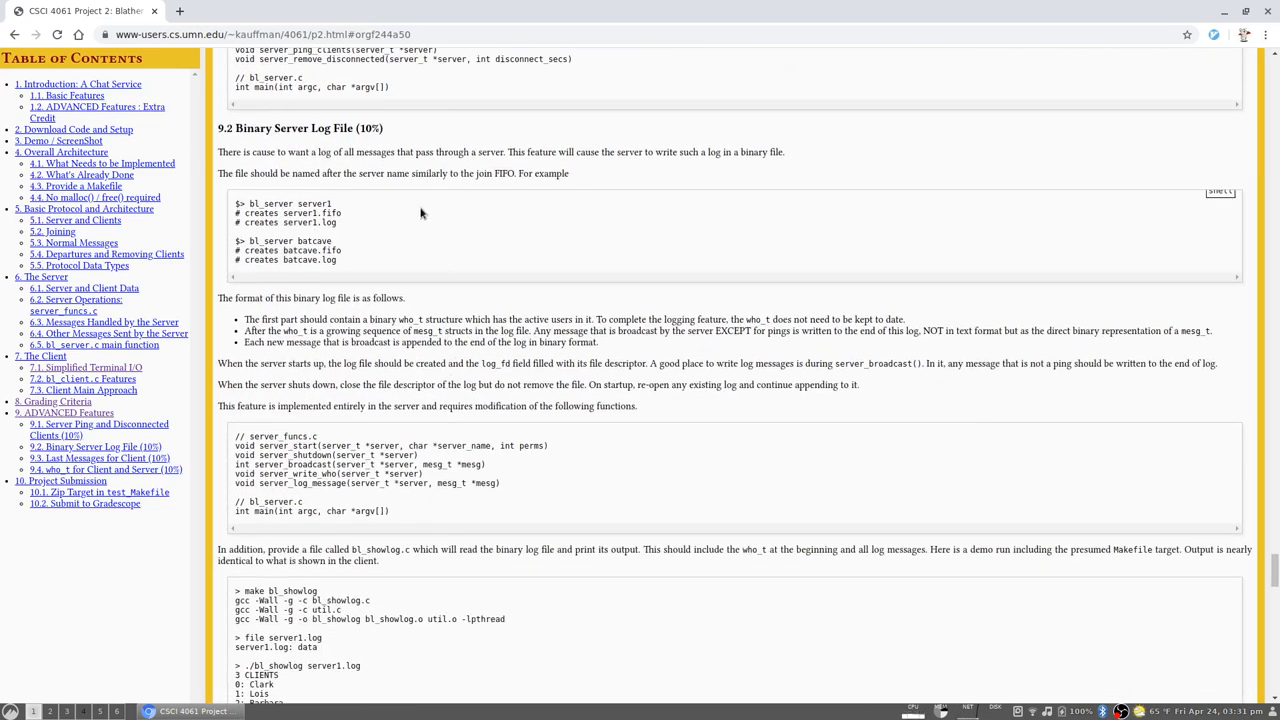
mouse_move(432, 240)
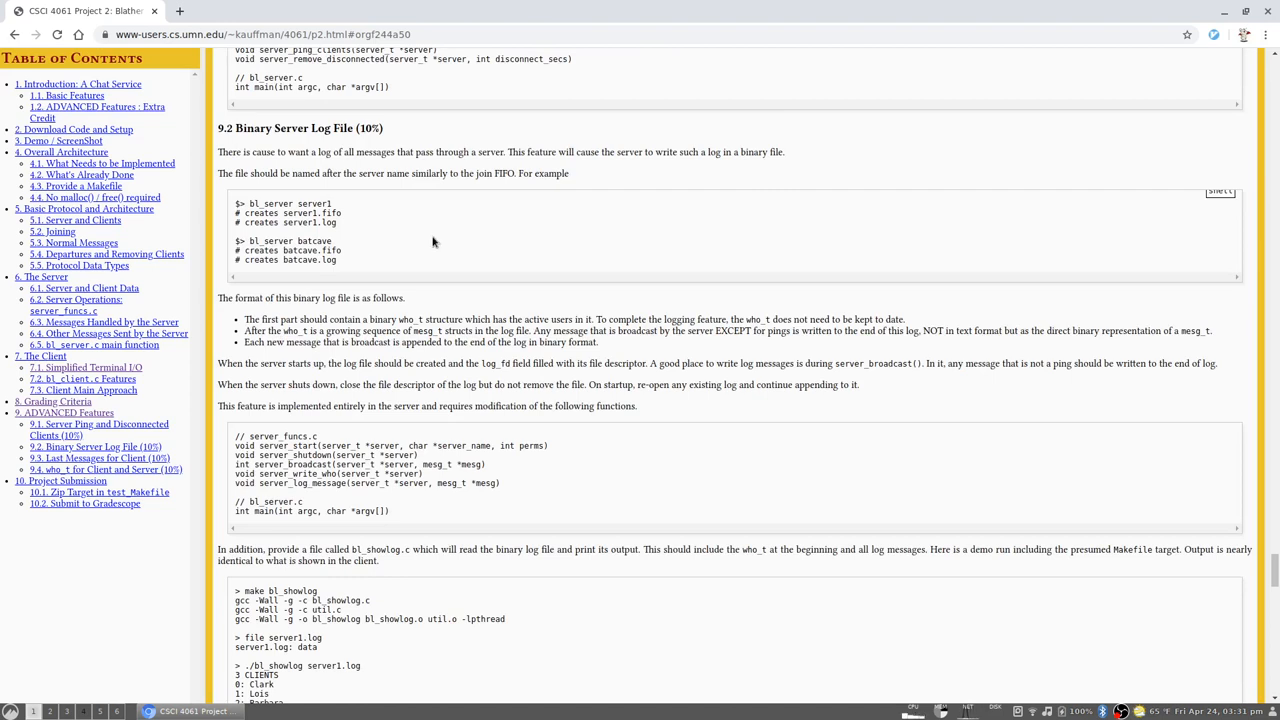
mouse_move(444, 268)
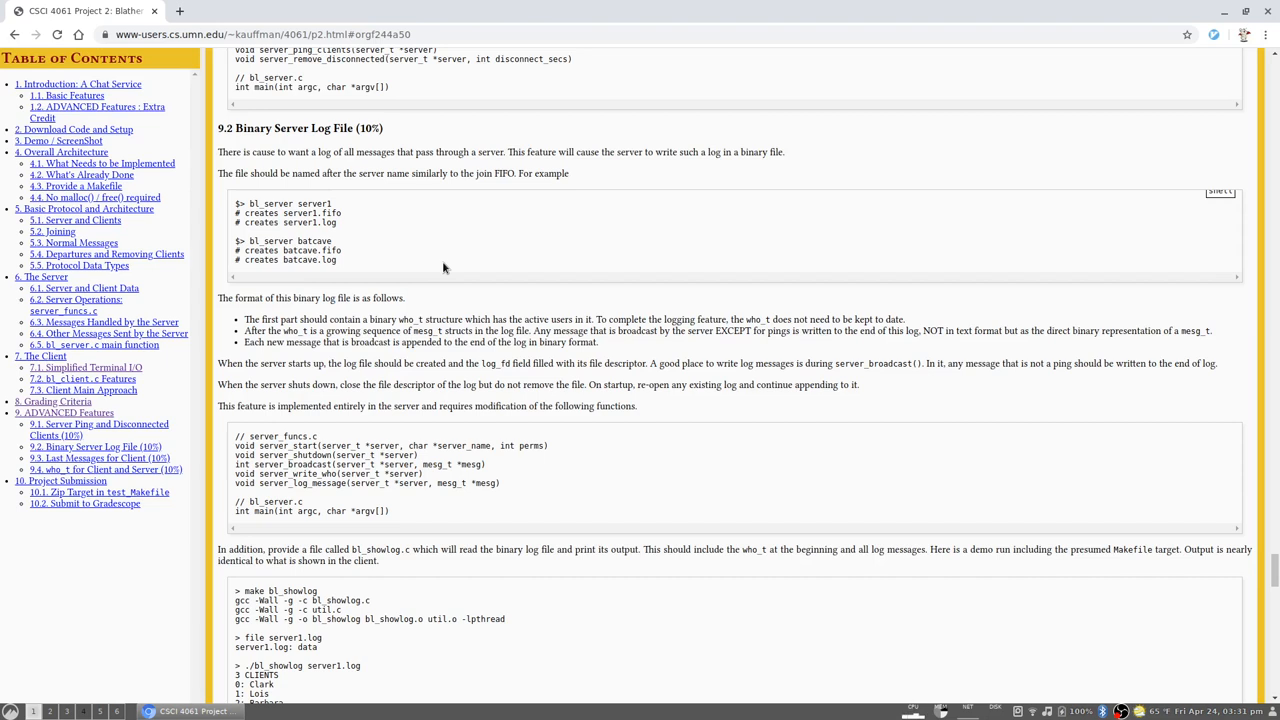
mouse_move(432, 298)
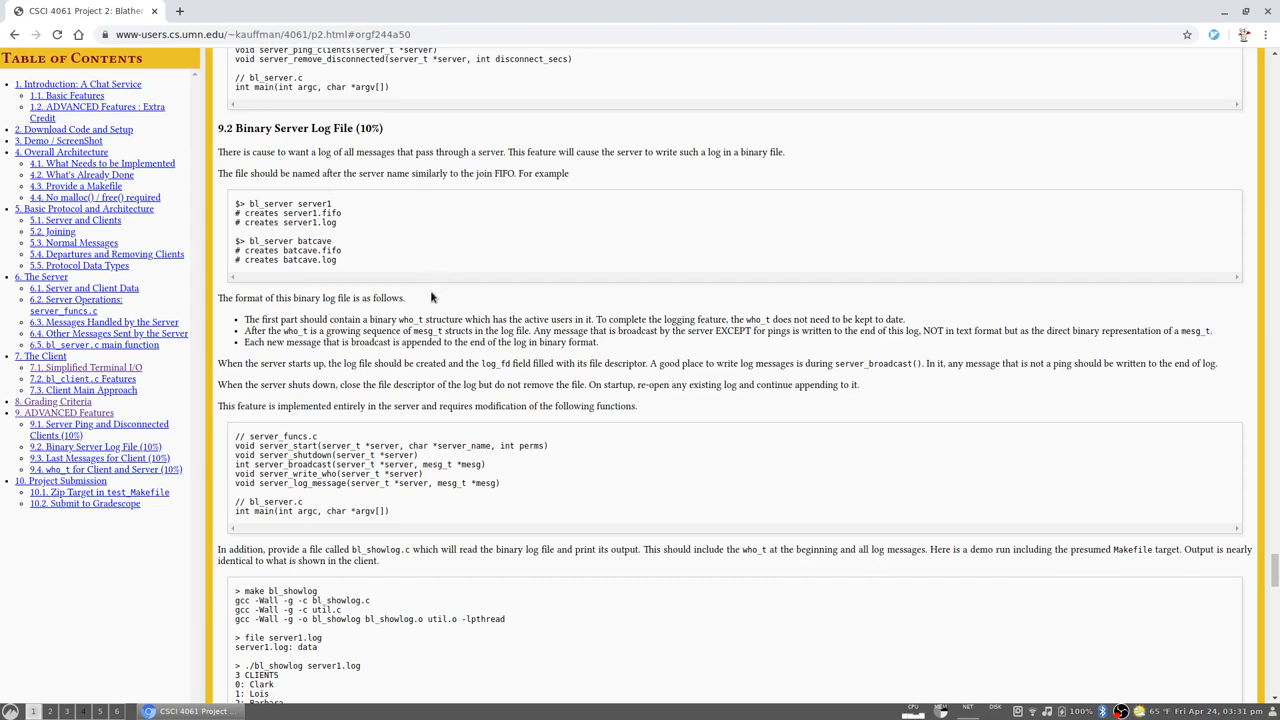
mouse_move(420, 316)
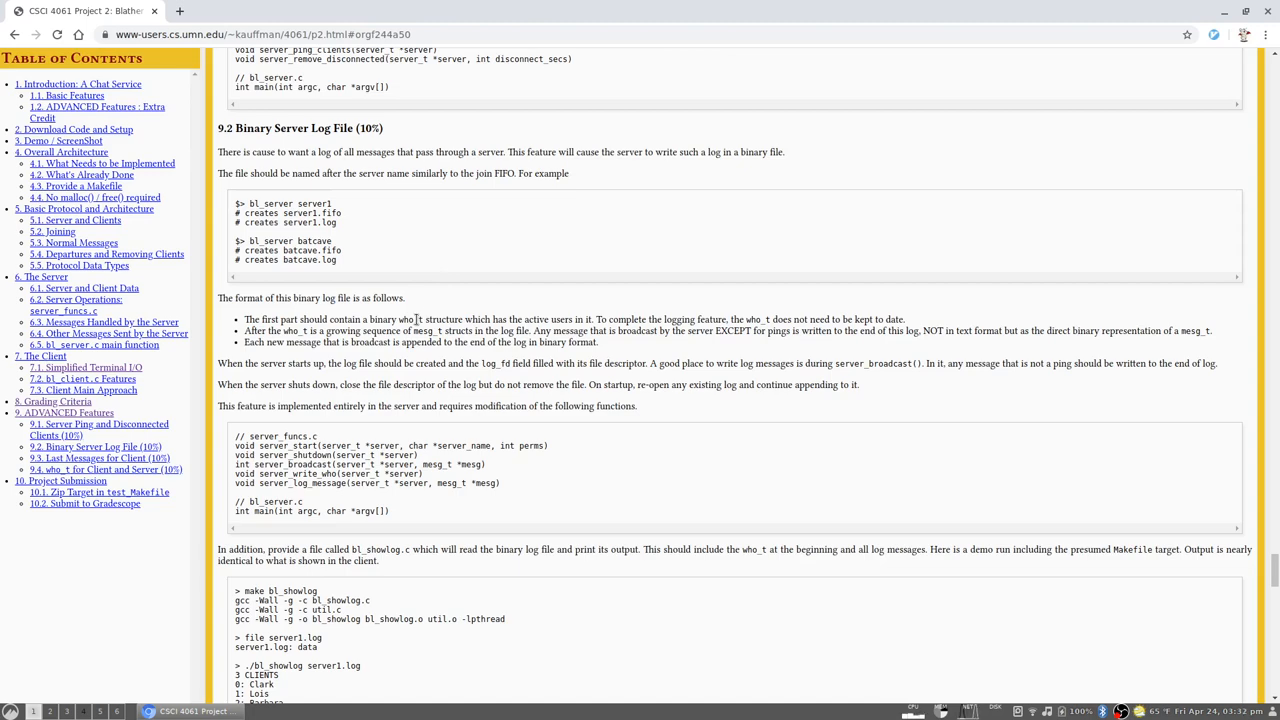
scroll(down, 3)
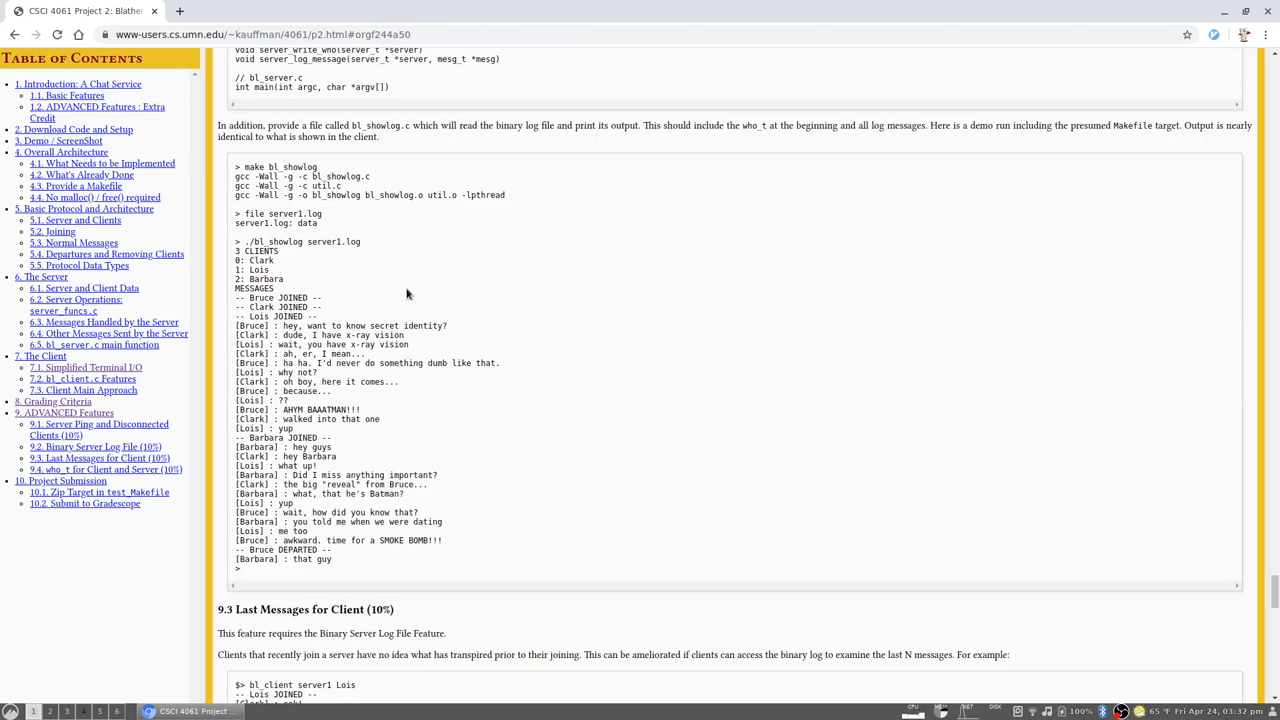
drag(236, 250, 284, 280)
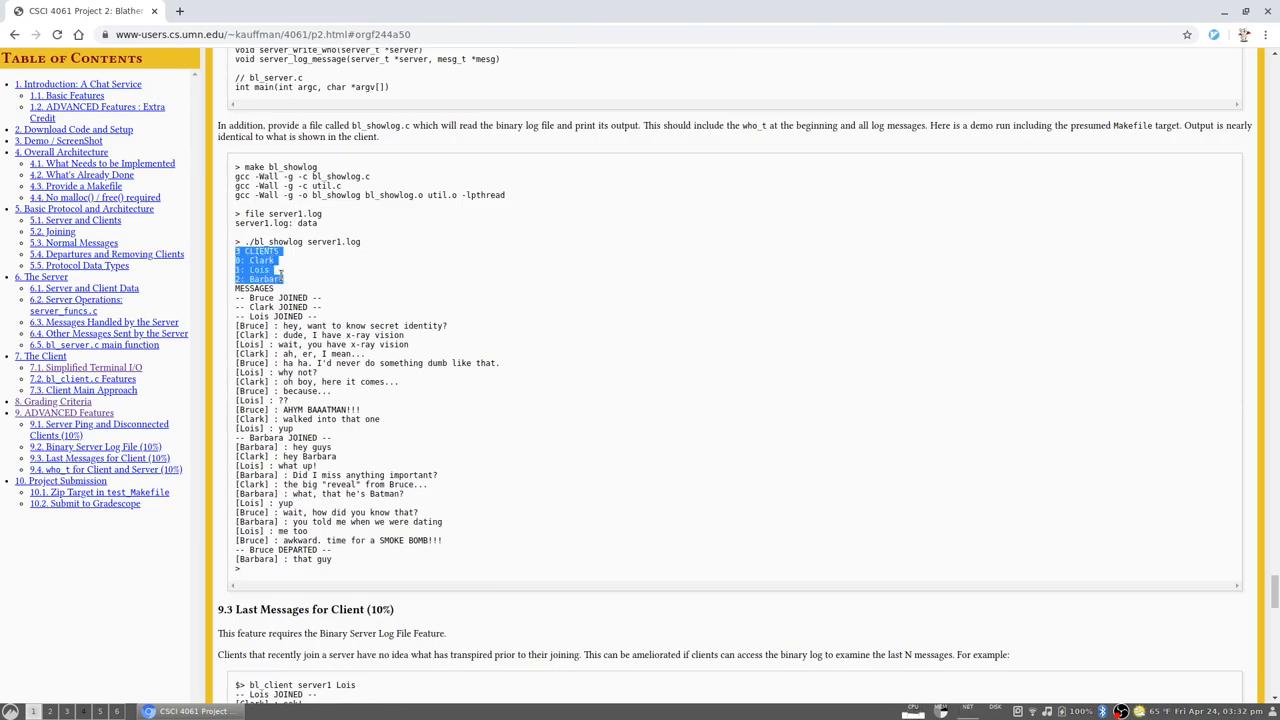
mouse_move(492, 276)
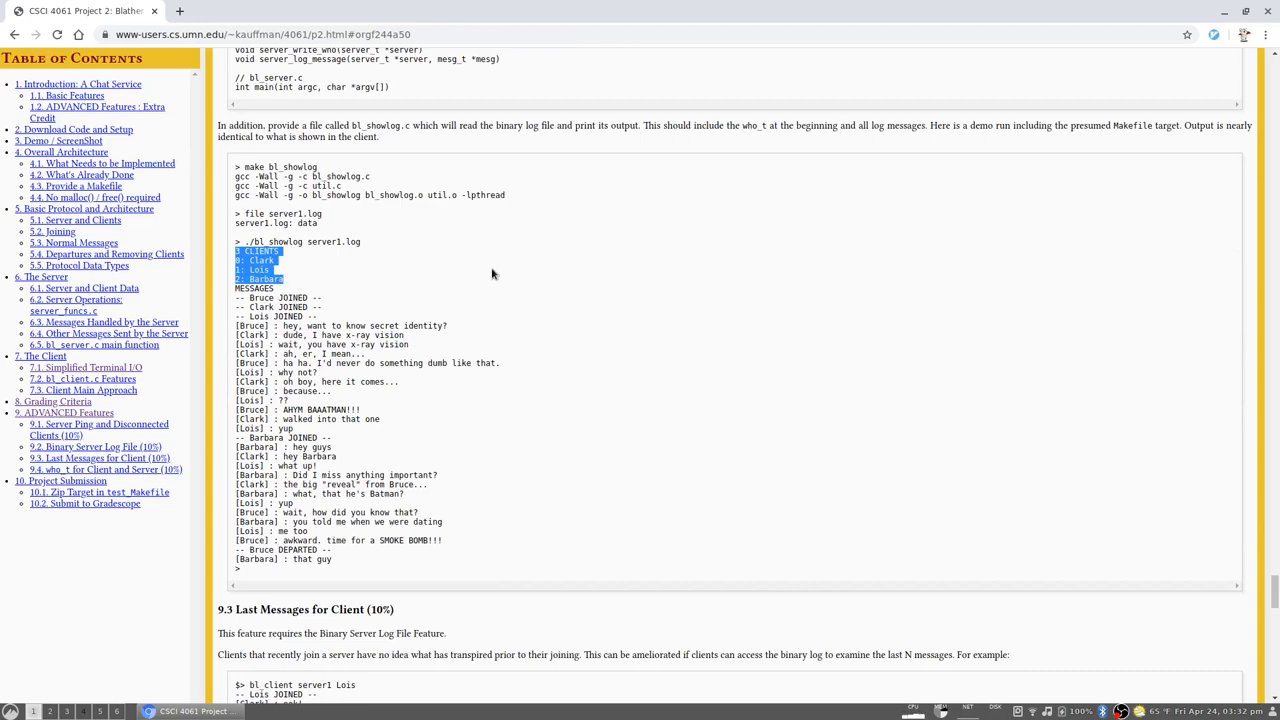
mouse_move(604, 268)
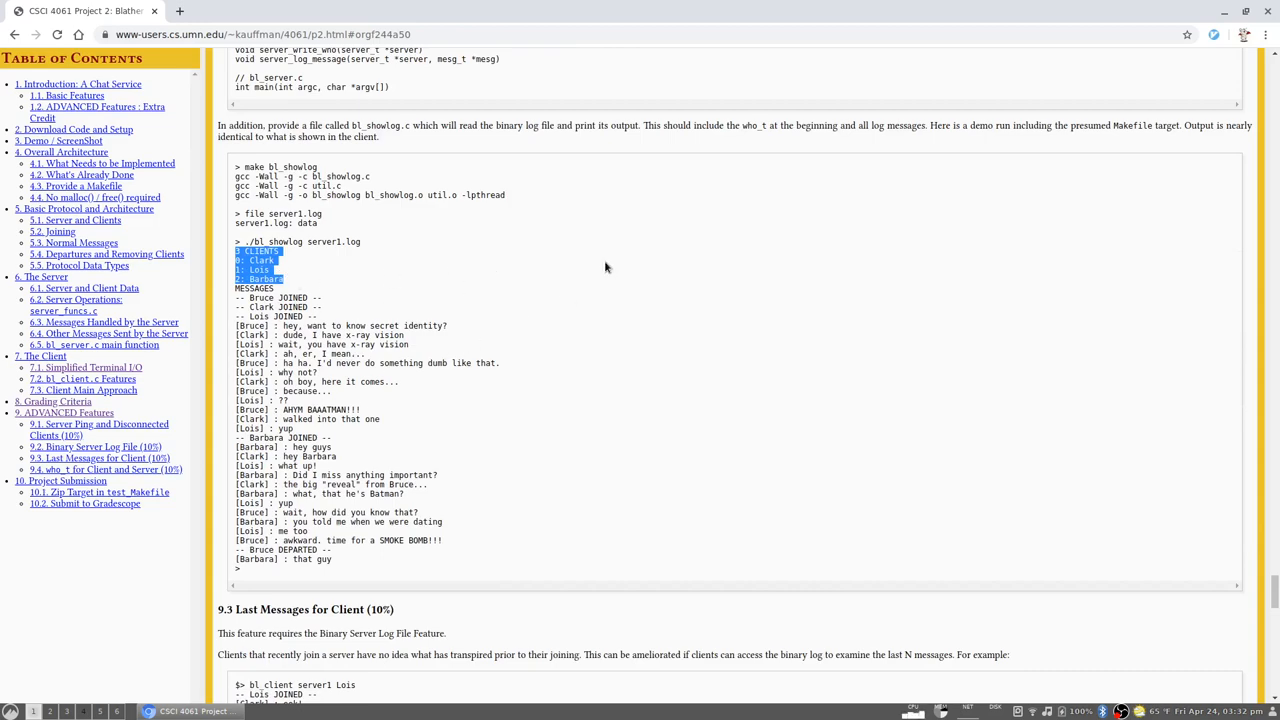
Scroll past 9.3 Last Messages to section 9.4 who_t for Client and Server
scroll(down, 3)
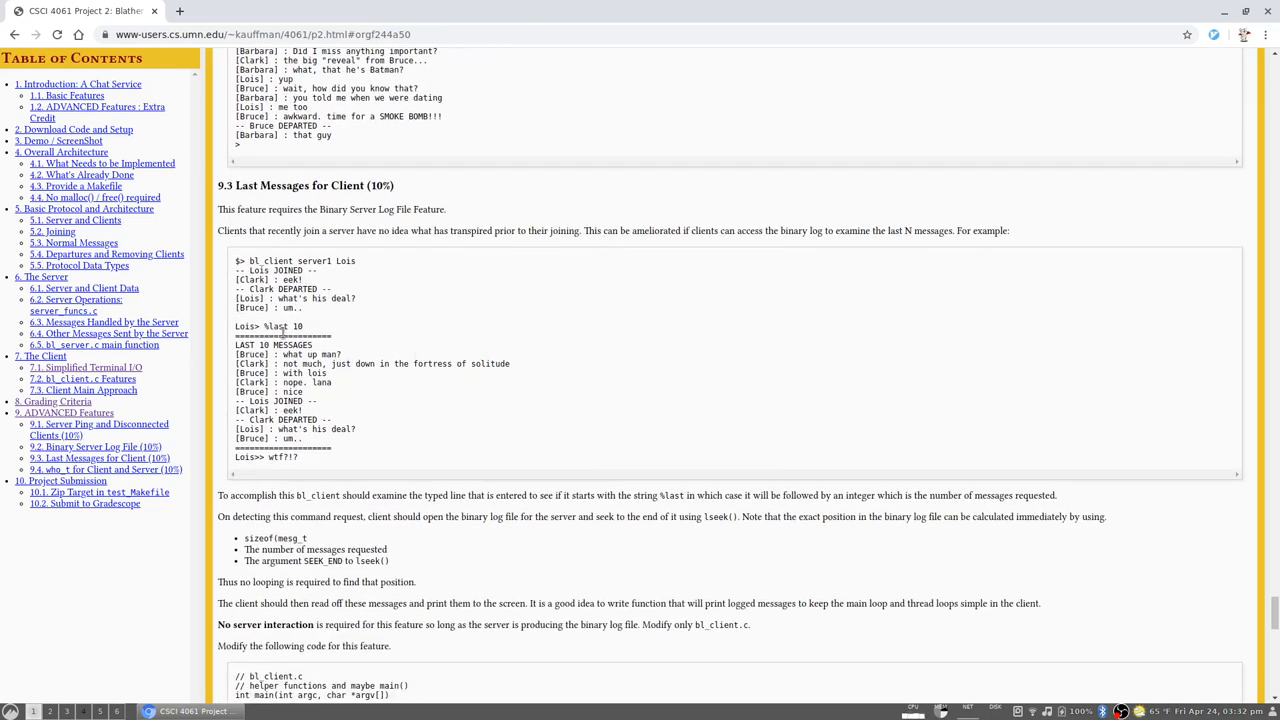
scroll(down, 3)
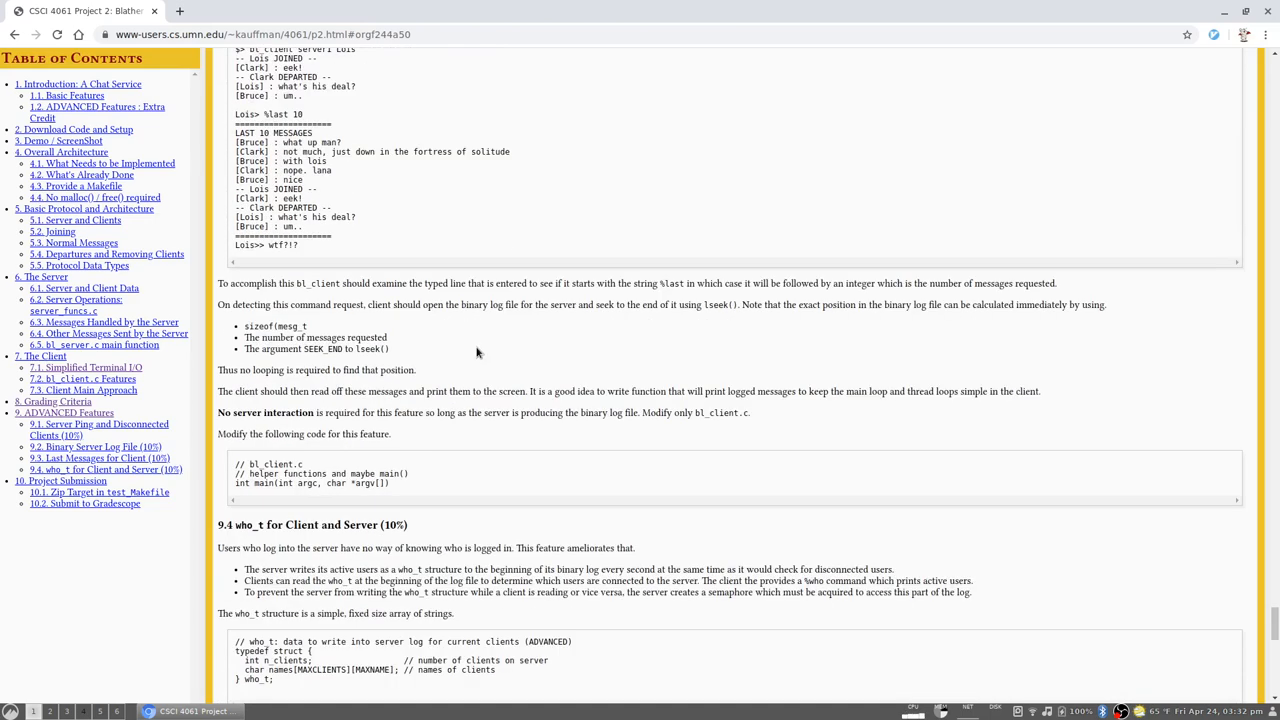
scroll(down, 3)
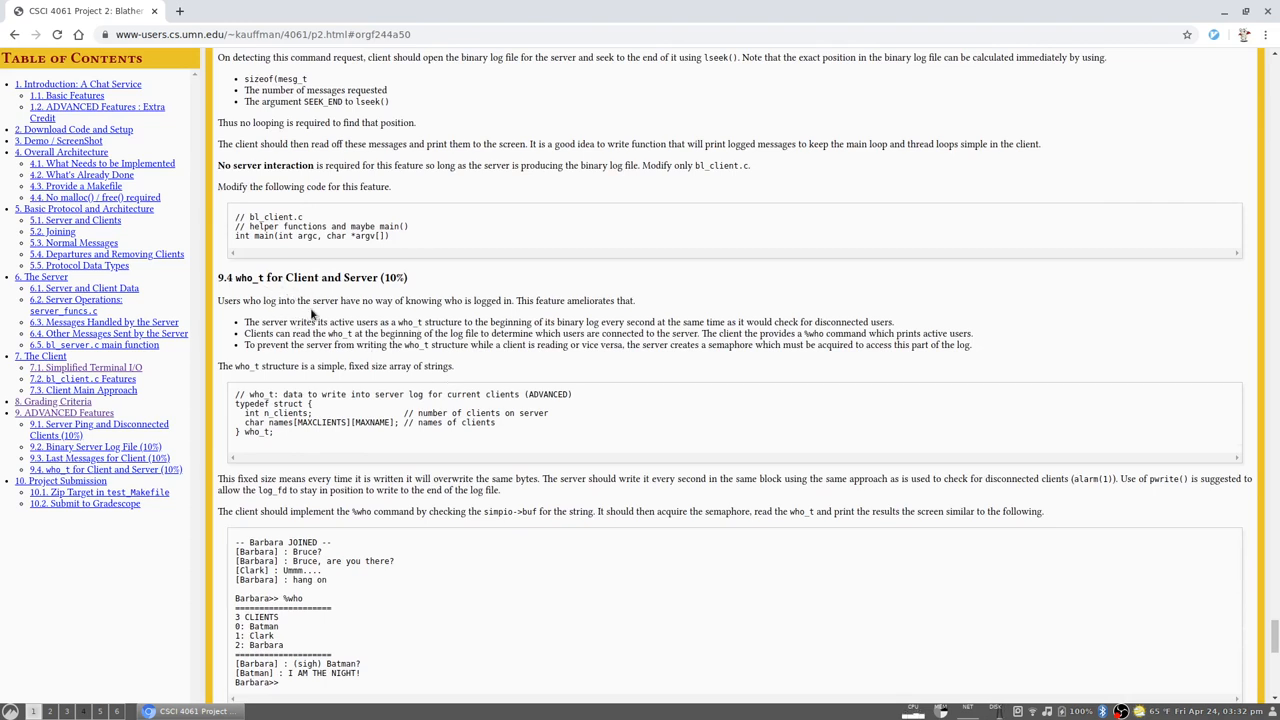
mouse_move(418, 320)
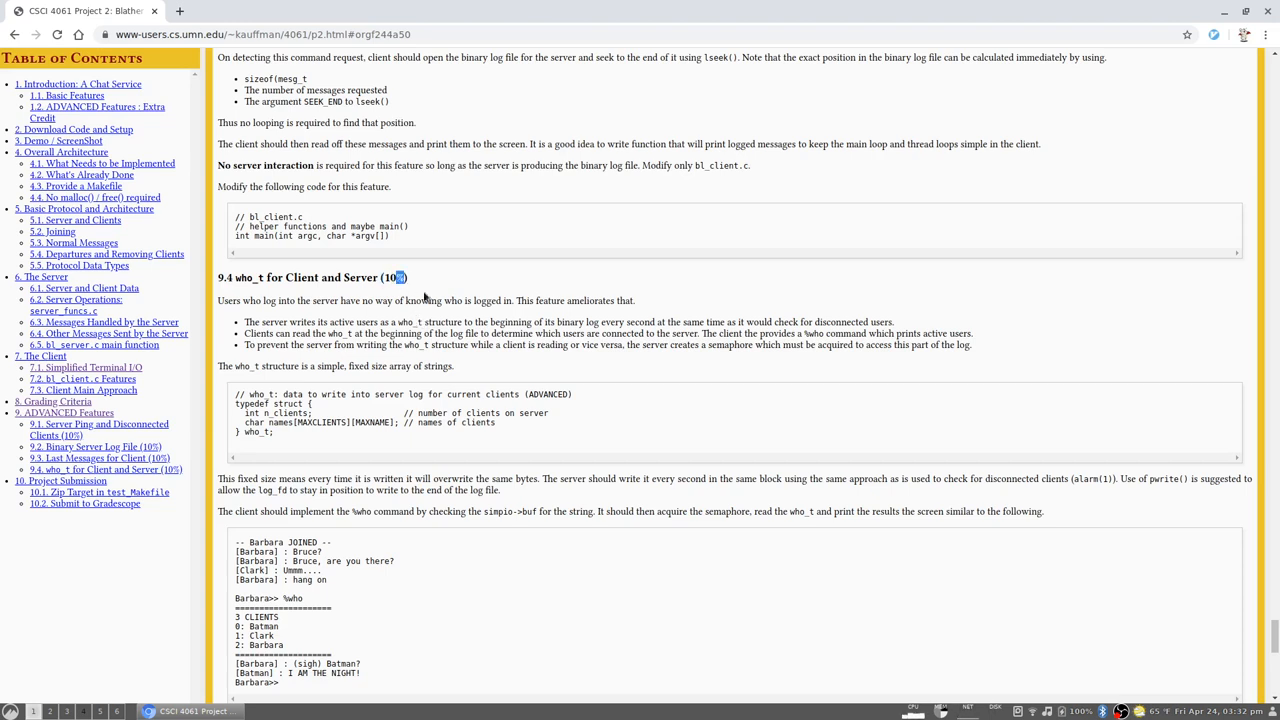
mouse_move(472, 316)
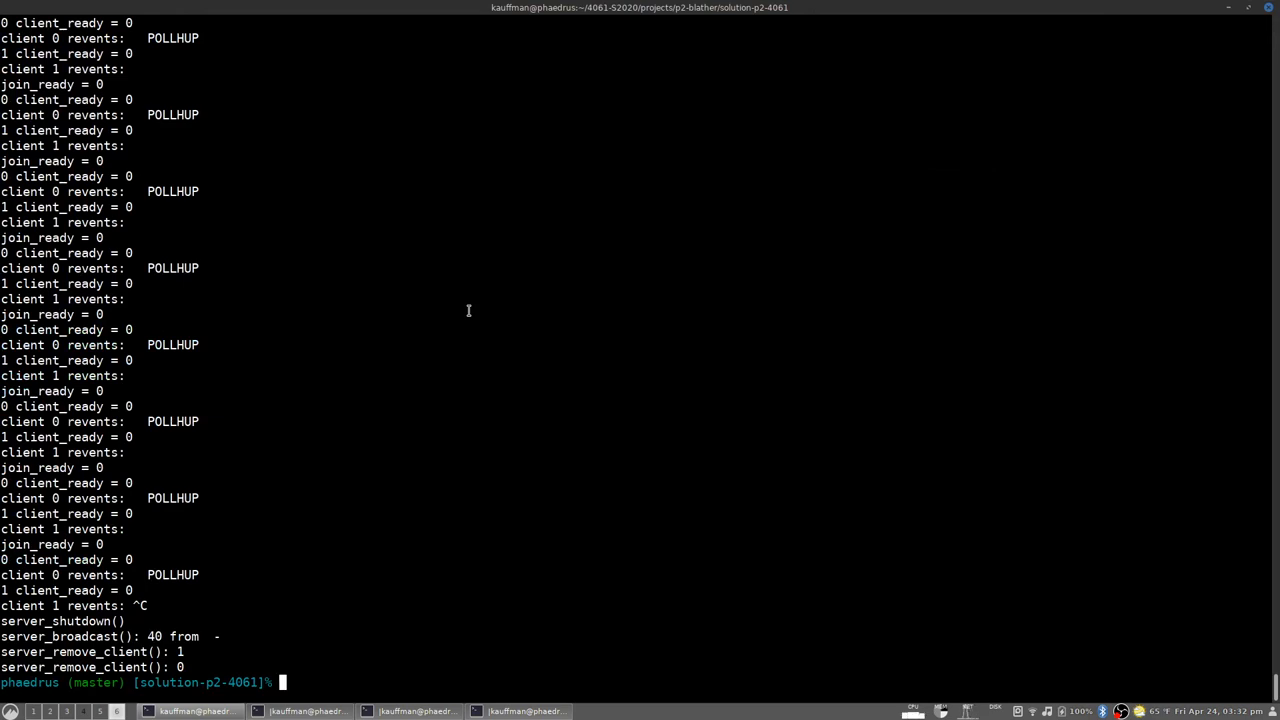
text(l)
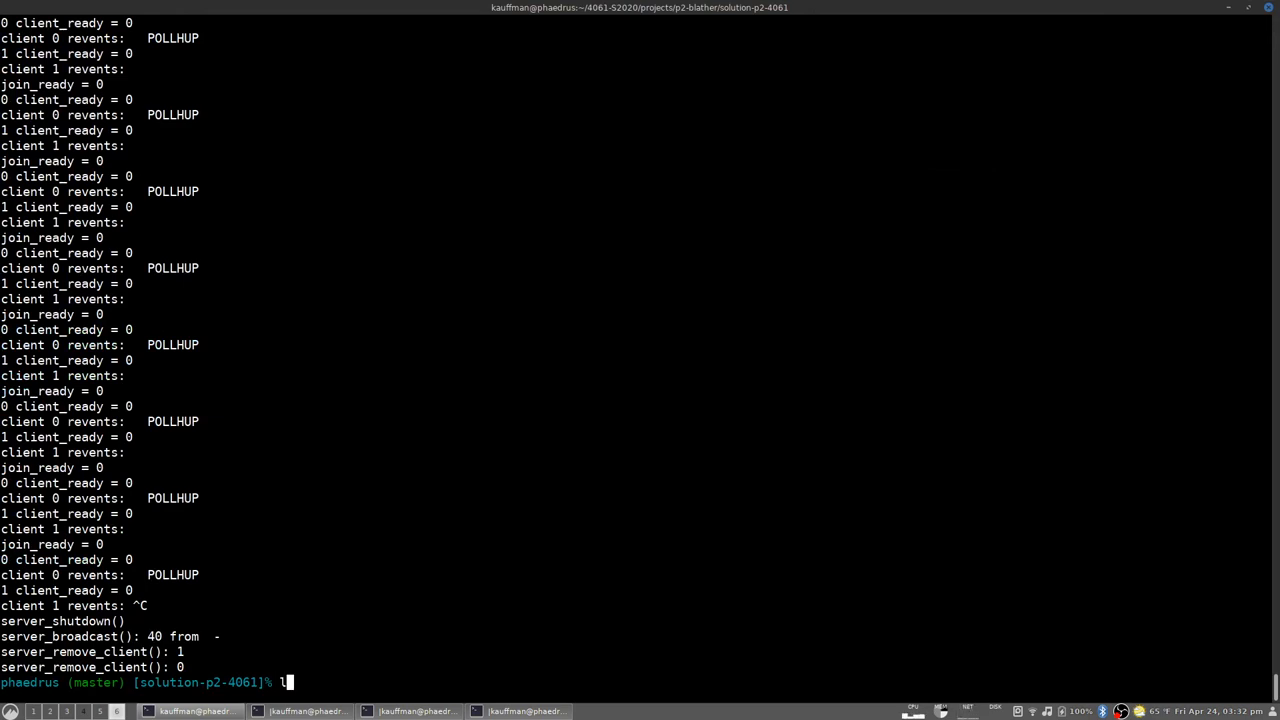
text(less test_)
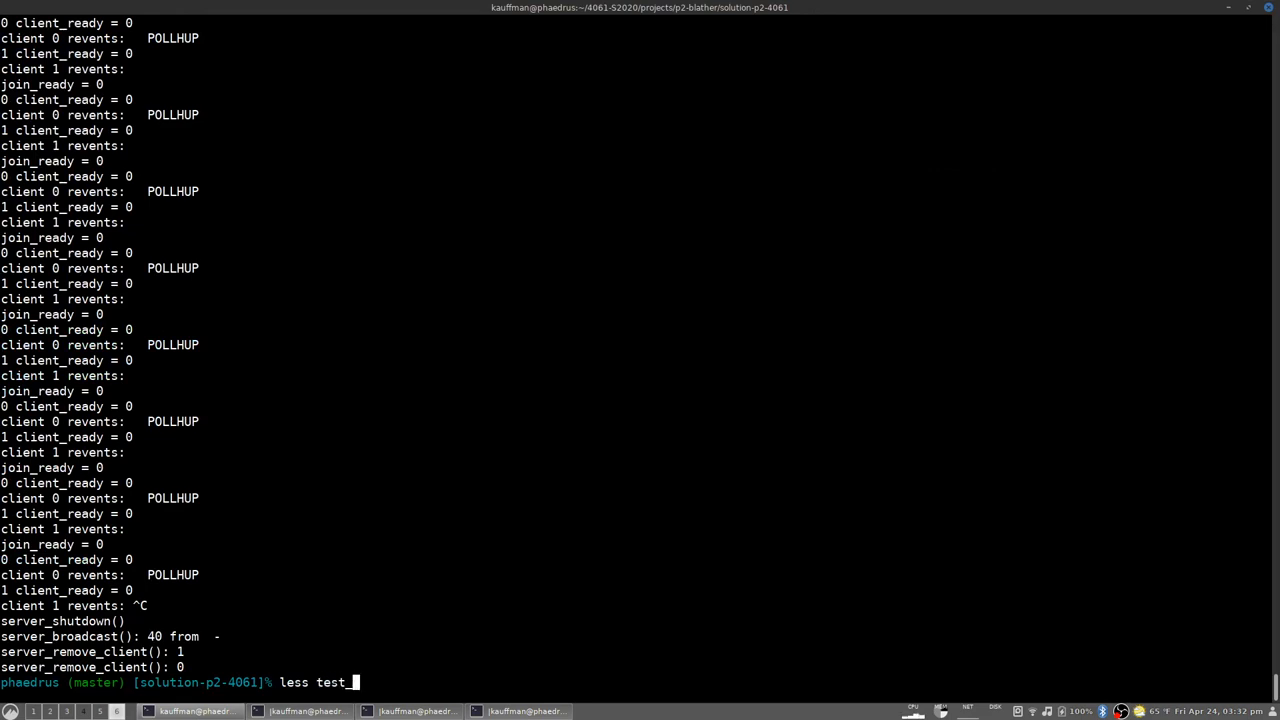
text(Makefile)
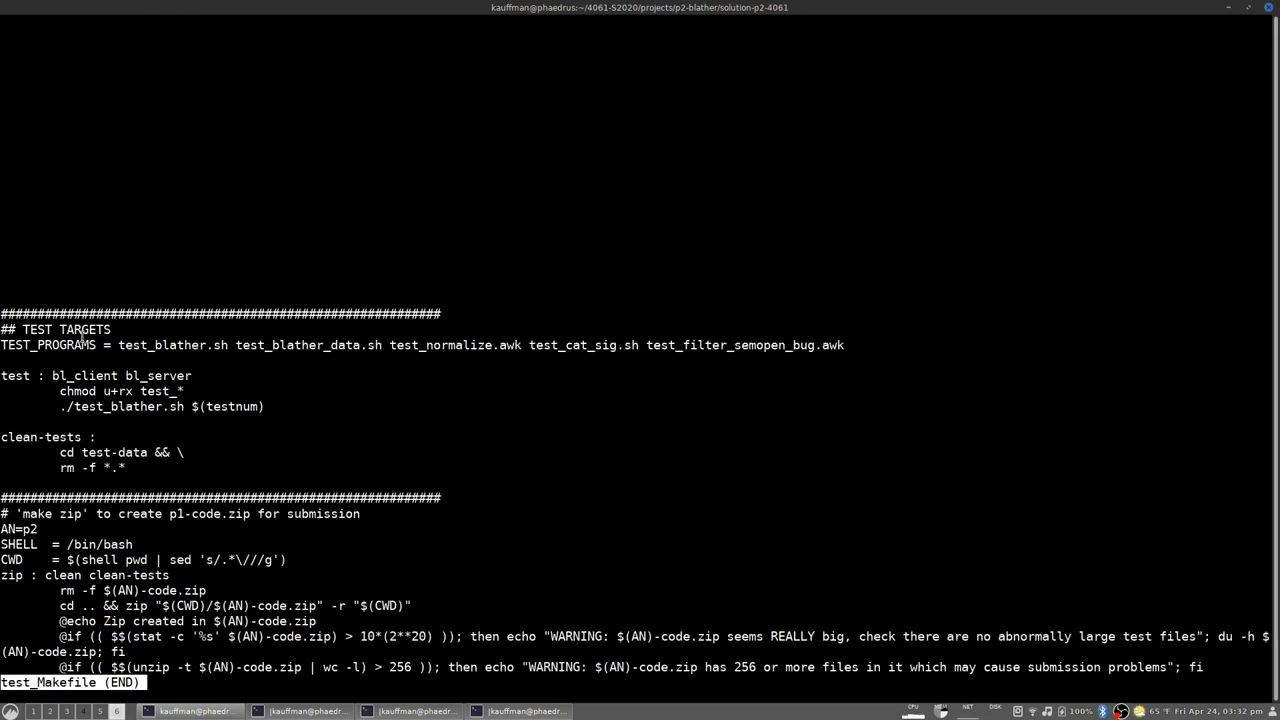
mouse_move(322, 572)
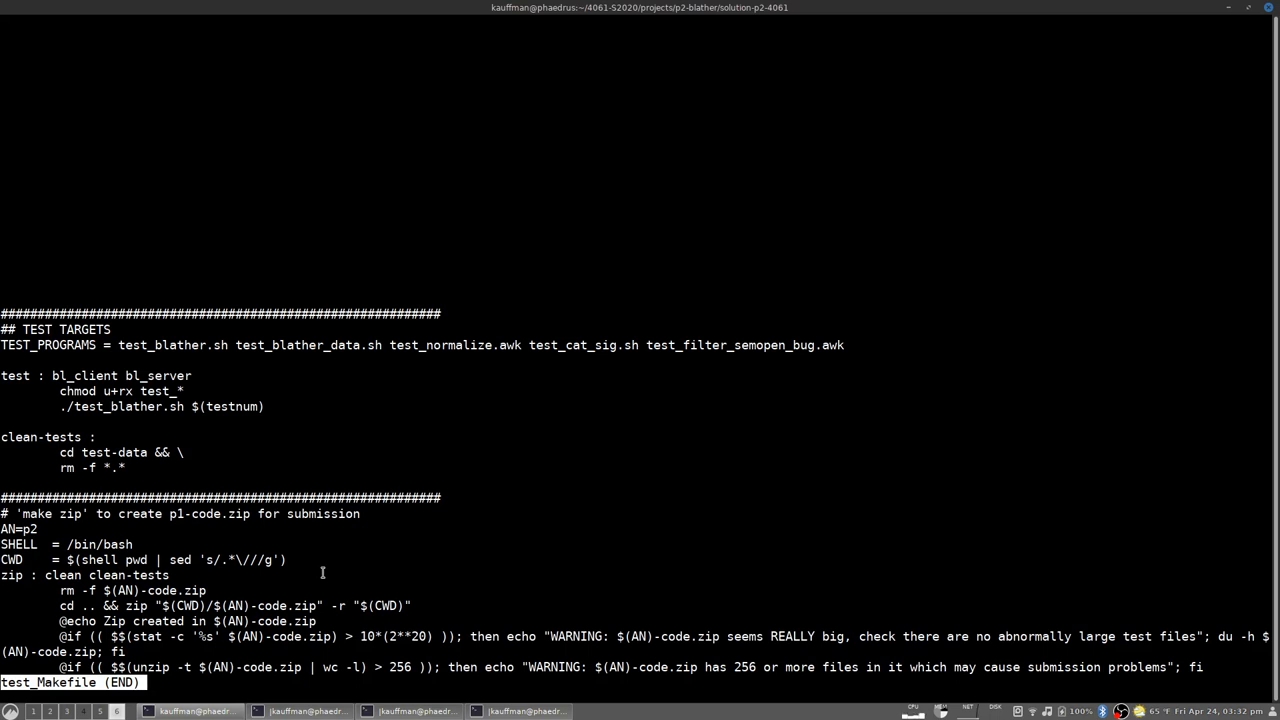
mouse_move(316, 556)
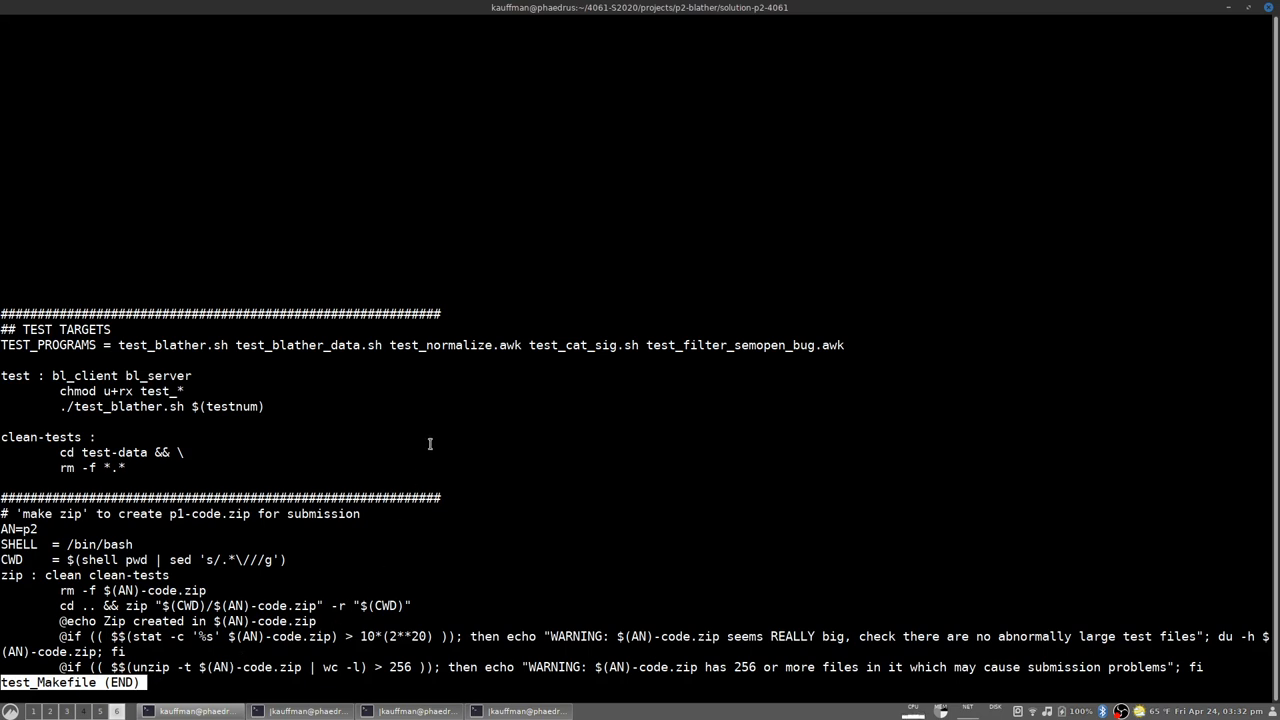
mouse_move(404, 472)
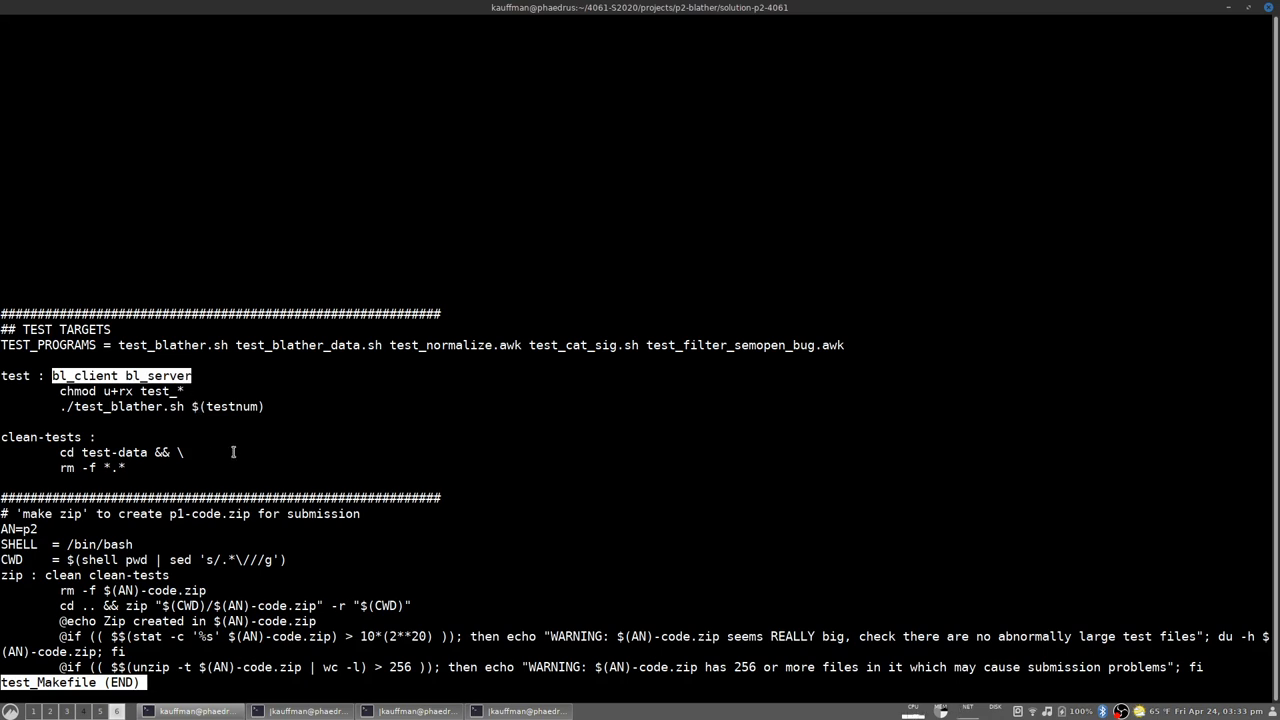
key(q)
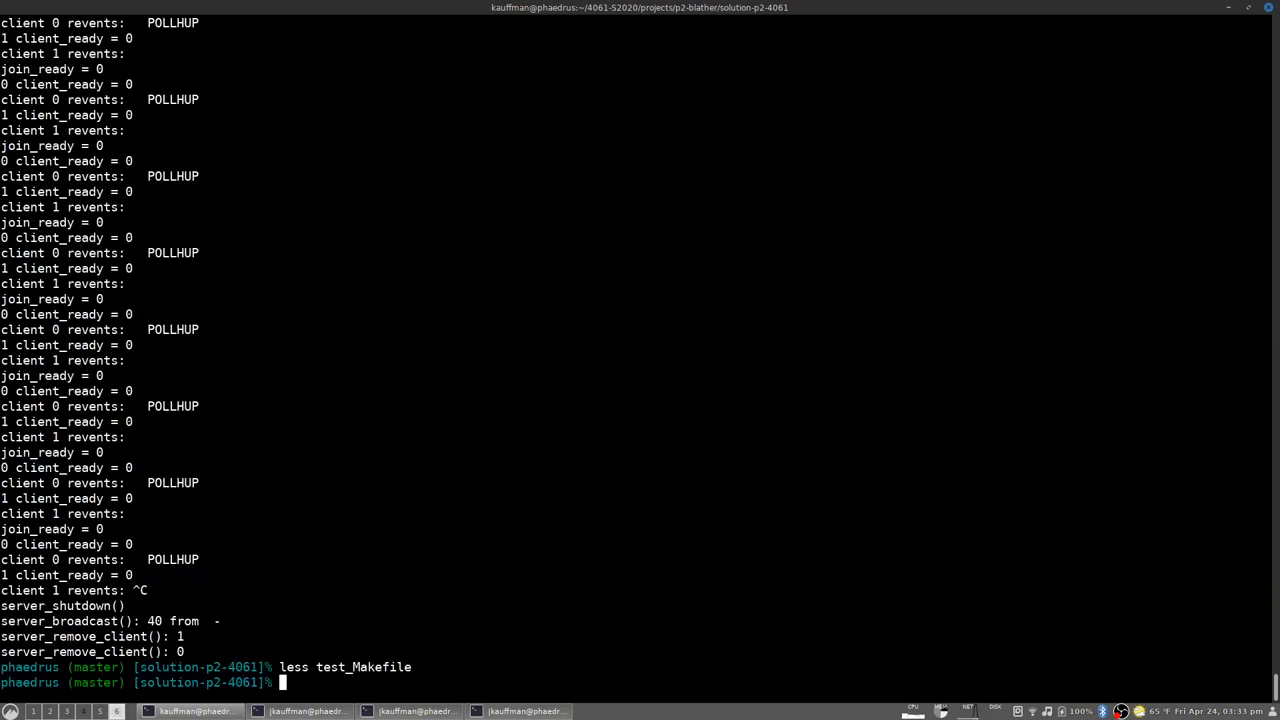
Rebuild with make clean and make test, passing all 20 normal tests
text(make clean)
text(make test)
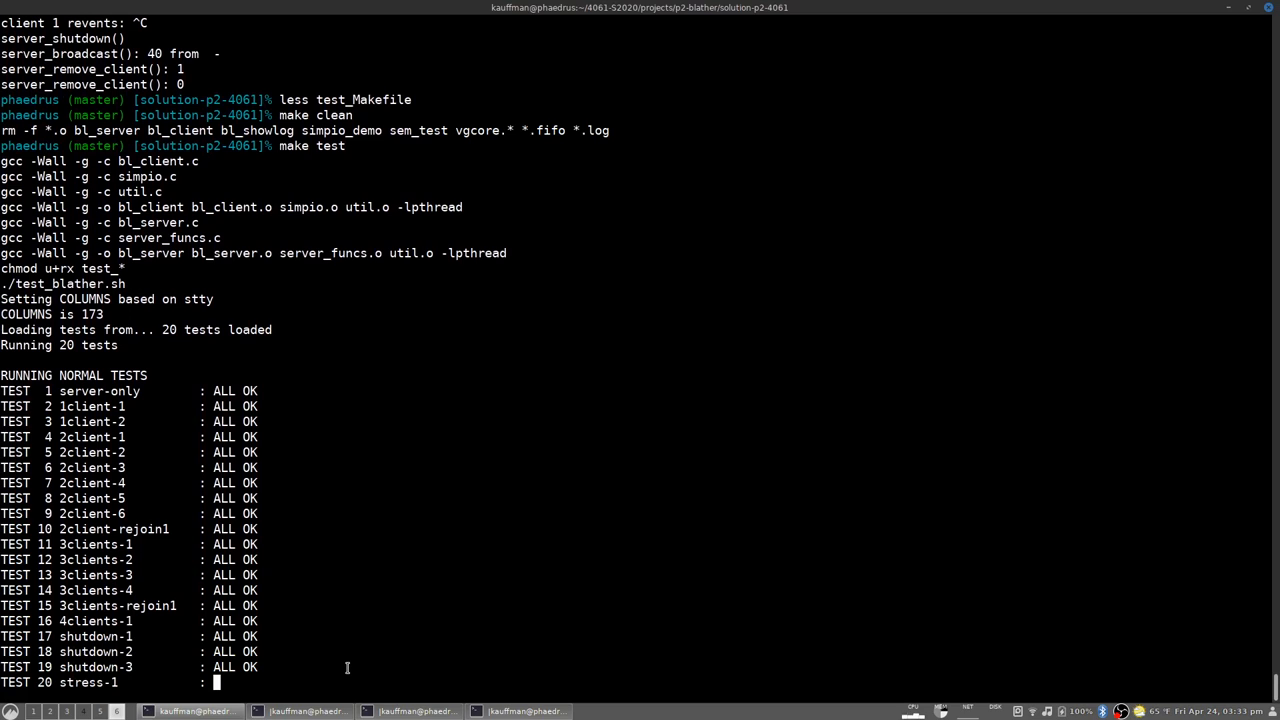
scroll(down, 3)
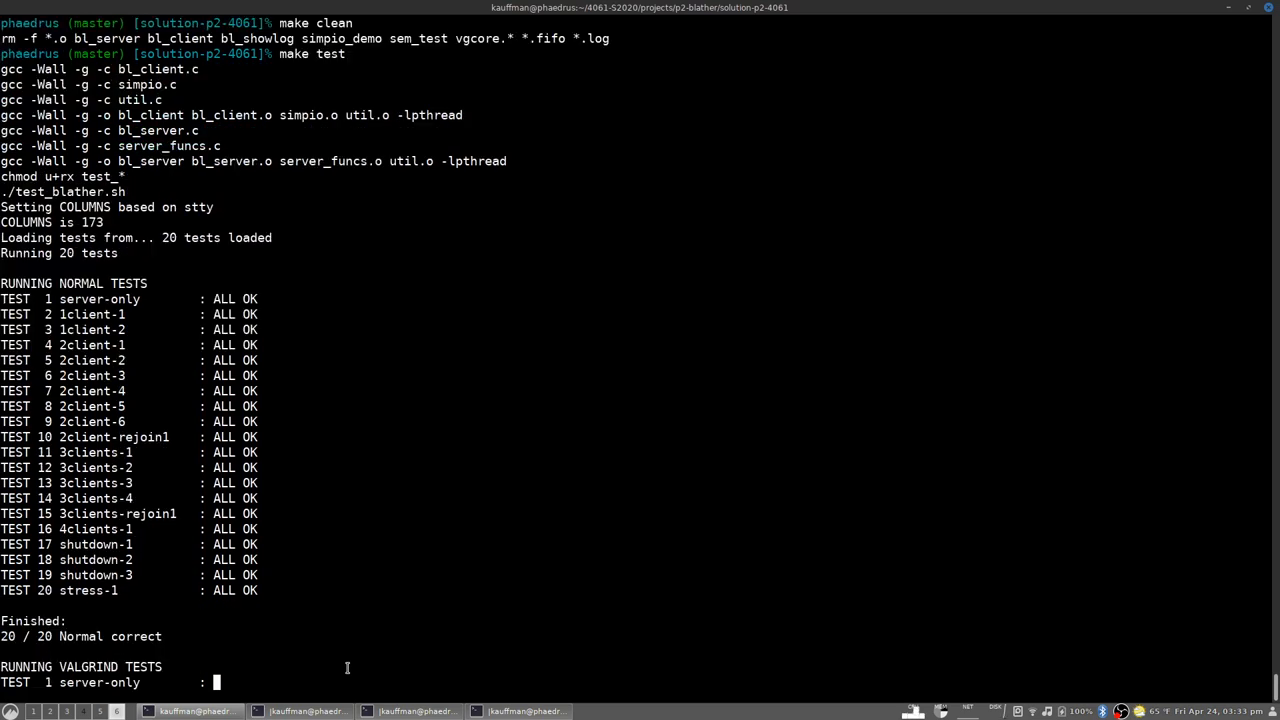
mouse_move(254, 364)
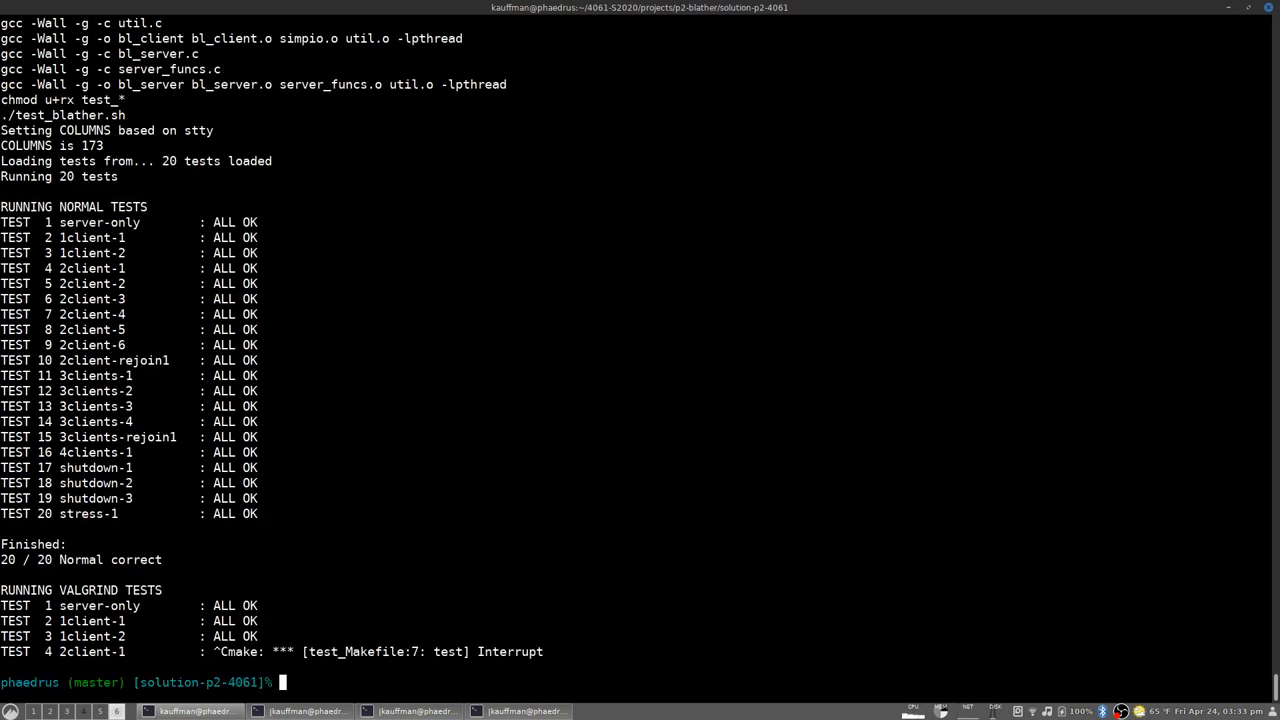
Run make test testnum=2, reporting RESULTS 2 / 2
text(make test)
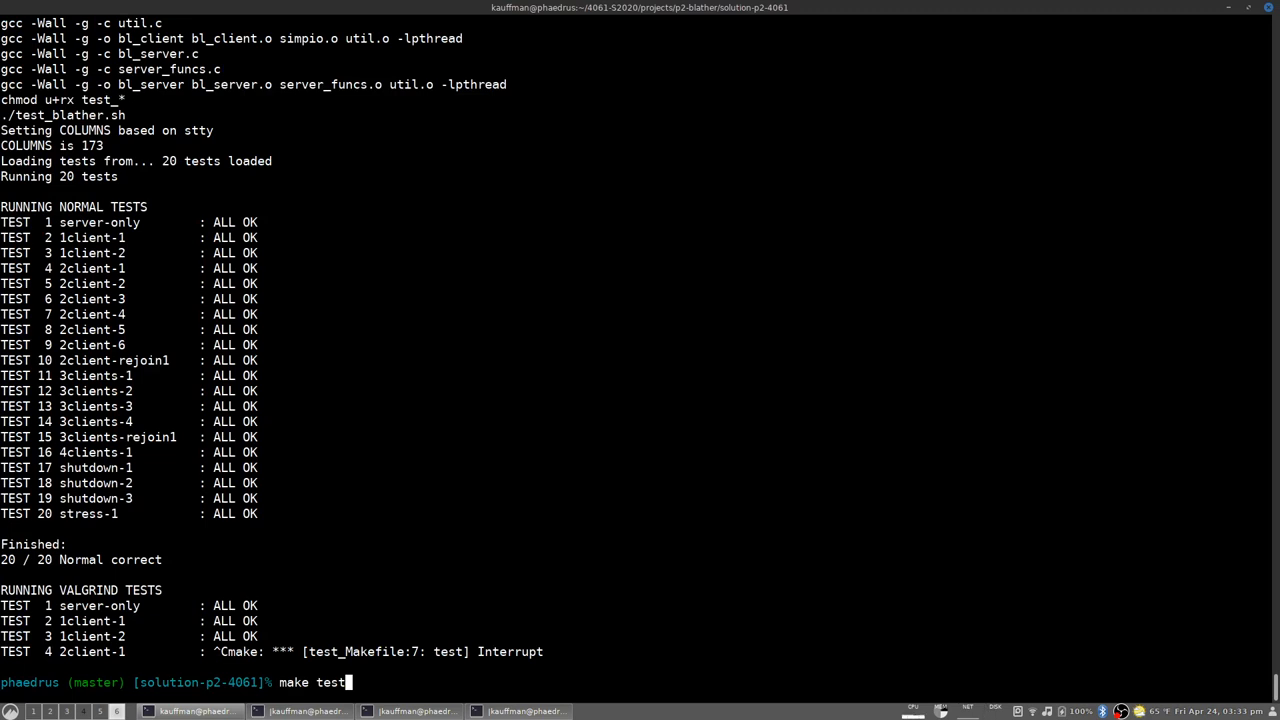
text(testnum=2)
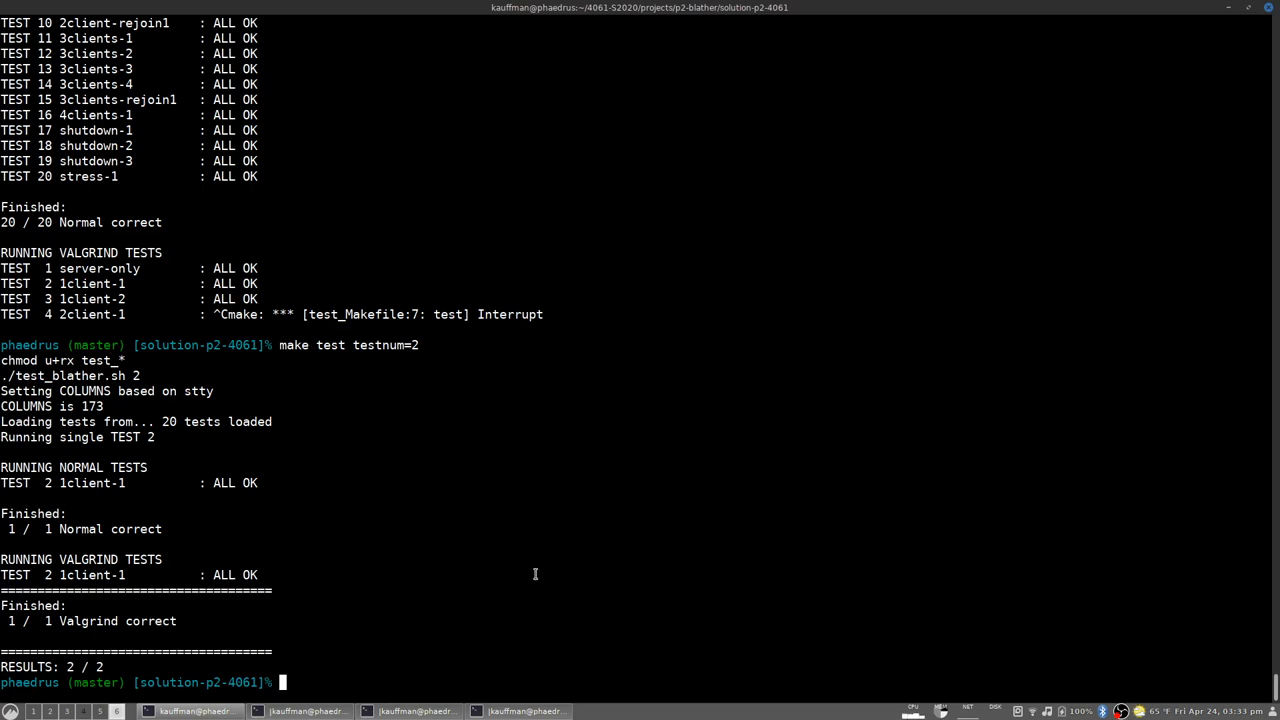
mouse_move(524, 574)
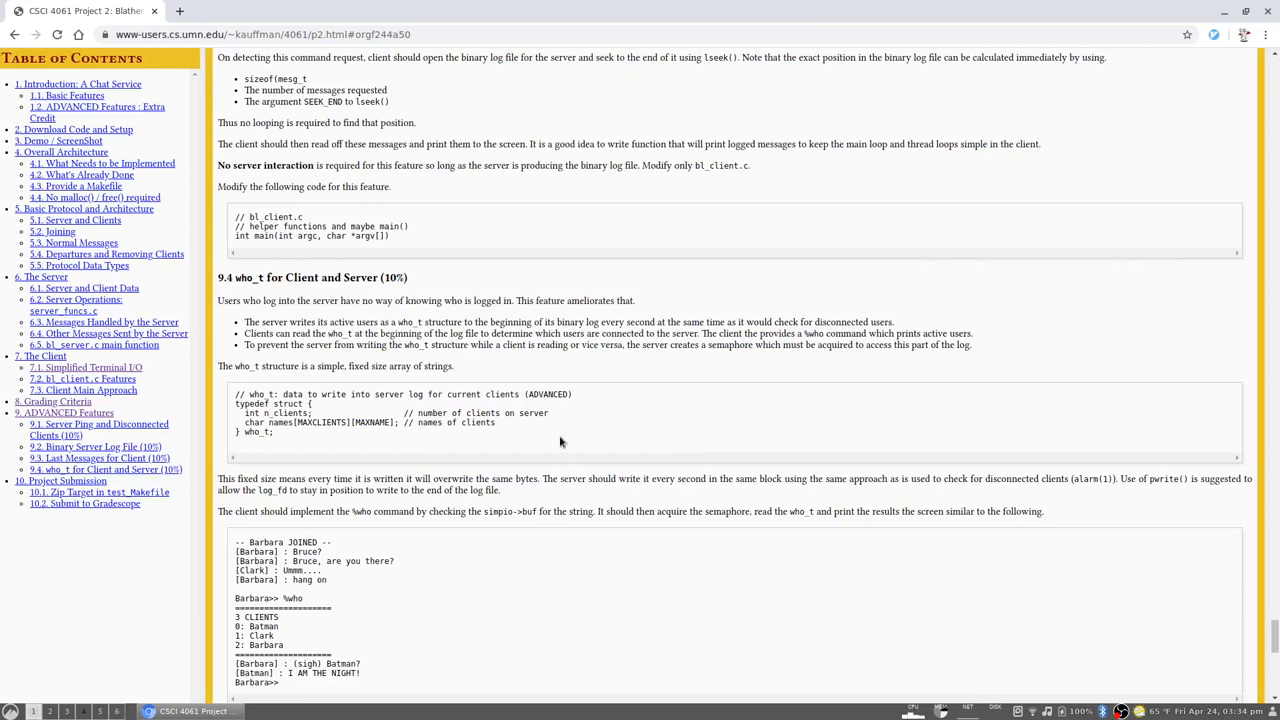
mouse_move(256, 270)
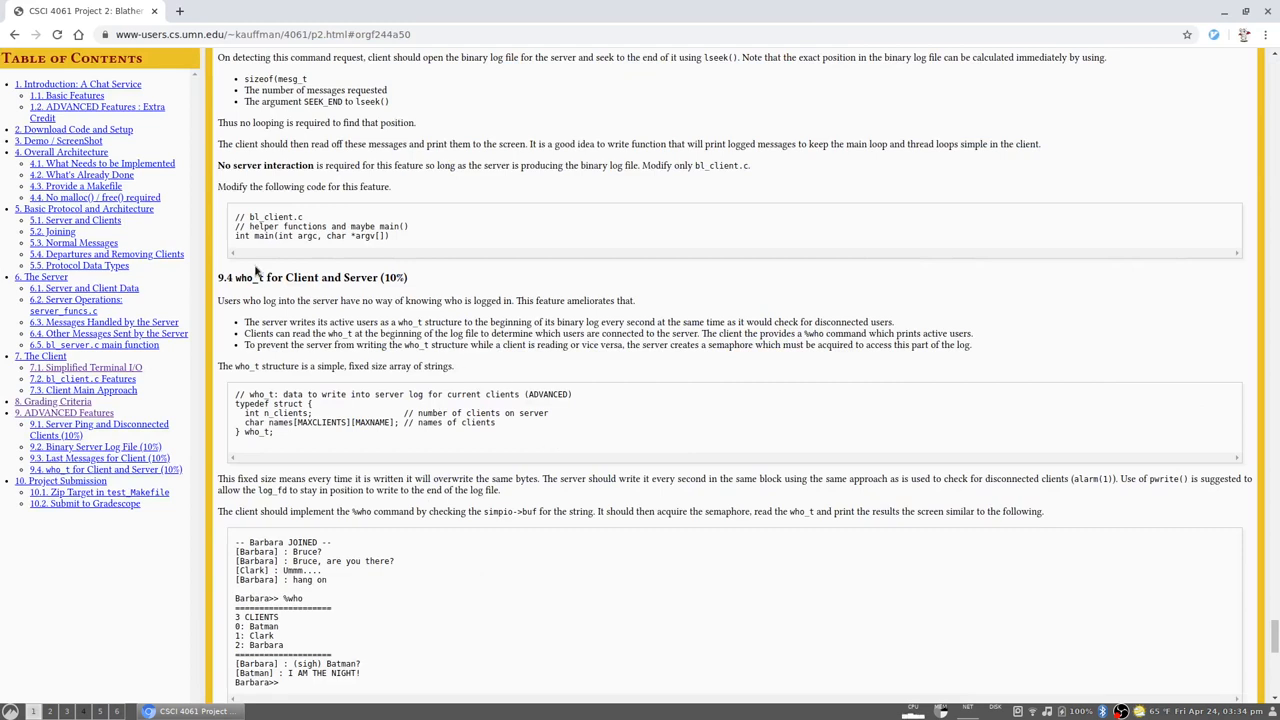
mouse_move(490, 454)
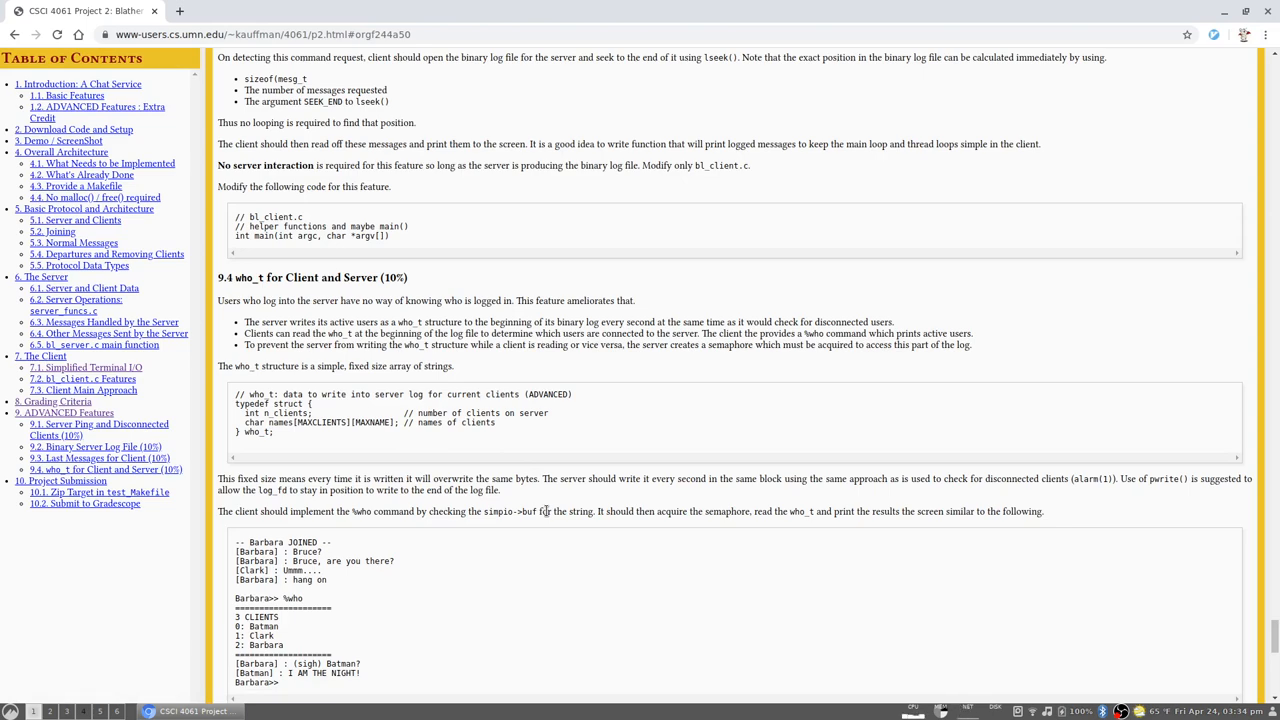
Scroll the spec back up to section 2 Download Code and Setup with its file table
scroll(up, 3)
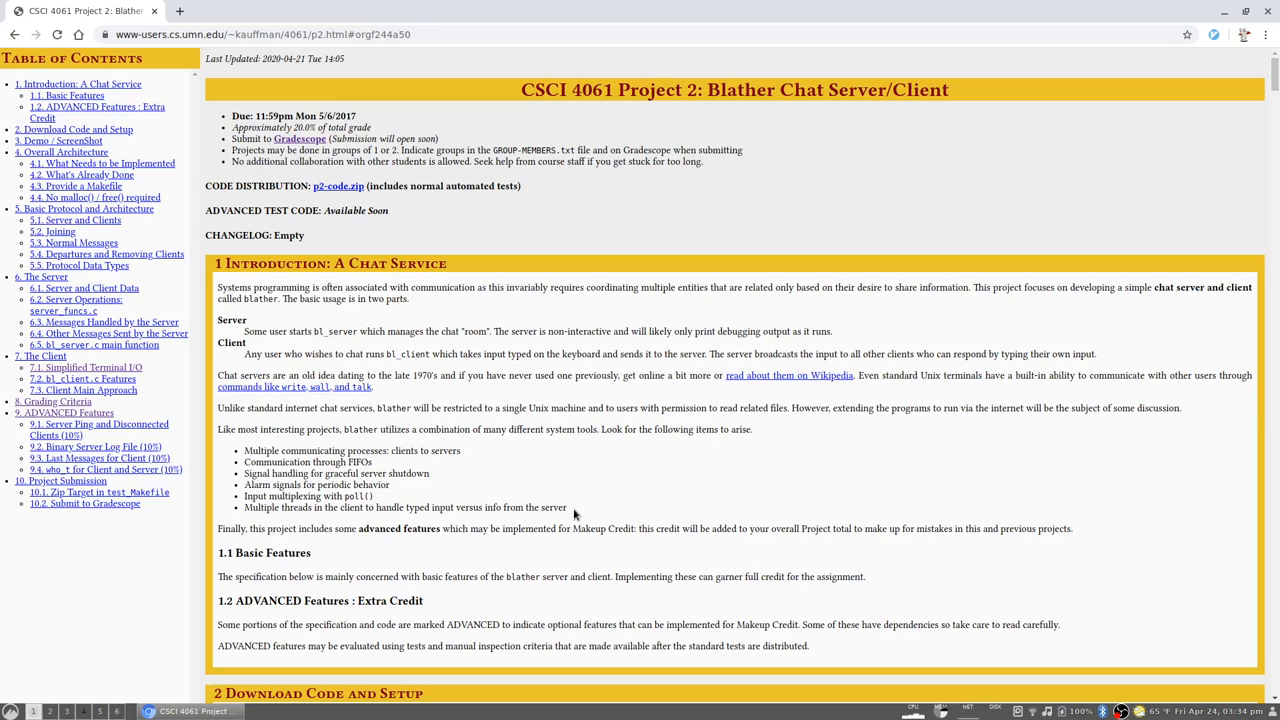
scroll(down, 3)
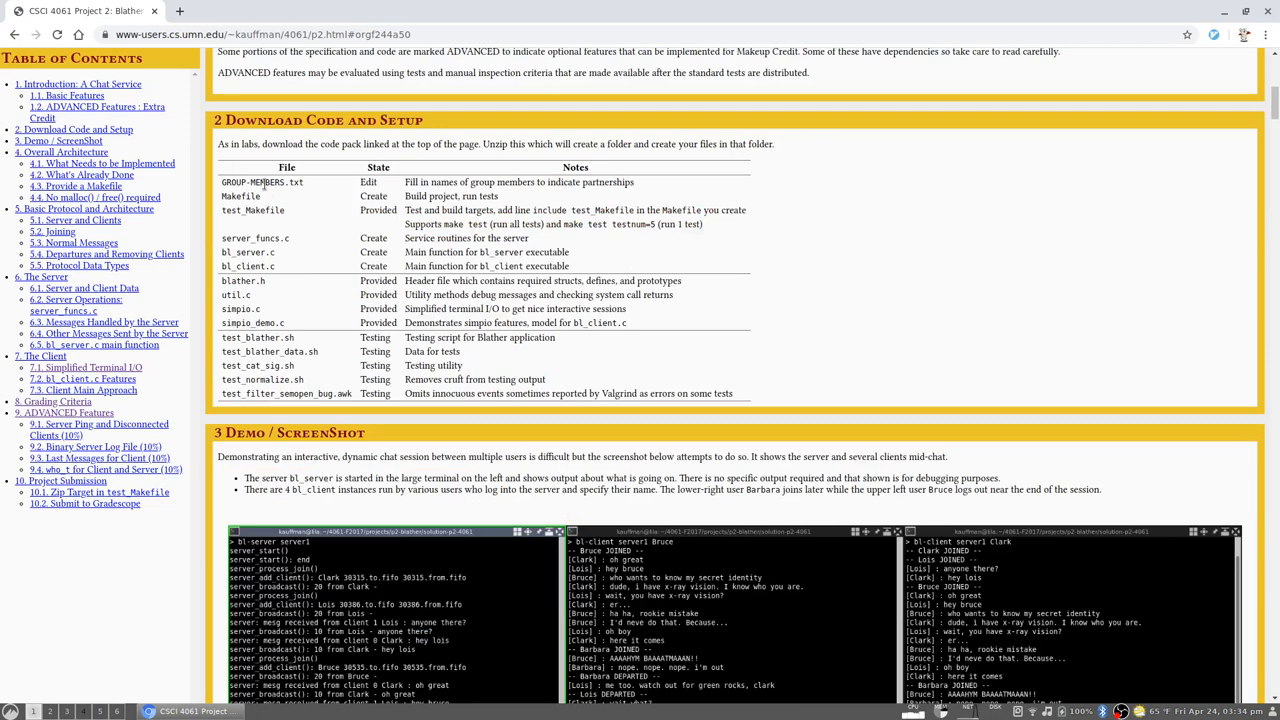
mouse_move(548, 248)
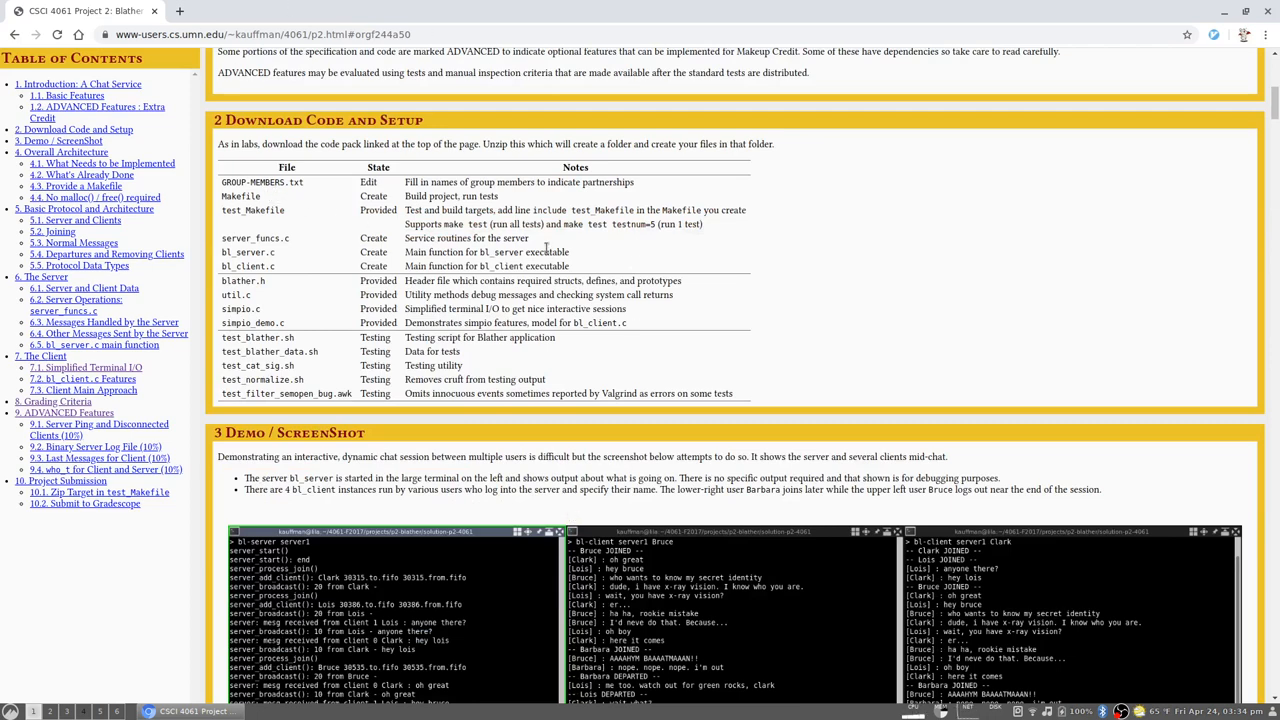
mouse_move(98, 528)
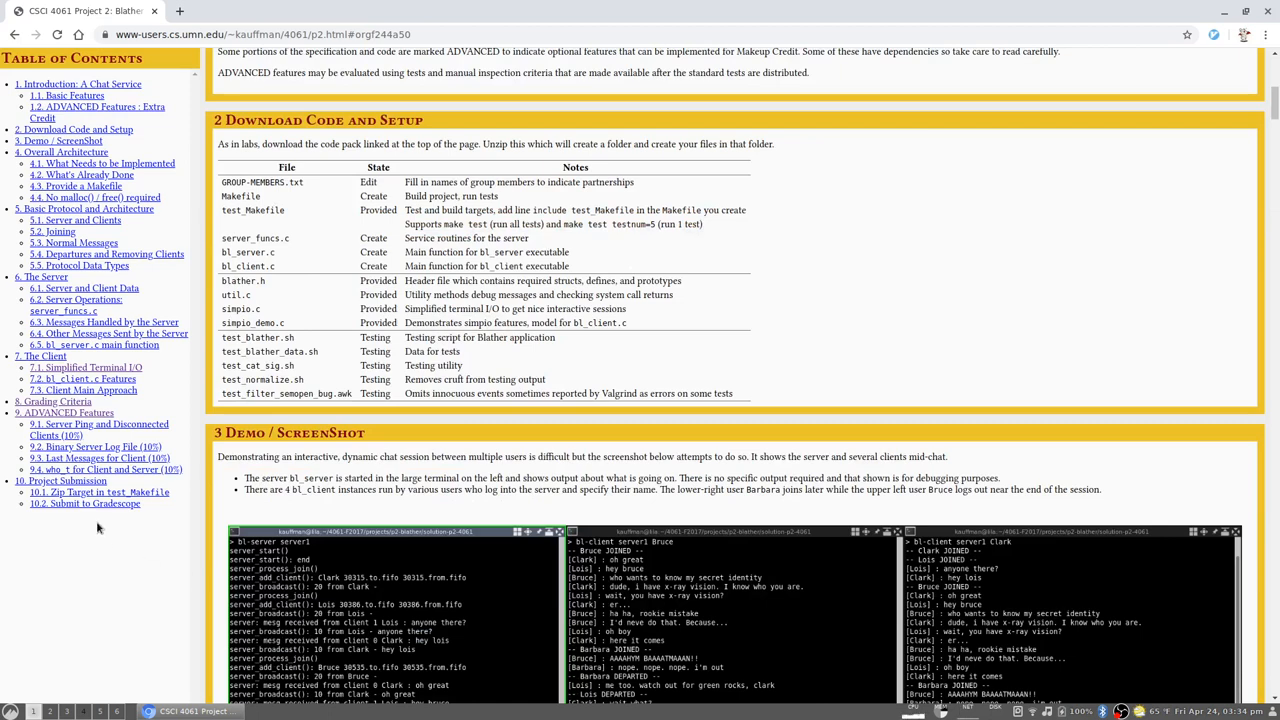